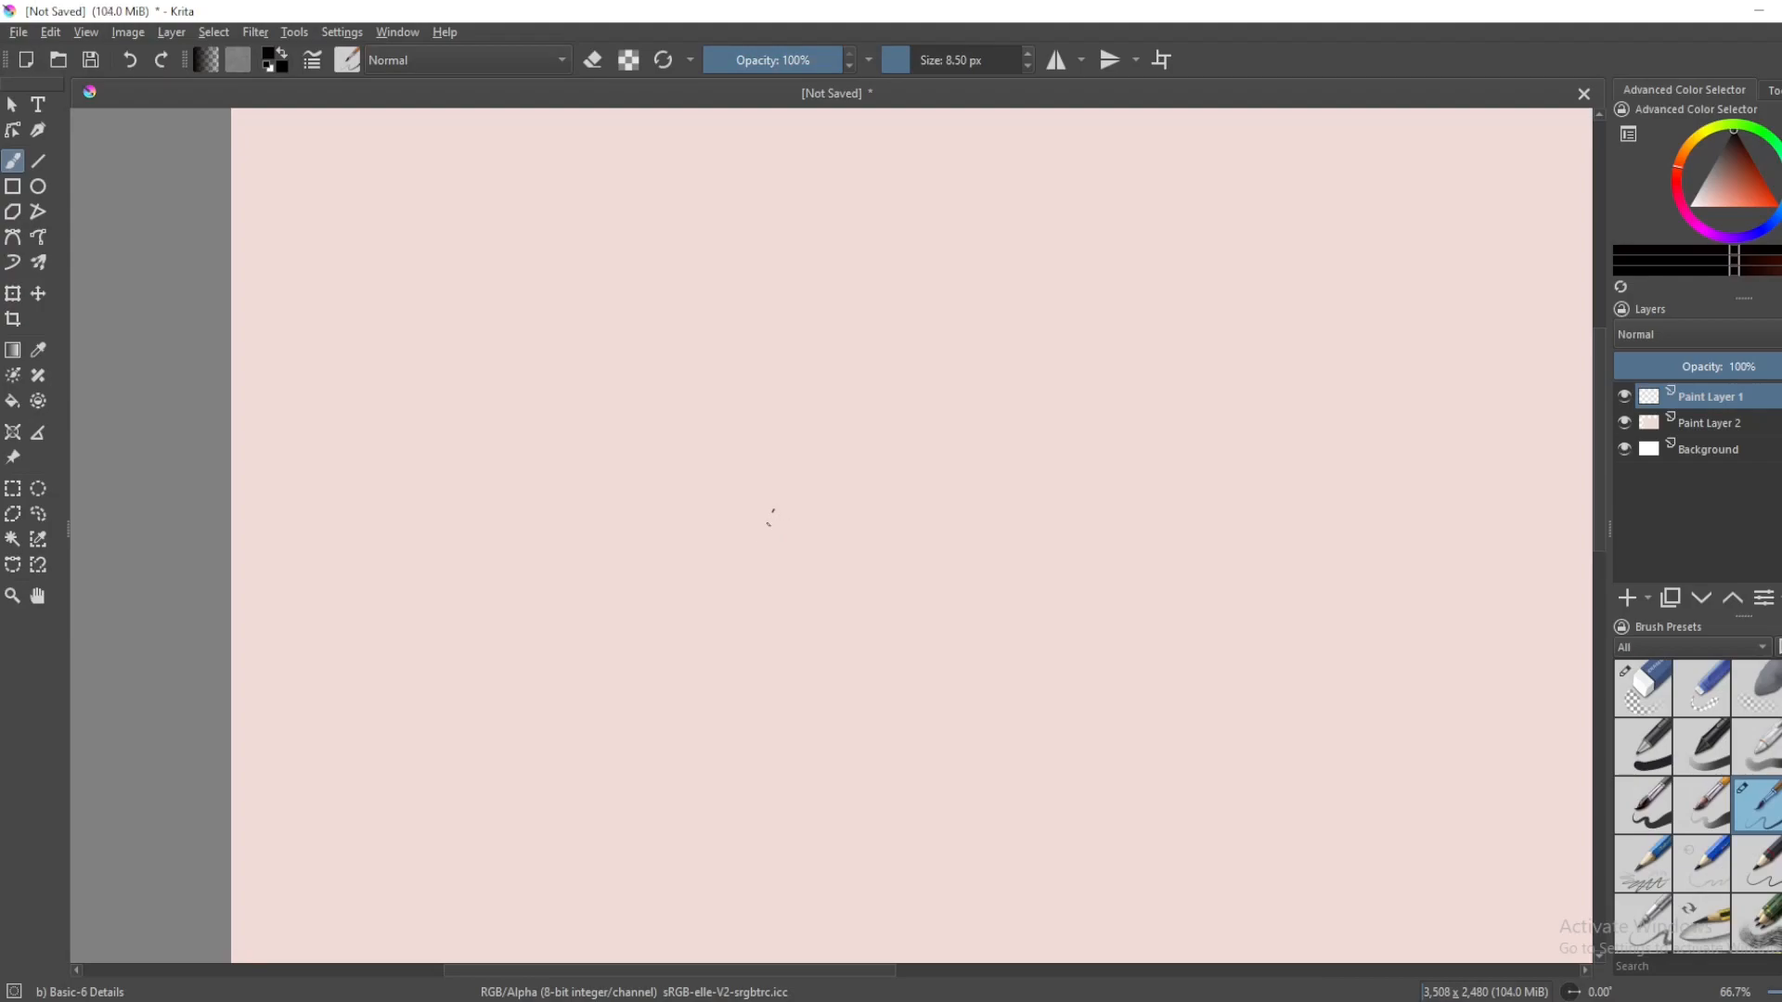
{"action": "mouse_move", "coordinate": [830, 752]}
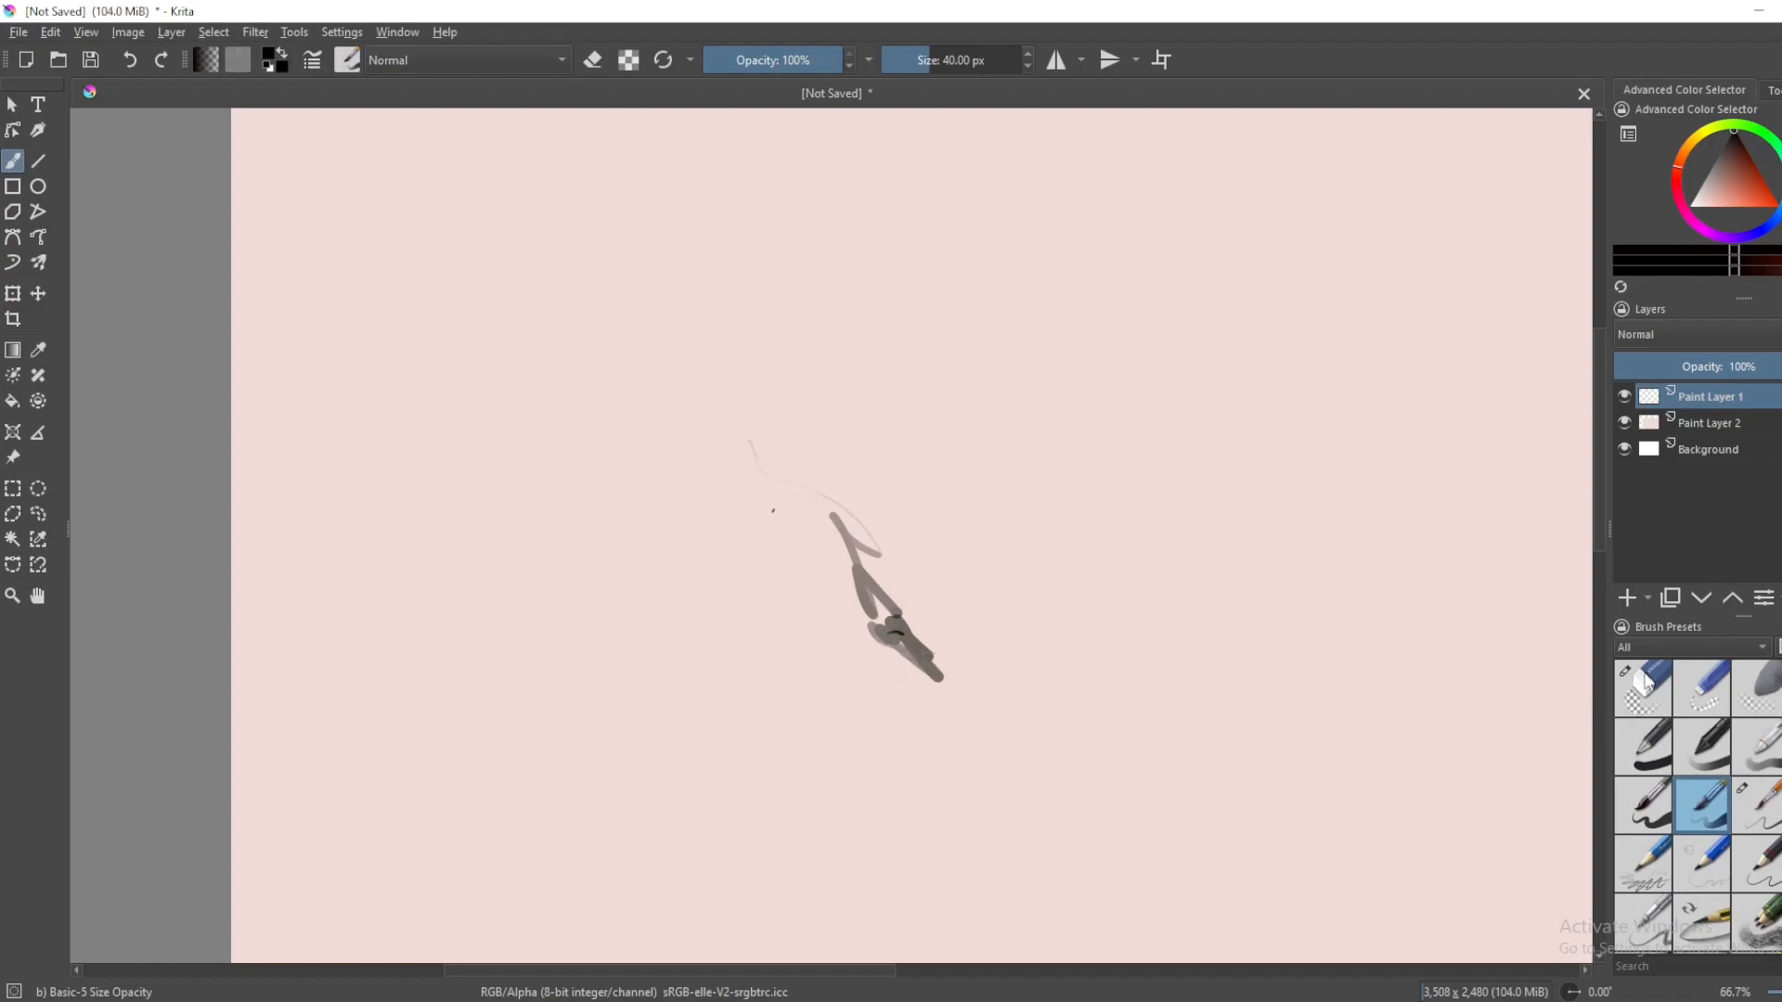
- Erase the grey test strokes with the eraser preset, then reselect the Basic-5 Size Opacity brush
{"action": "left_click", "coordinate": [1640, 688]}
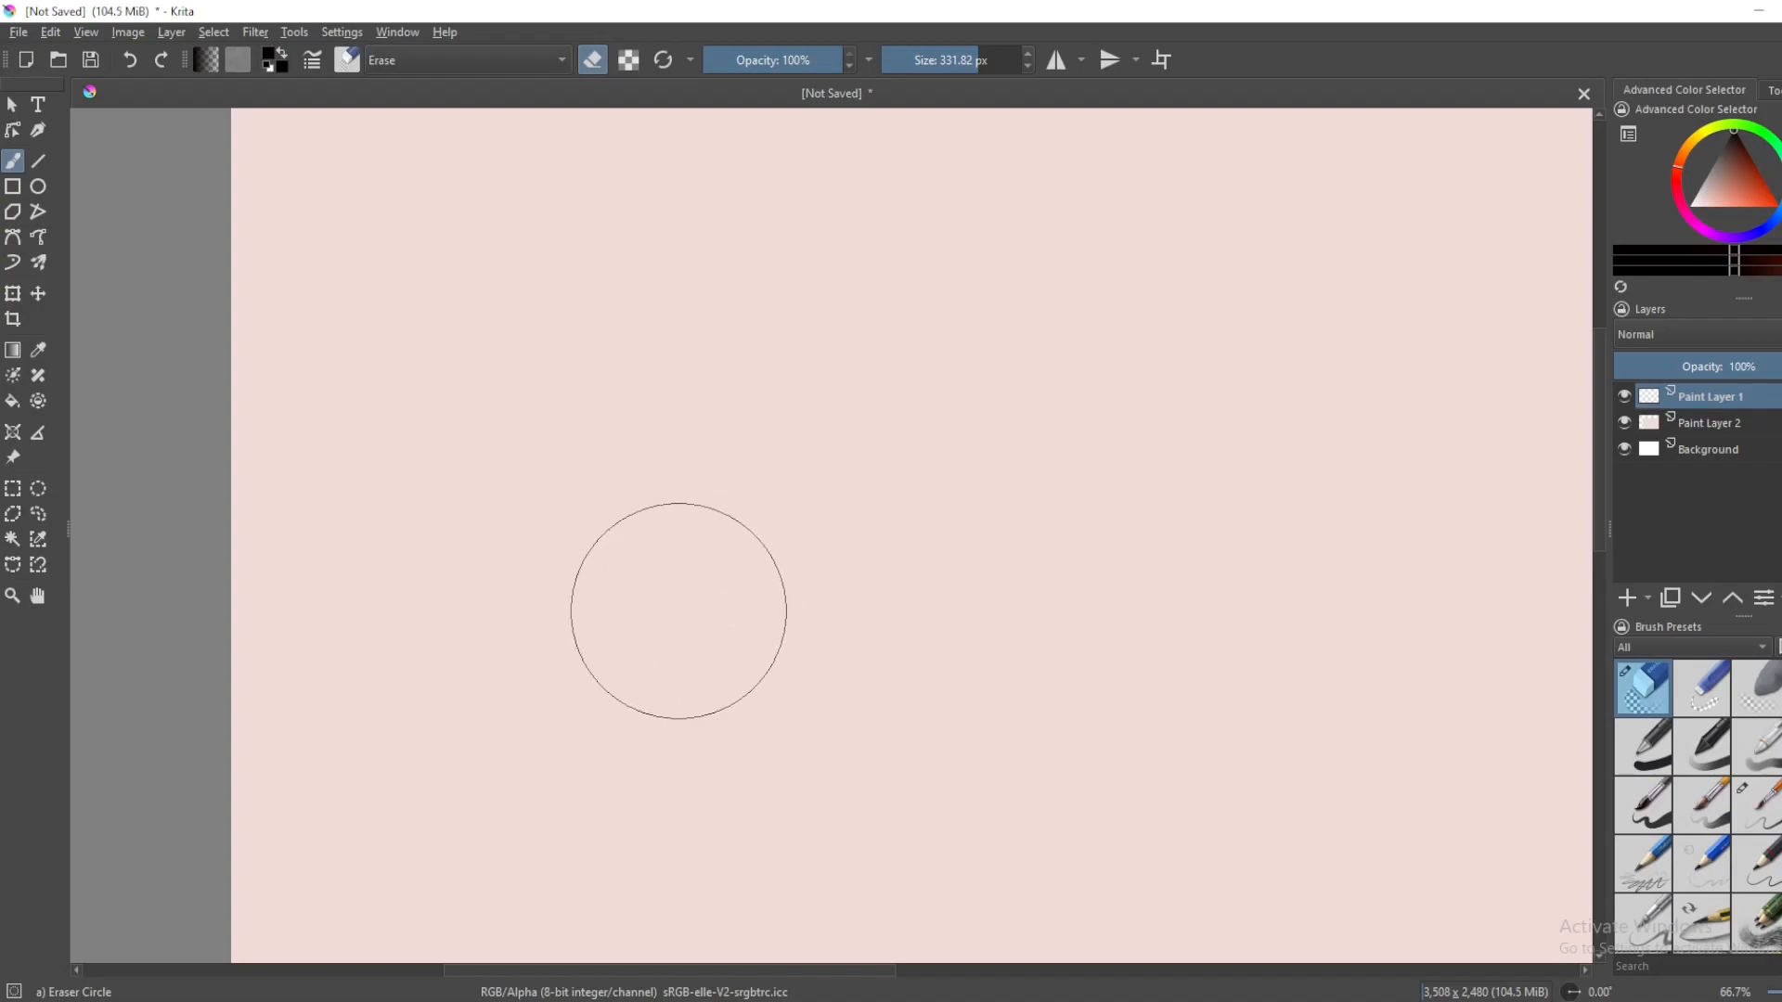
{"action": "left_click", "coordinate": [1757, 805]}
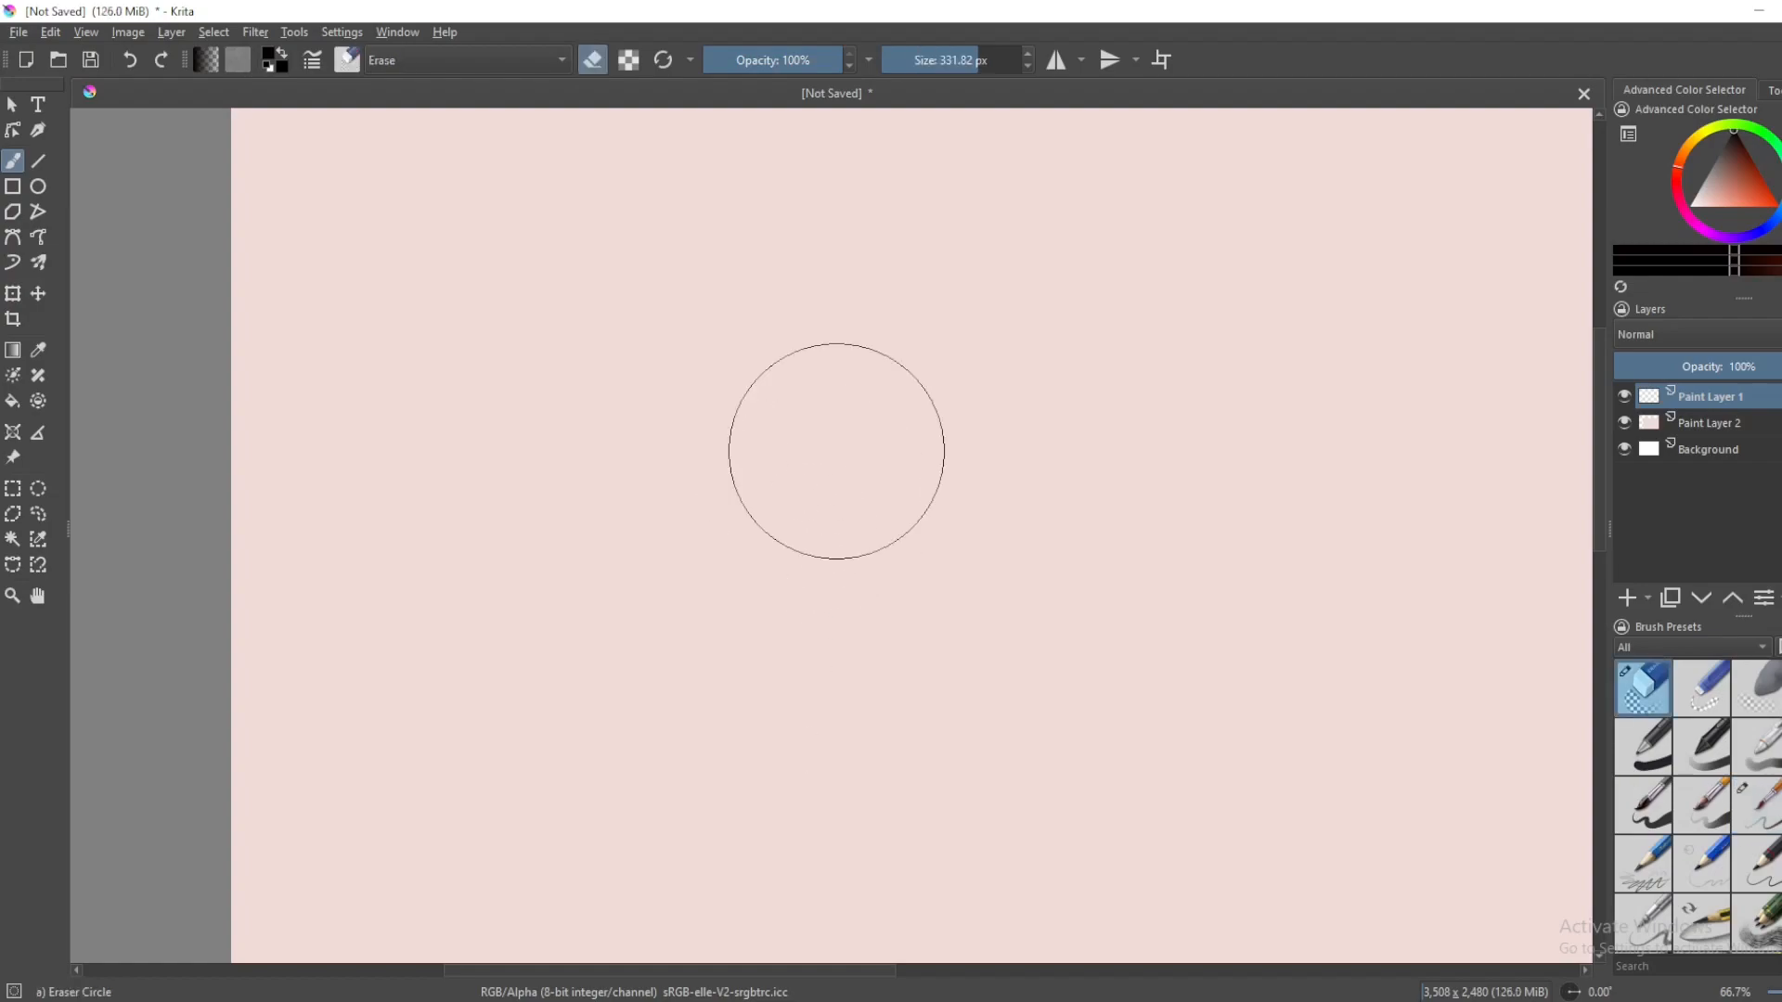
{"action": "left_click", "coordinate": [1701, 805]}
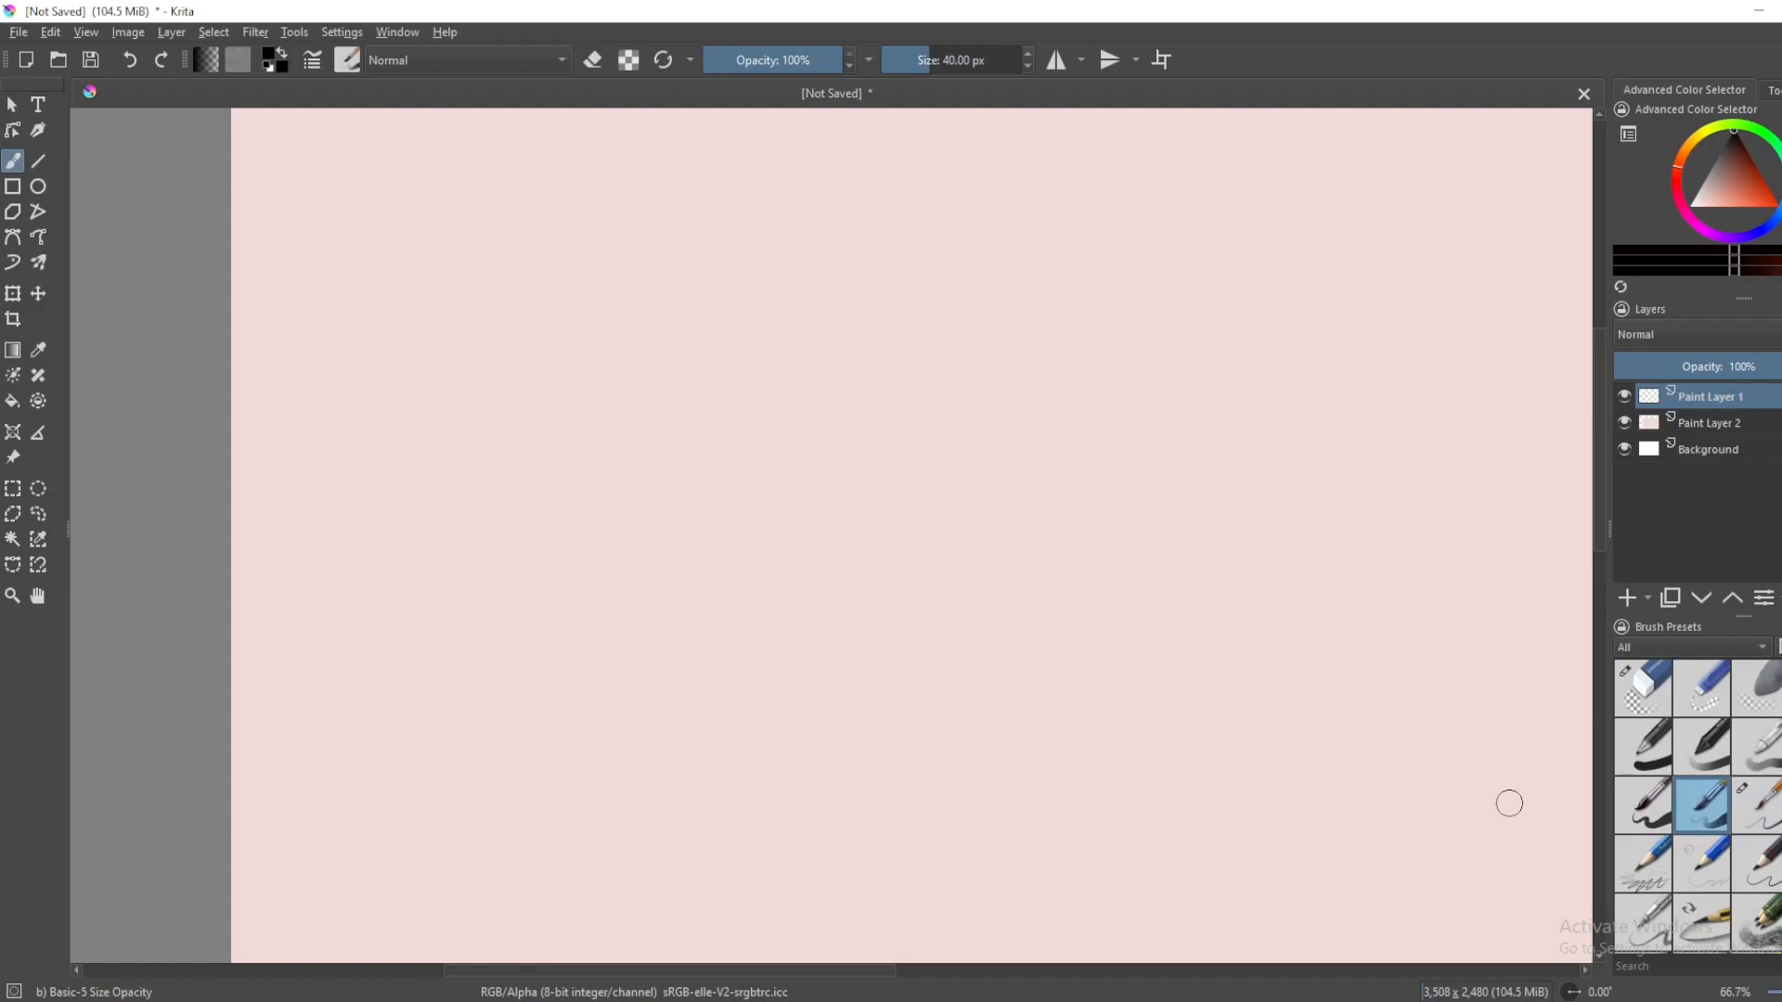
{"action": "mouse_move", "coordinate": [1434, 708]}
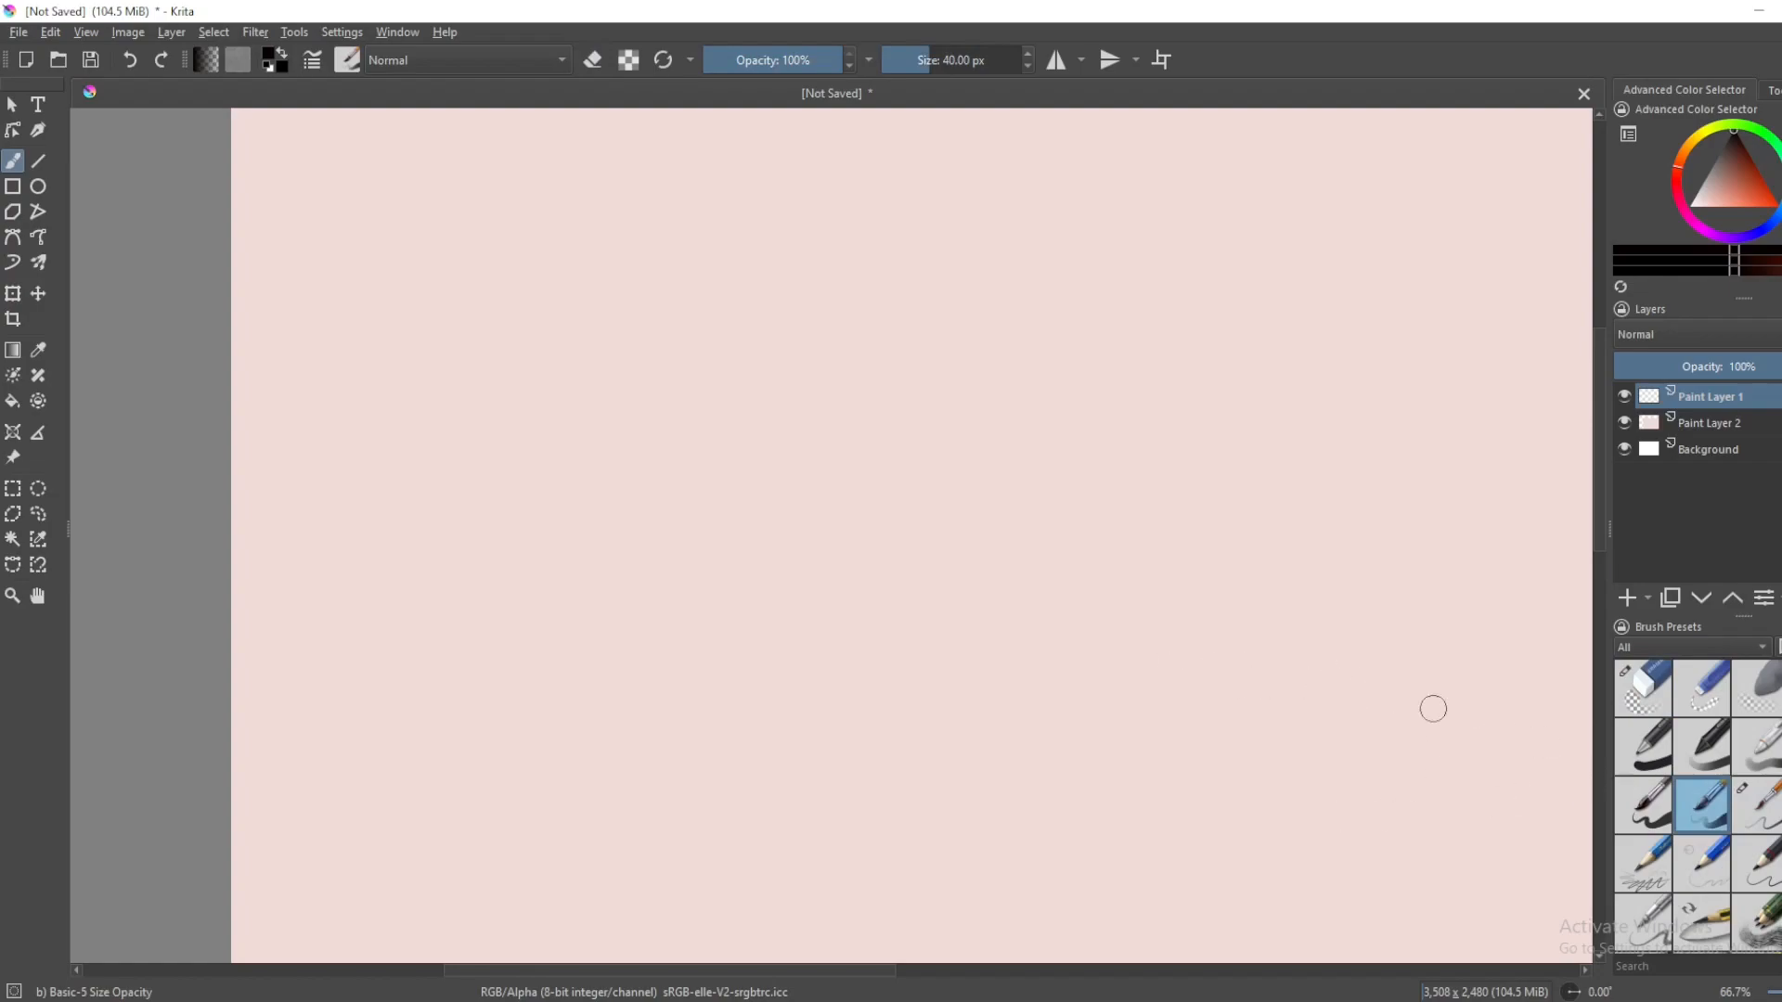
{"action": "mouse_move", "coordinate": [1509, 713]}
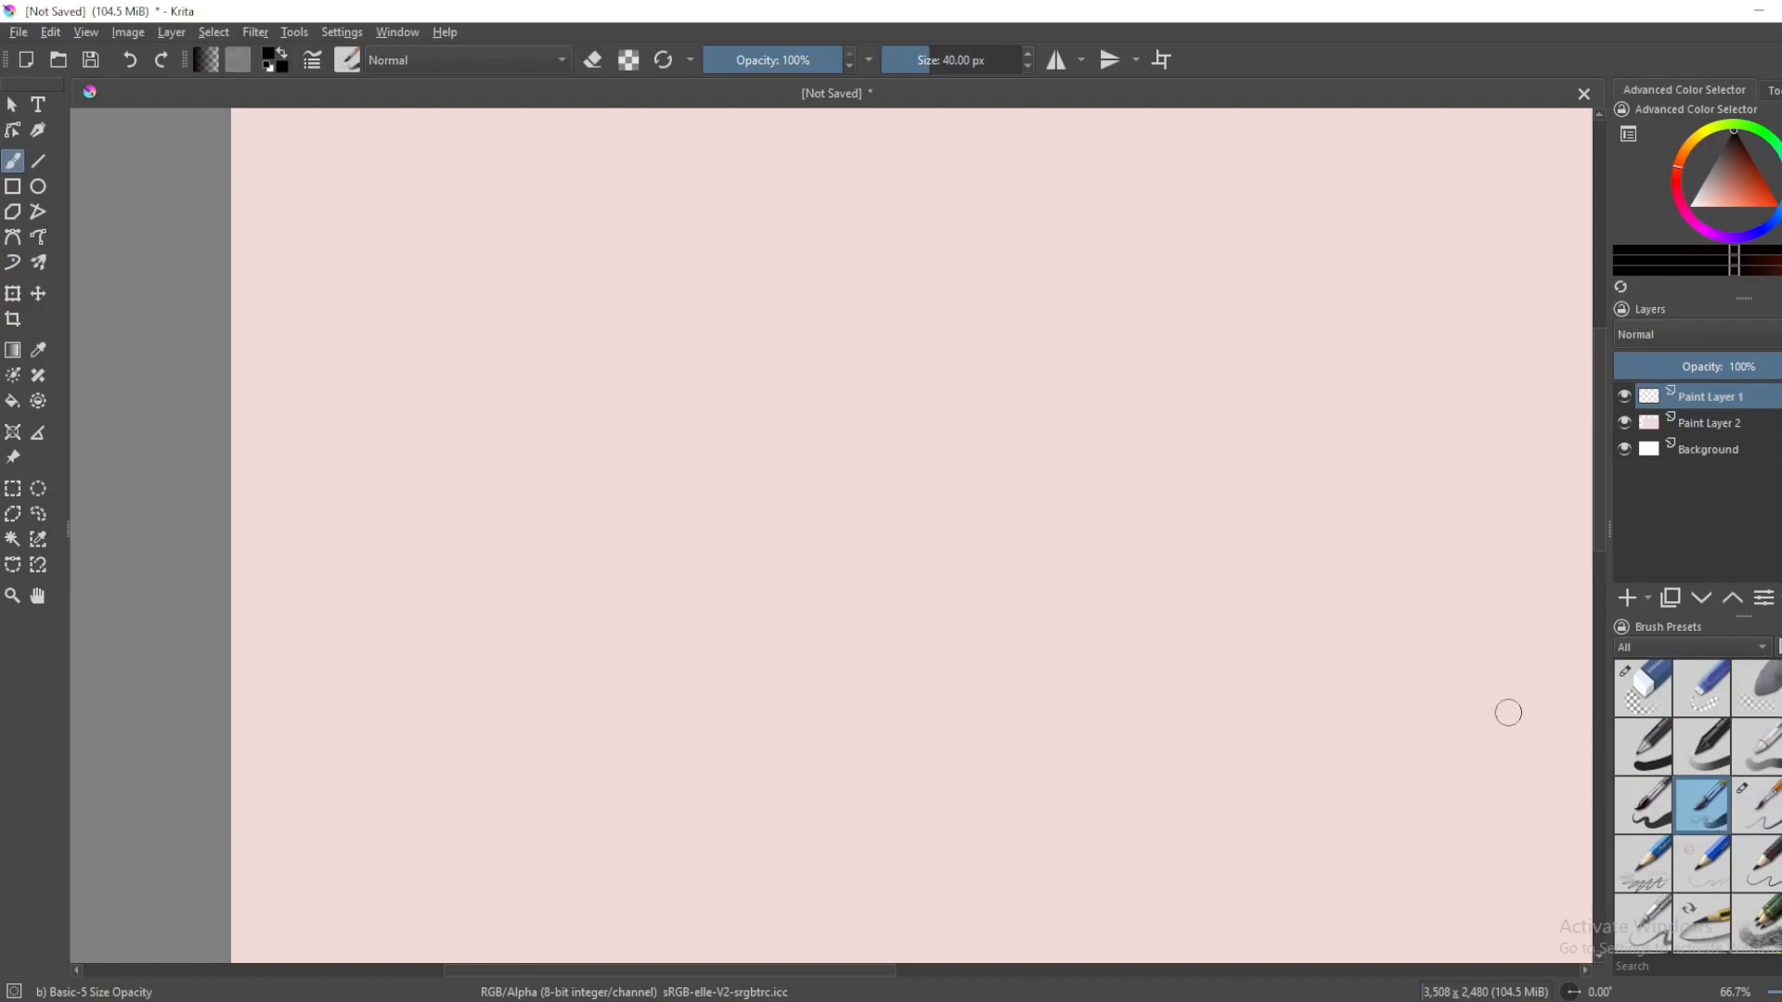
{"action": "mouse_move", "coordinate": [728, 596]}
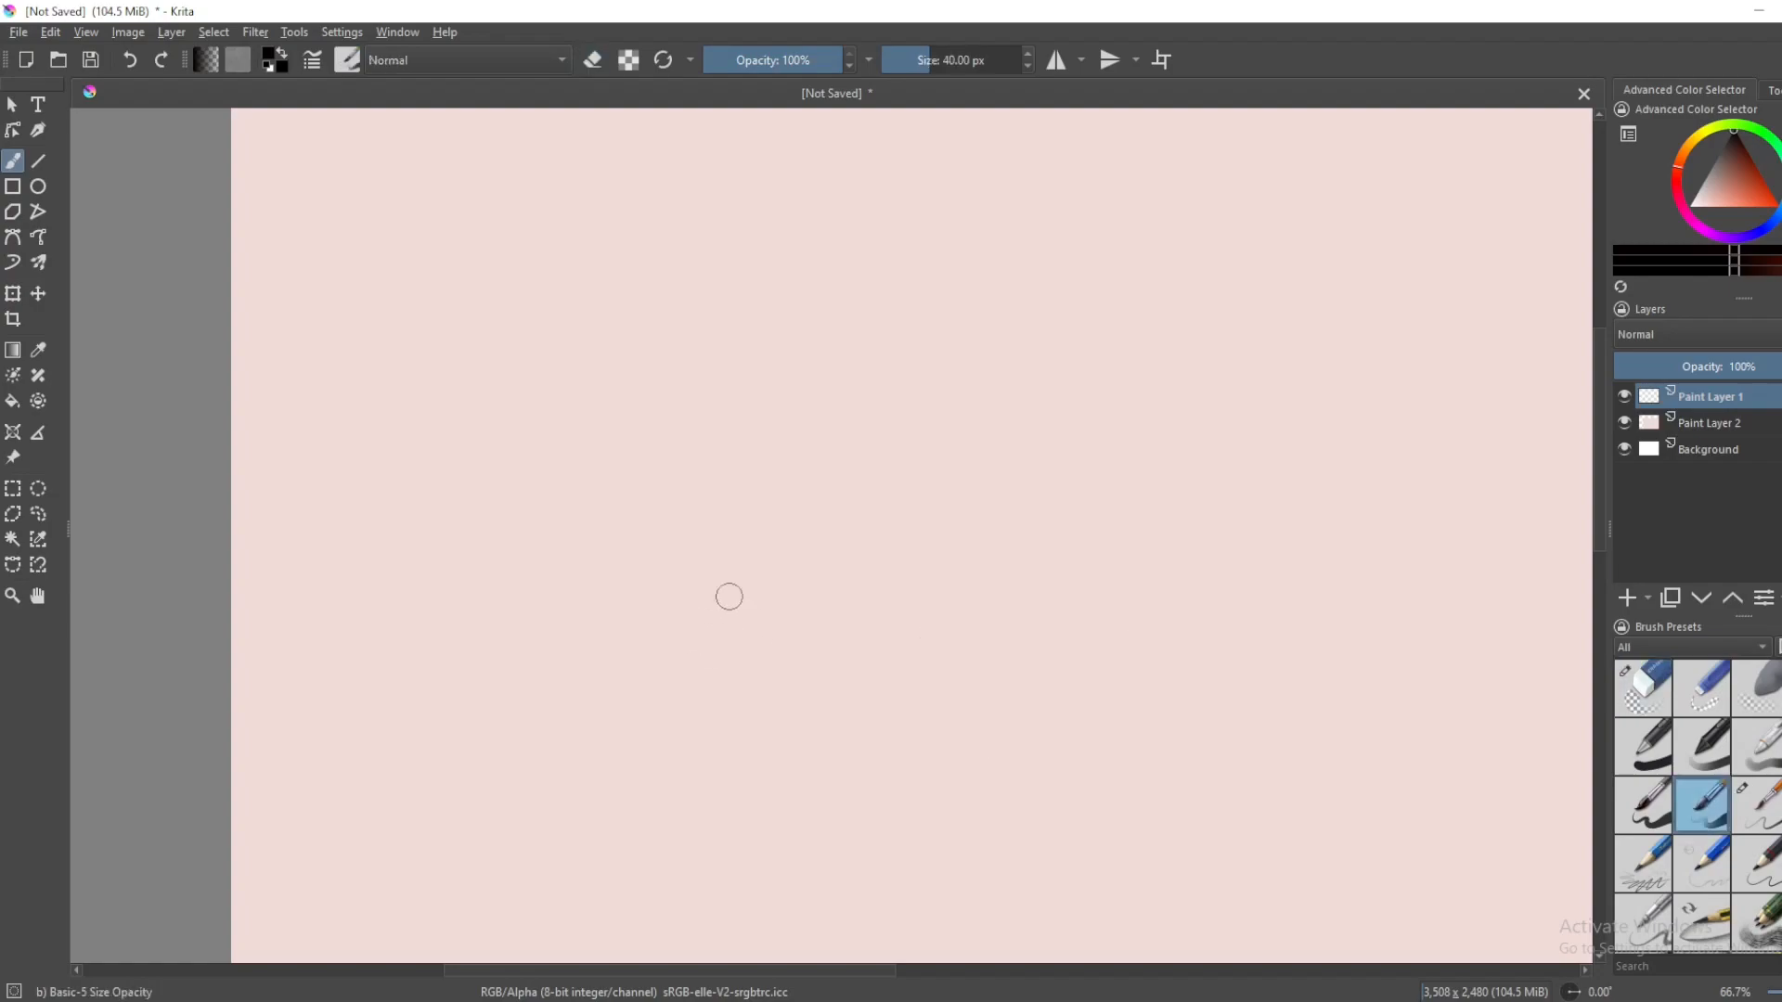
{"action": "mouse_move", "coordinate": [1149, 593]}
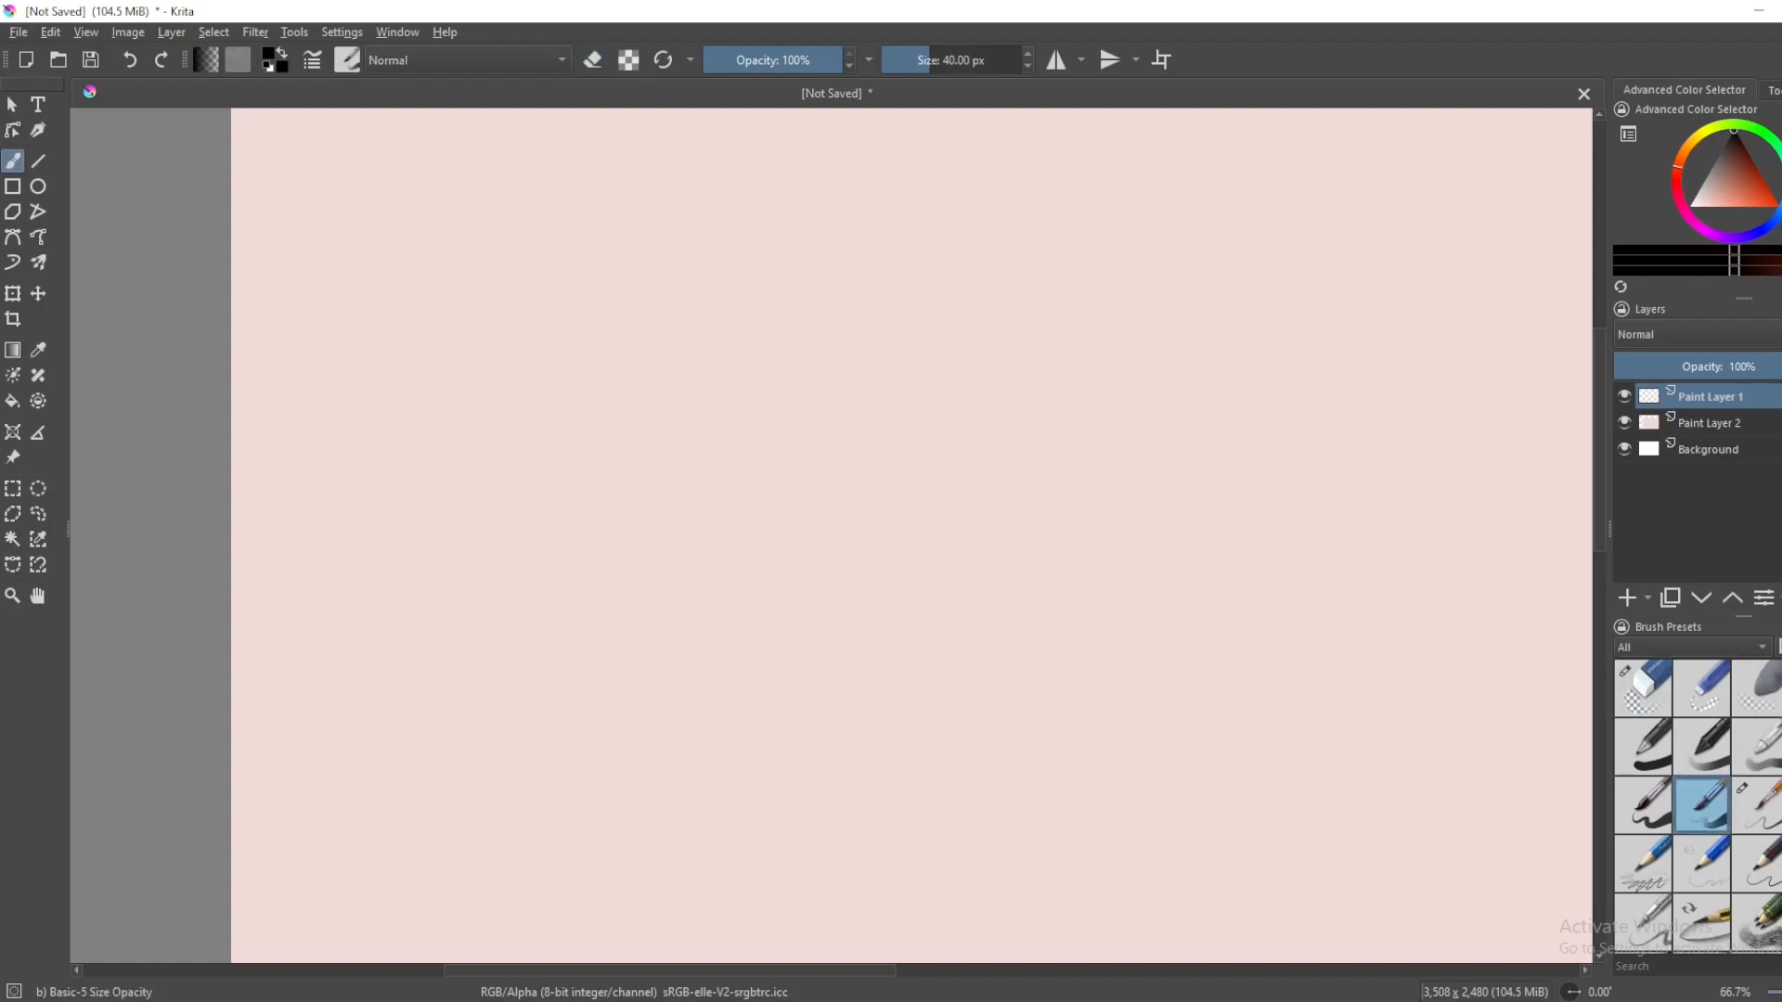
{"action": "mouse_move", "coordinate": [1062, 680]}
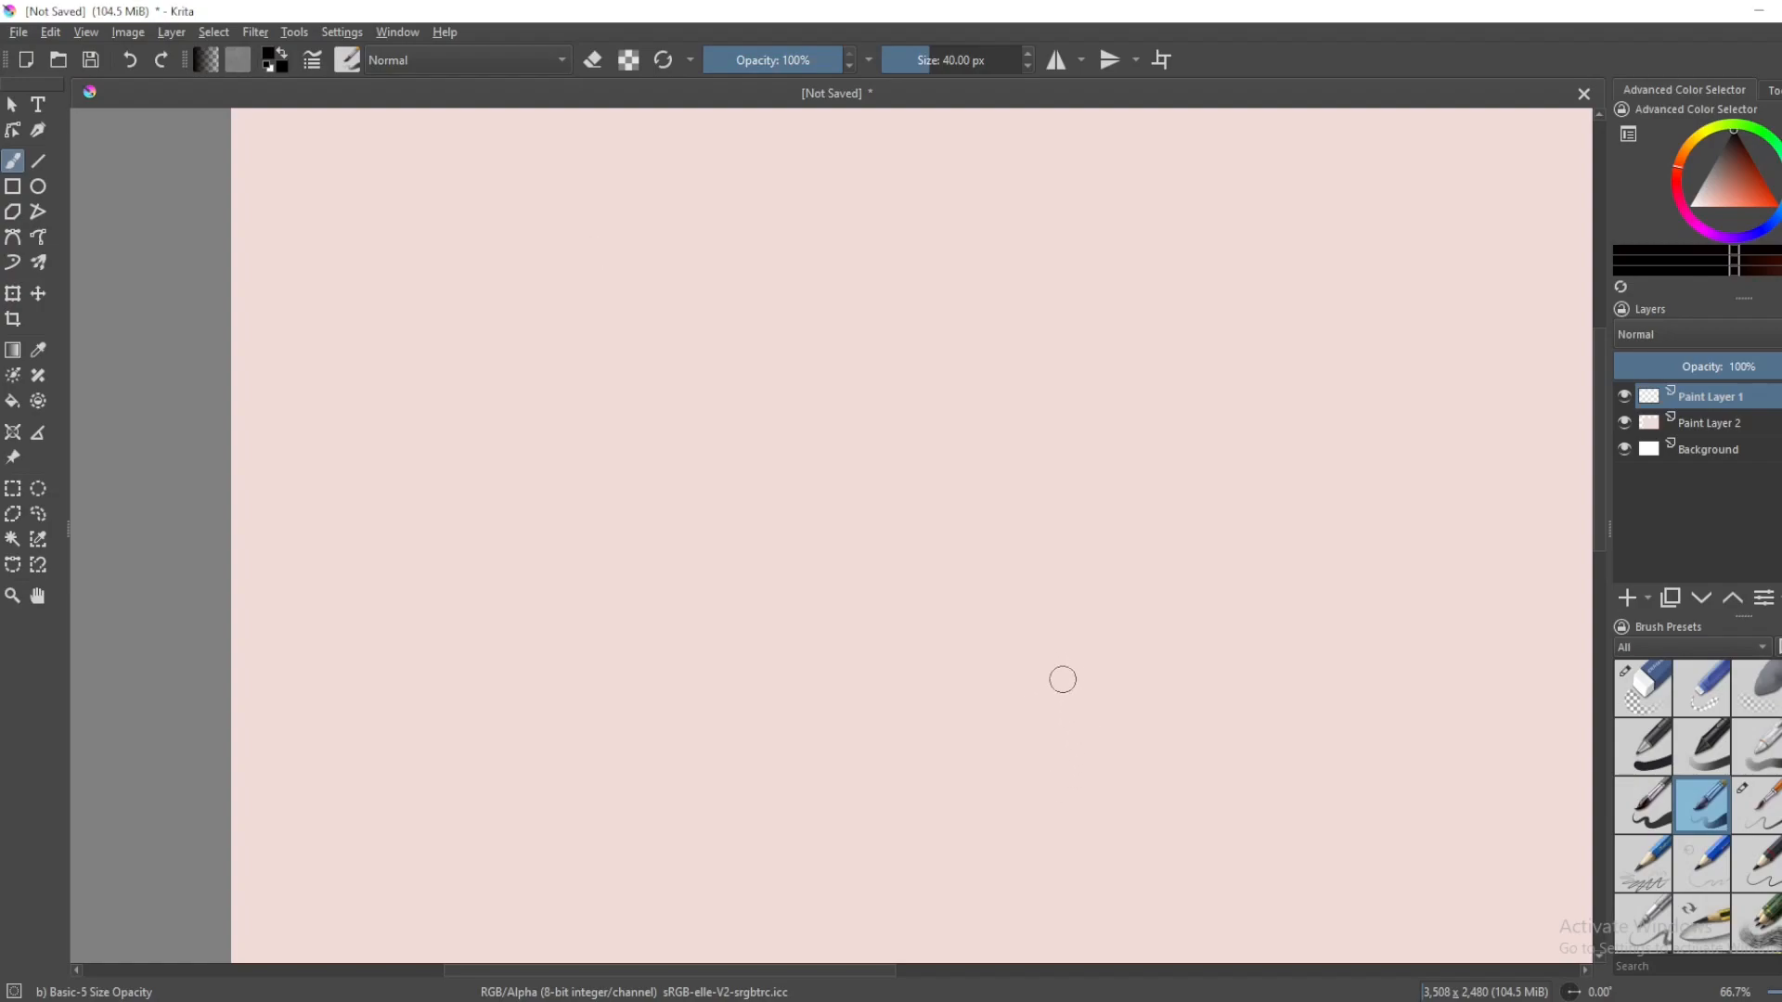
{"action": "mouse_move", "coordinate": [1244, 523]}
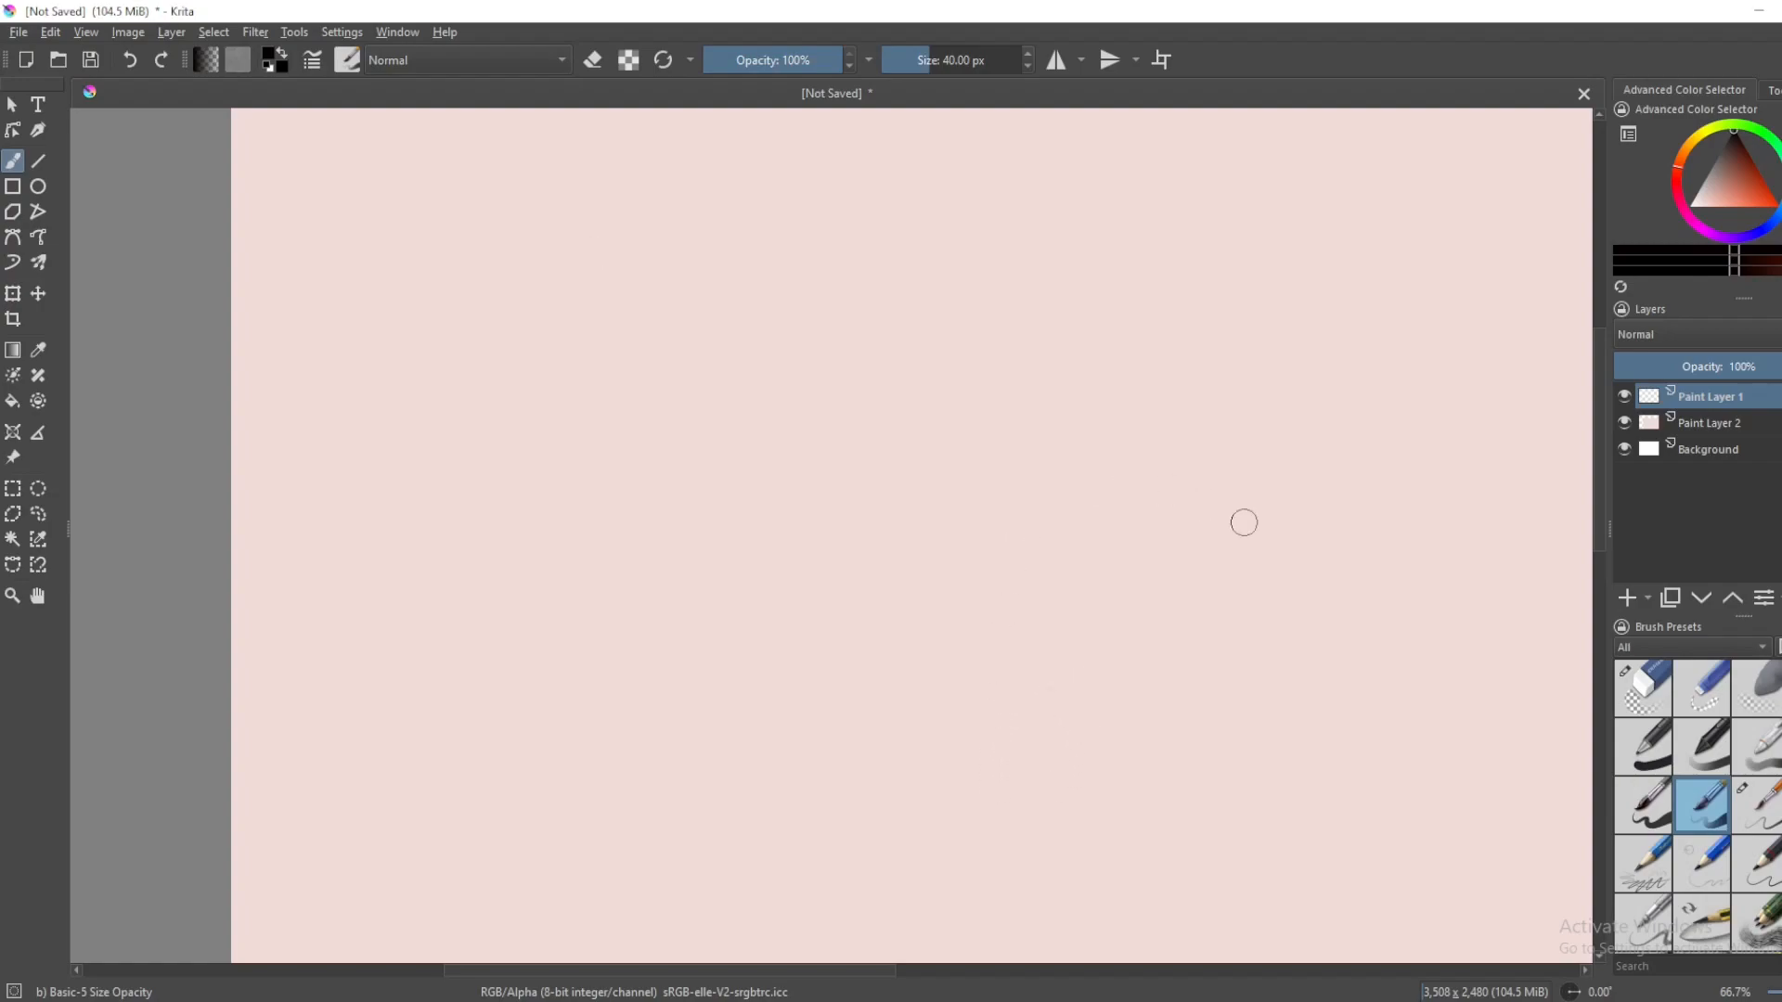
{"action": "mouse_move", "coordinate": [926, 60]}
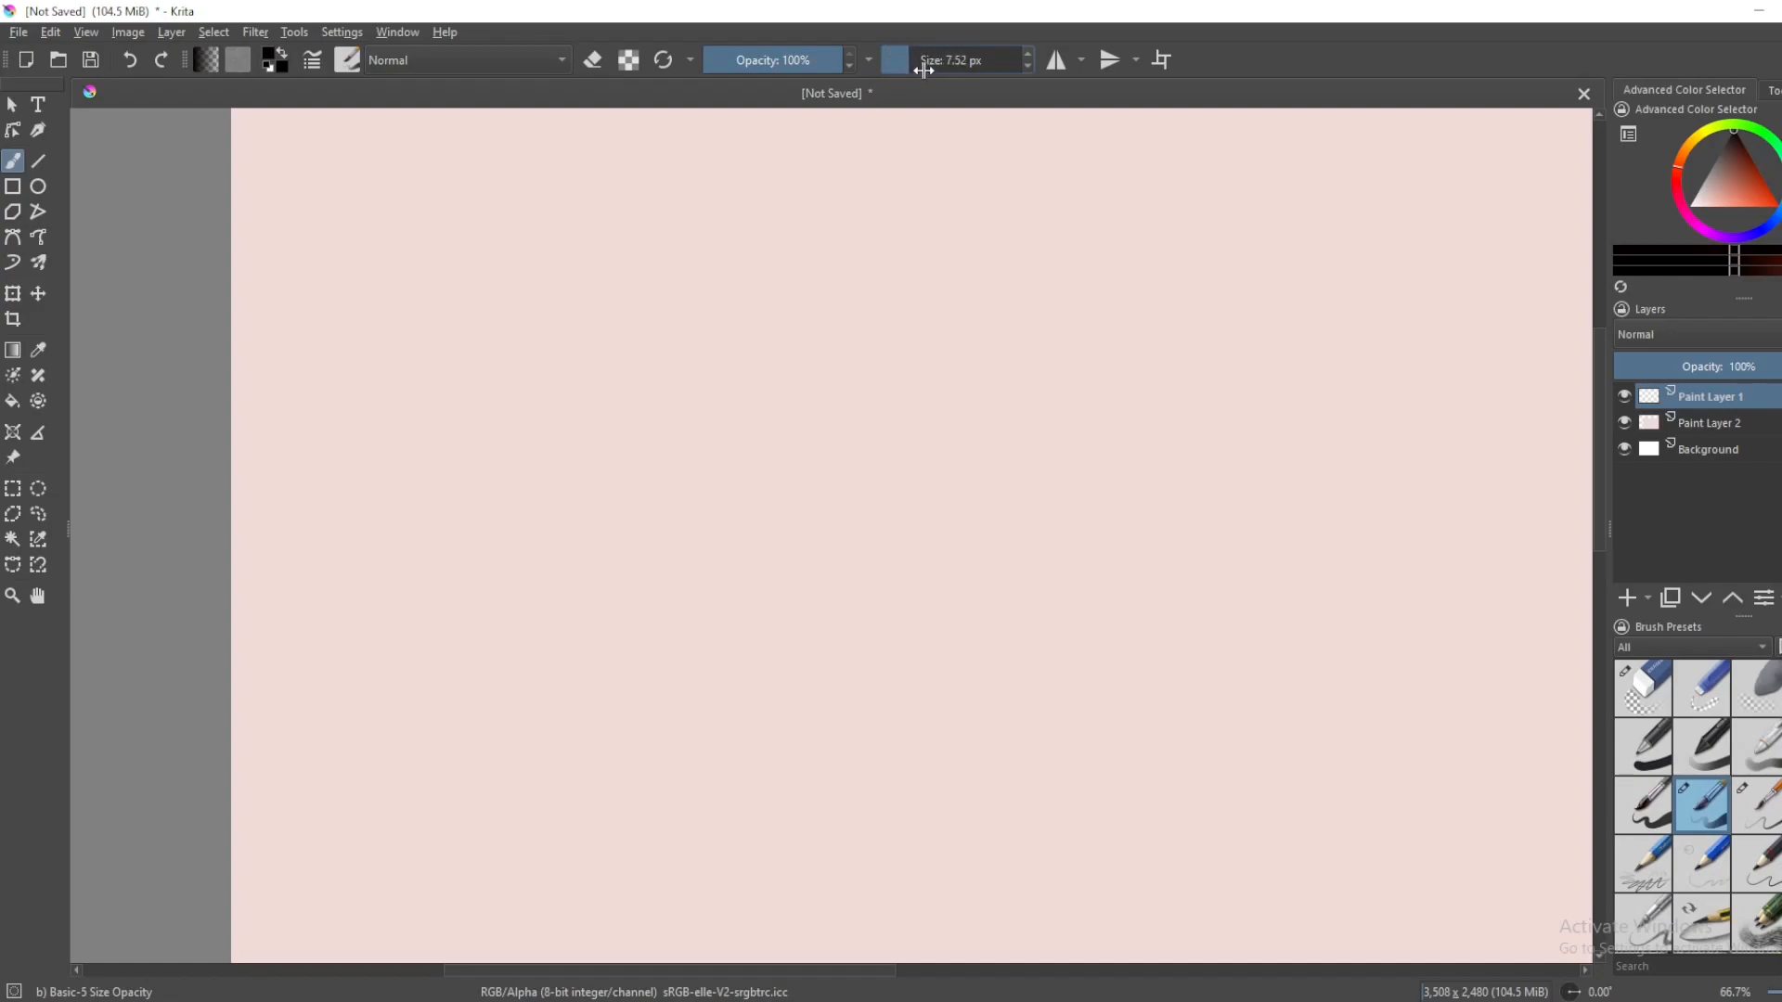
{"action": "mouse_move", "coordinate": [877, 476]}
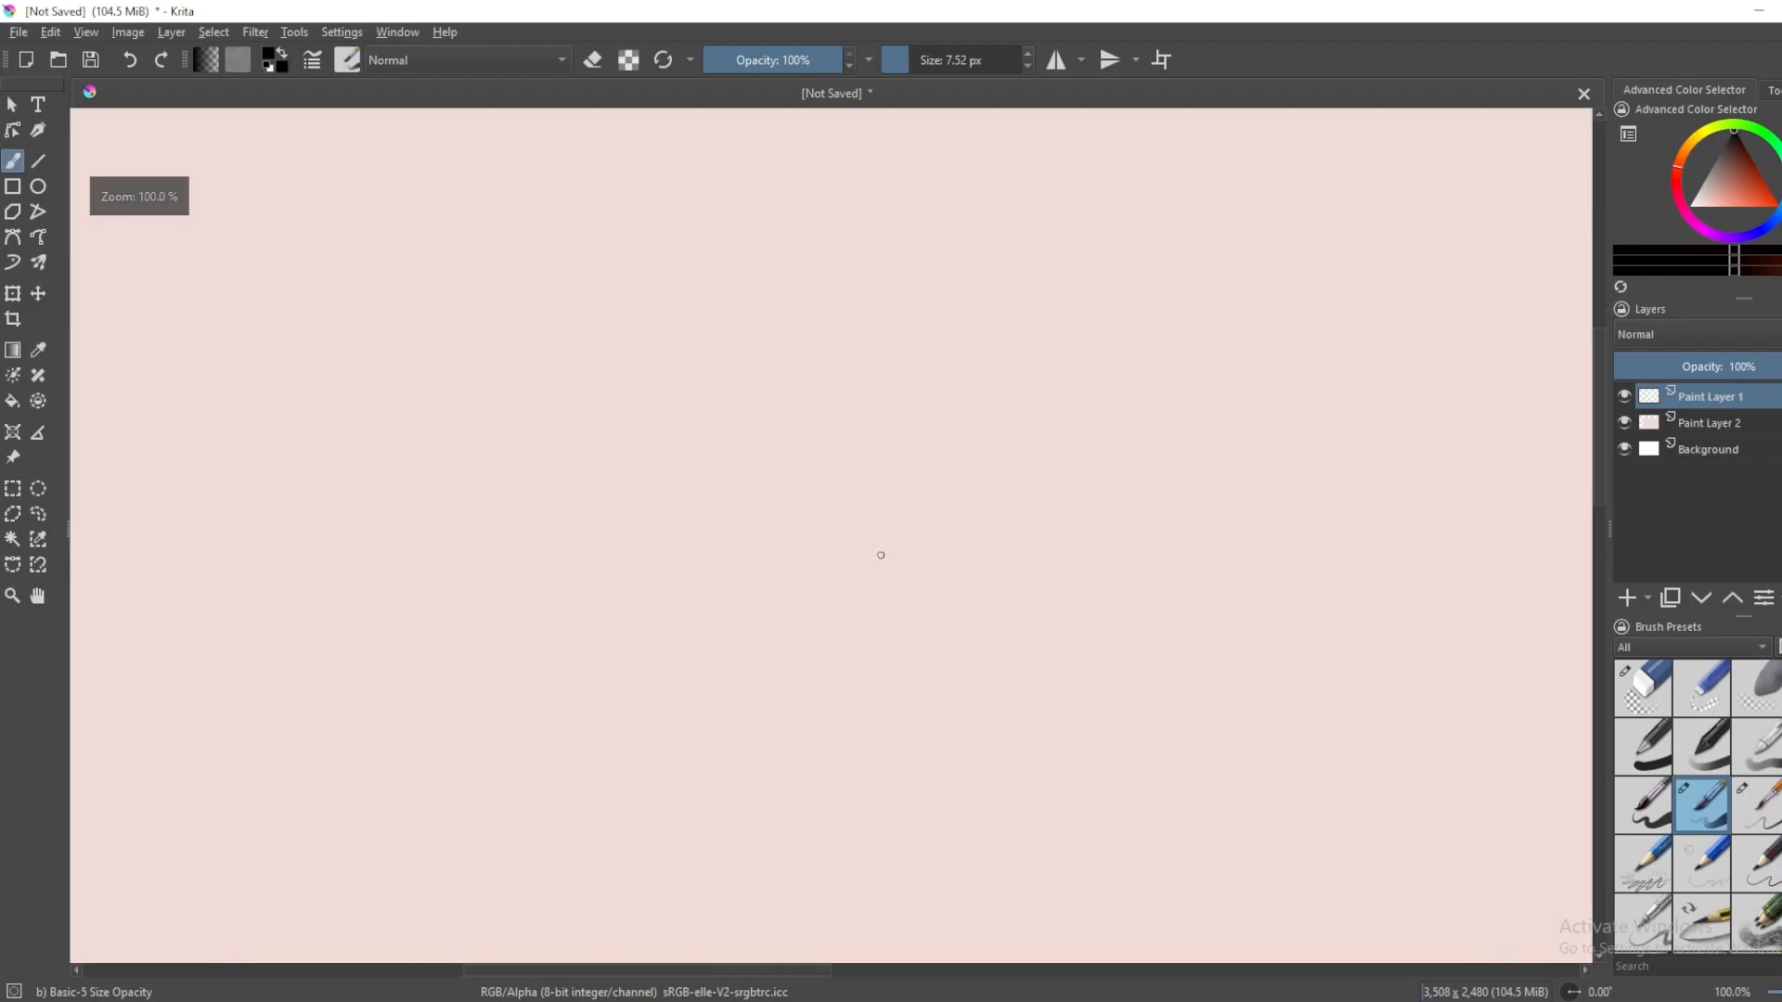
{"action": "mouse_move", "coordinate": [722, 491]}
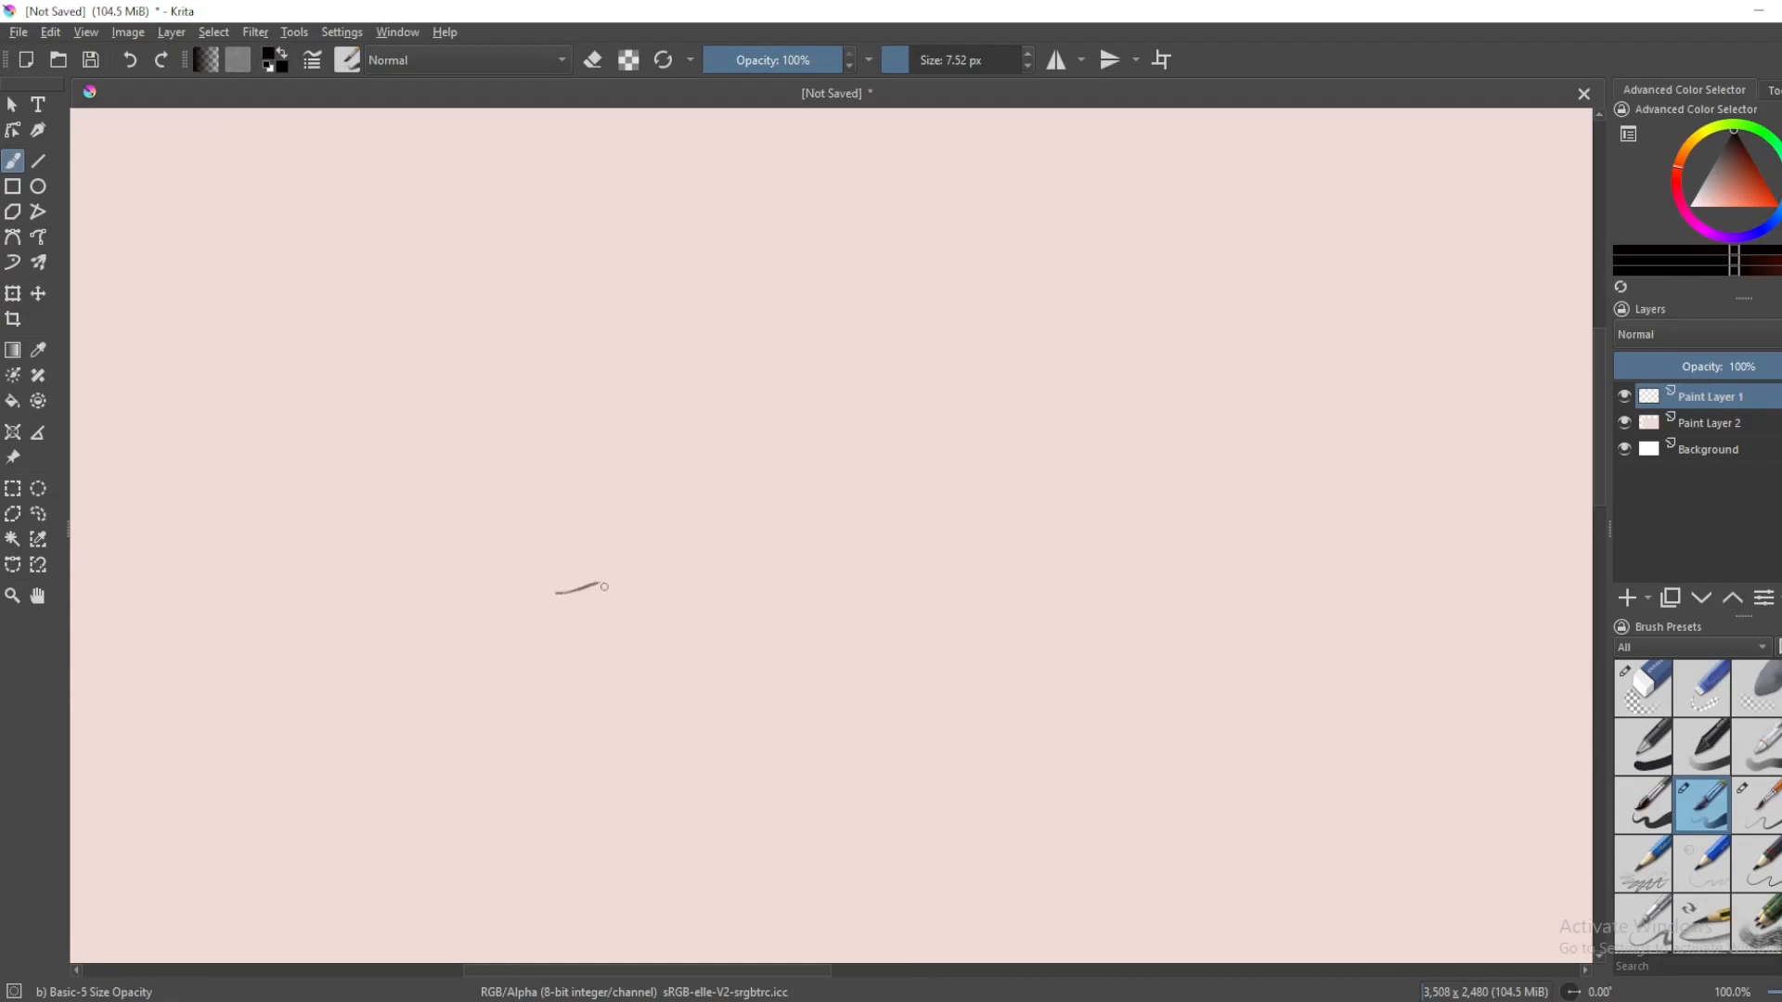
{"action": "mouse_move", "coordinate": [887, 405]}
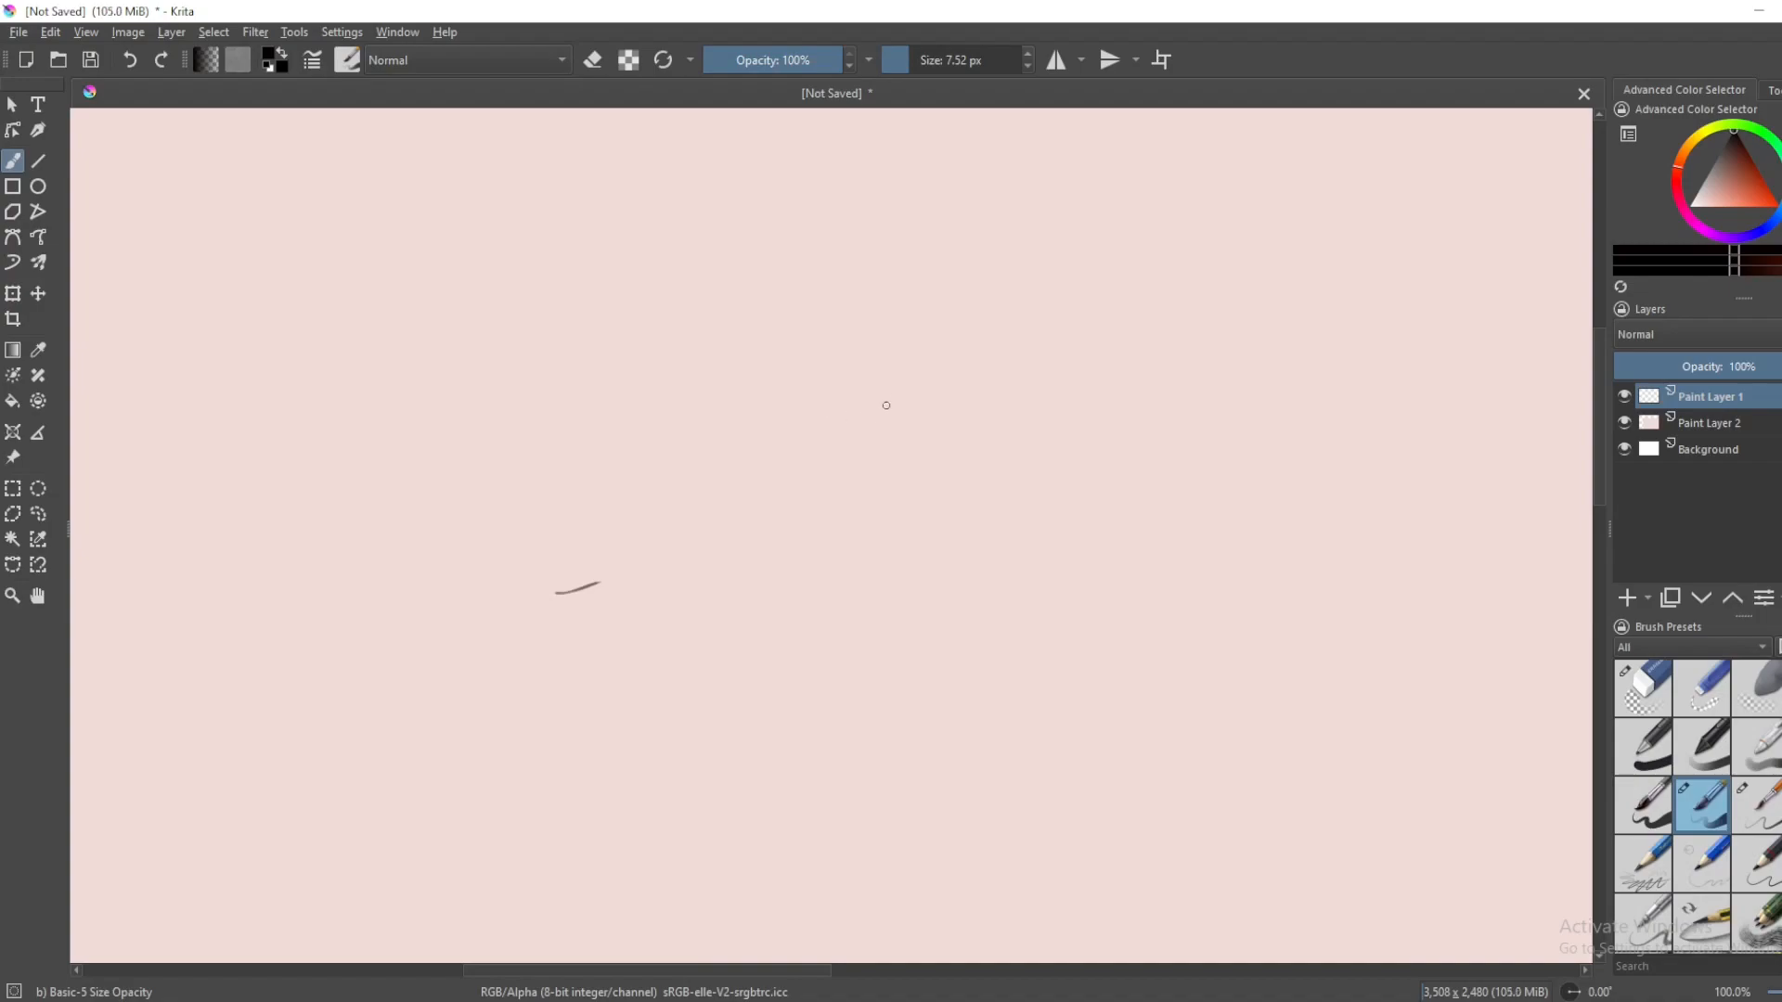
{"action": "mouse_move", "coordinate": [1003, 405]}
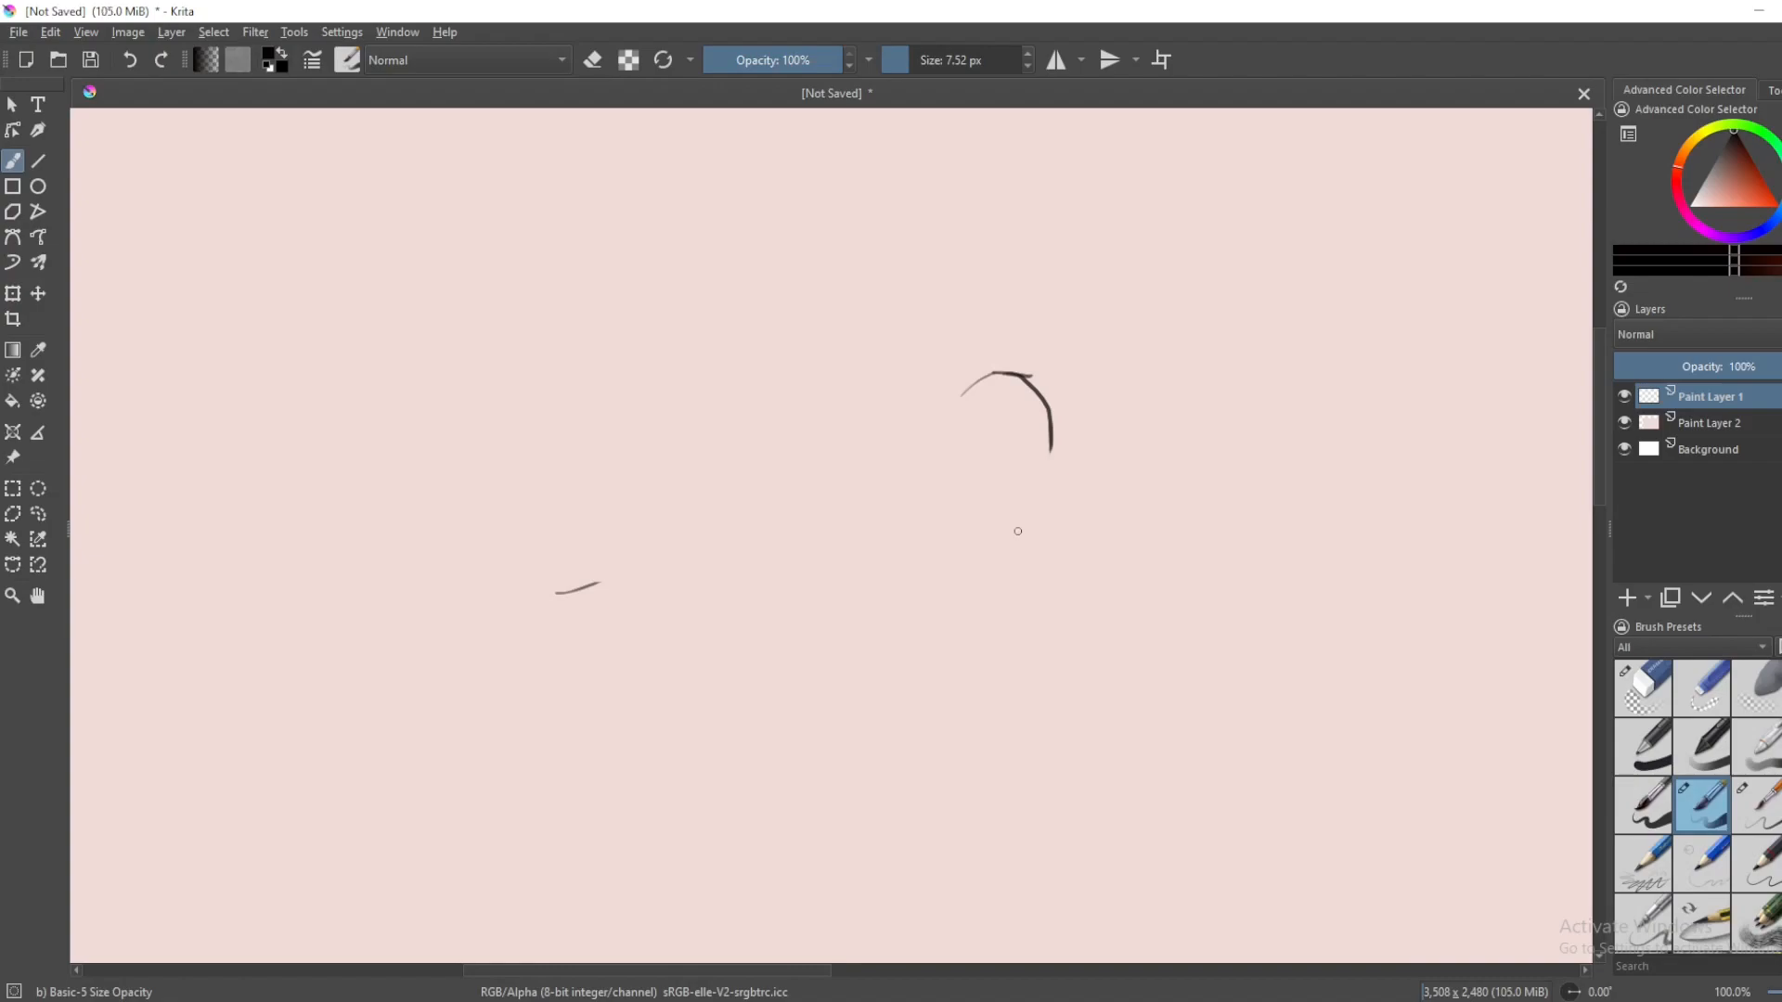
- Sketch a circular head on the right, erasing and redrawing the rough head arcs
{"action": "left_click", "coordinate": [1641, 688]}
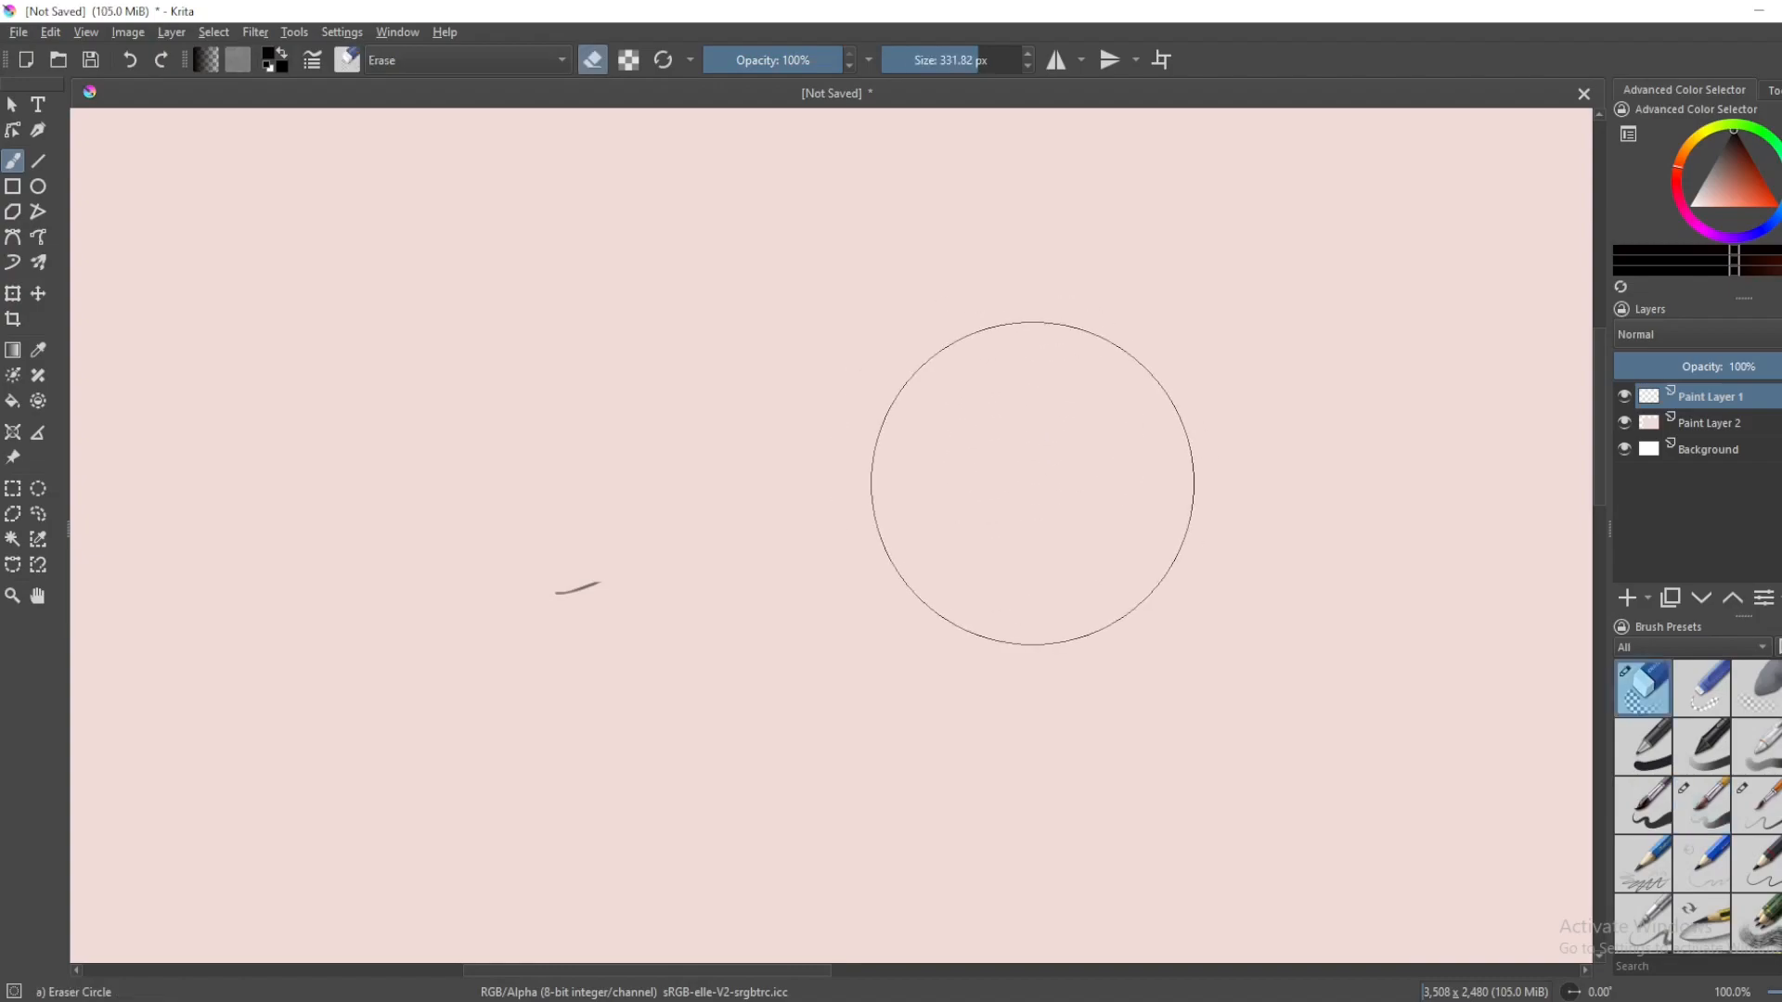
{"action": "left_click", "coordinate": [1702, 806]}
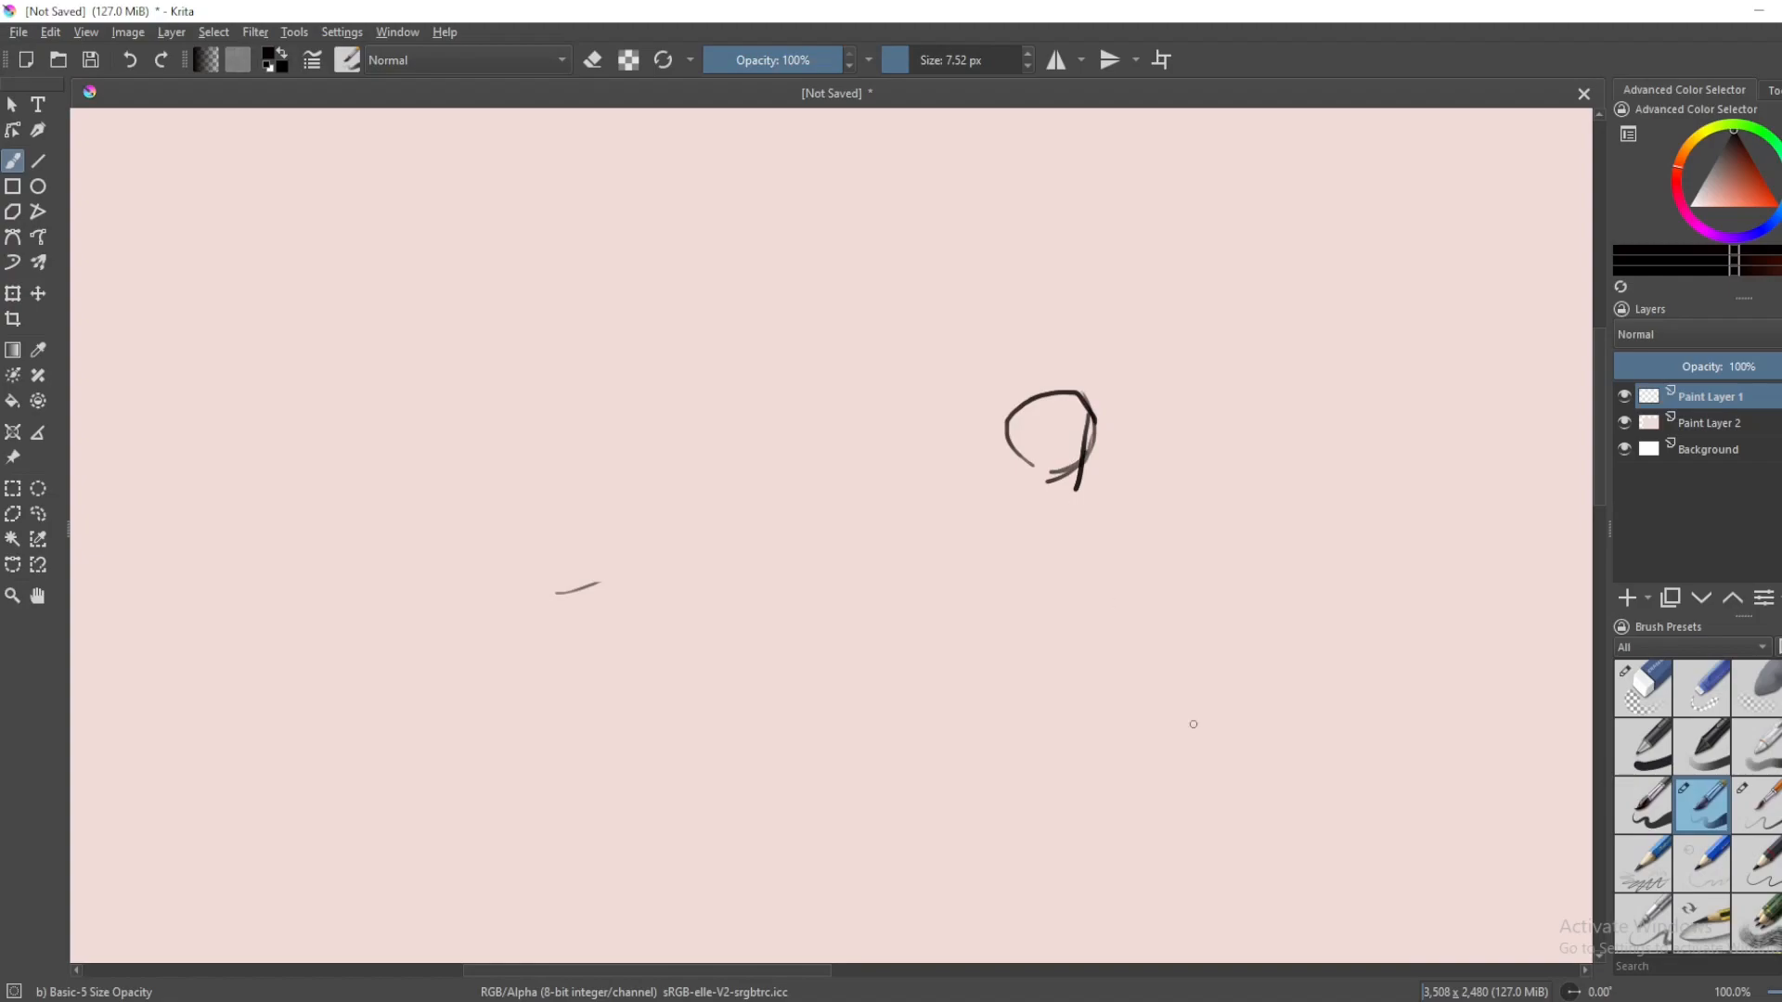
{"action": "left_click", "coordinate": [1642, 688]}
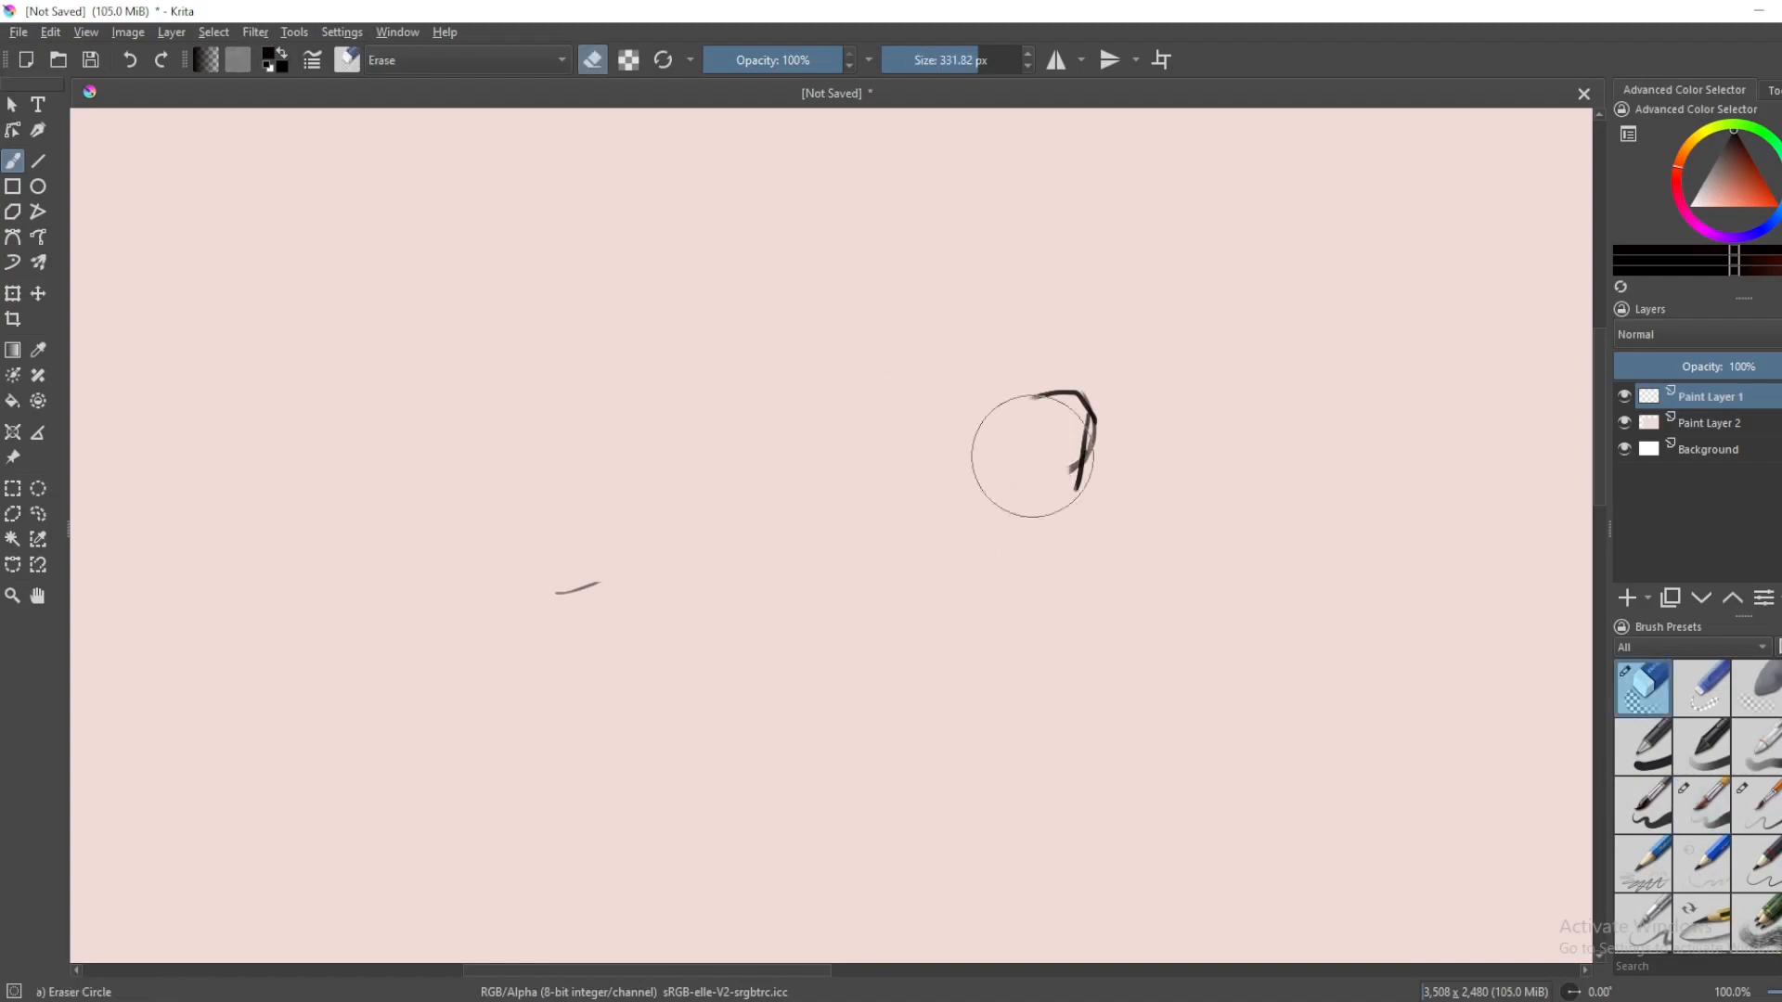
{"action": "left_click", "coordinate": [1701, 805]}
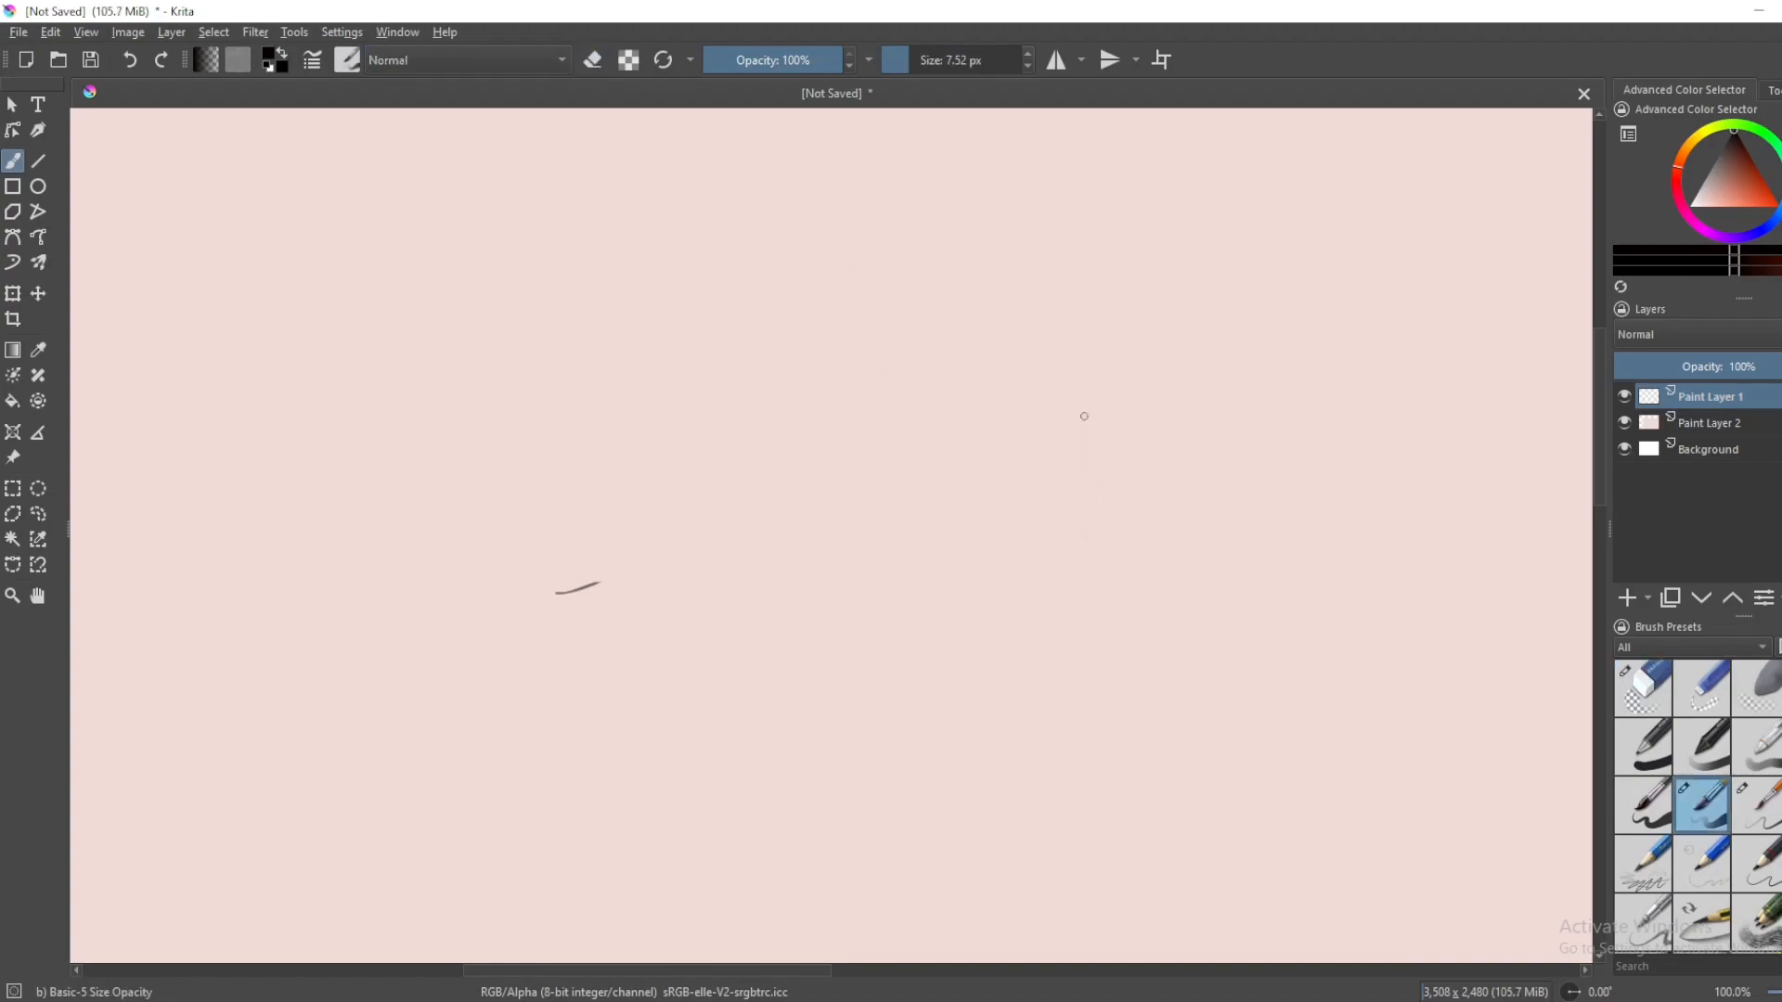
{"action": "mouse_move", "coordinate": [1119, 472]}
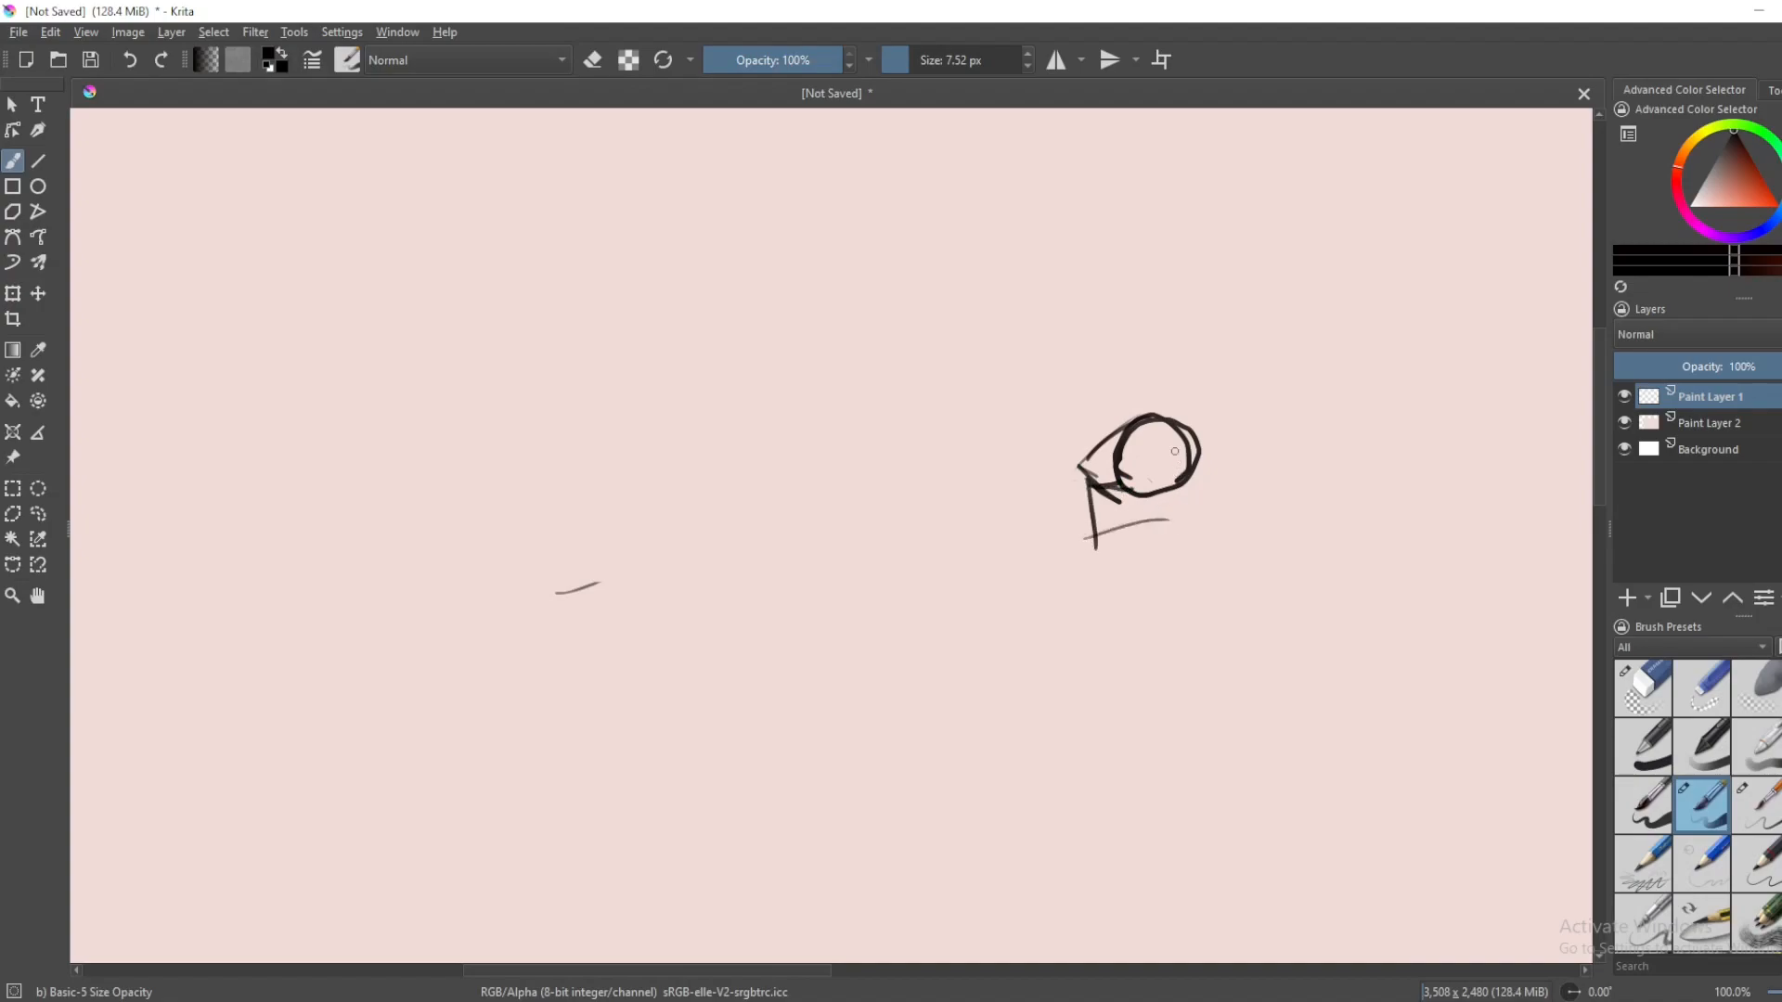
{"action": "left_click", "coordinate": [1641, 688]}
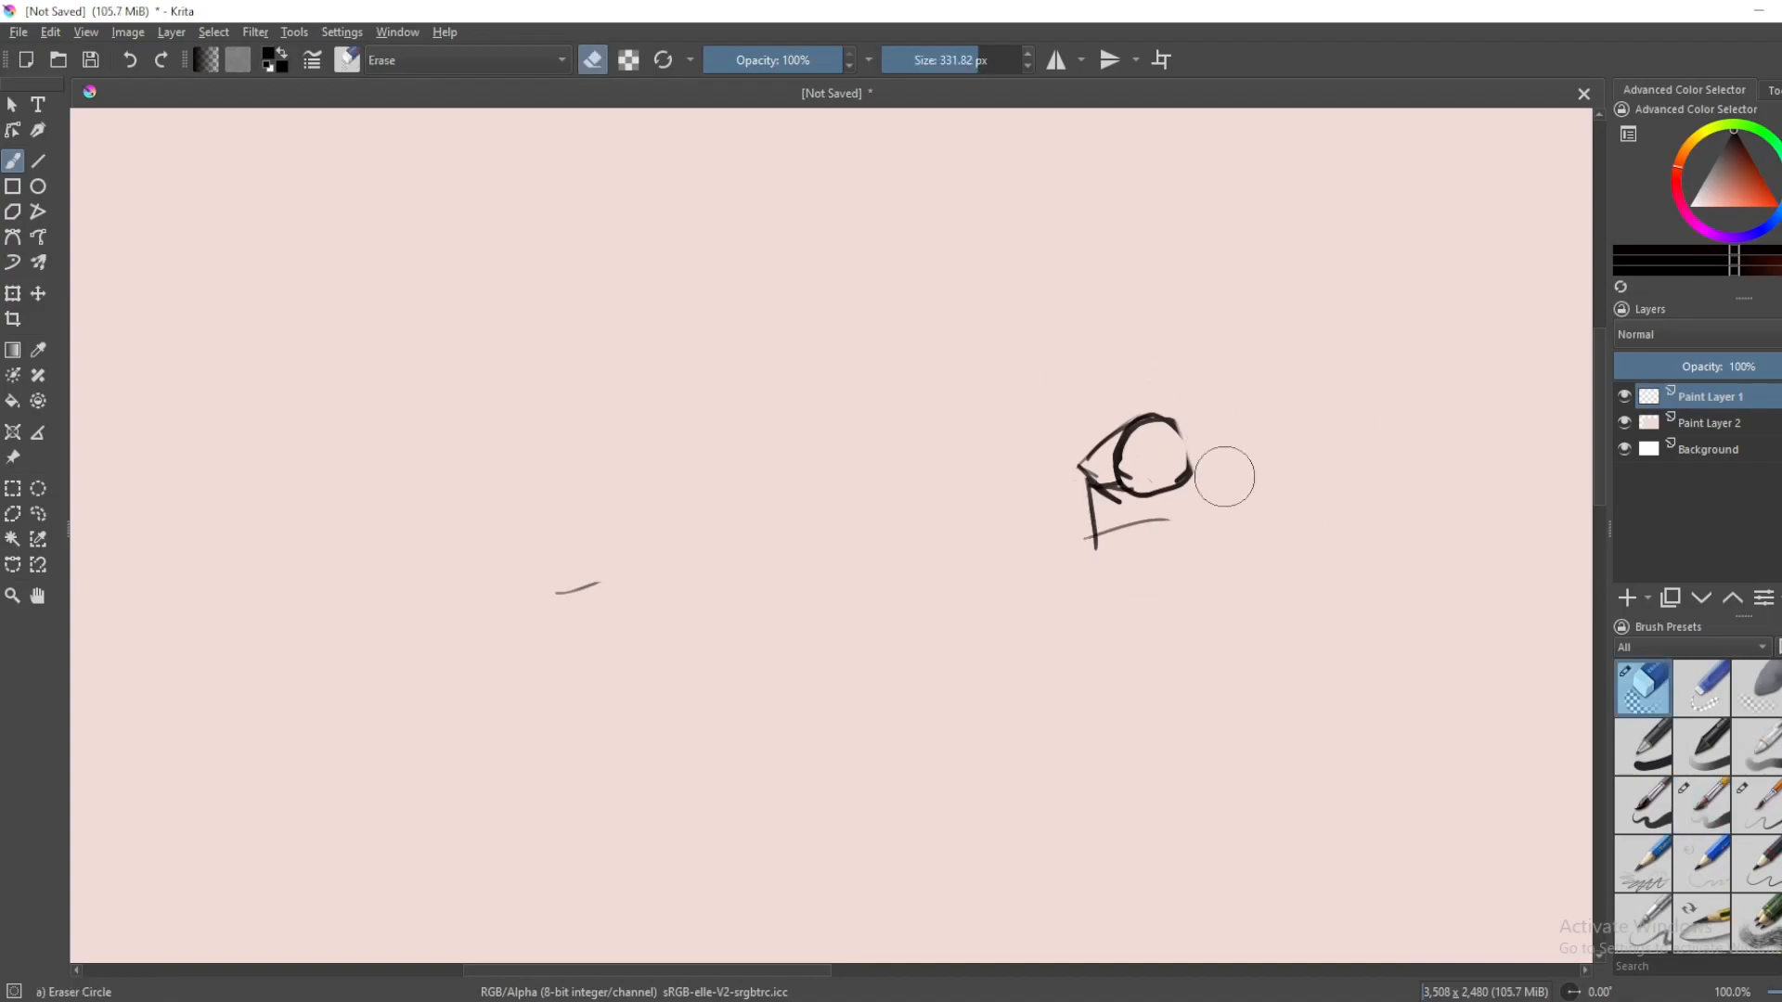
- Draw shoulder and torso lines with Basic-5, then erase parts of the head with Eraser Circle
{"action": "left_click", "coordinate": [1701, 805]}
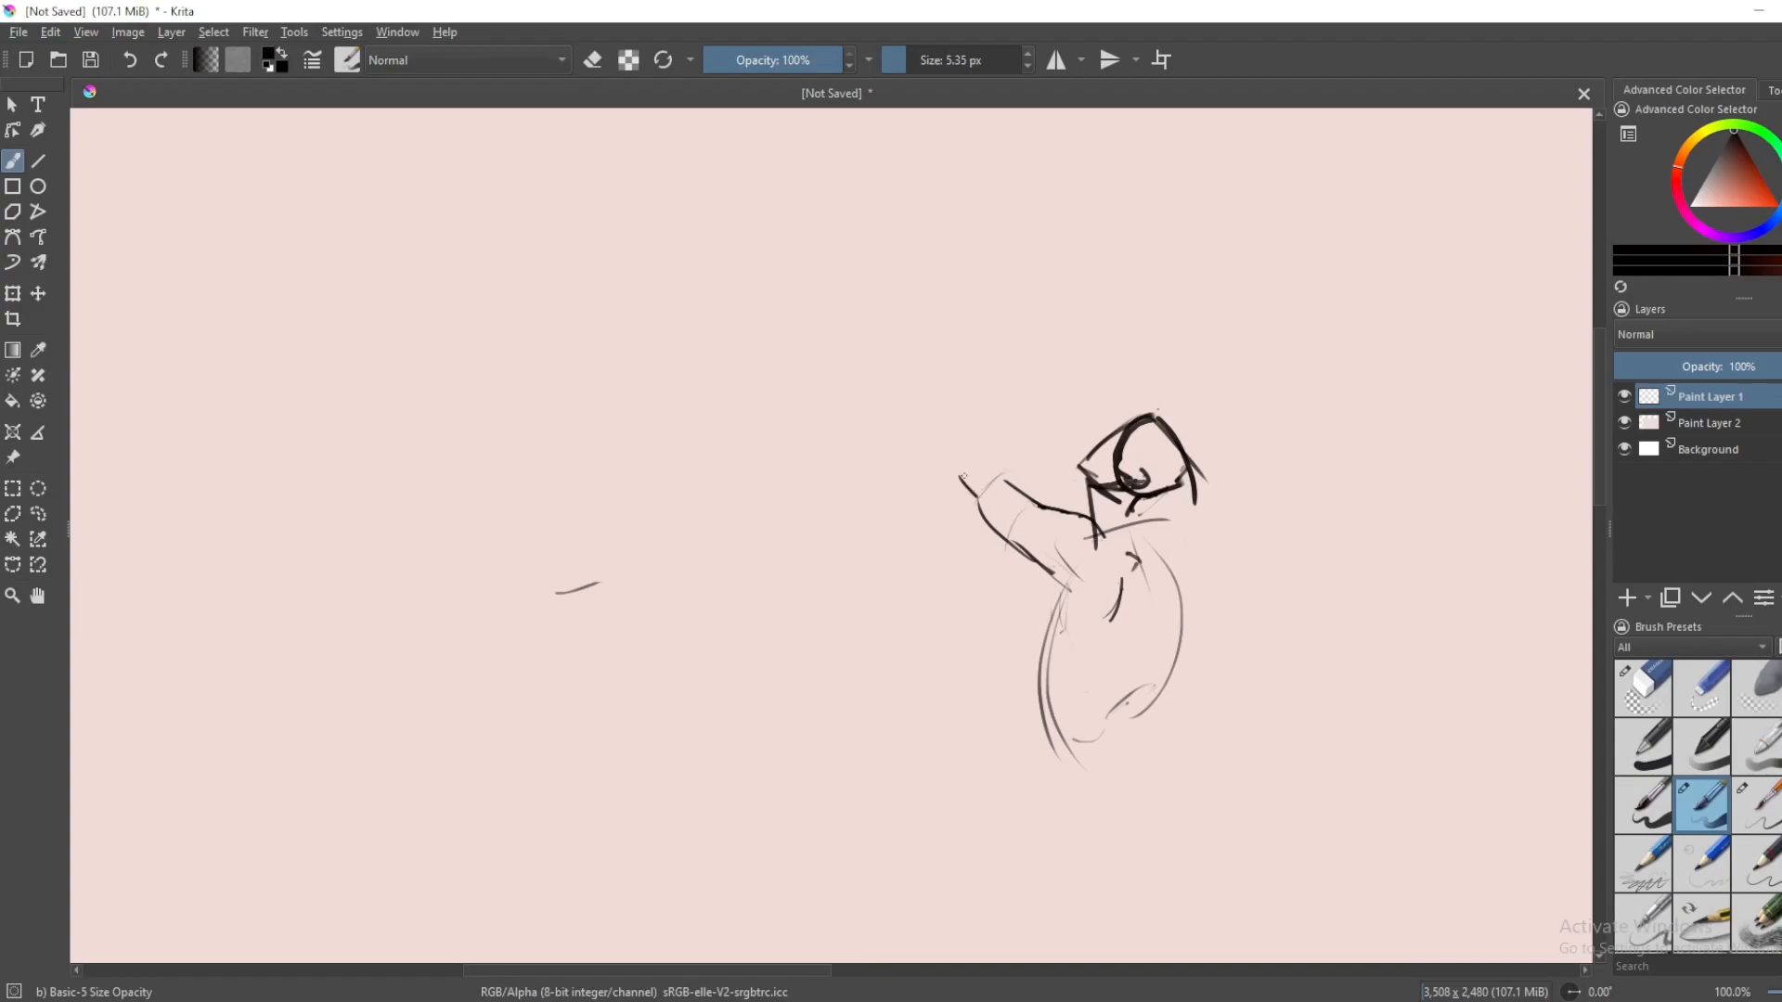
{"action": "mouse_move", "coordinate": [991, 407]}
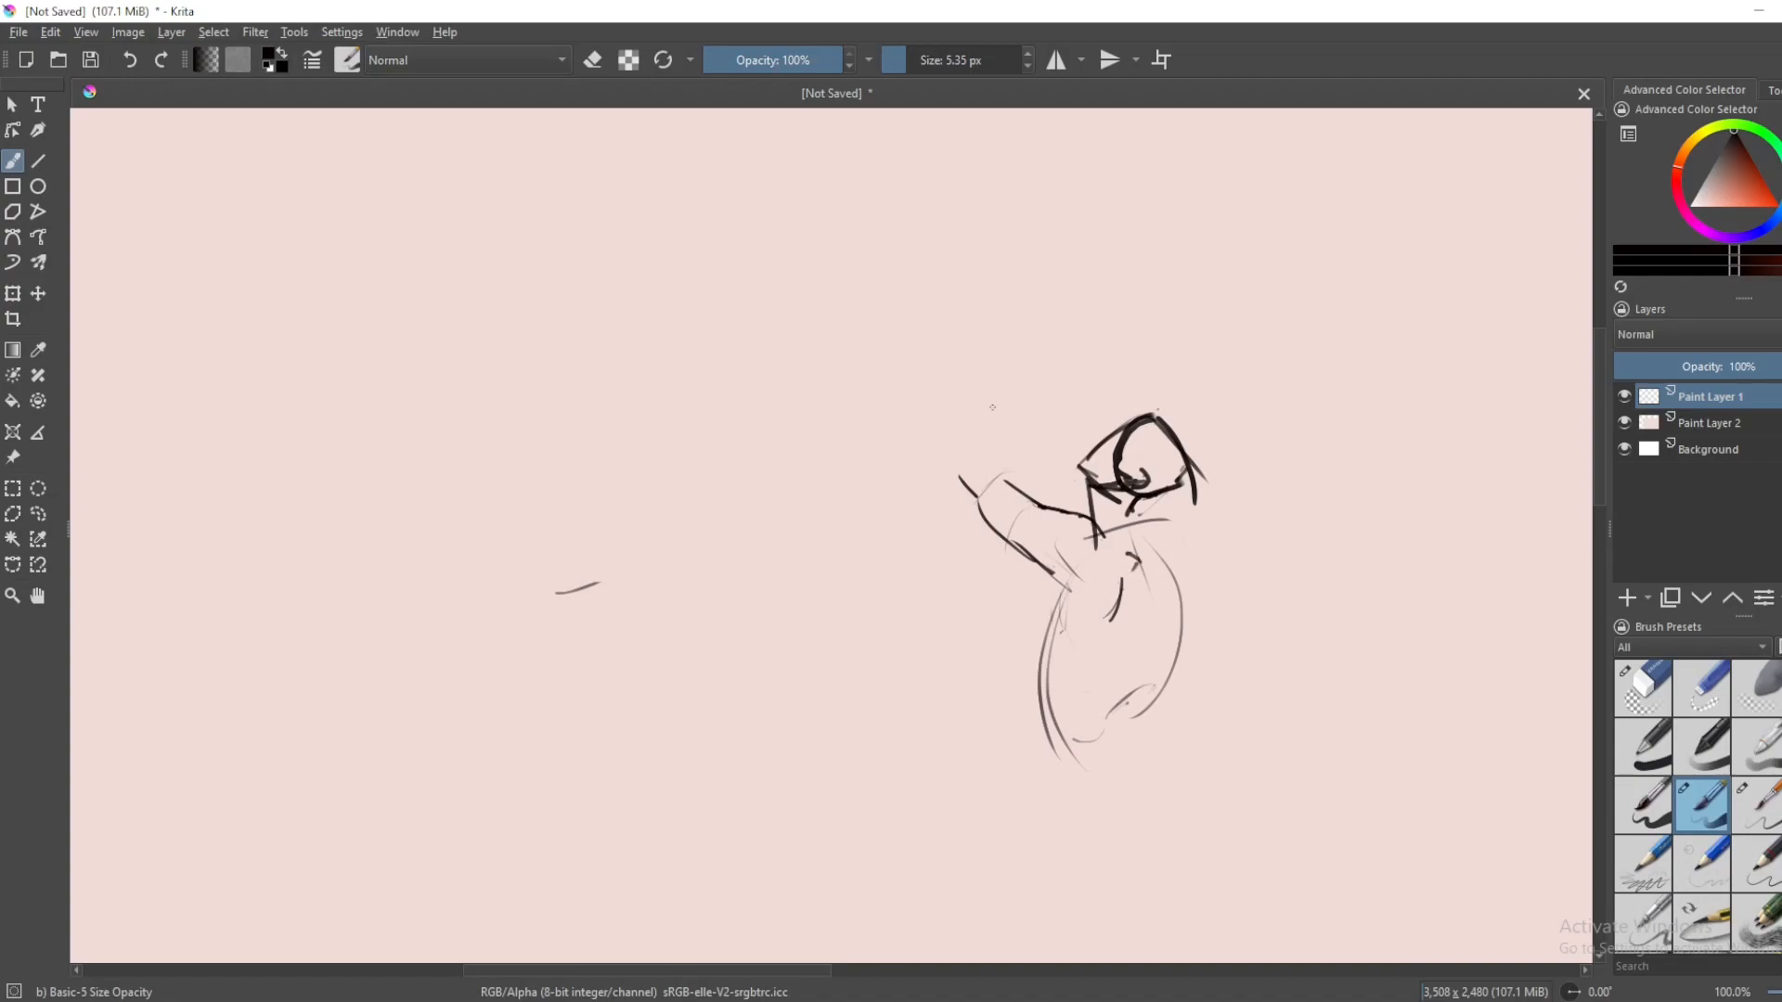
{"action": "left_click", "coordinate": [1641, 688]}
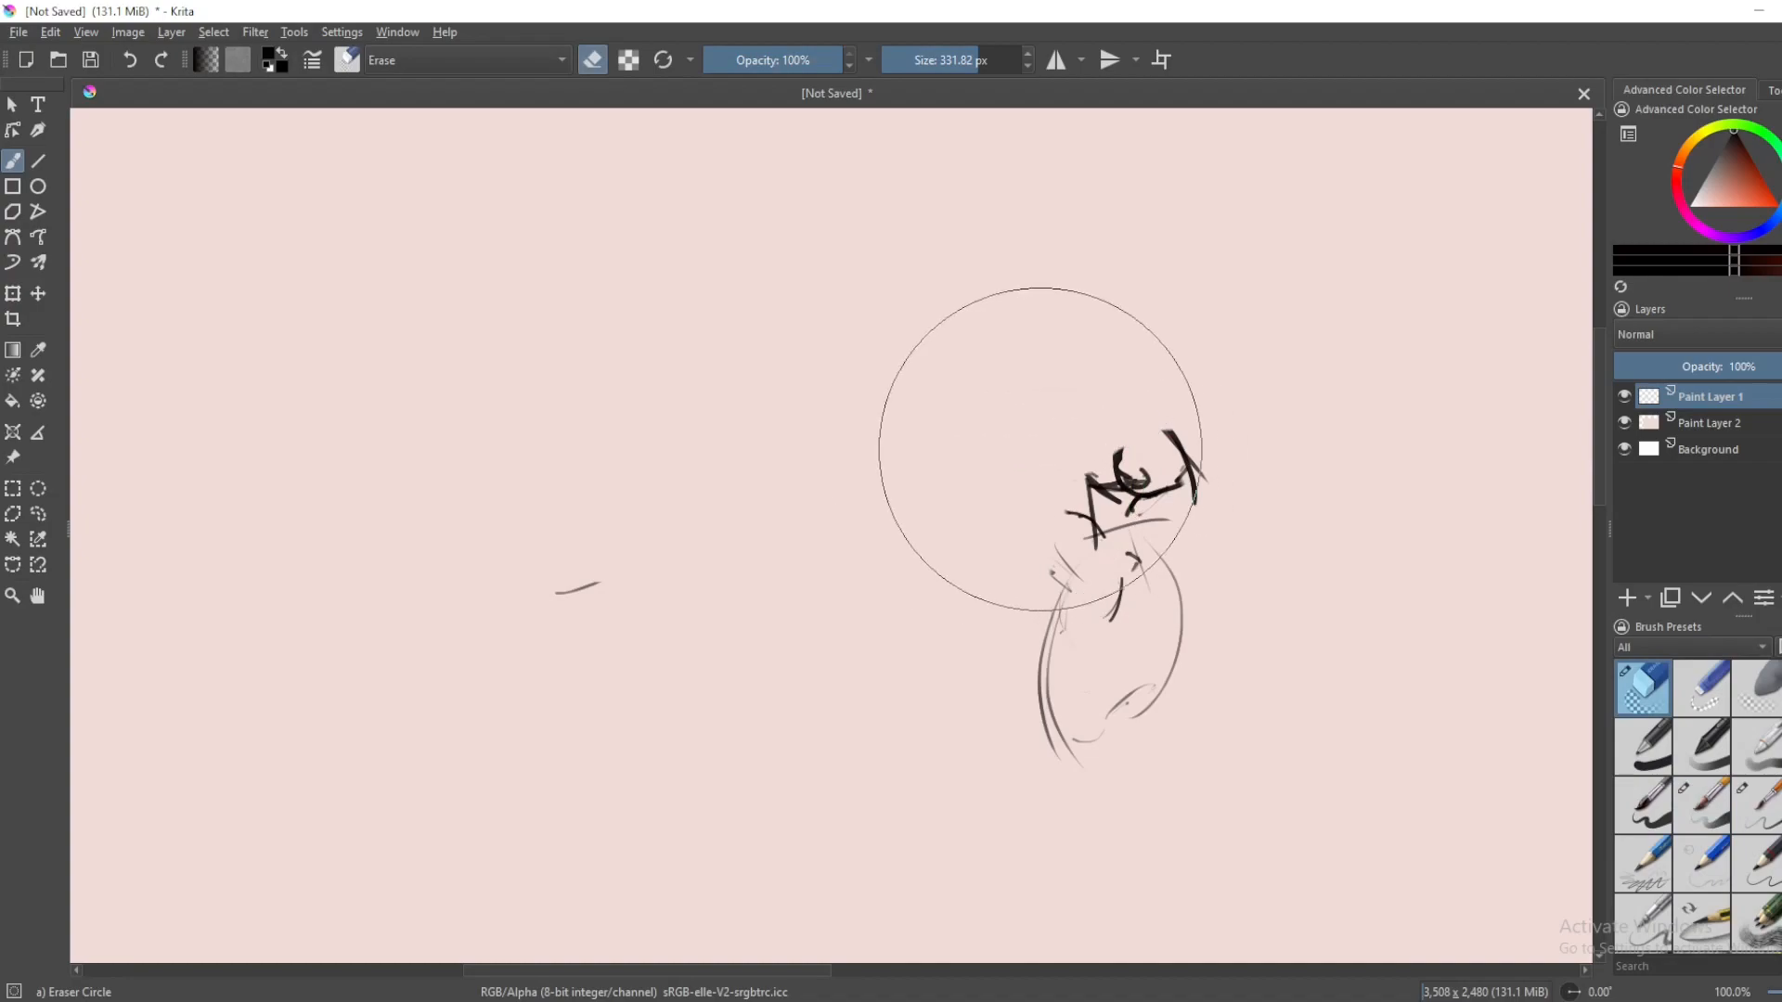
- Draw the upraised arm, the torso's right edge and an angular block head with Basic-5
{"action": "left_click", "coordinate": [1701, 805]}
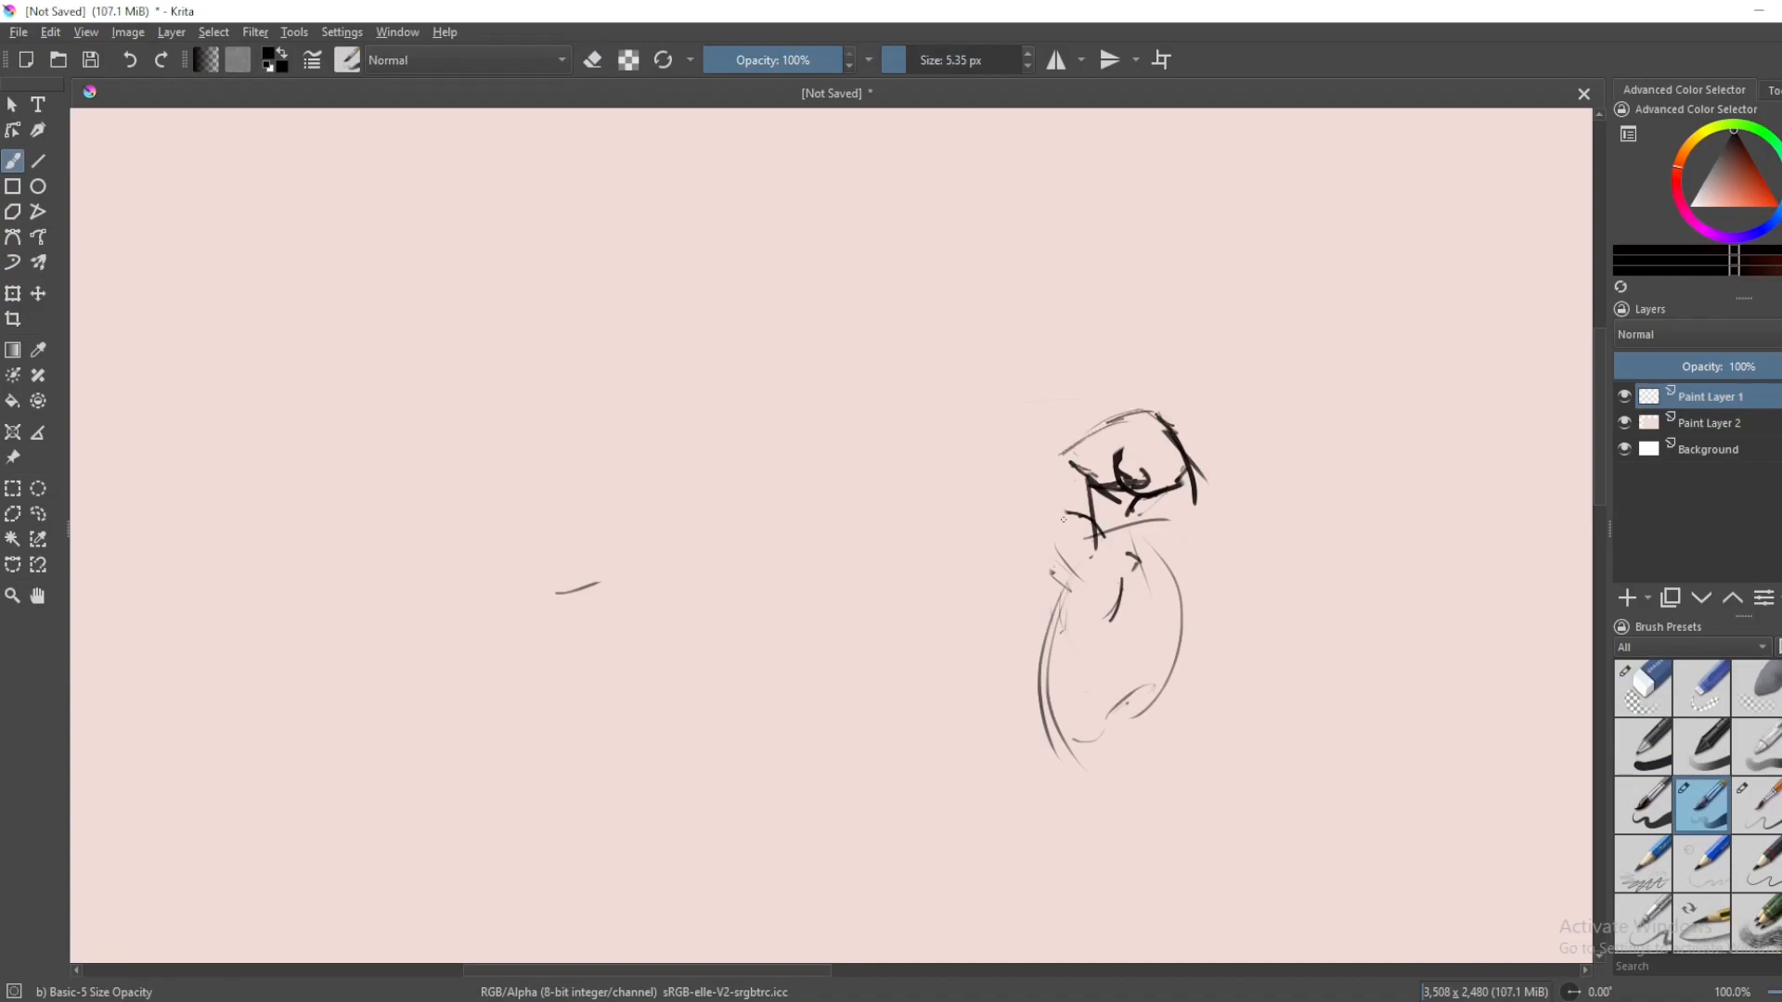
{"action": "left_click", "coordinate": [1063, 511]}
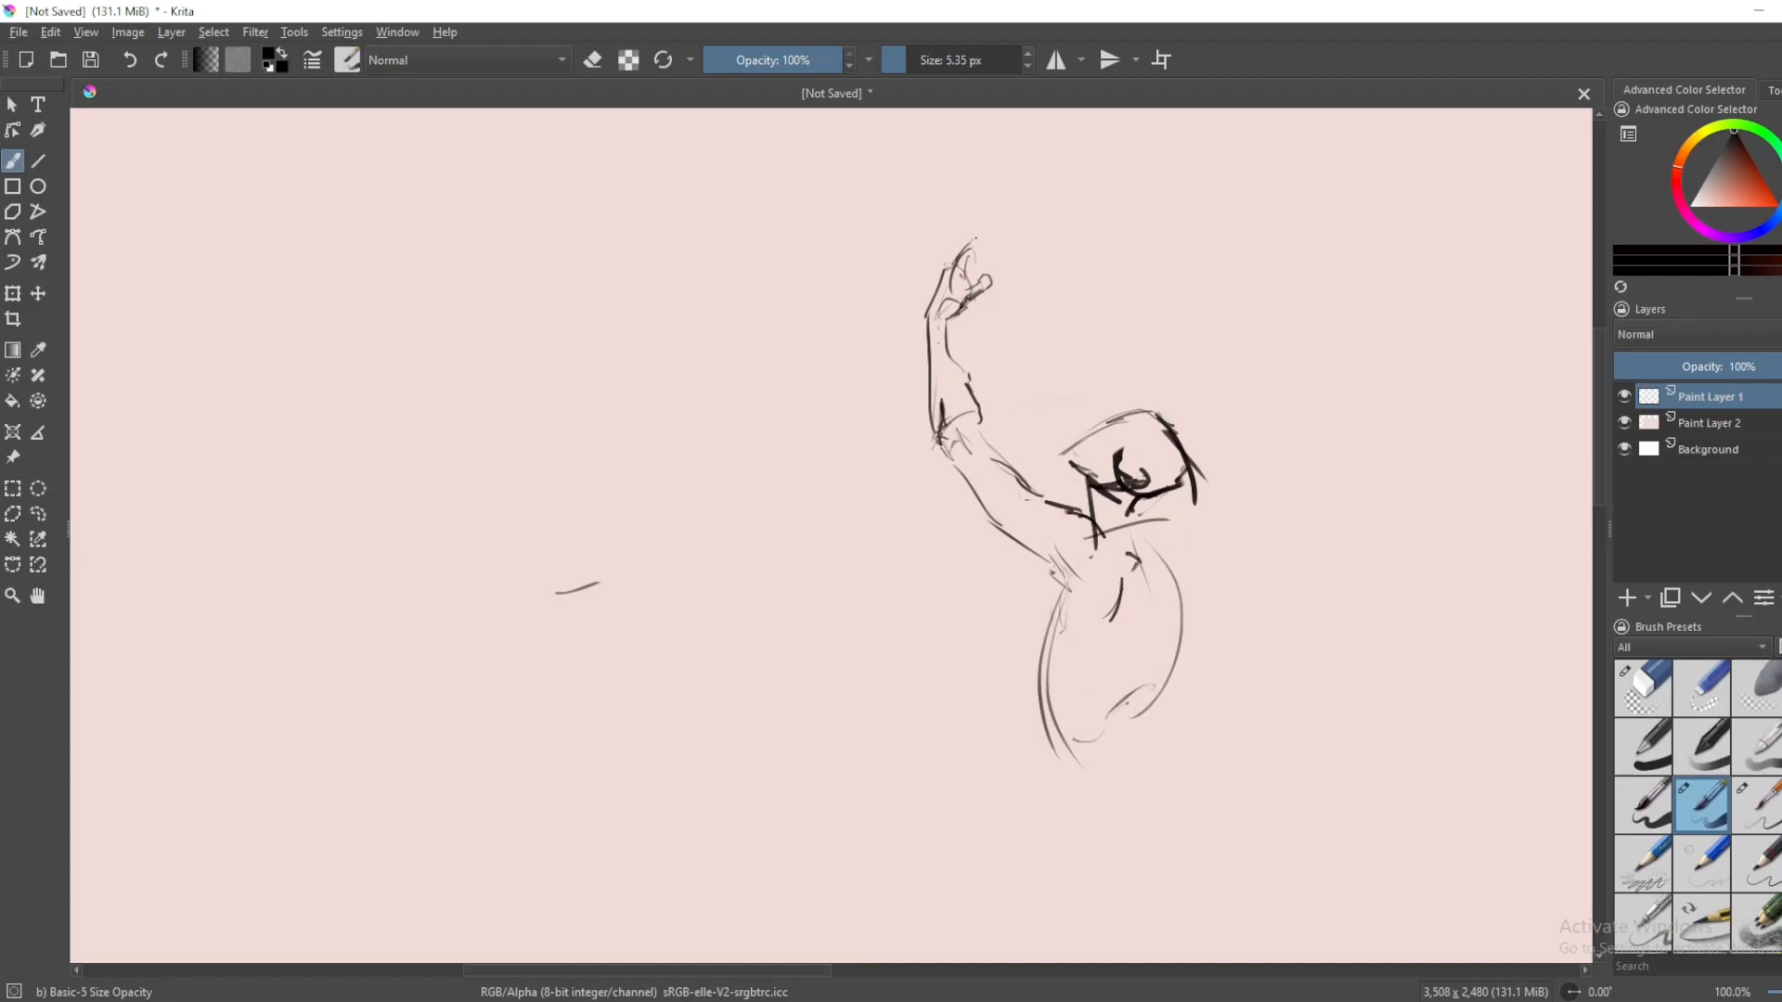
{"action": "mouse_move", "coordinate": [945, 253]}
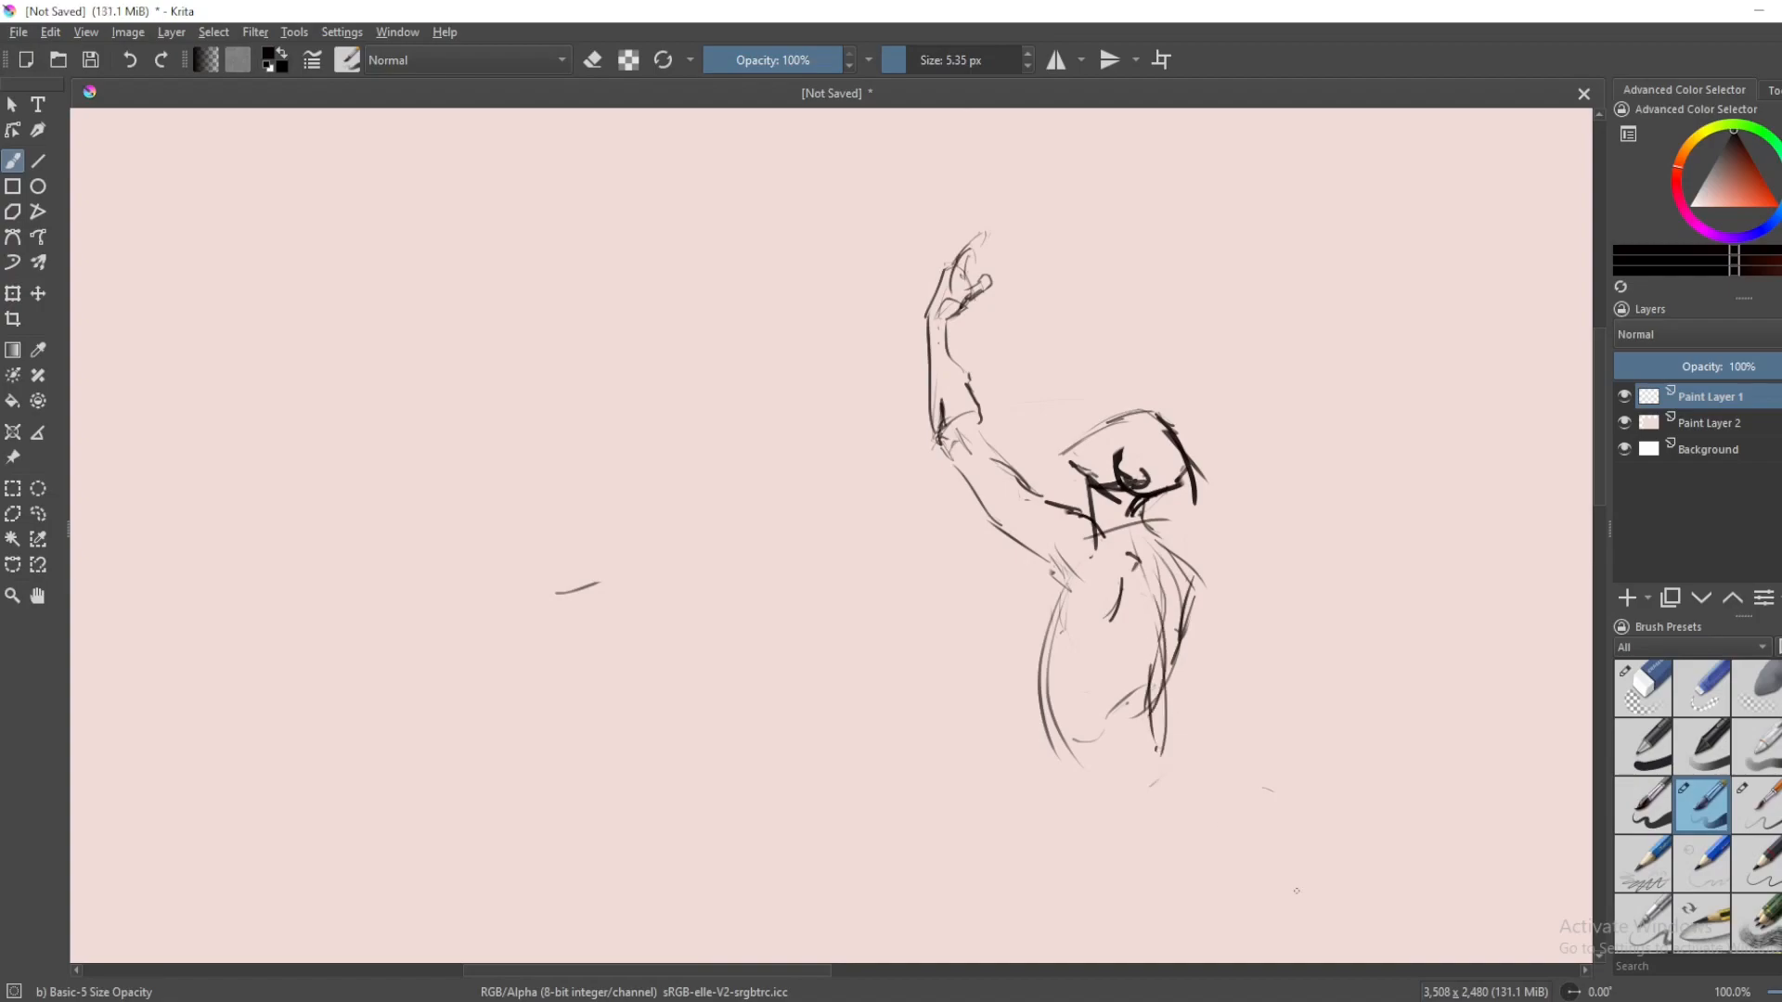
{"action": "left_click", "coordinate": [1641, 688]}
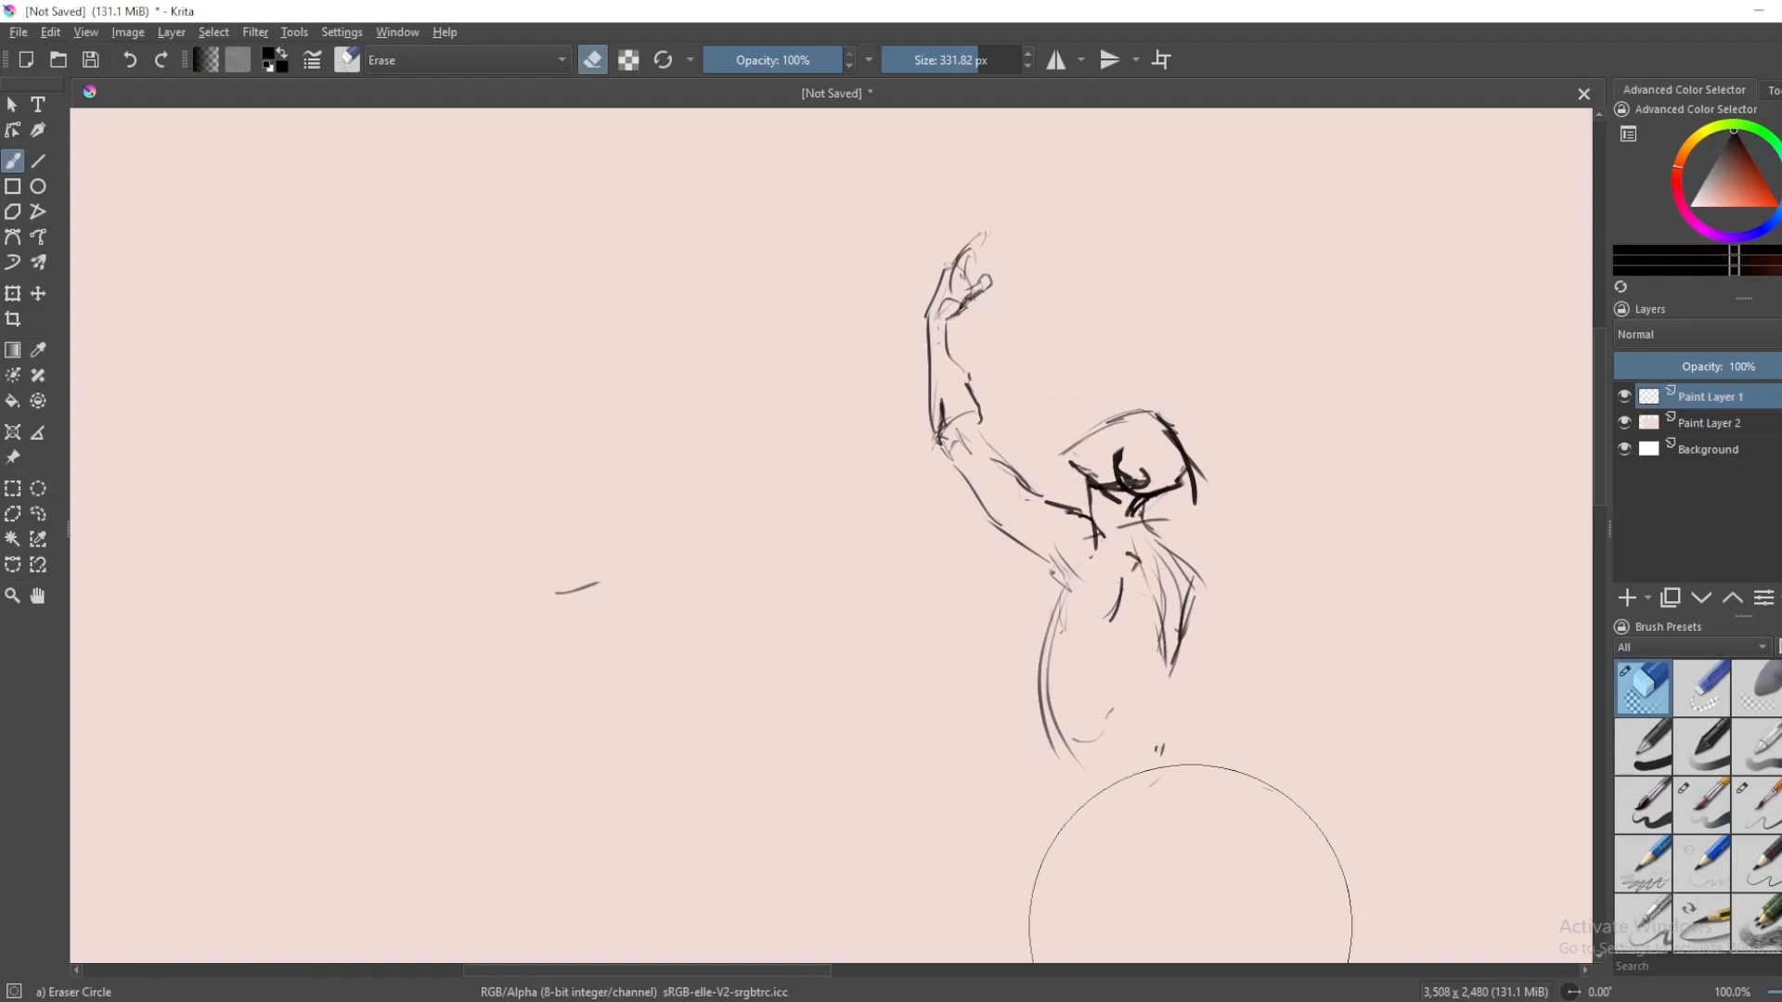
- Fill the head with dark hair strokes and add chest and waist lines using Basic-5
{"action": "left_click", "coordinate": [1701, 804]}
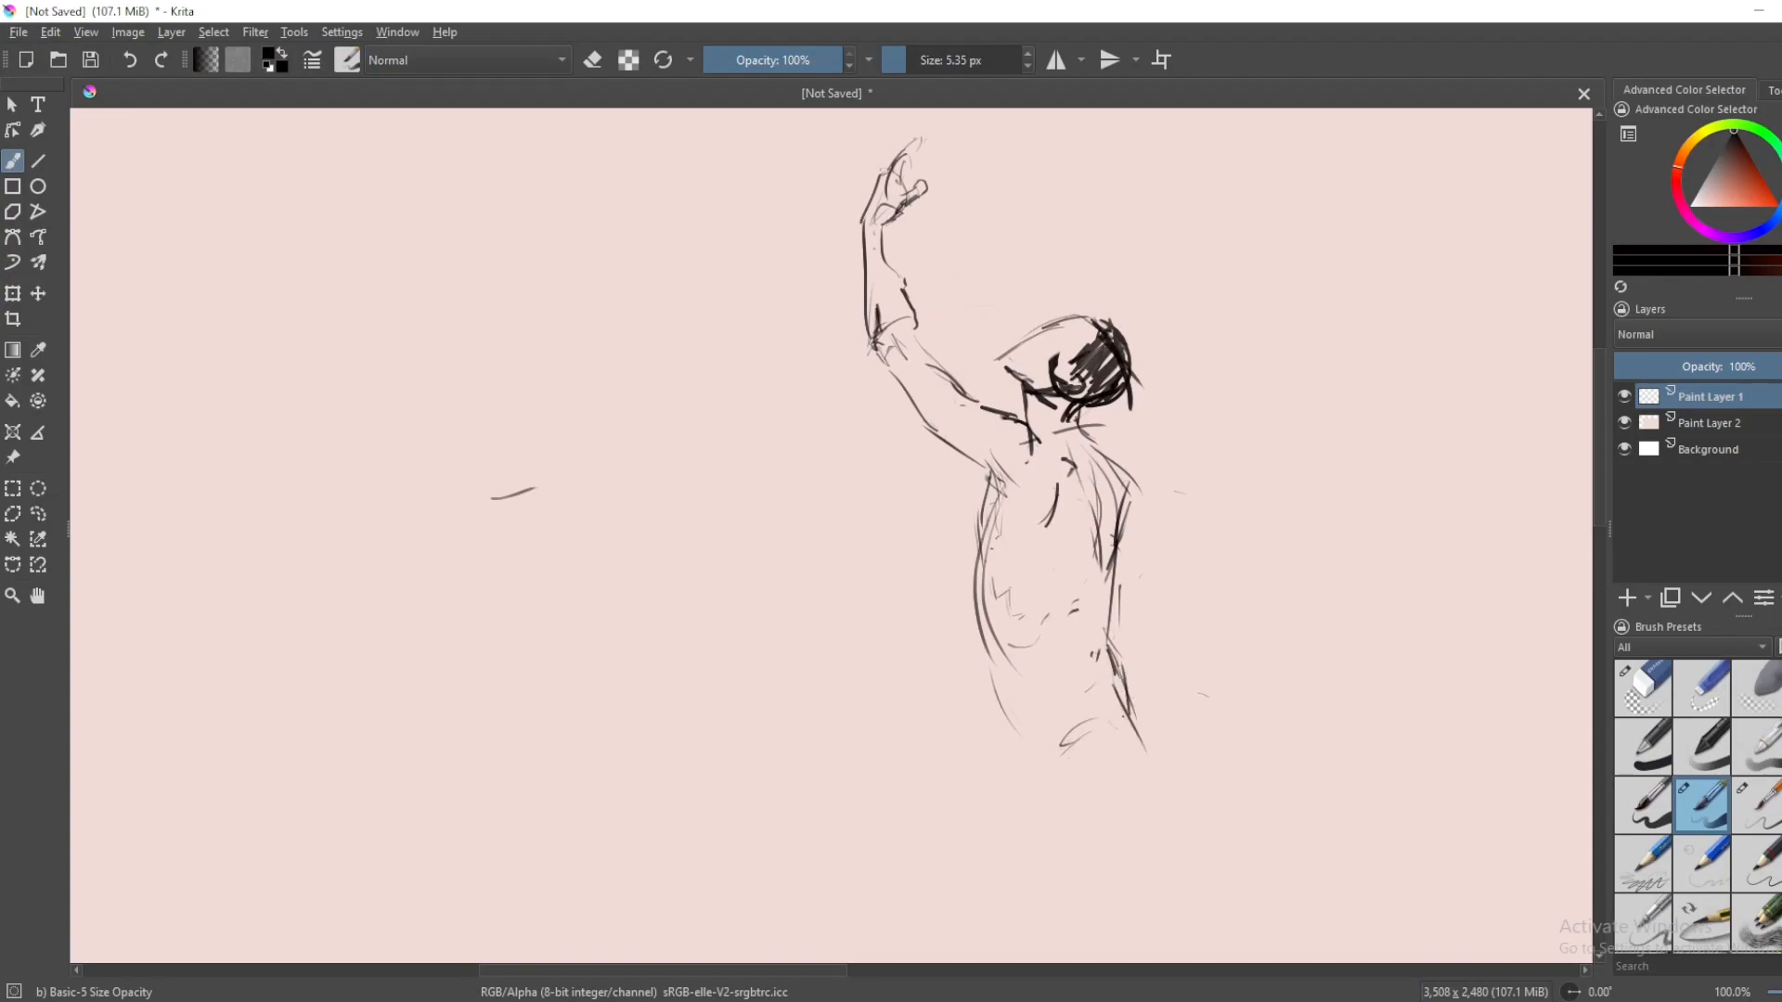
- Draw the pelvis and both legs in a walking stride, darkening the hair
{"action": "scroll", "scroll_direction": "down", "scroll_amount": 3}
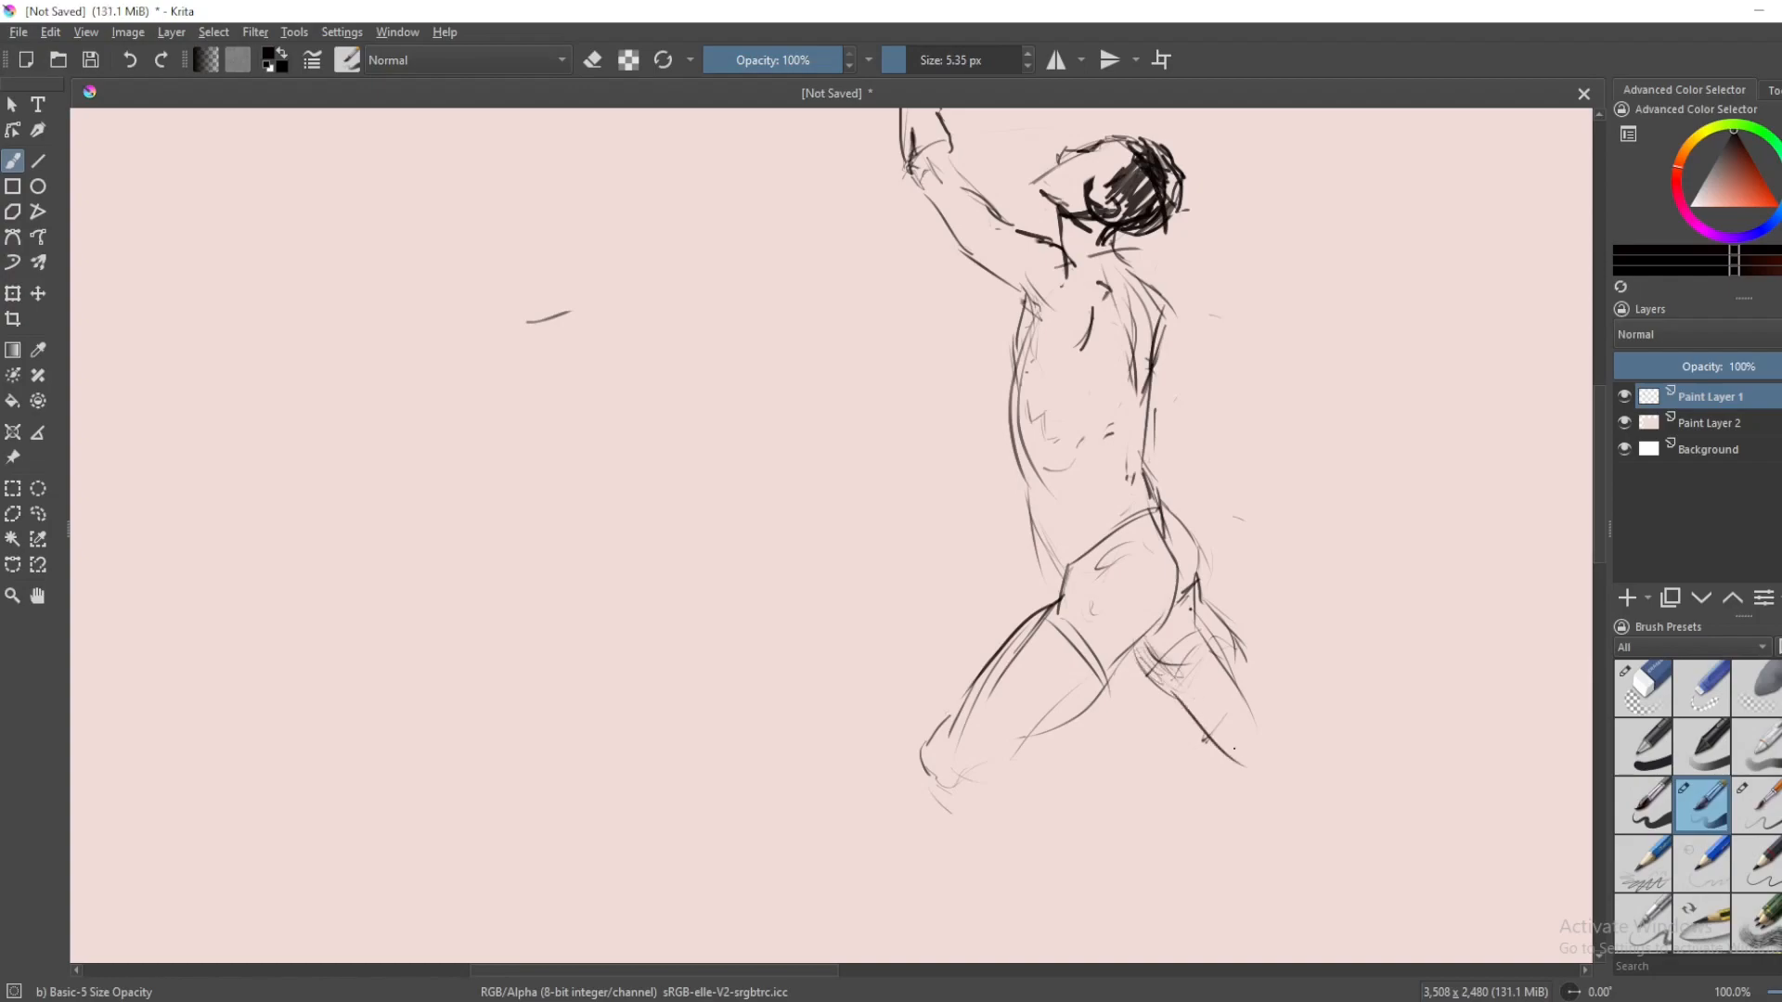
- Draw the left figure's head, bare torso and cross-hatched shorts on Paint Layer 1
{"action": "scroll", "scroll_direction": "up", "scroll_amount": 3}
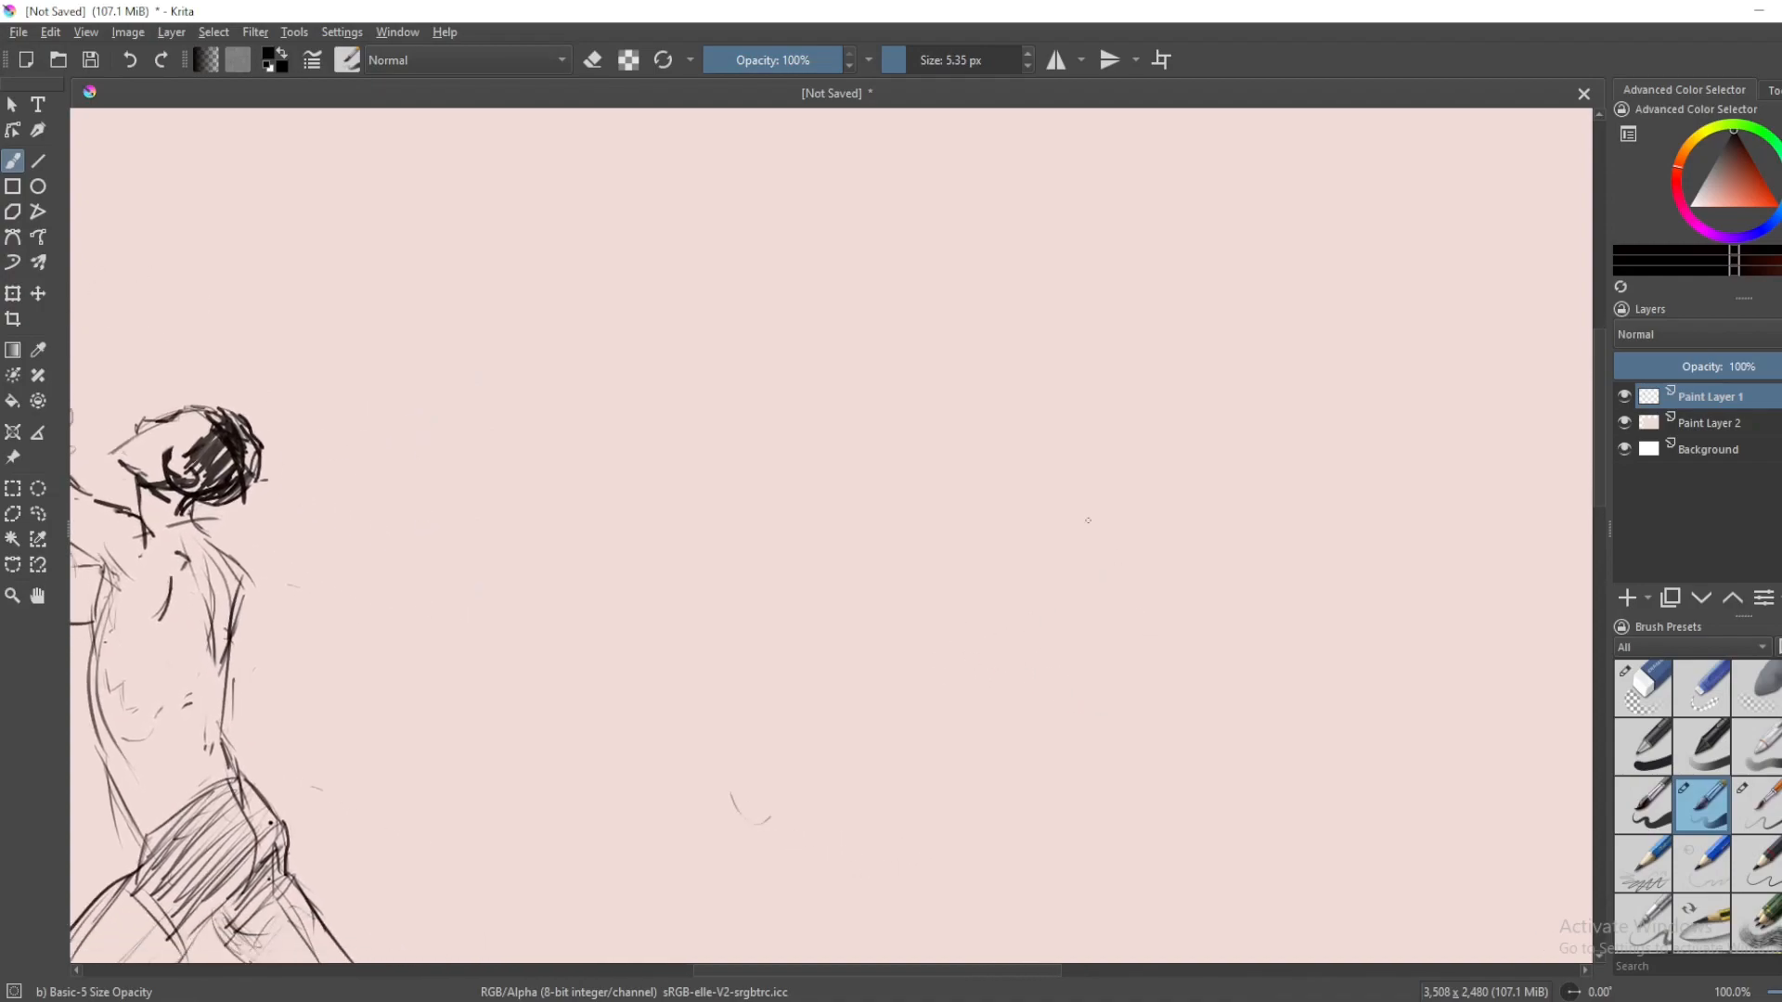
{"action": "mouse_move", "coordinate": [980, 599]}
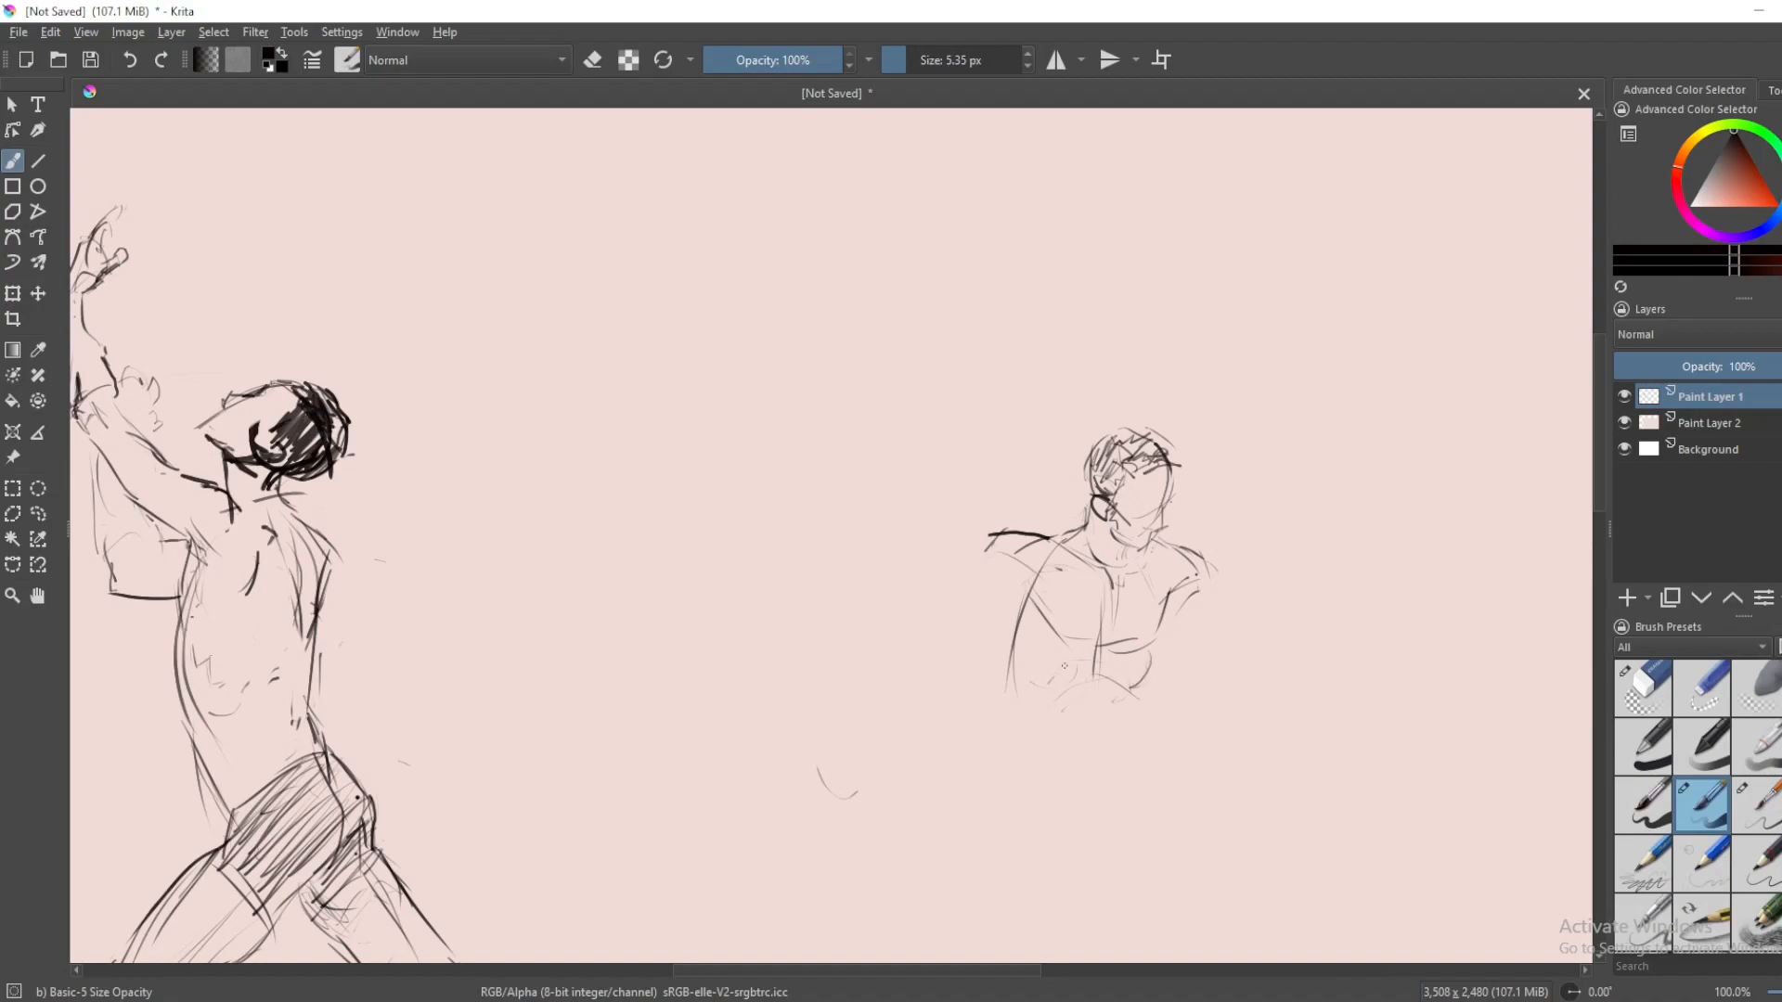
{"action": "mouse_move", "coordinate": [1052, 657]}
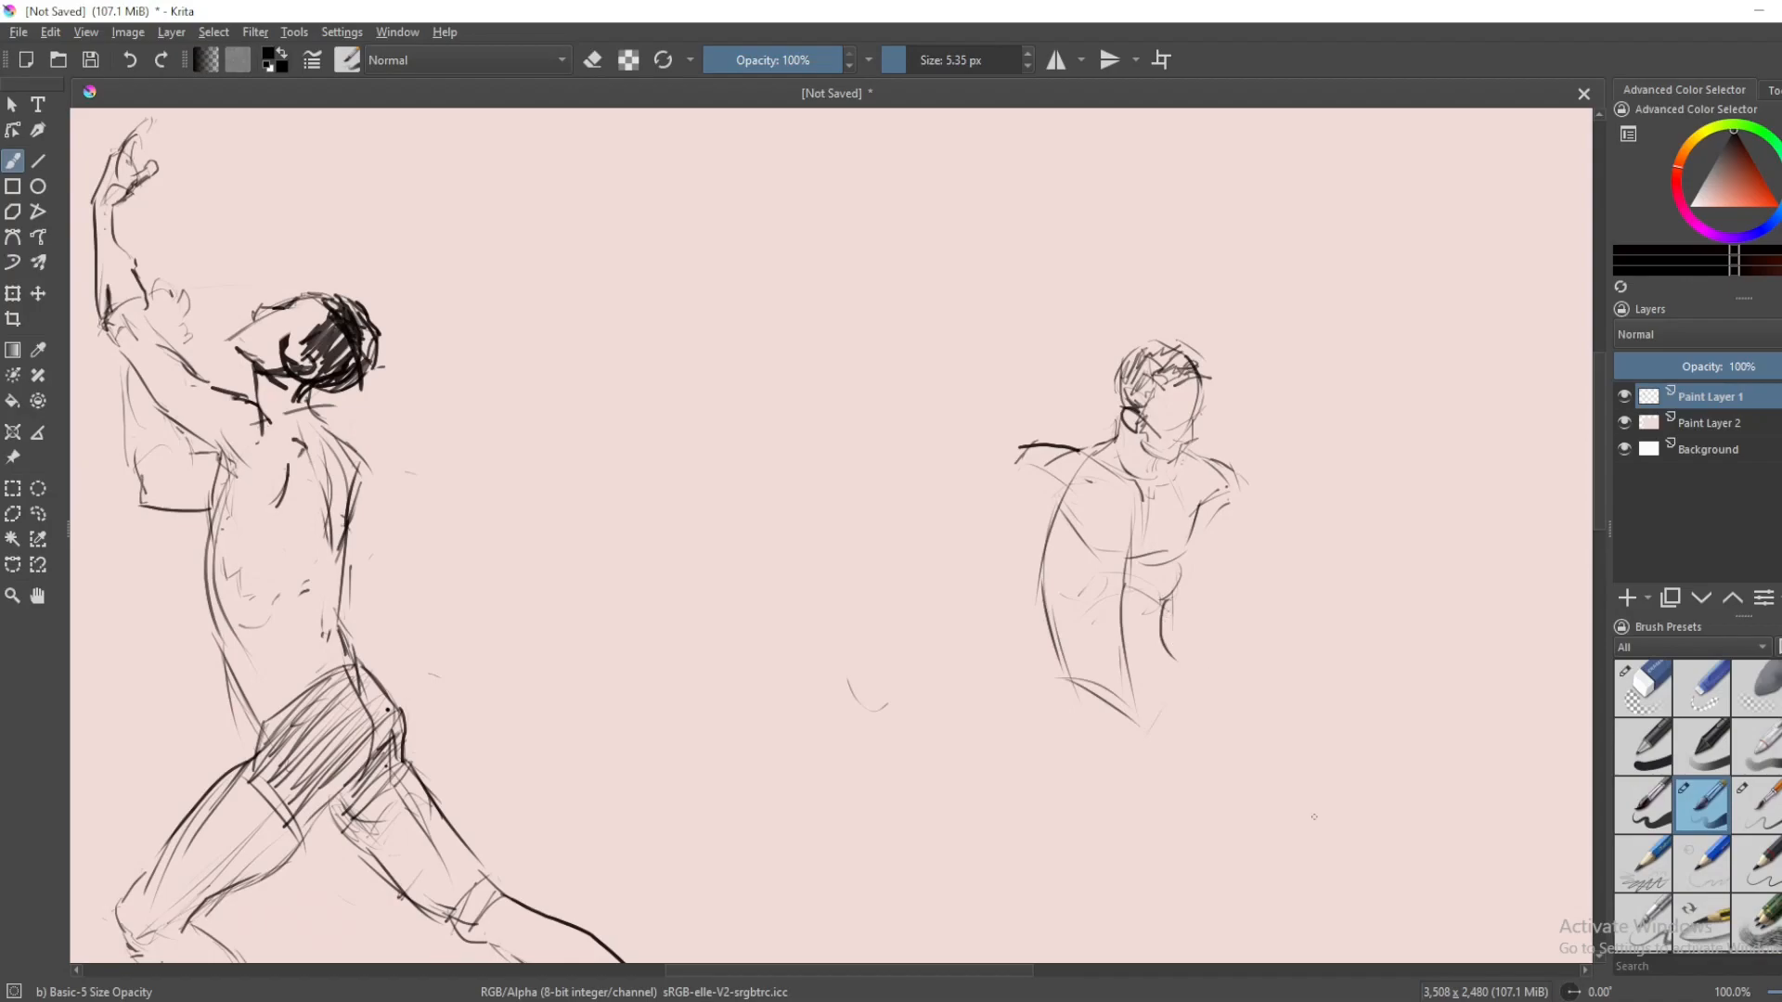
- Erase the lower torso lines with a large eraser, then redraw waist, hips and leg contours
{"action": "left_click", "coordinate": [1642, 687]}
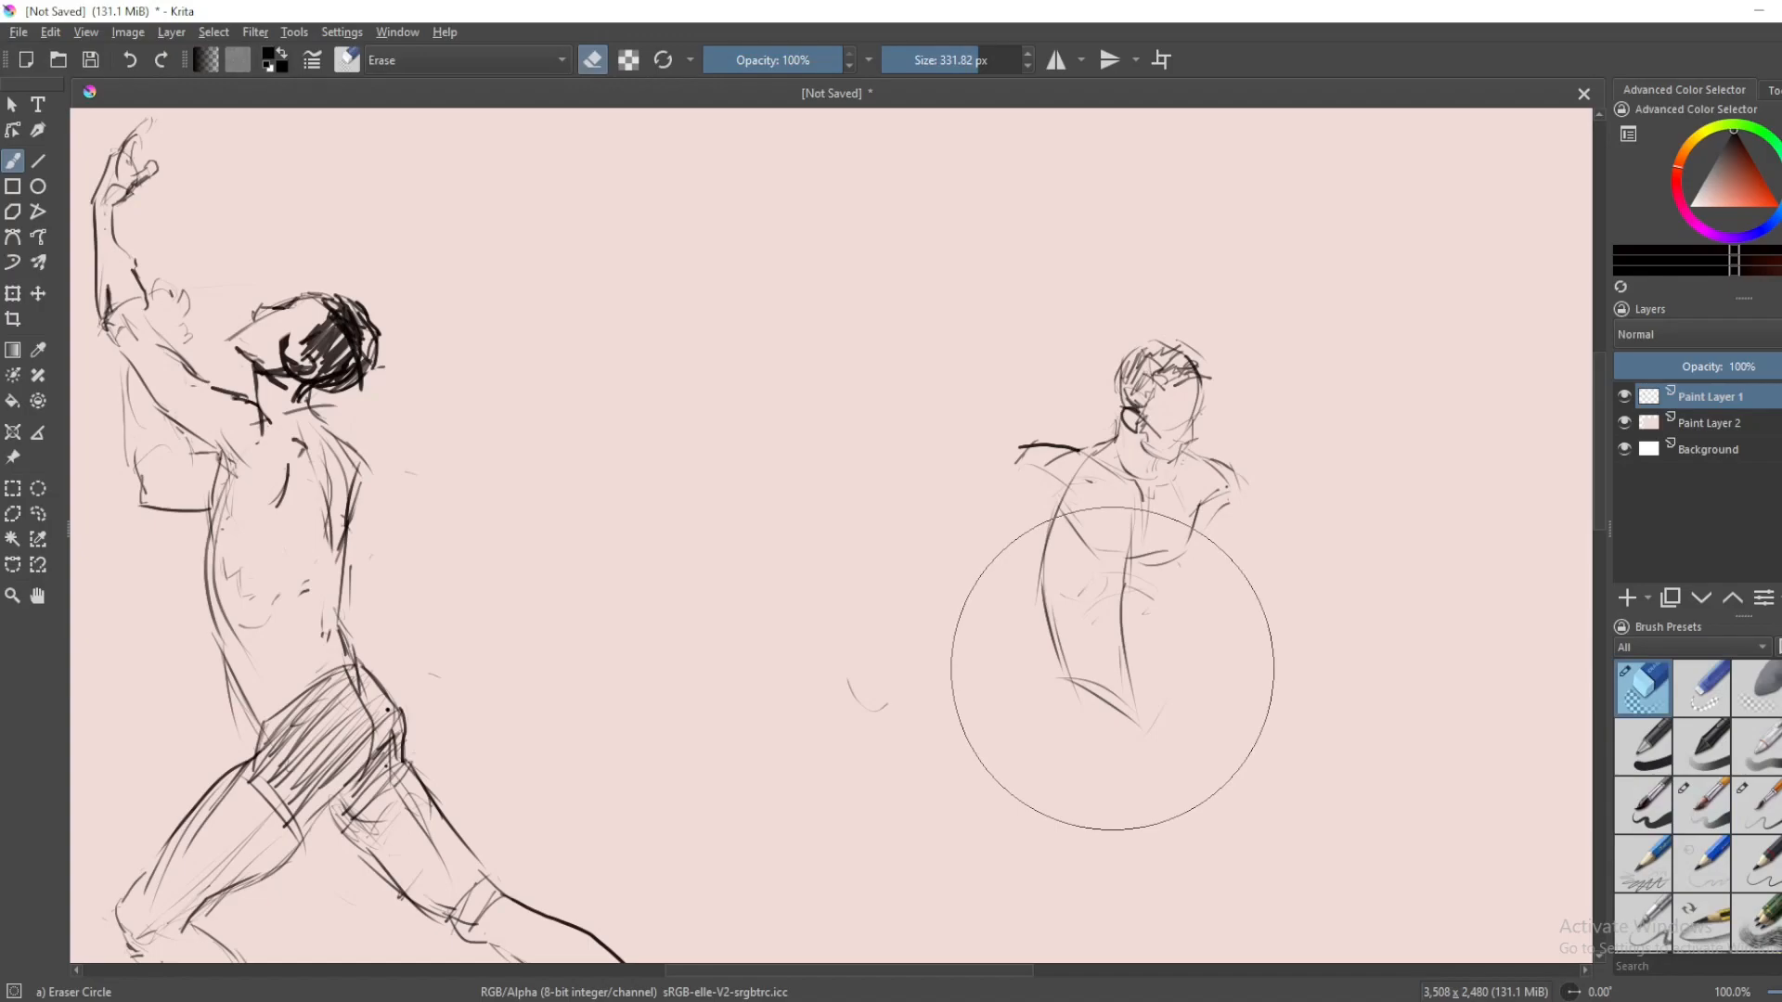
{"action": "left_click", "coordinate": [1703, 806]}
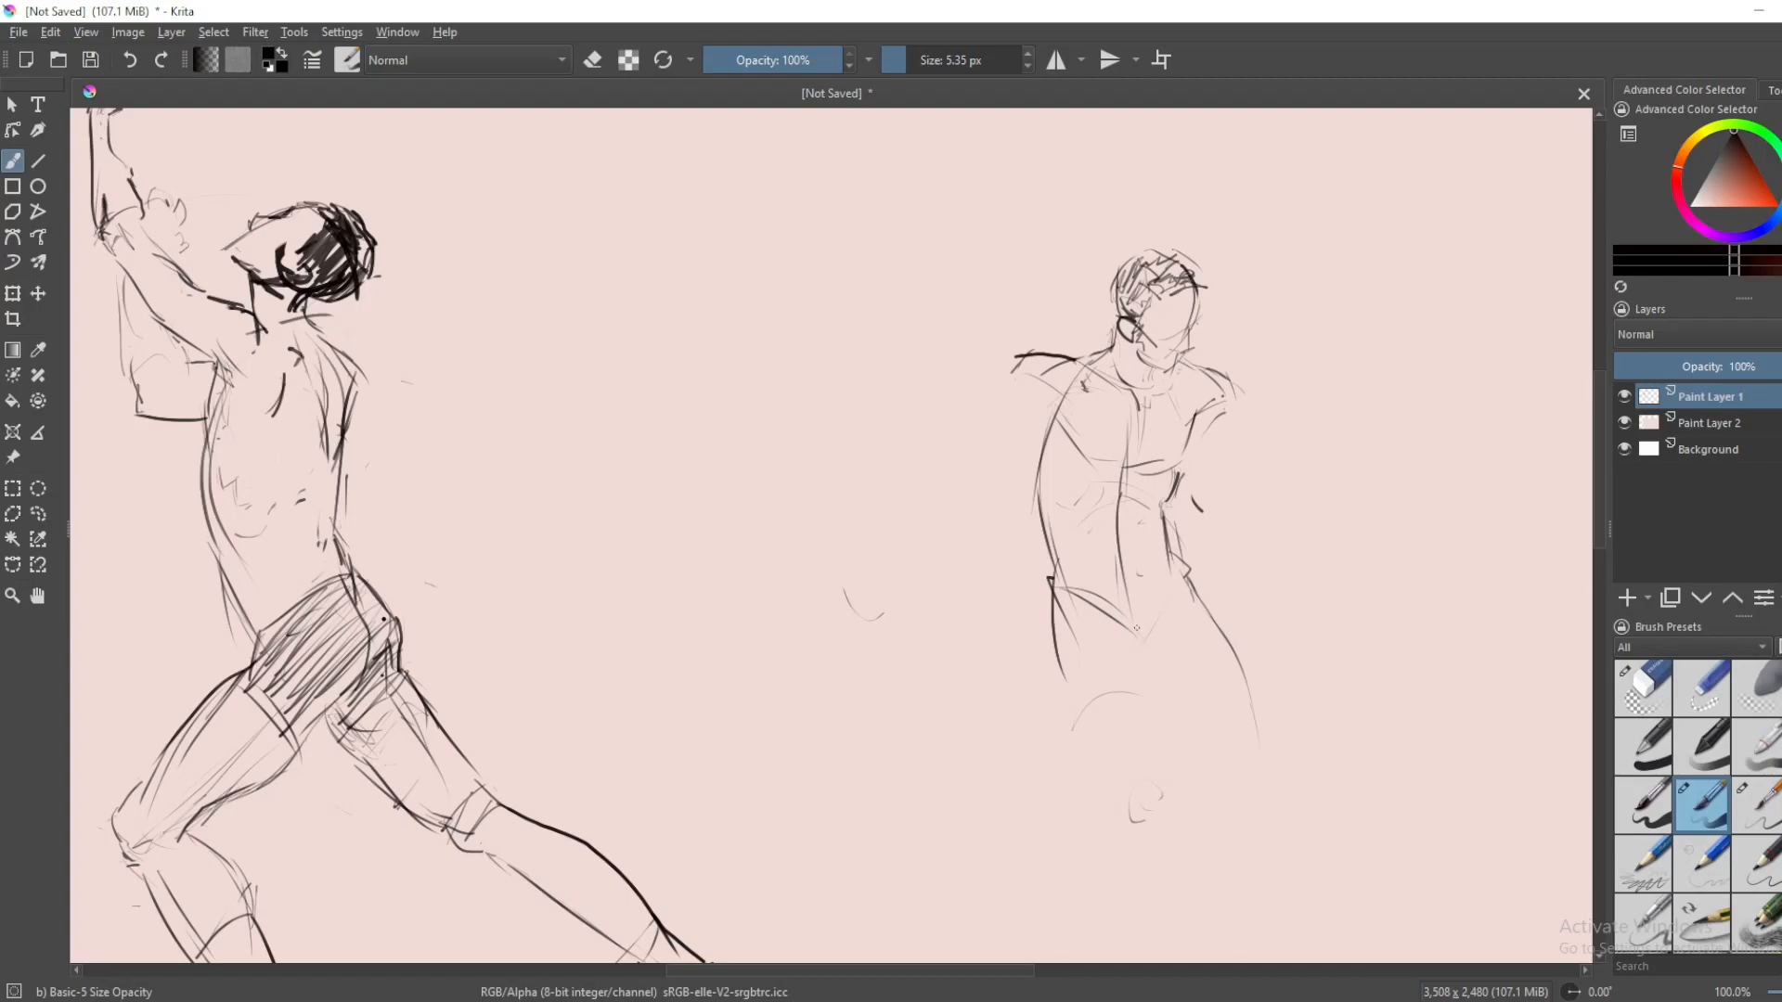
- Draw the outstretched arm and legs, then erase the excess of the long arm stroke
{"action": "left_click", "coordinate": [1142, 648]}
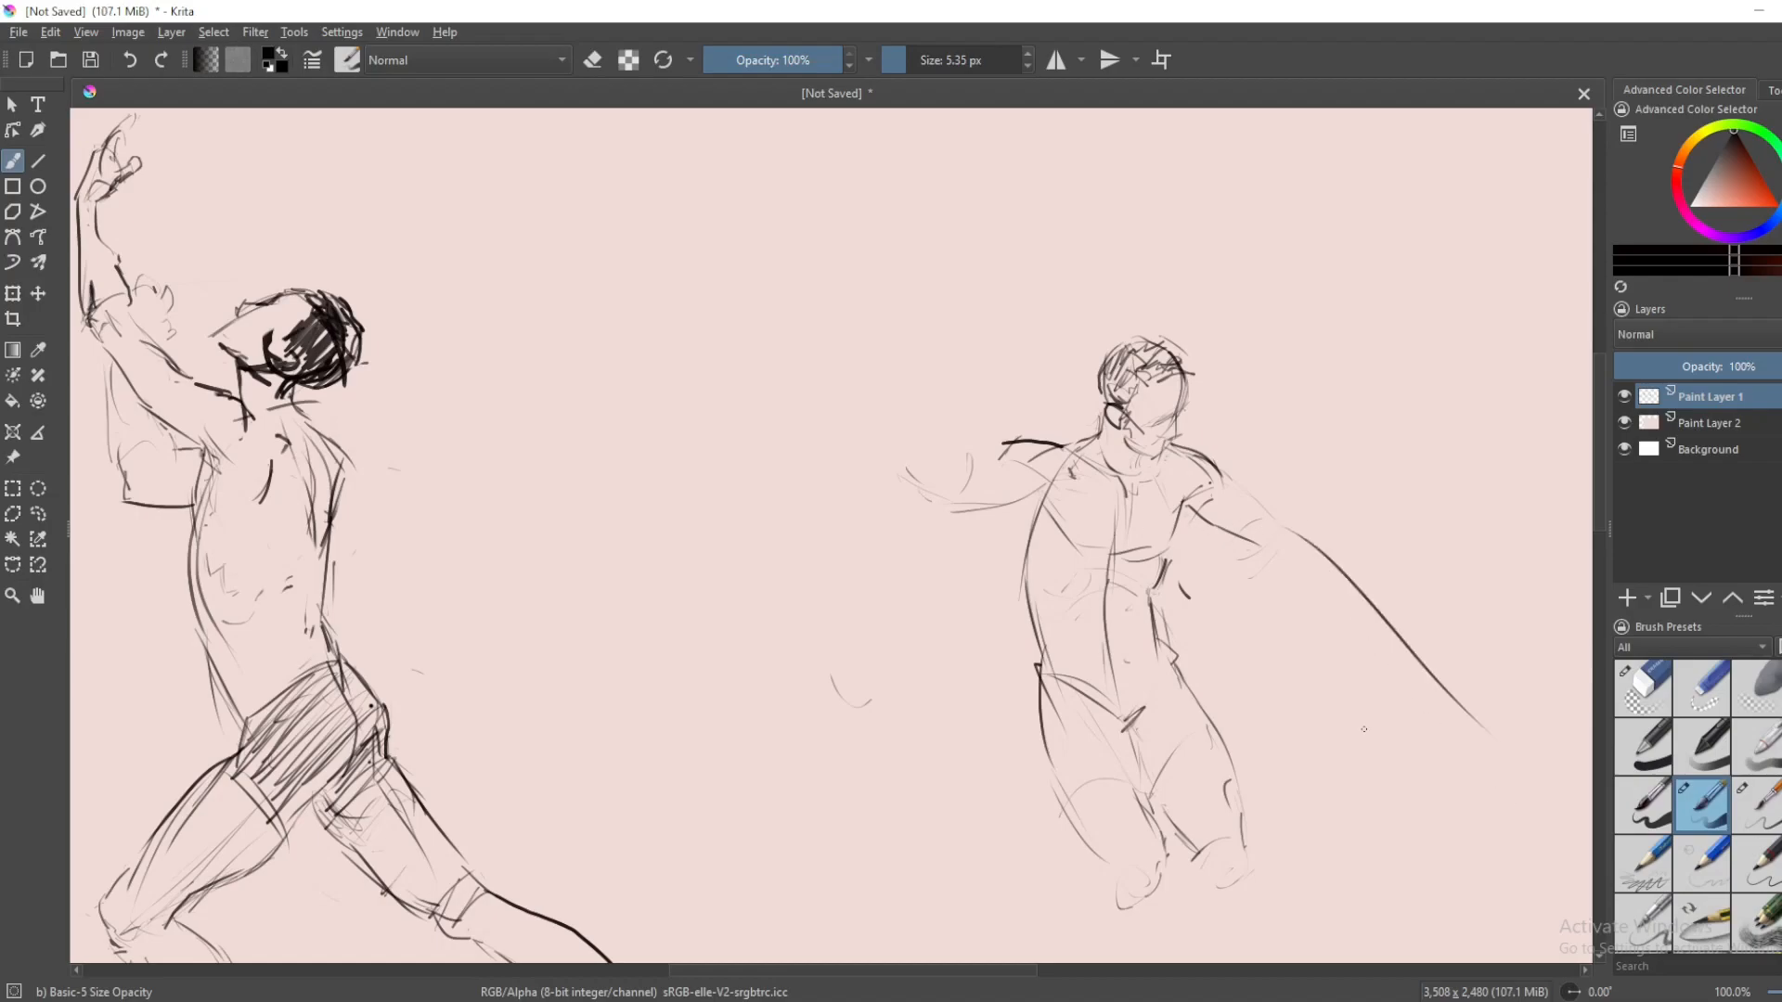
{"action": "left_click", "coordinate": [1642, 688]}
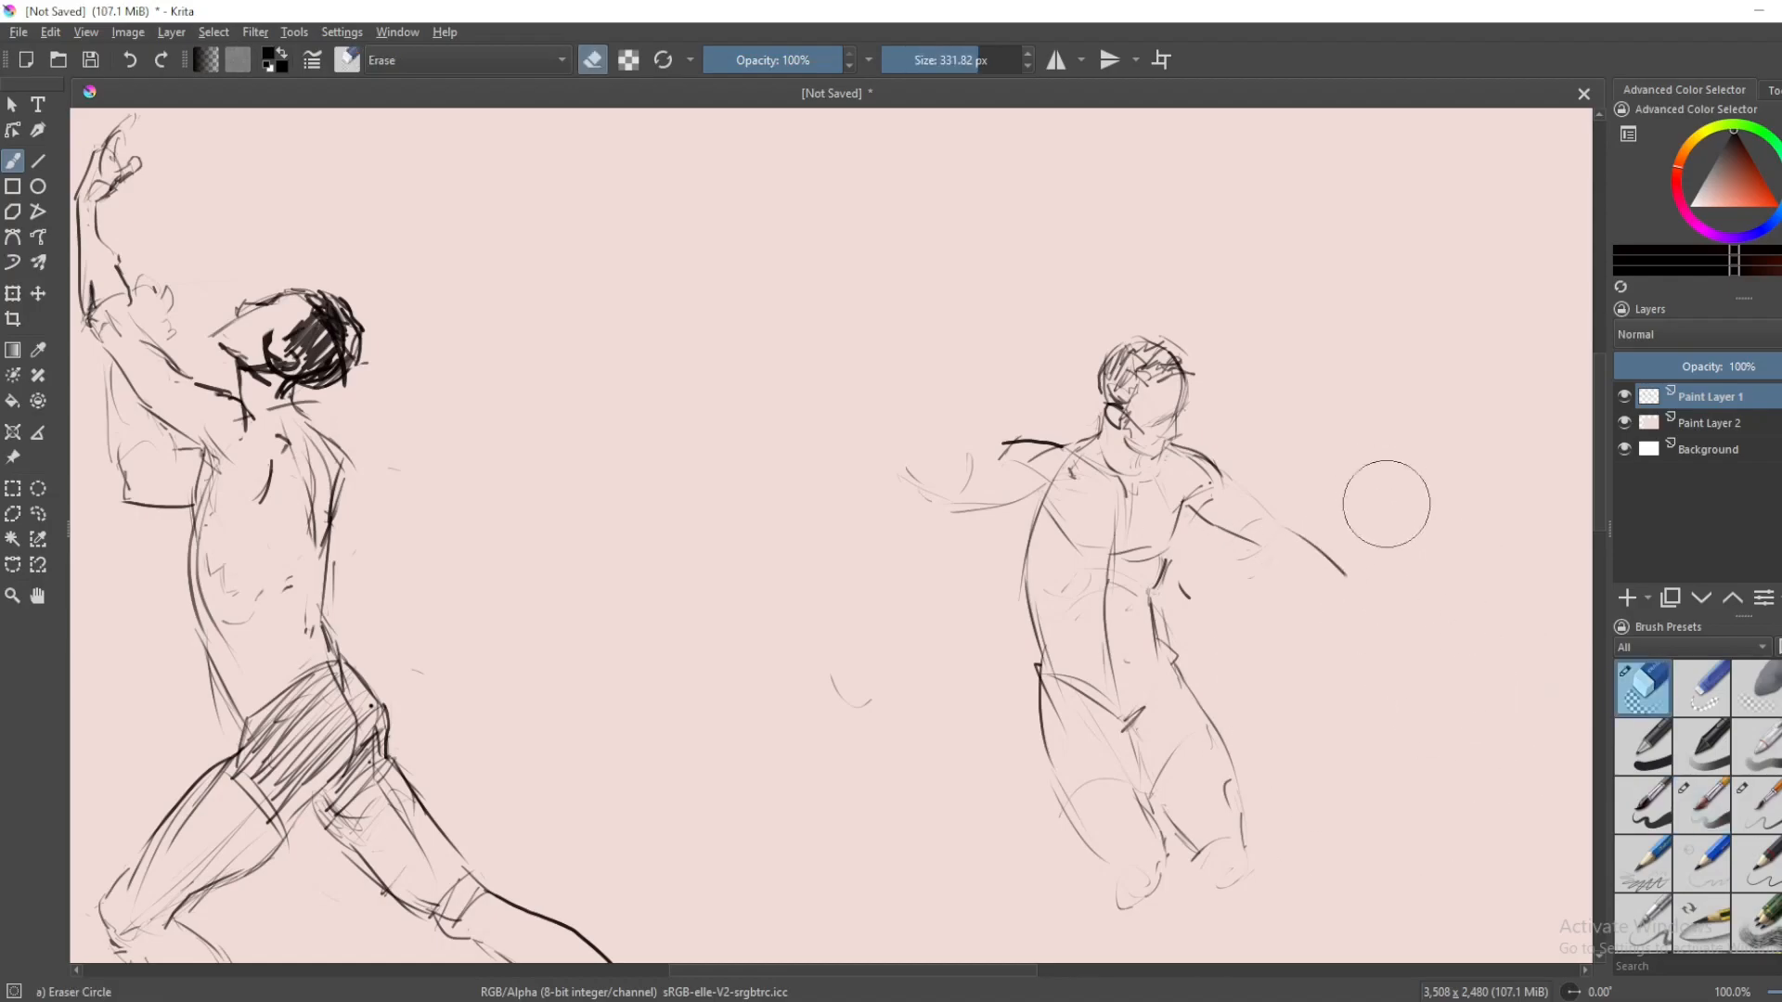
{"action": "left_click", "coordinate": [1701, 804]}
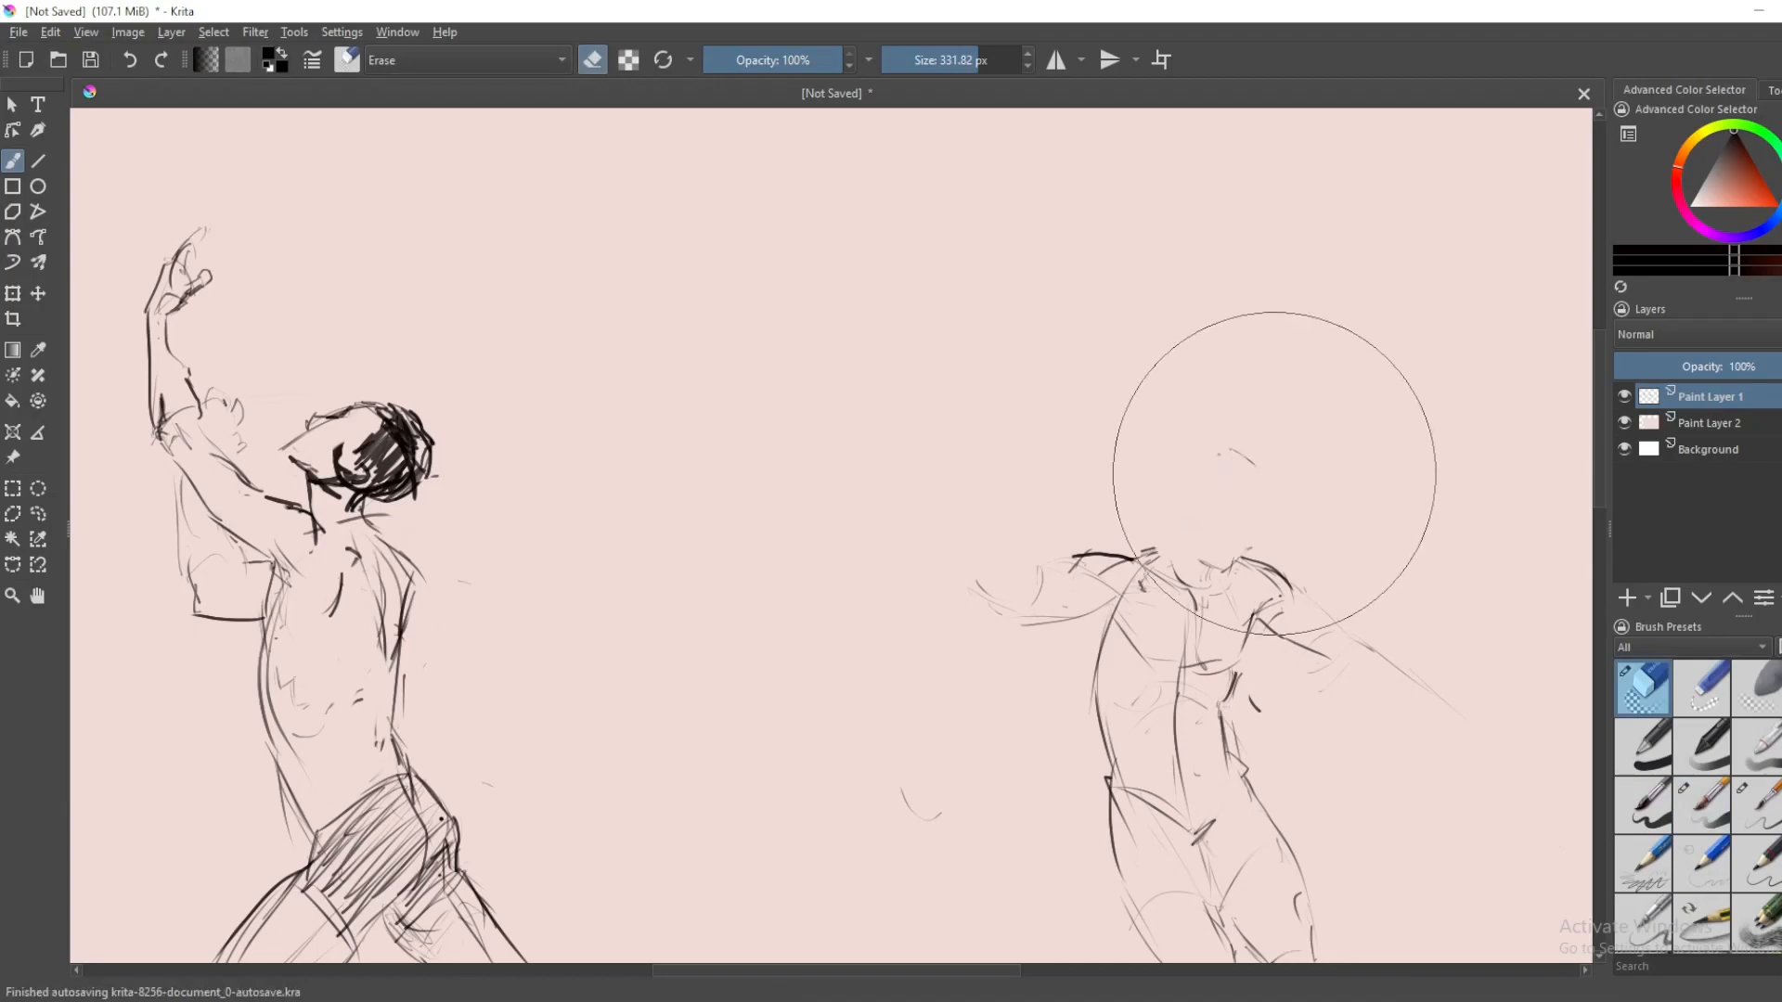
- Erase the old head and marks above the shoulders, then redraw a profile head with scruffy hair
{"action": "left_click", "coordinate": [1702, 805]}
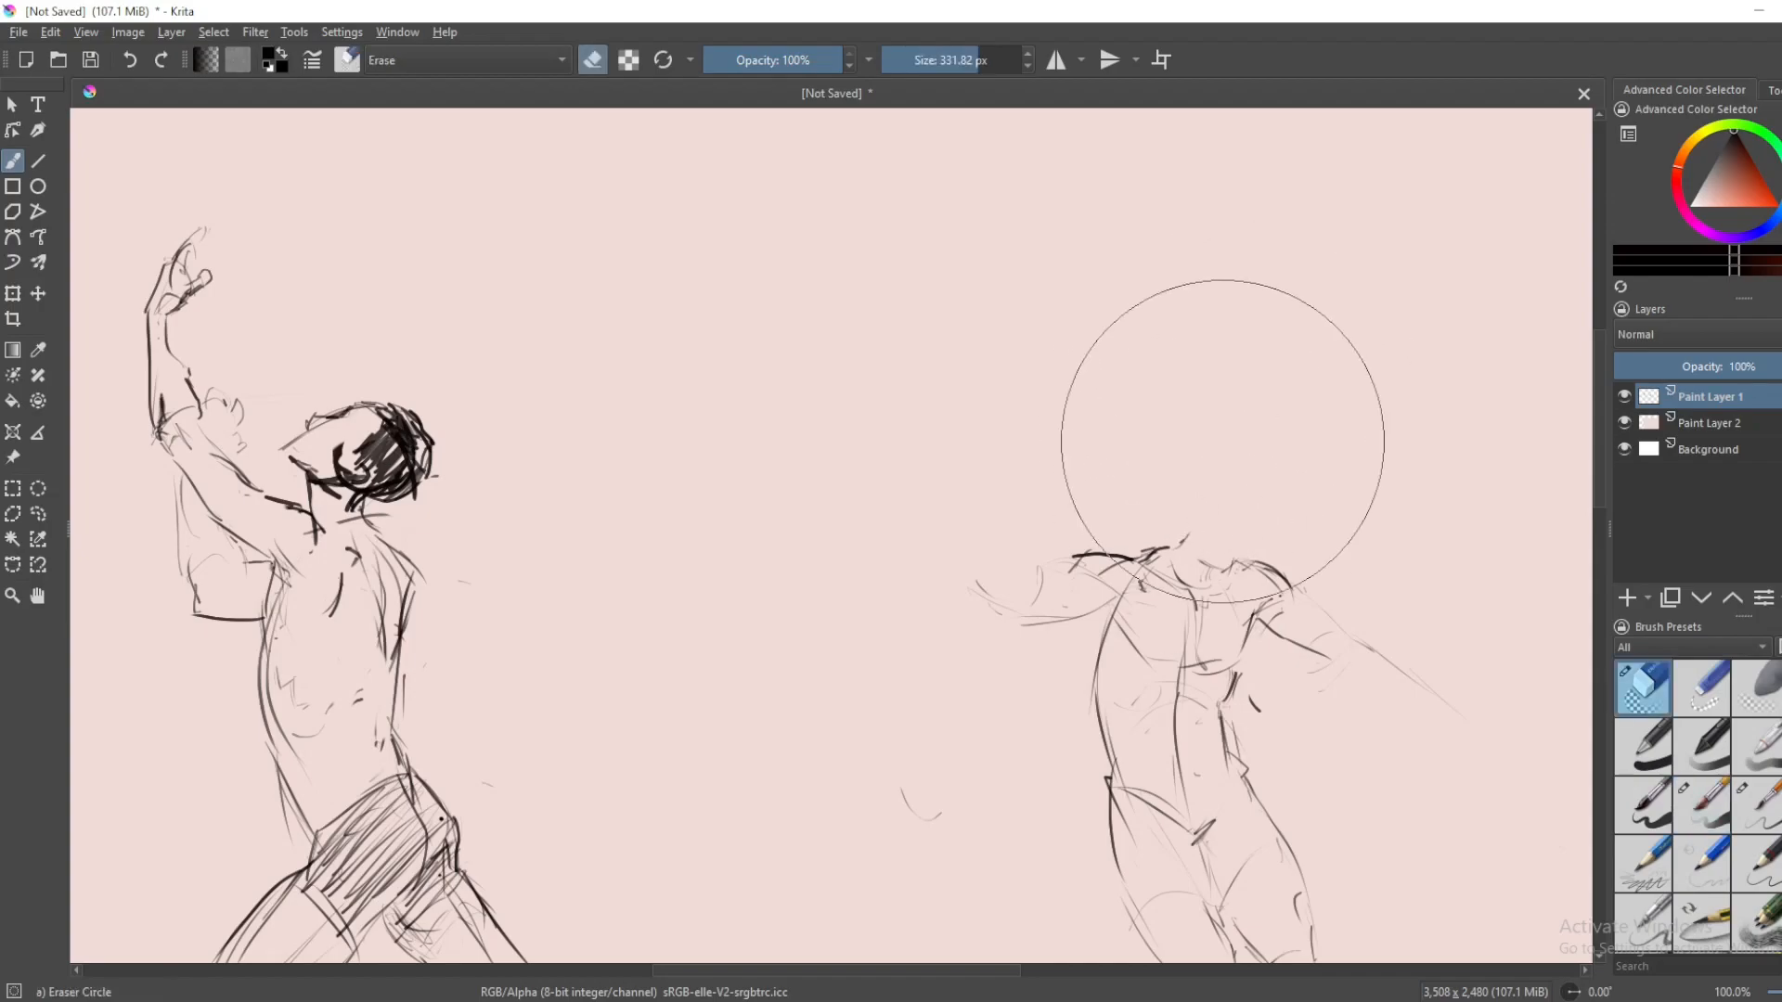
{"action": "left_click", "coordinate": [1701, 805]}
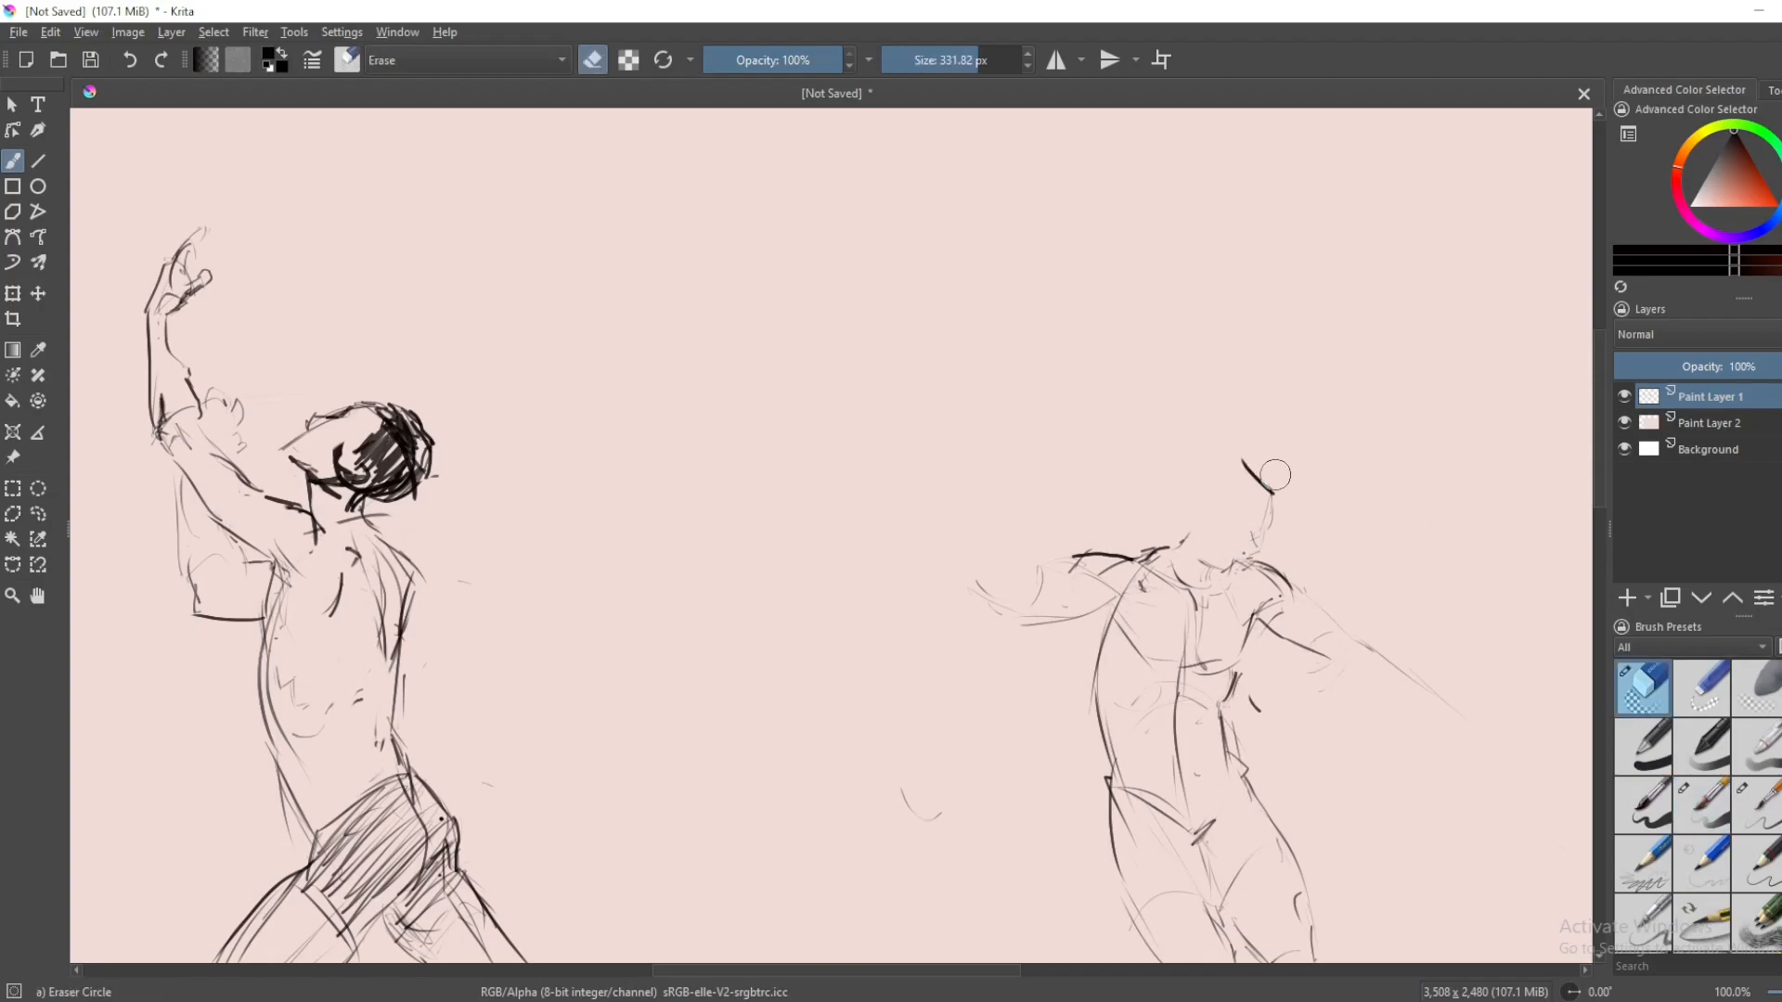
{"action": "left_click", "coordinate": [1701, 805]}
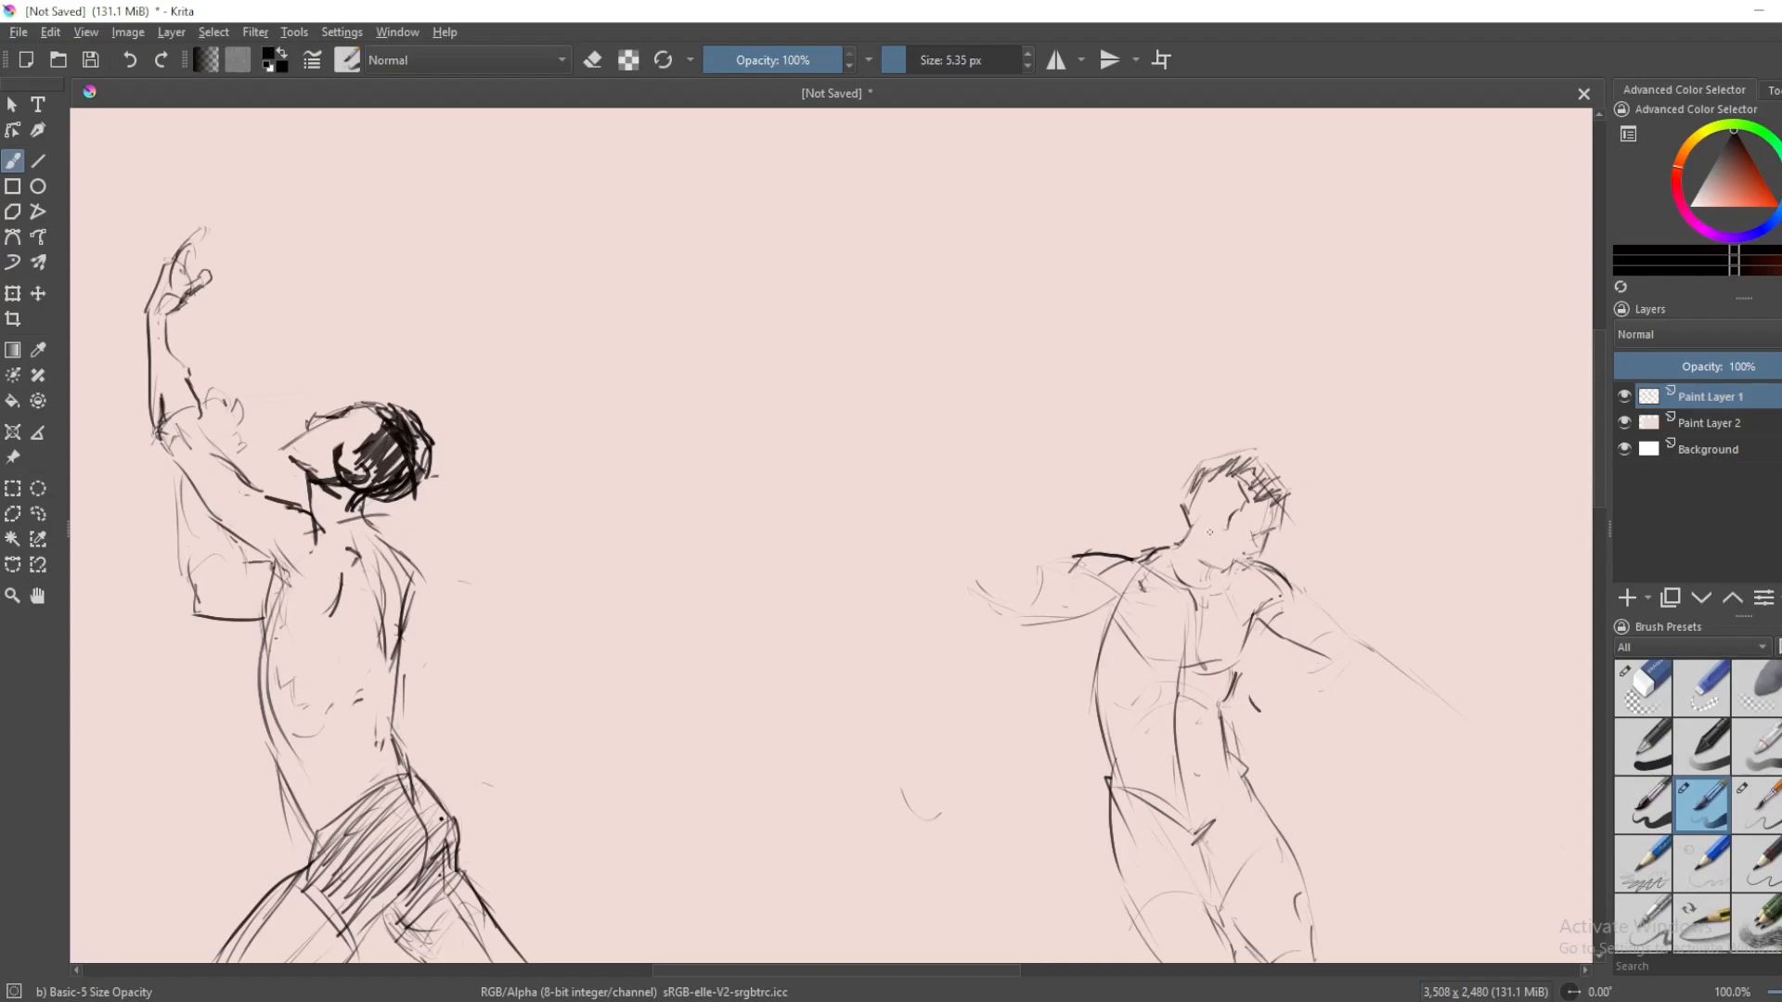
- Sketch the right figure's new head with thickened hair and firmer face lines using Basic-5 Size Opacity
{"action": "left_click", "coordinate": [1209, 523]}
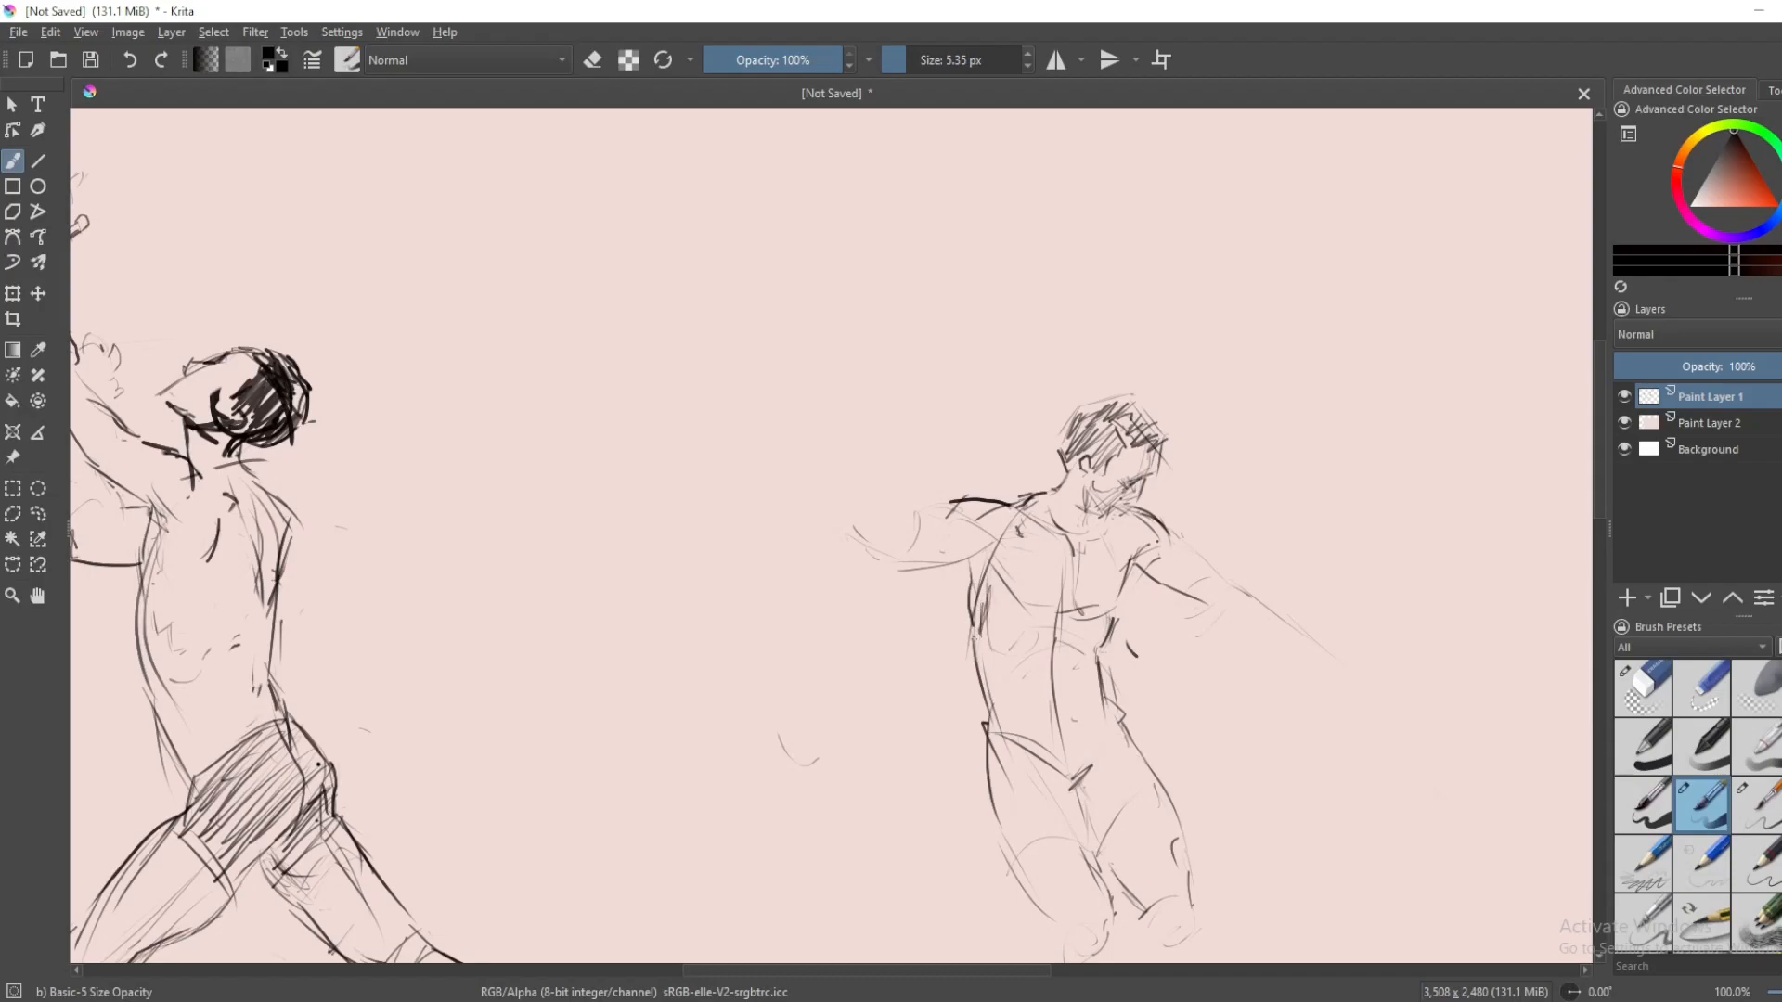
{"action": "left_click", "coordinate": [1641, 688]}
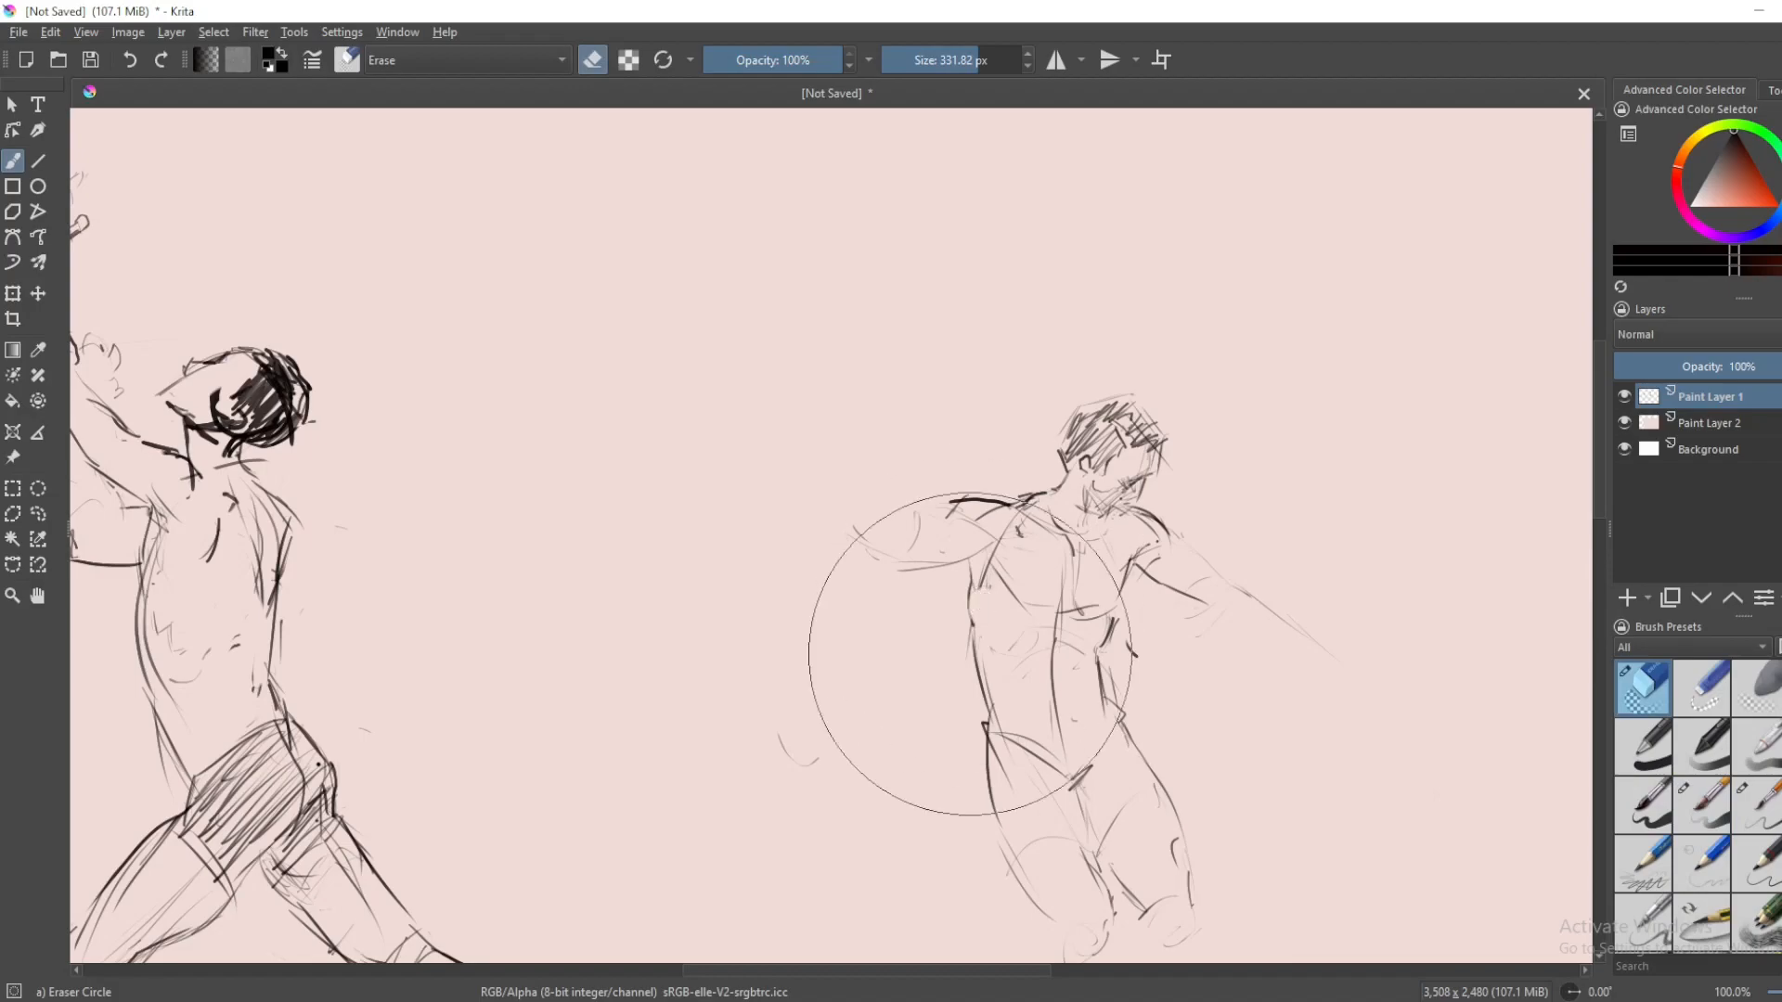
- Erase stray lines around the right figure's torso with the eraser preset
{"action": "left_click", "coordinate": [1701, 801]}
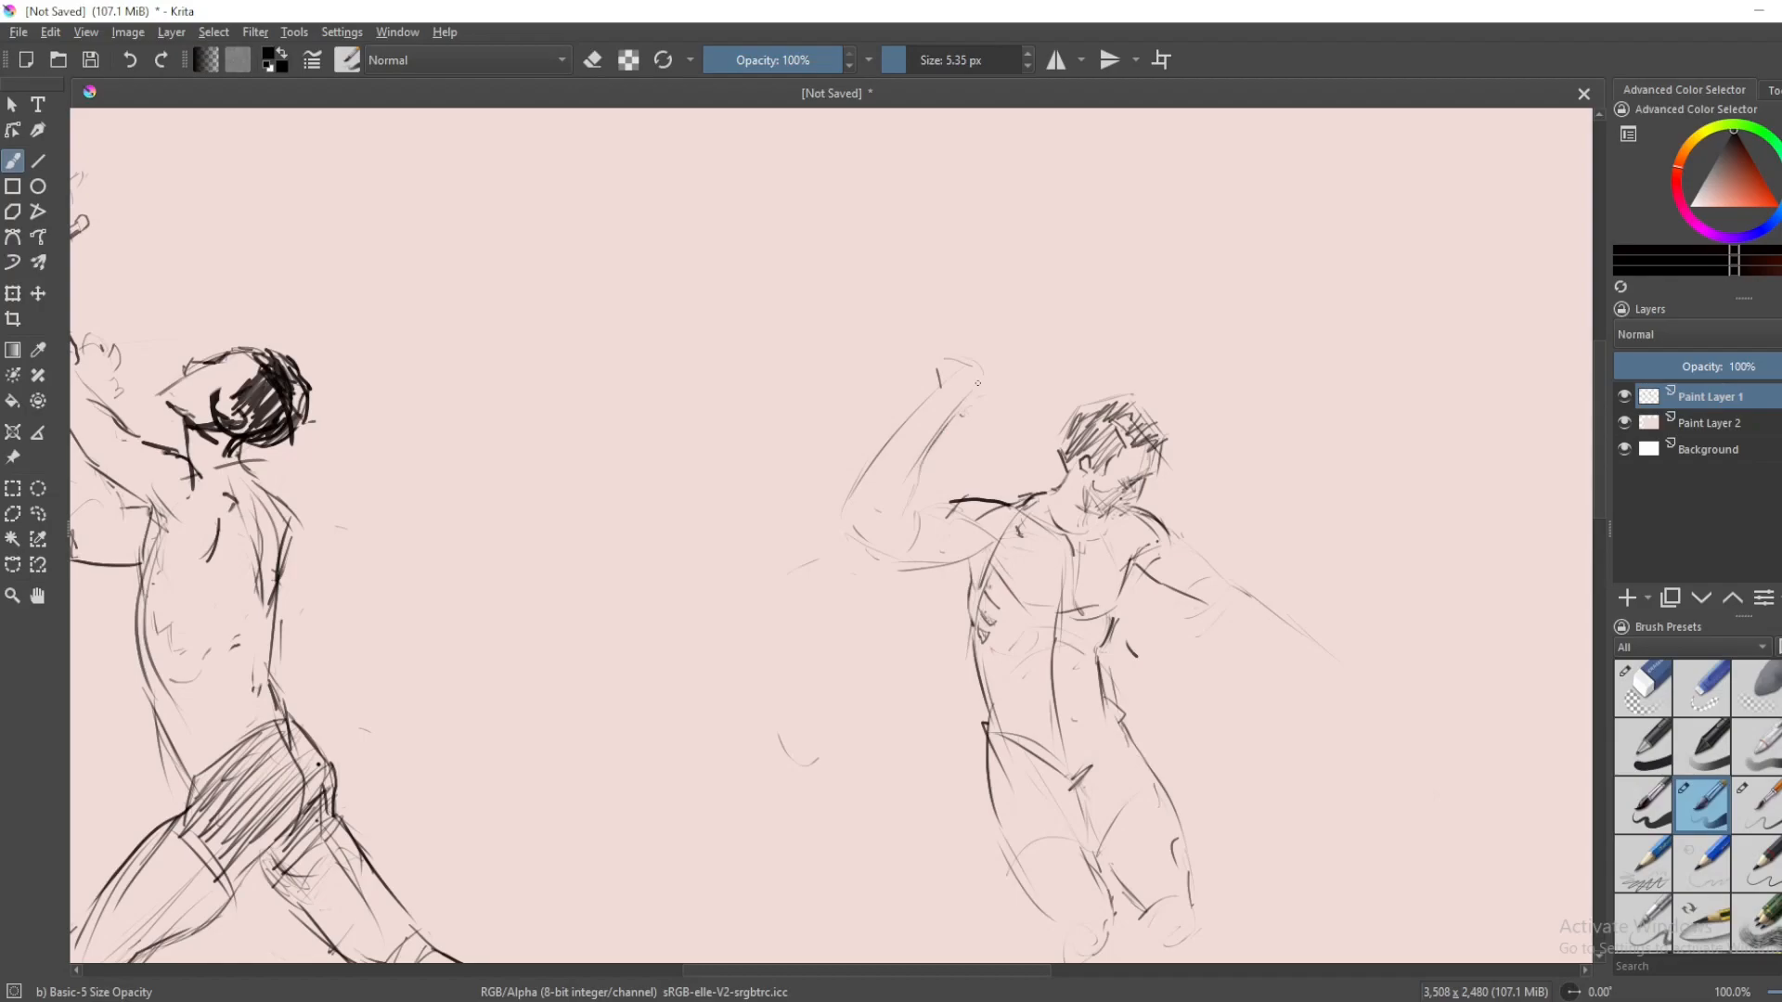
{"action": "mouse_move", "coordinate": [986, 383]}
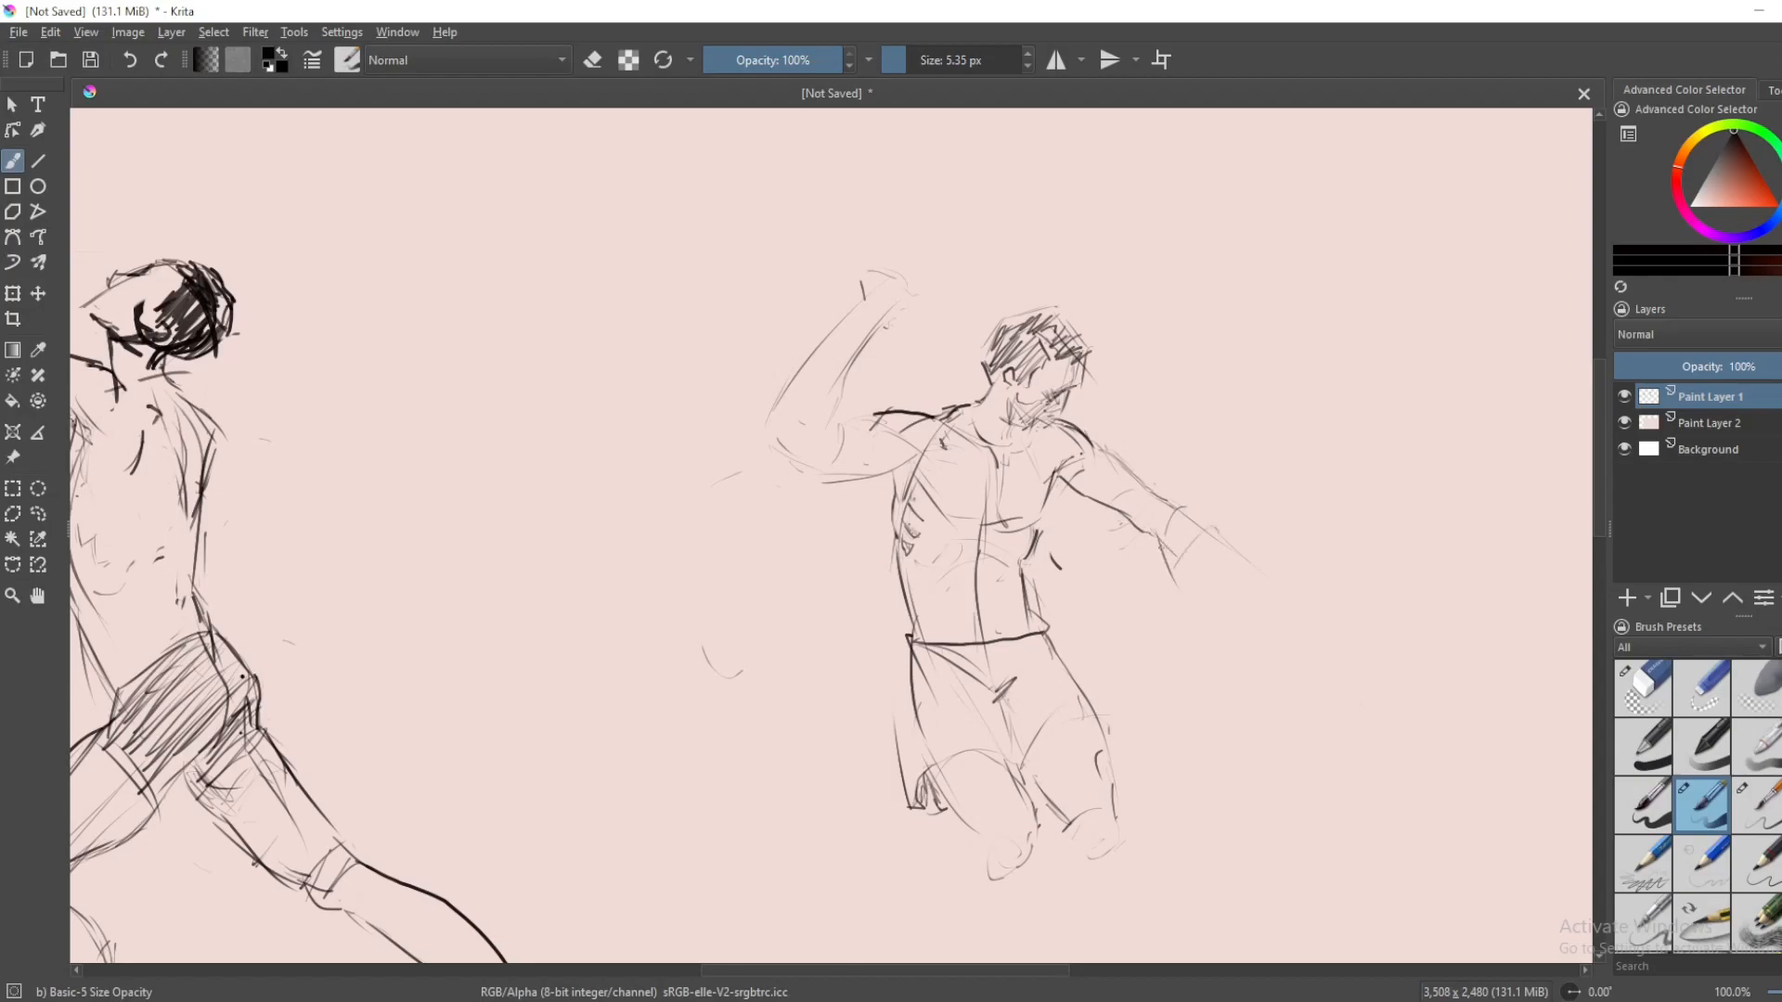
- Erase the outstretched arm's rough lines, then sketch its hand and the raised hand's fingers
{"action": "left_click", "coordinate": [1640, 687]}
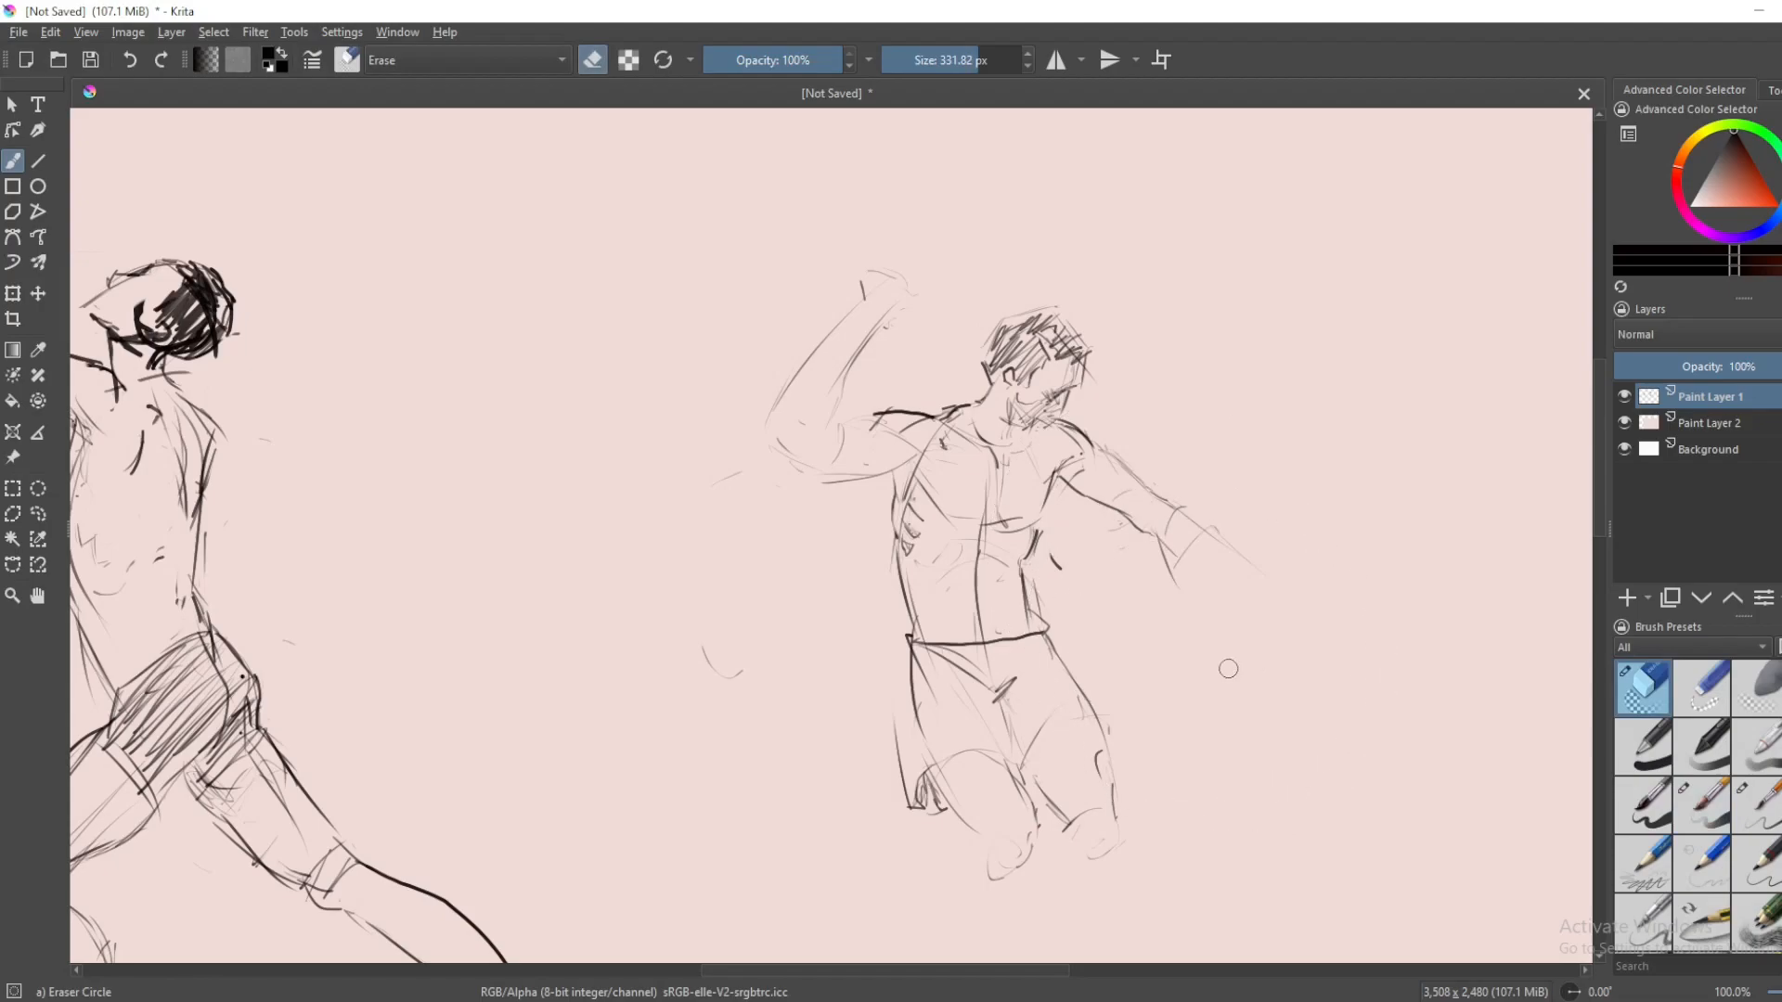
{"action": "mouse_move", "coordinate": [1170, 625]}
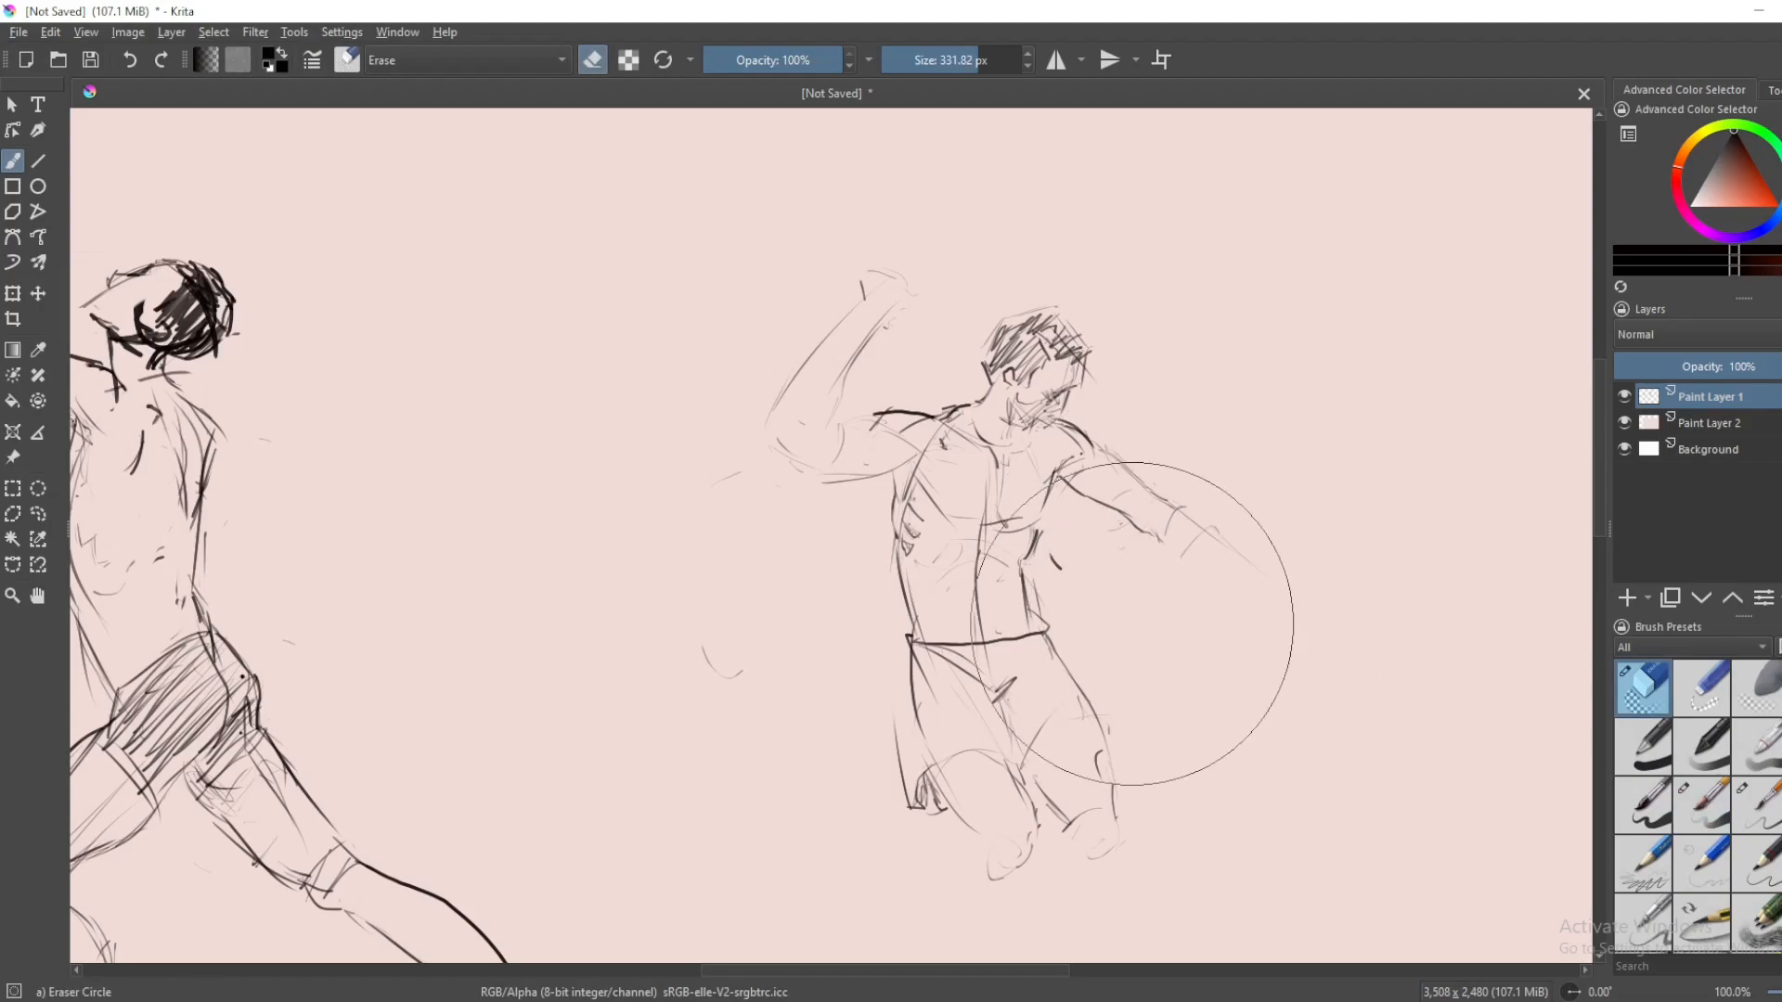
{"action": "left_click", "coordinate": [1704, 805]}
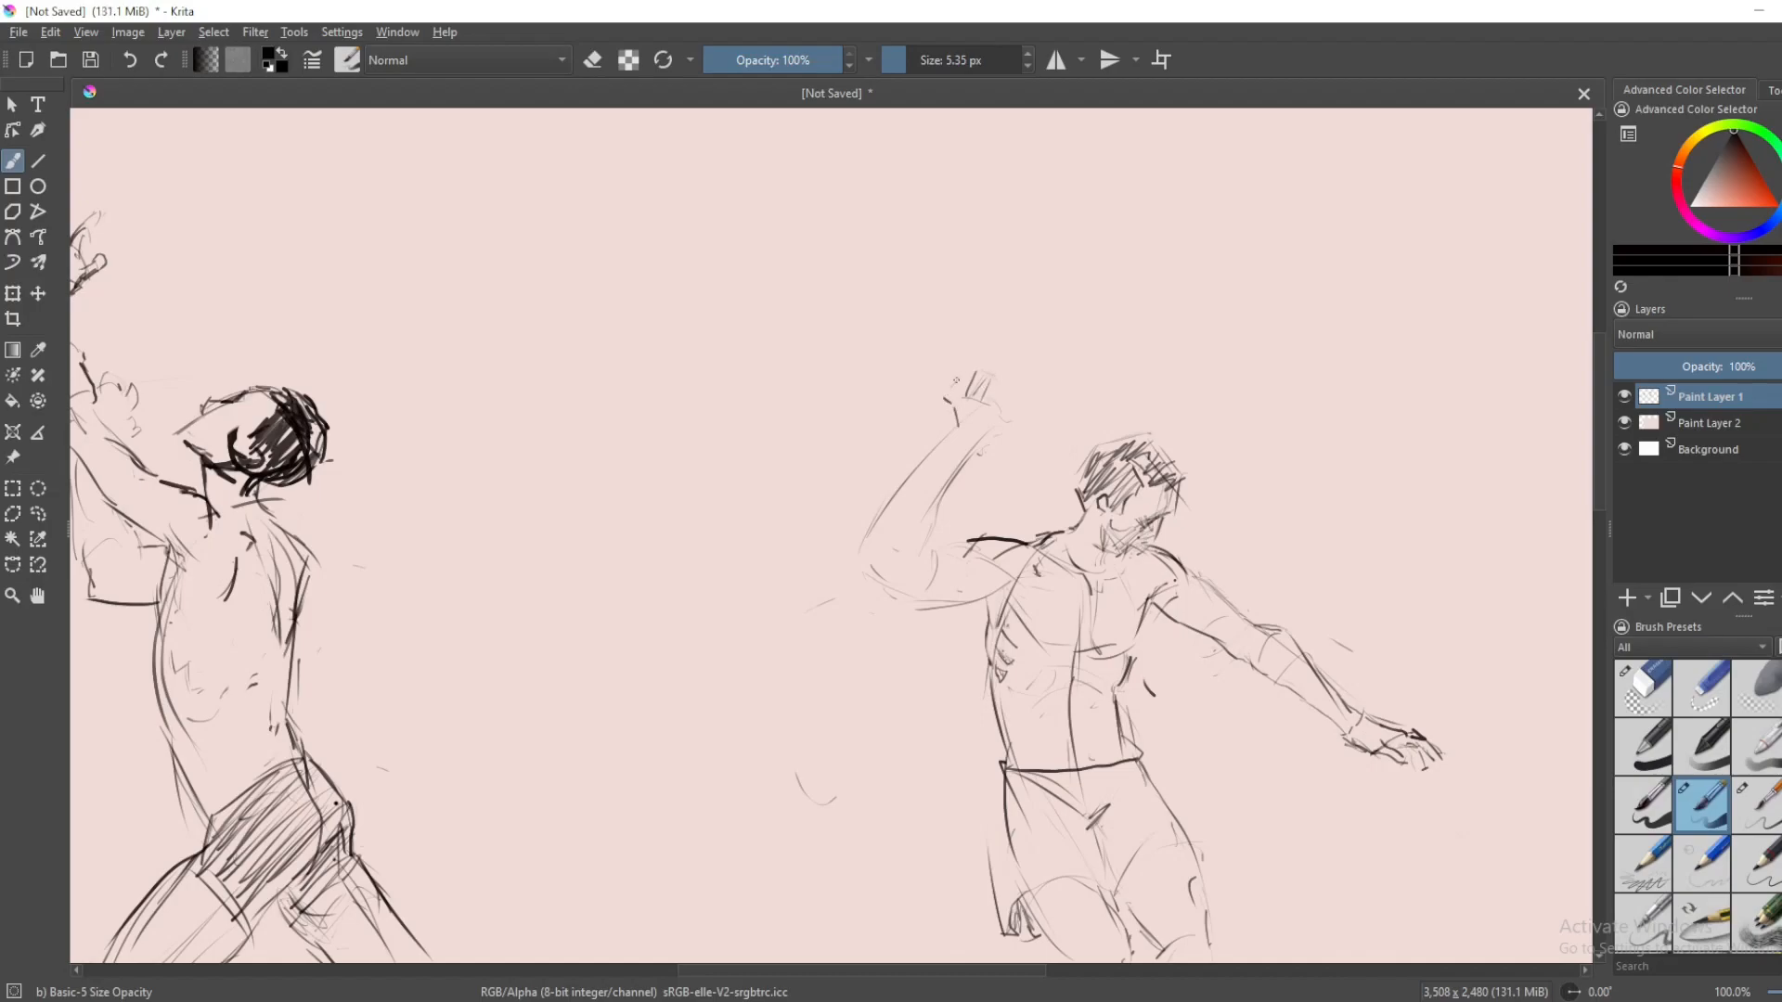
{"action": "left_click", "coordinate": [960, 392]}
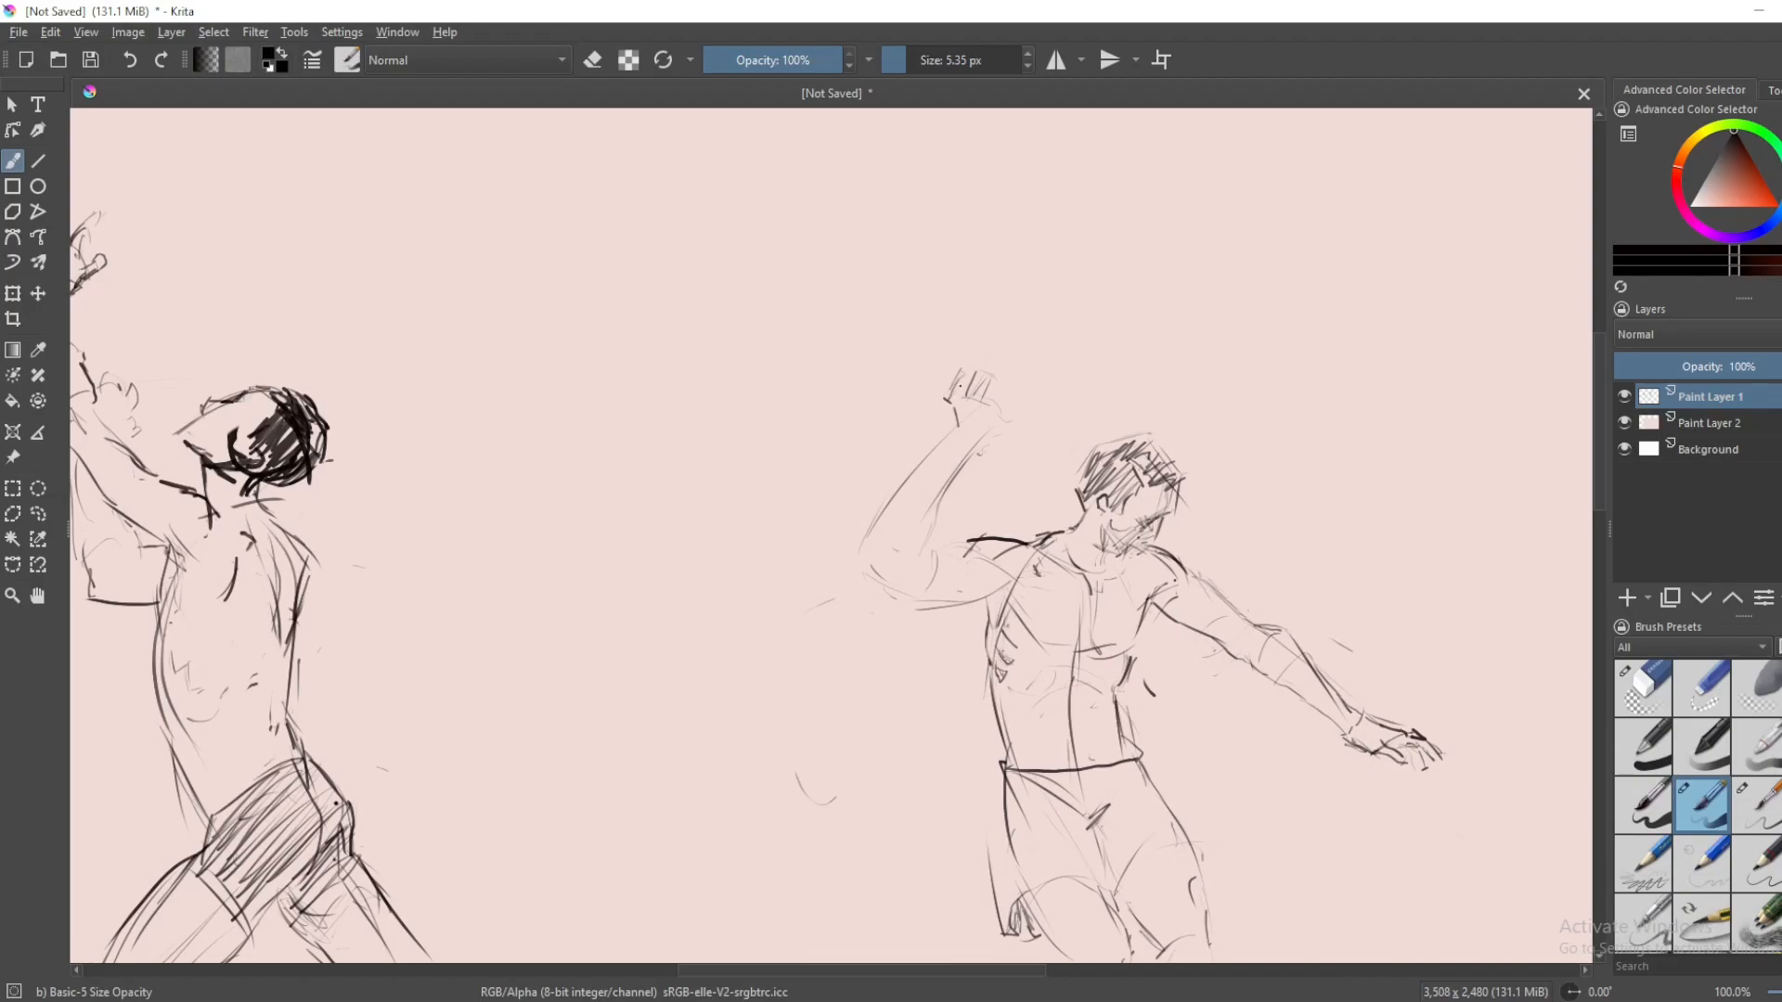
{"action": "left_click", "coordinate": [962, 390]}
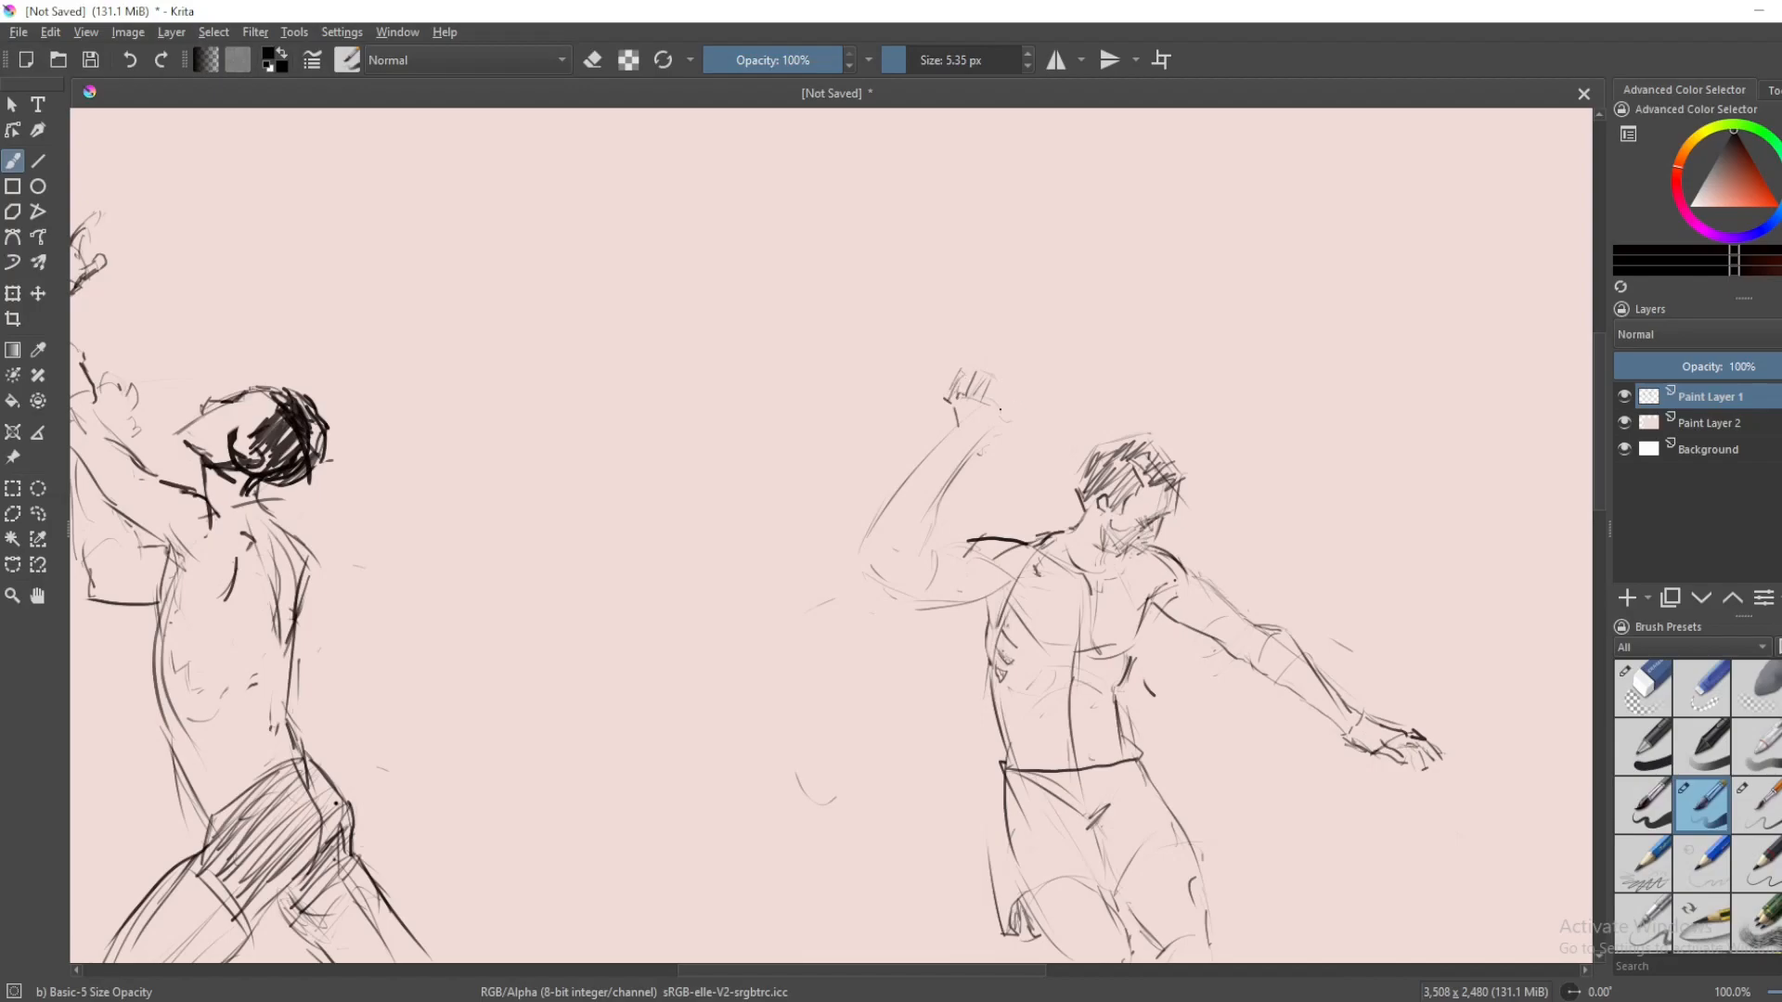
{"action": "mouse_move", "coordinate": [1004, 386]}
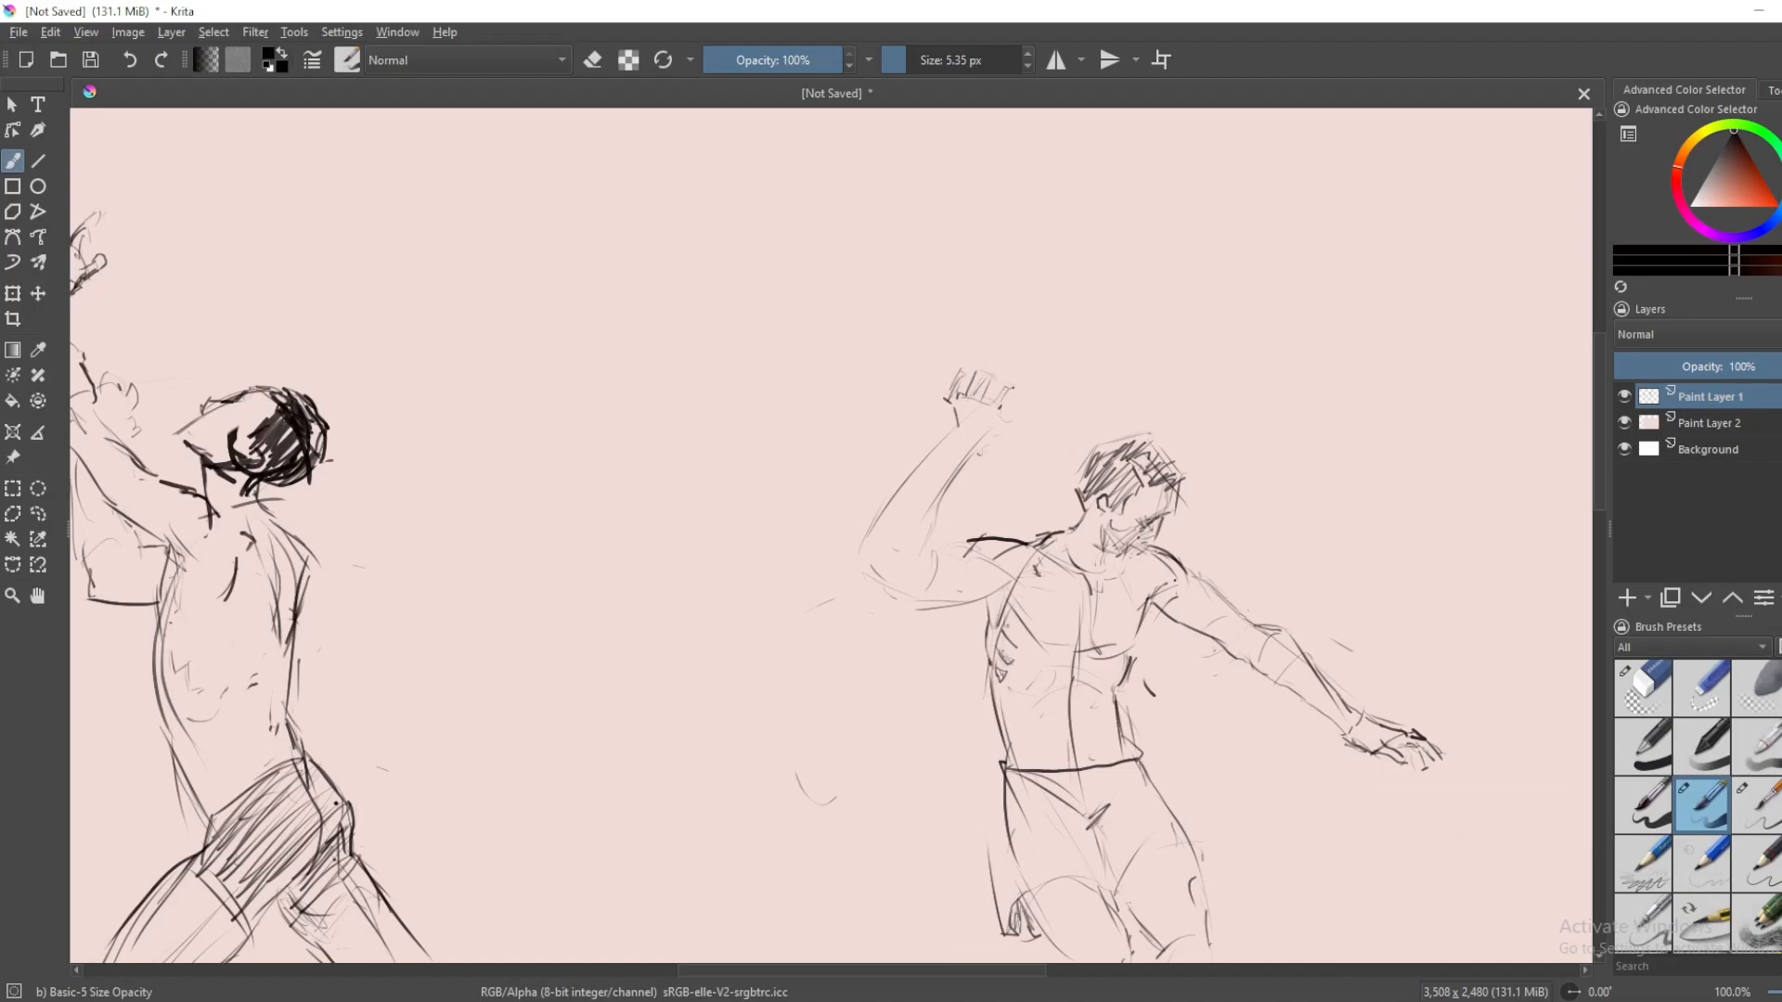
{"action": "left_click", "coordinate": [988, 409]}
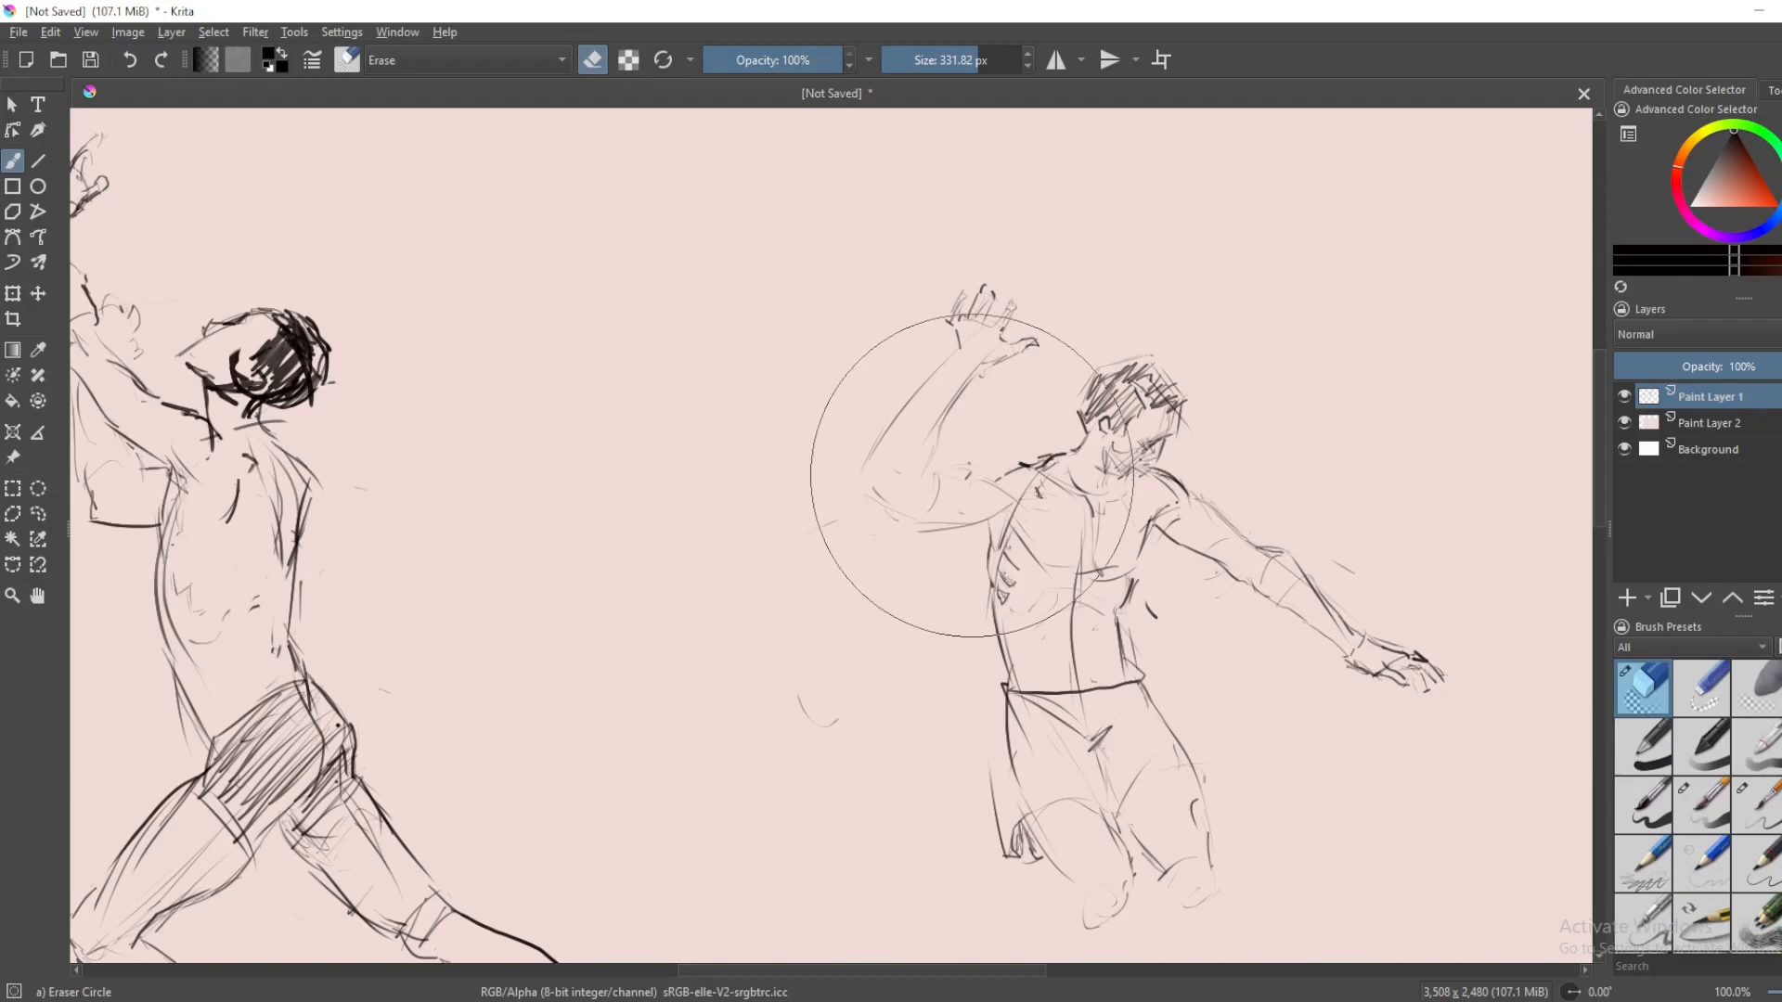
- Erase stray strokes over the raised arm and redraw its elbow and shoulder contours
{"action": "left_click", "coordinate": [1701, 807]}
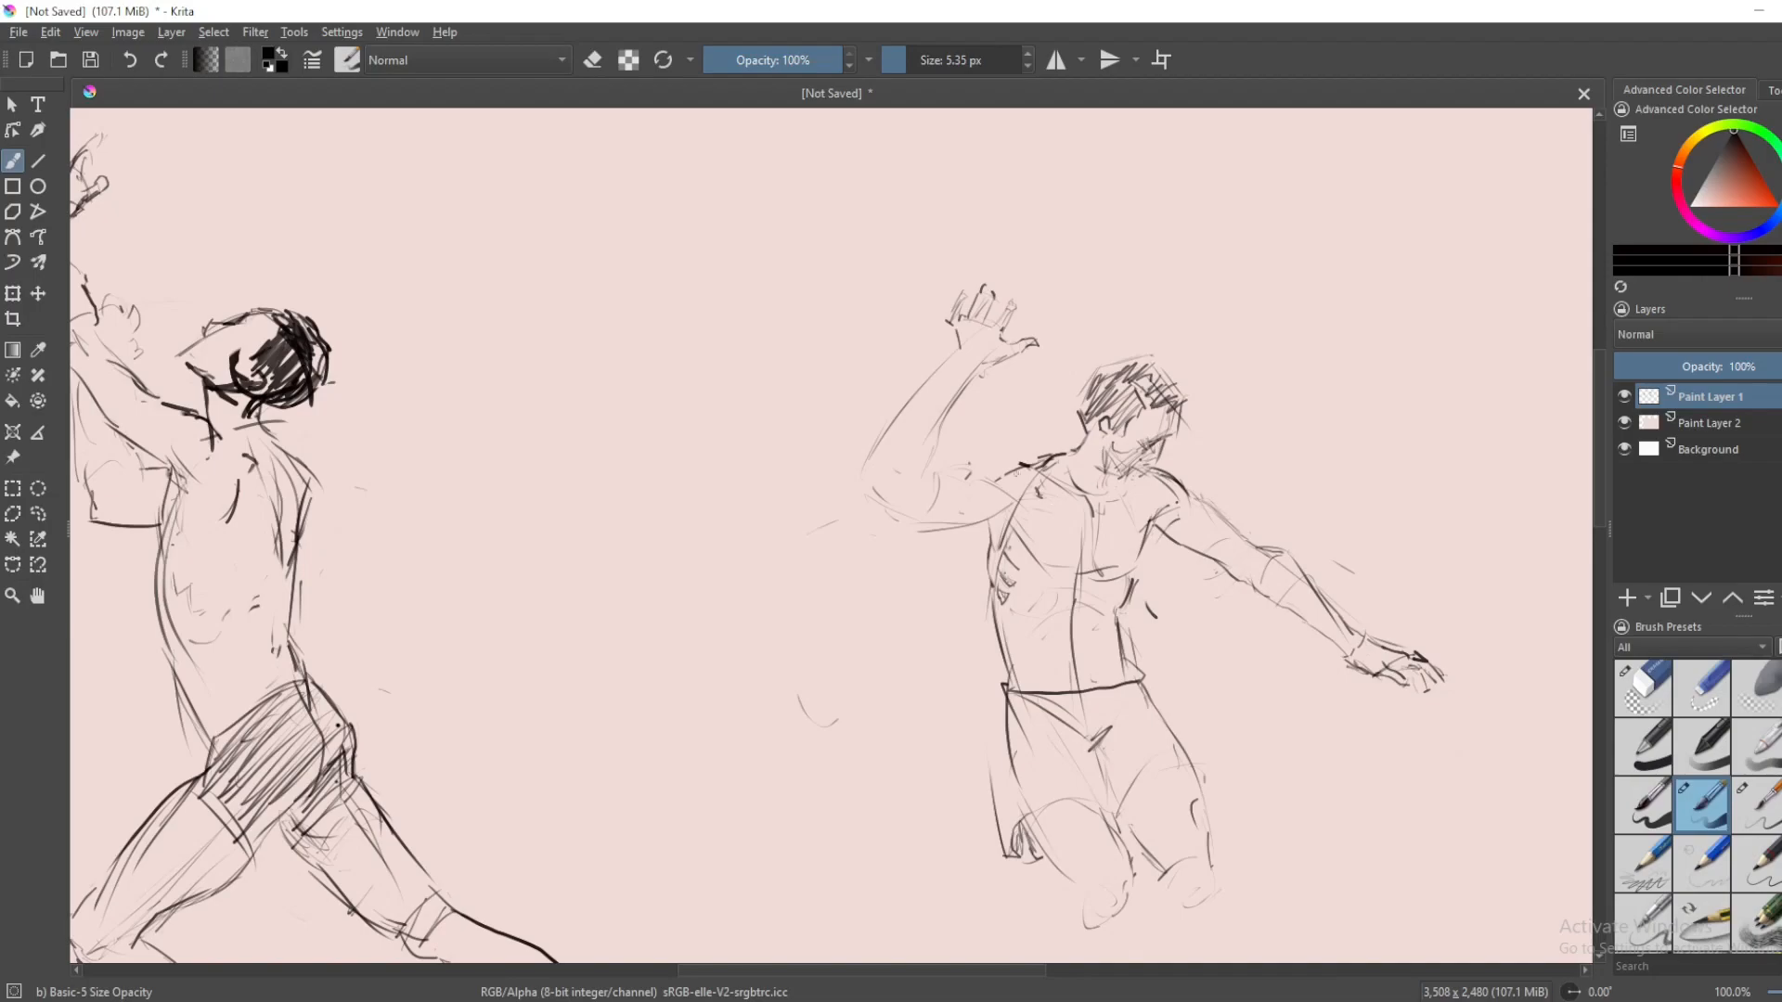
{"action": "left_click_drag", "start_coordinate": [943, 466], "coordinate": [988, 449]}
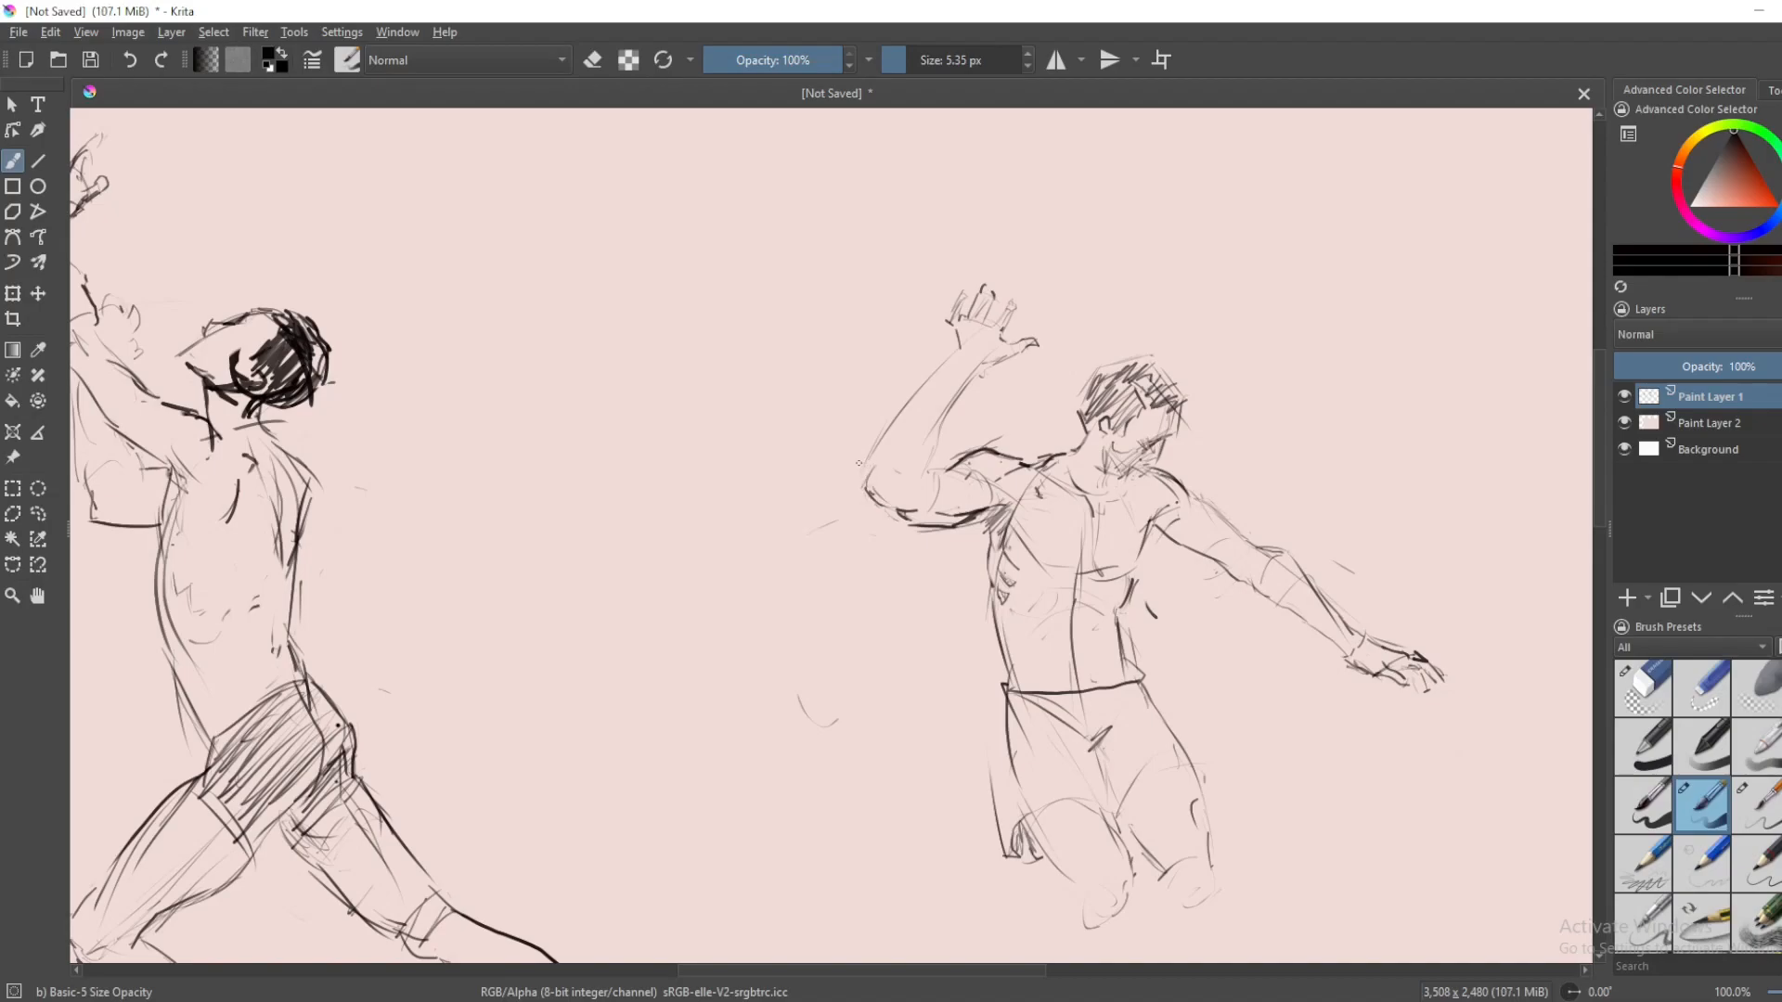
- Erase the right figure's raised hand and sketch a fresh forearm stroke up from the elbow
{"action": "left_click", "coordinate": [1640, 688]}
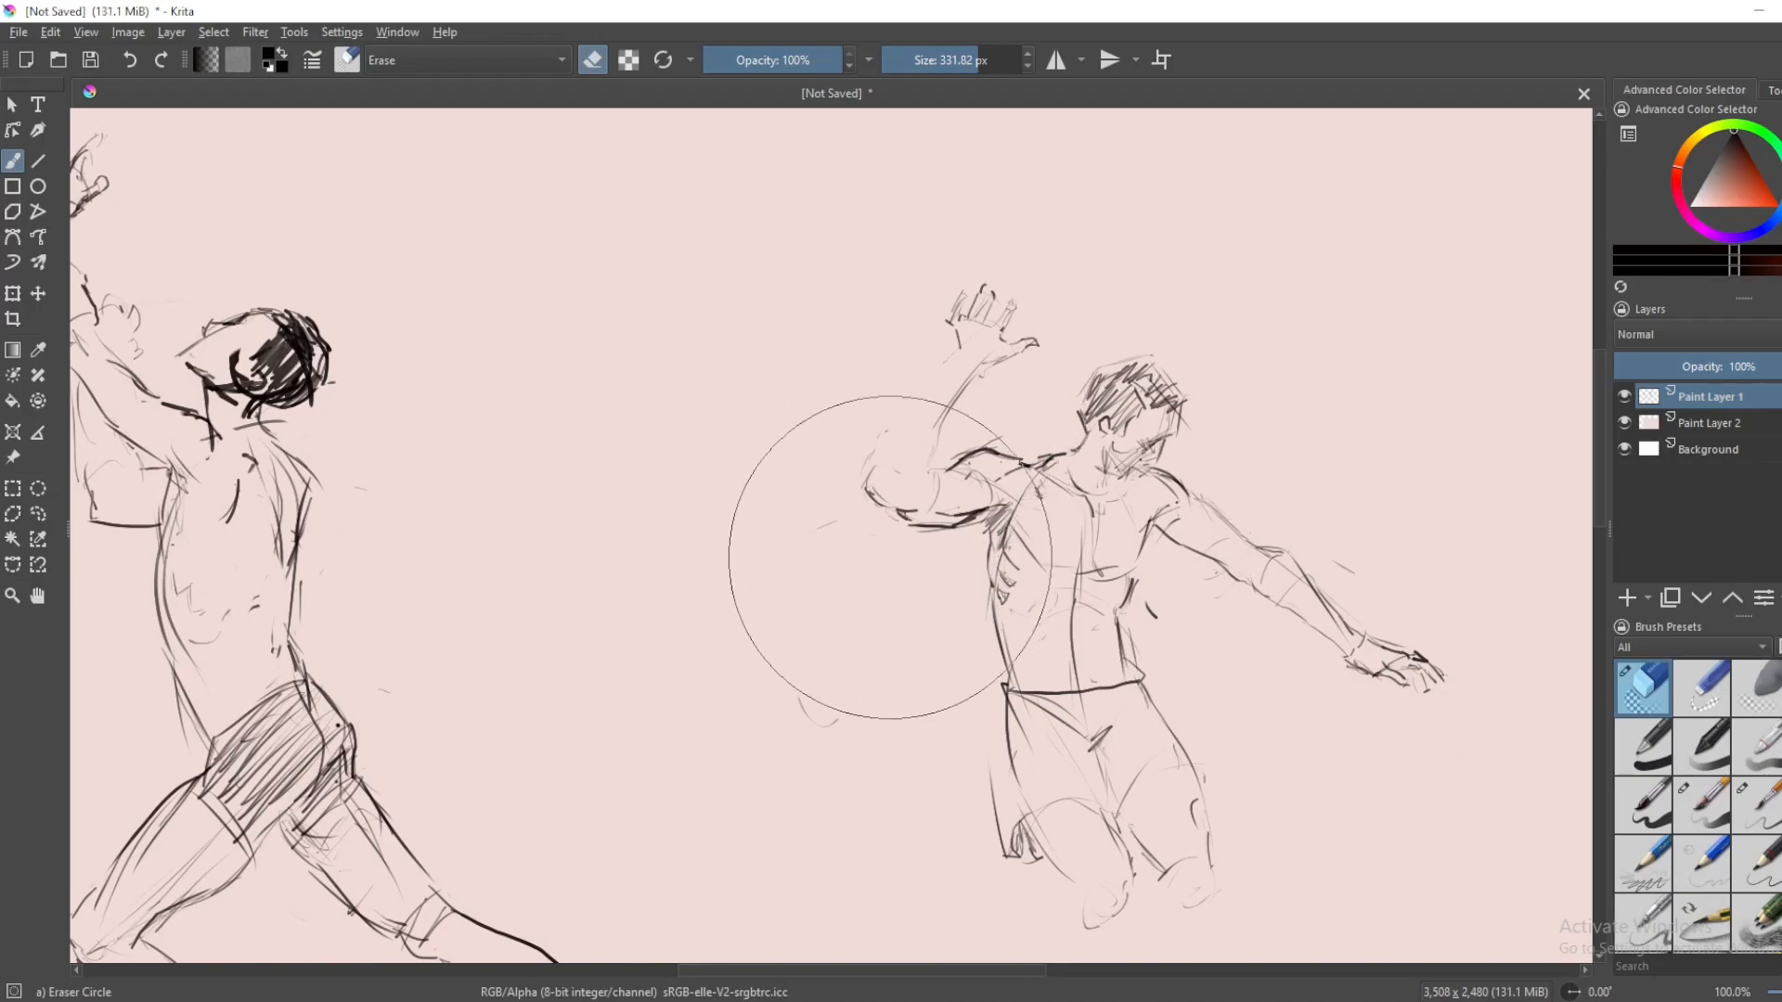
{"action": "left_click", "coordinate": [1703, 804]}
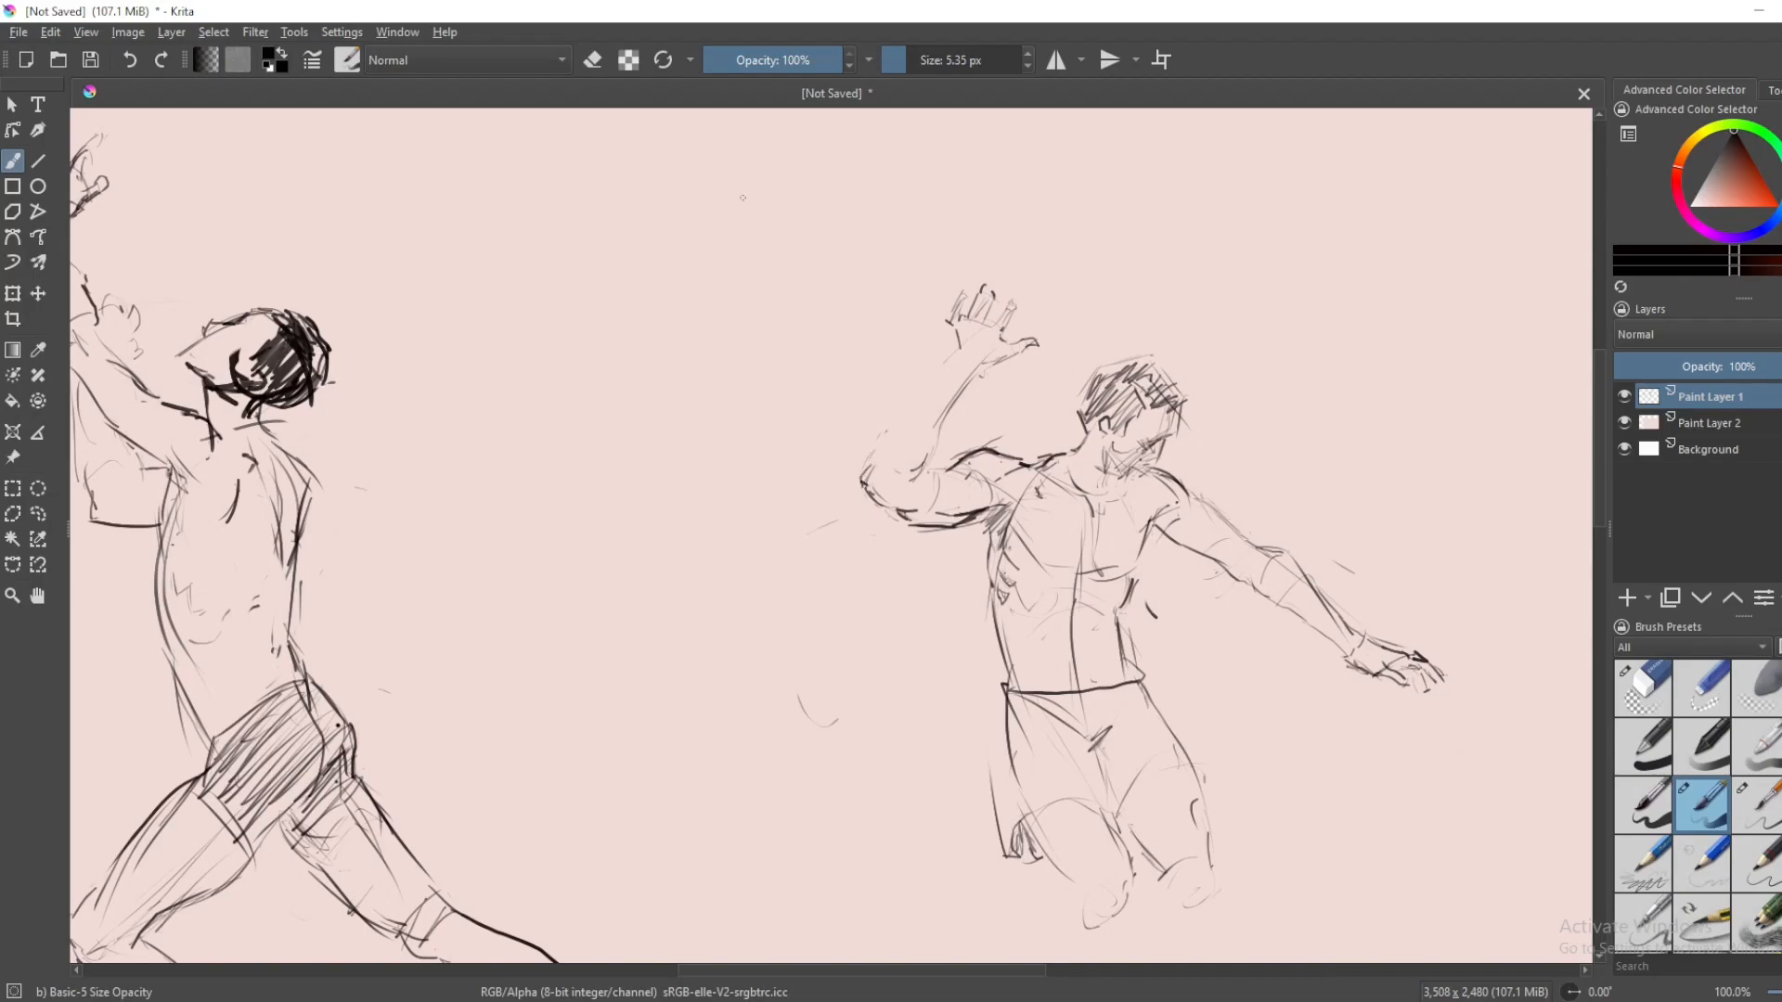
{"action": "mouse_move", "coordinate": [725, 239]}
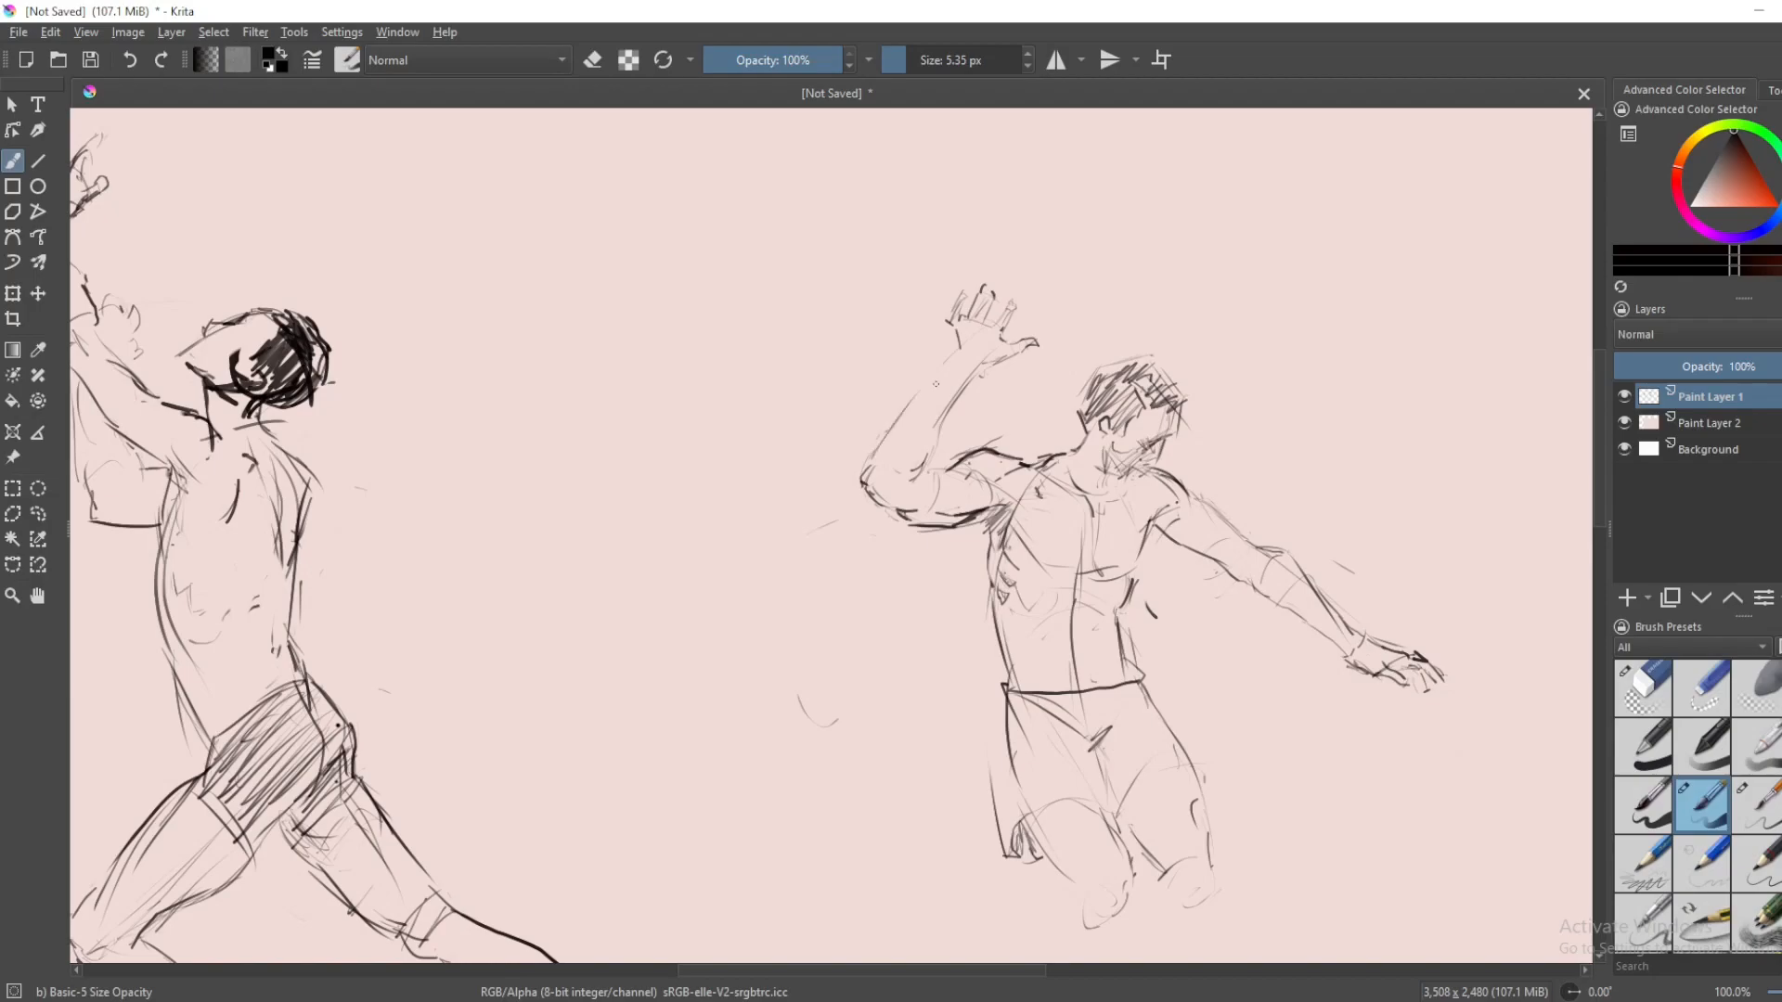
{"action": "left_click", "coordinate": [910, 409]}
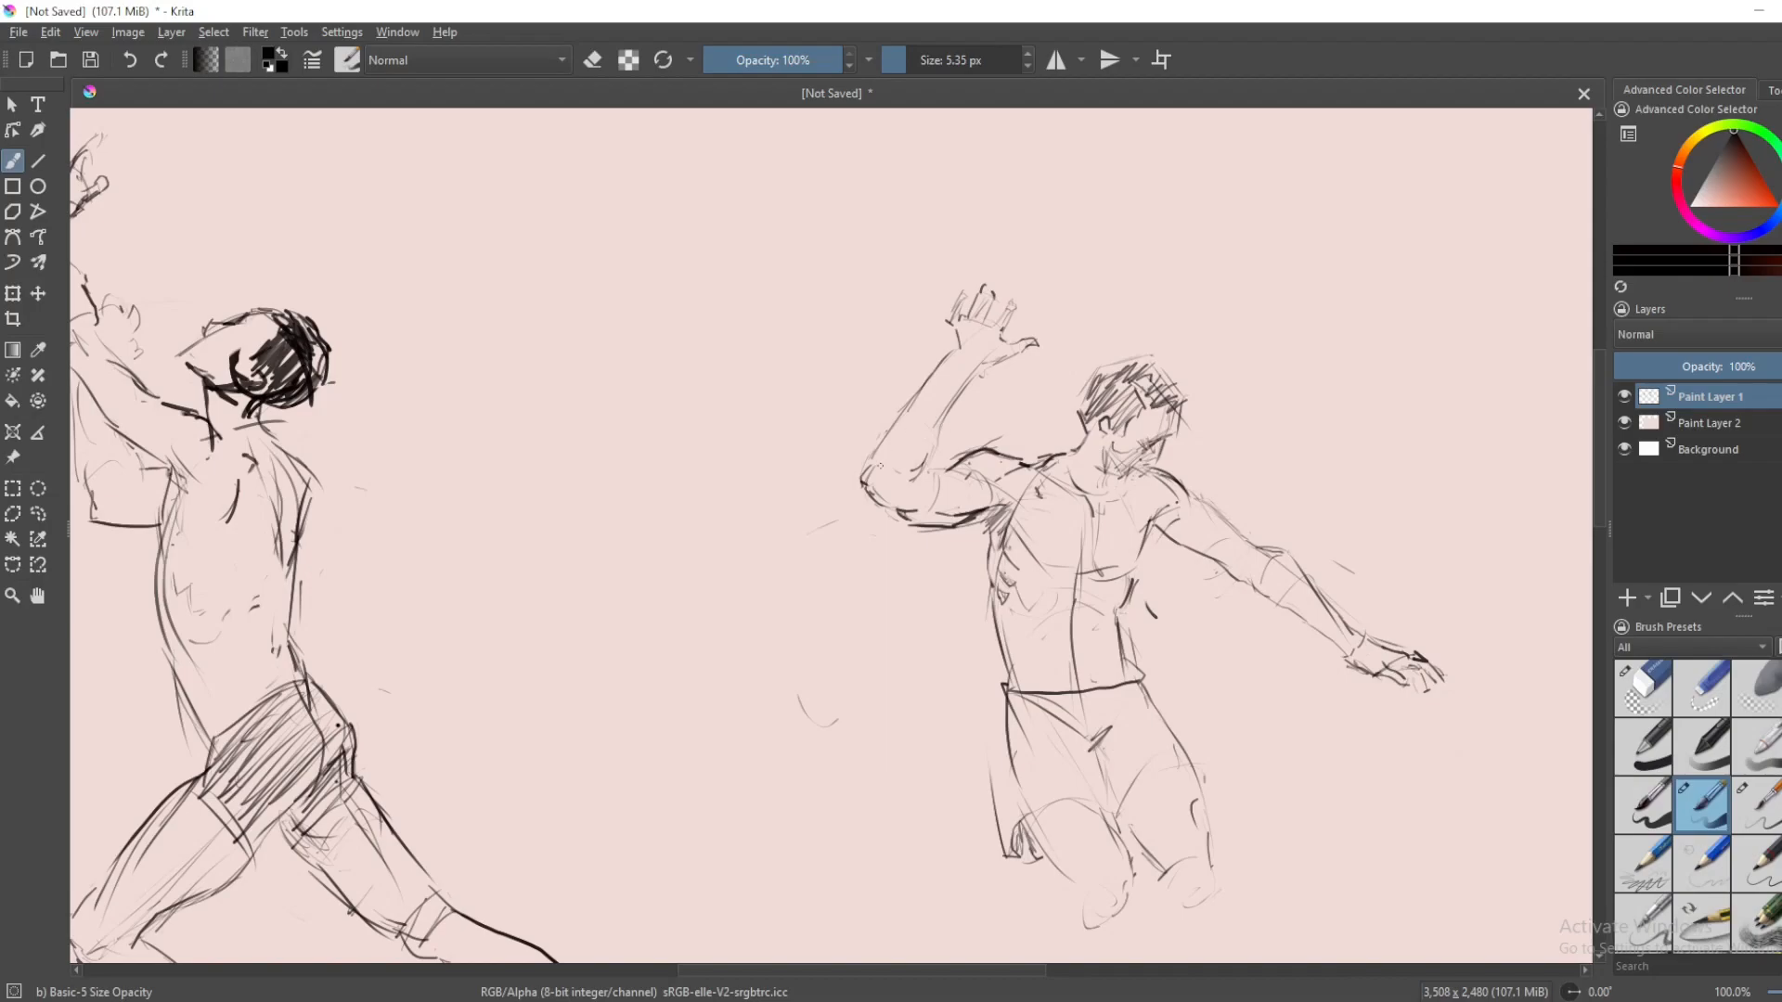
{"action": "left_click", "coordinate": [1641, 688]}
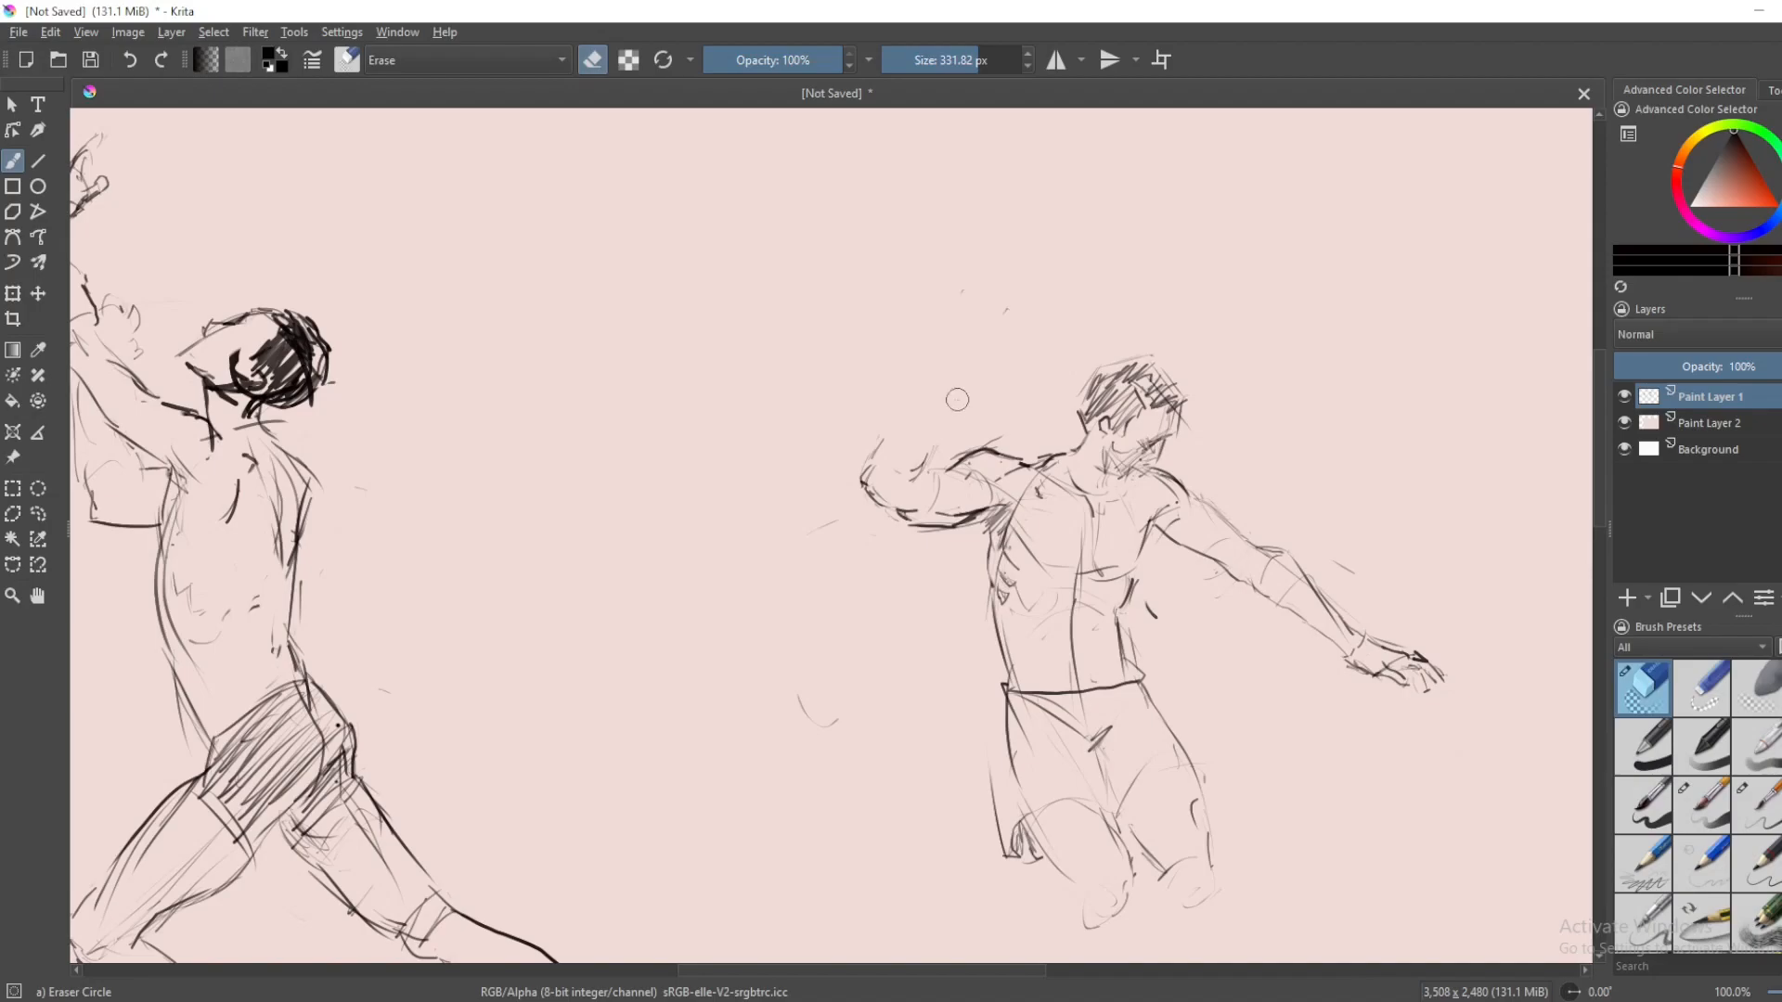
{"action": "left_click", "coordinate": [1701, 807]}
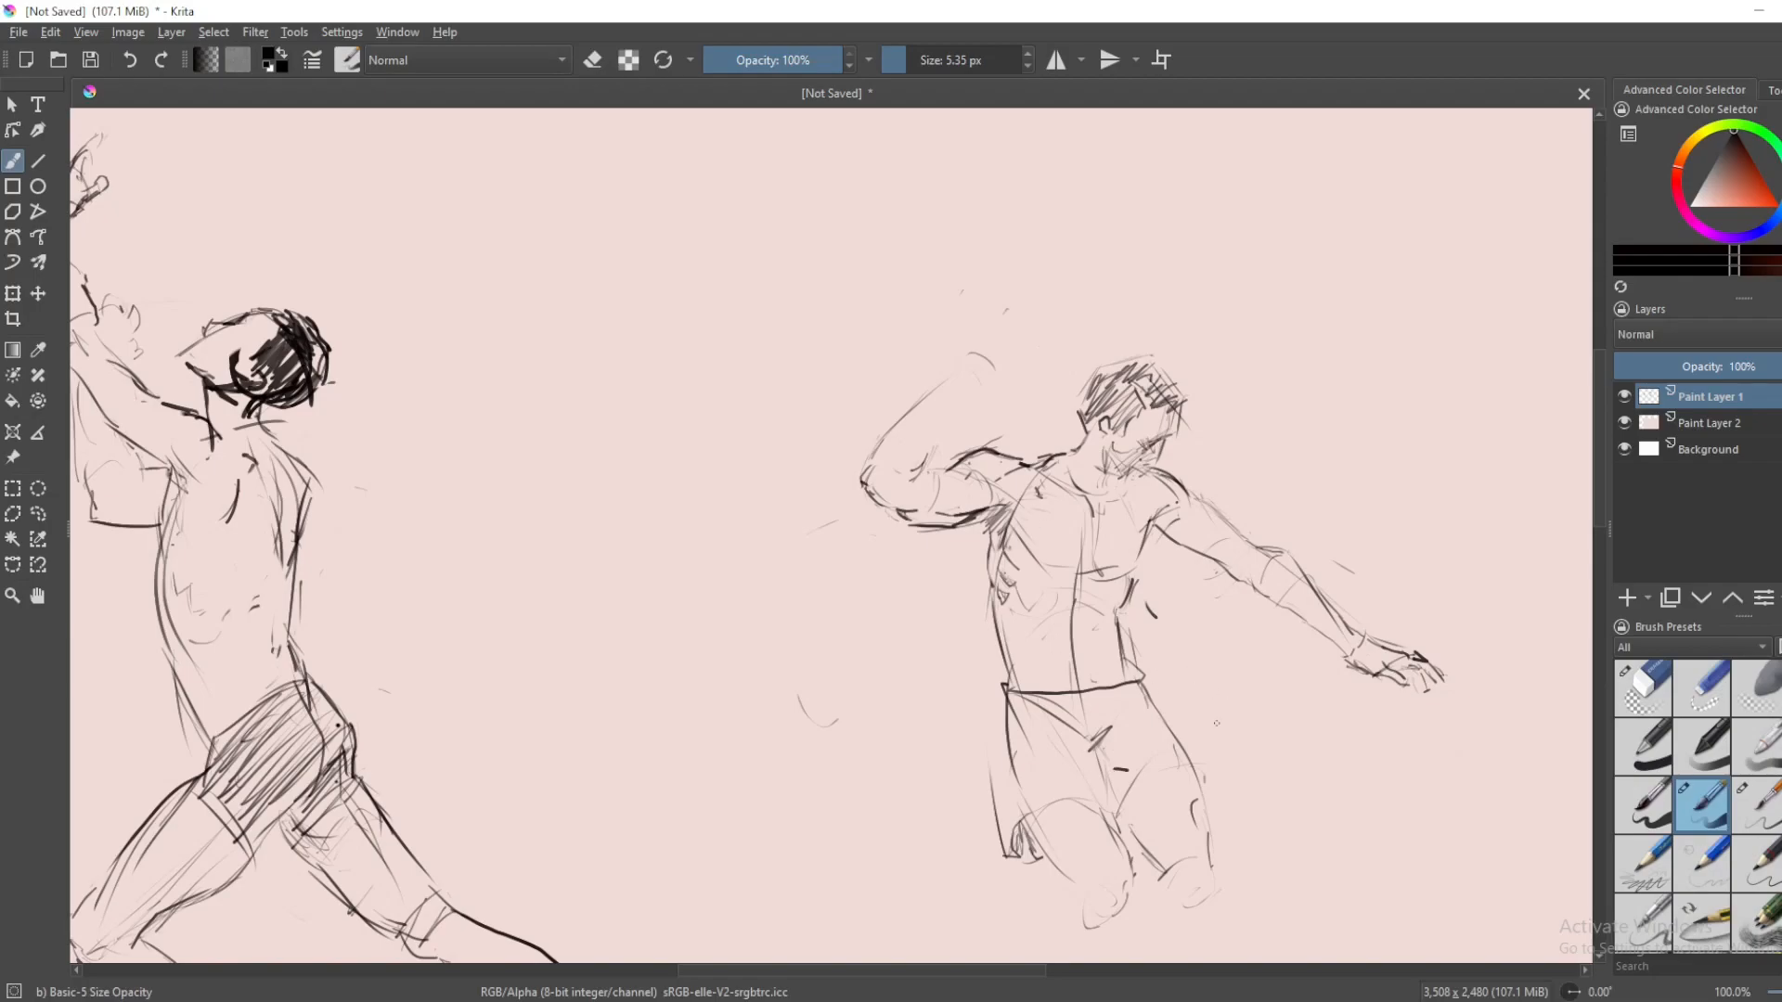
- Redraw the raised forearm with double contour lines and a rough hand, erasing stray lines
{"action": "left_click", "coordinate": [1640, 687]}
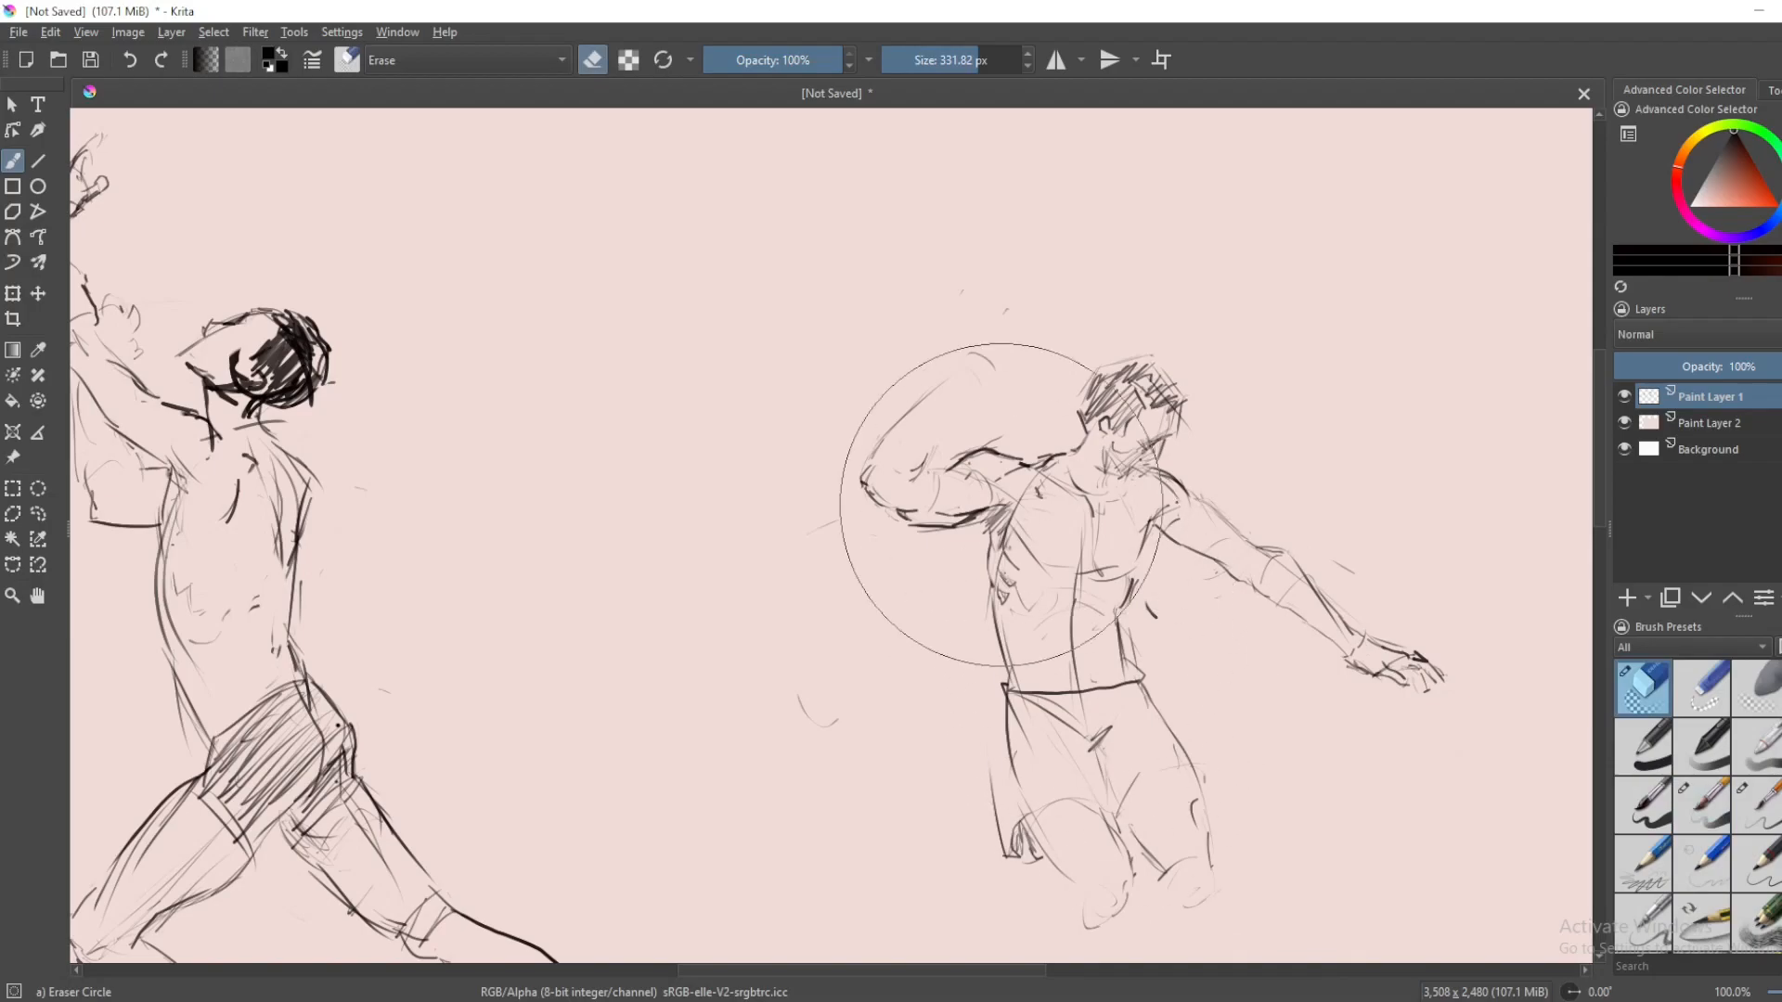
{"action": "left_click", "coordinate": [1702, 803]}
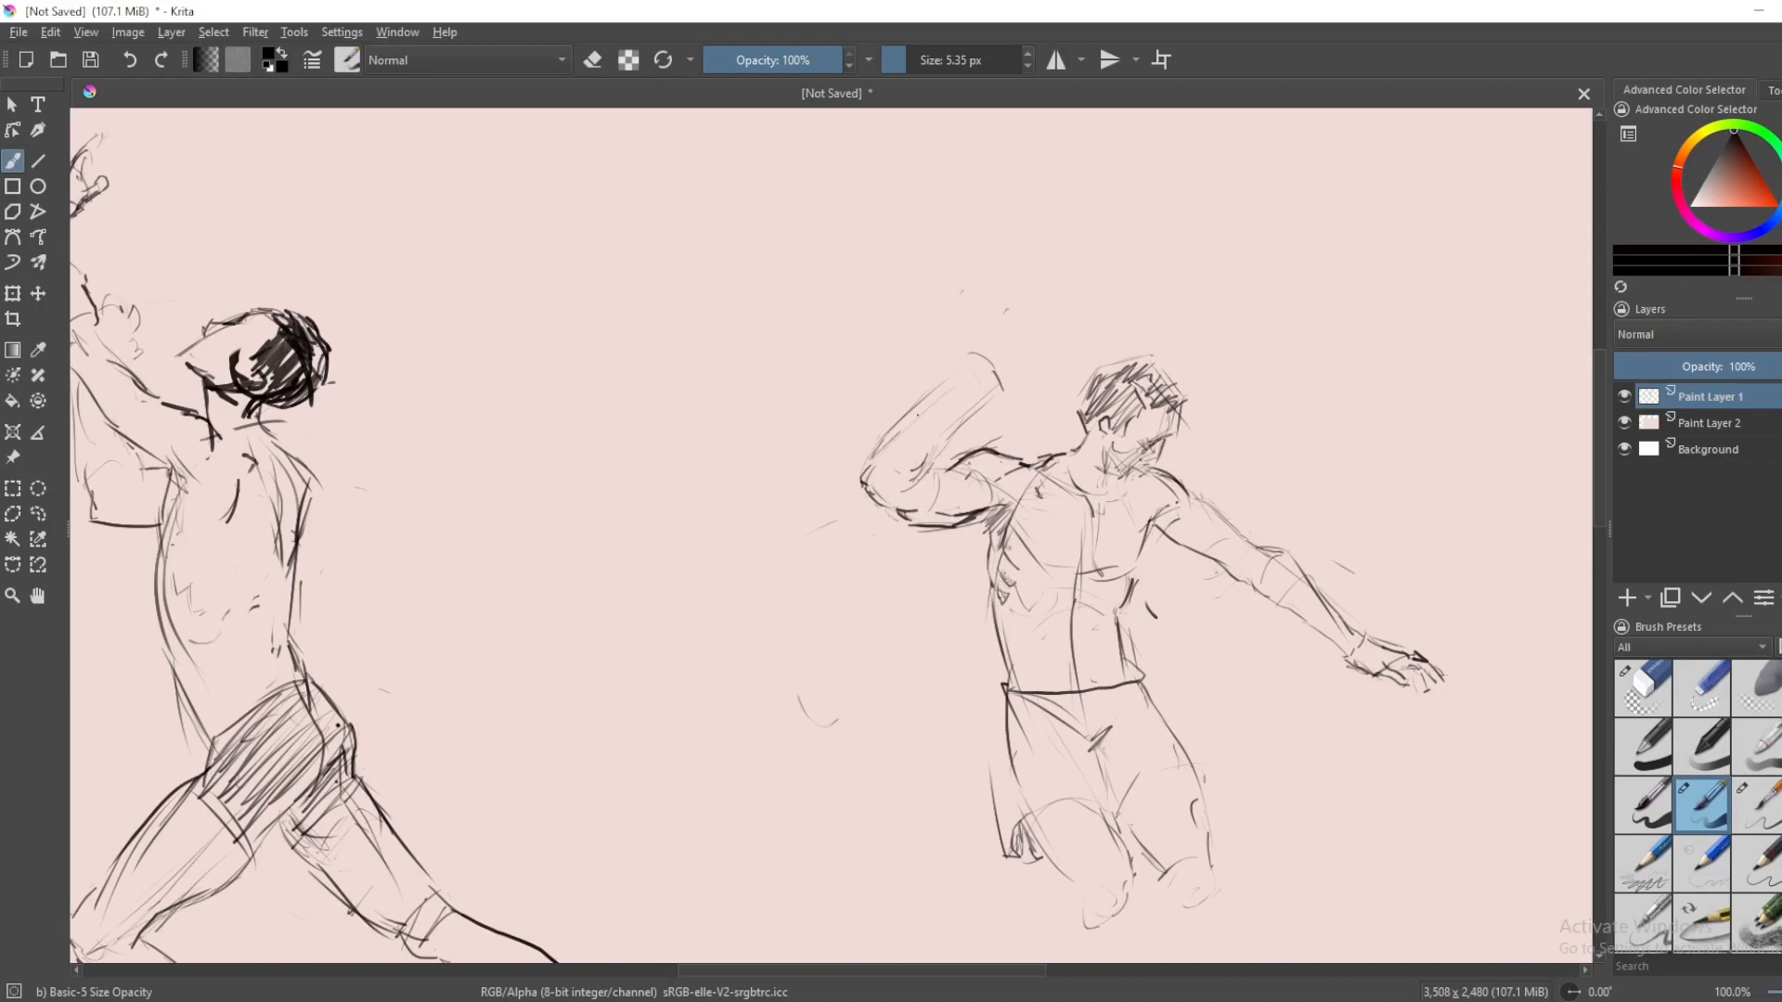
{"action": "left_click", "coordinate": [1641, 687]}
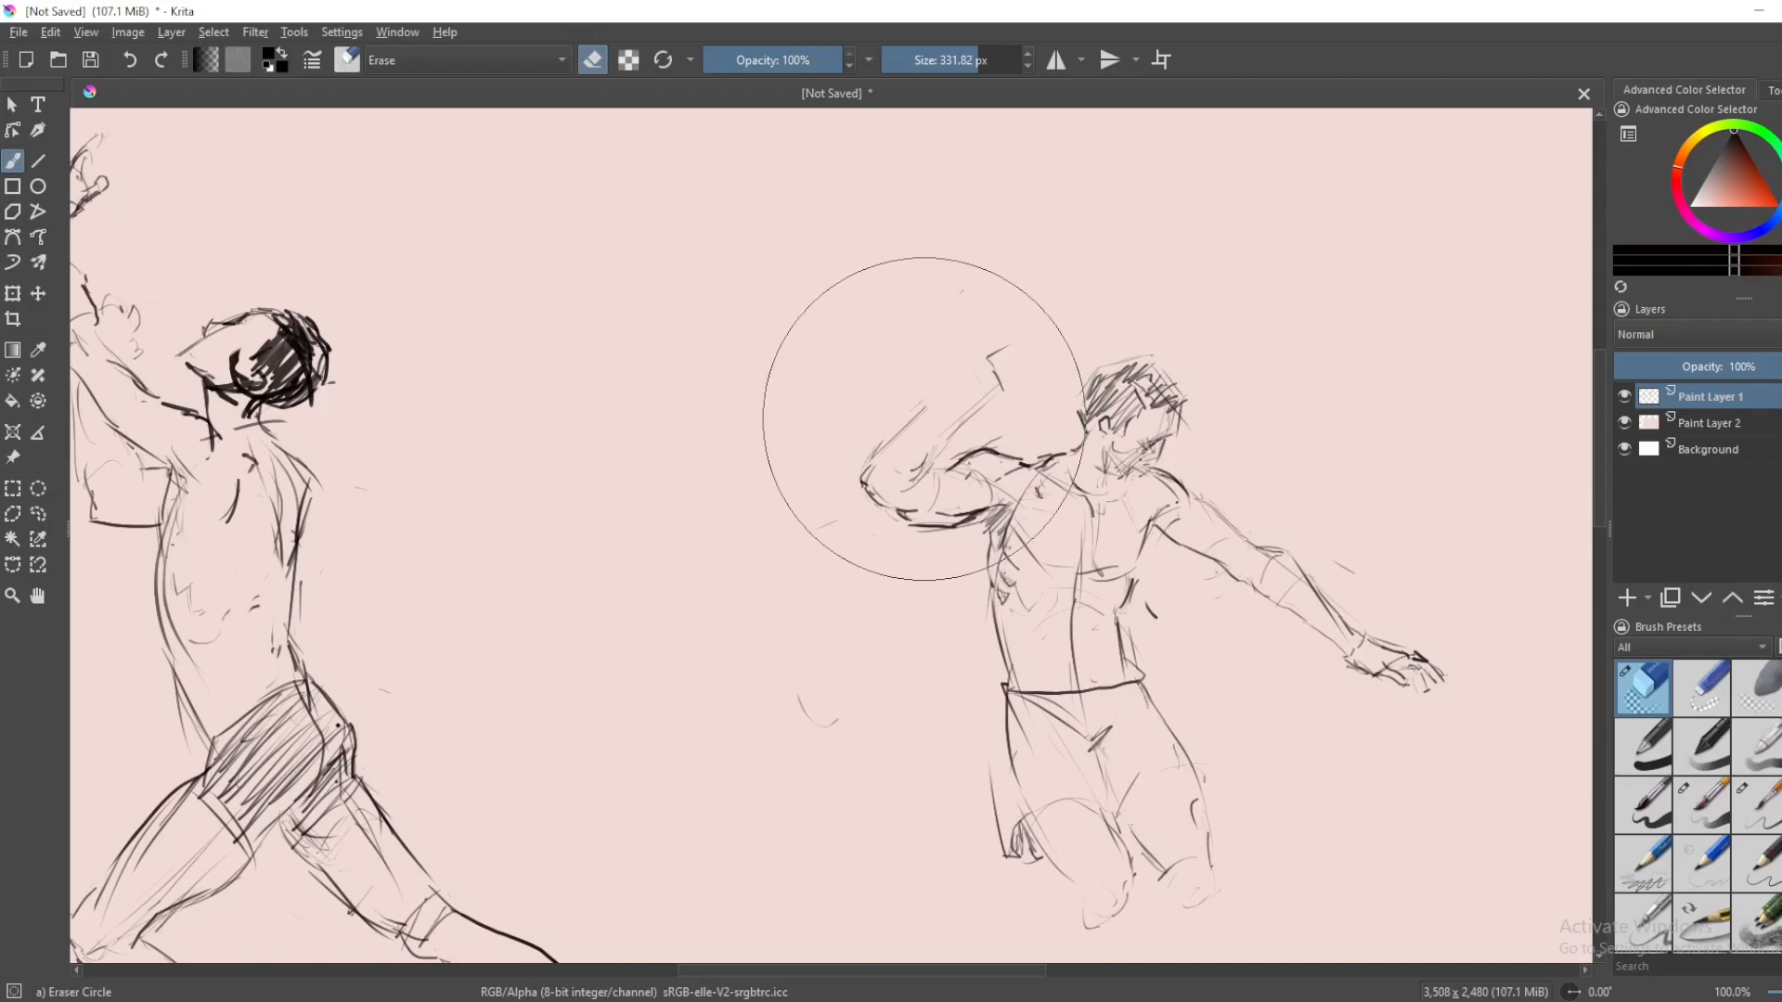
{"action": "left_click", "coordinate": [1702, 805]}
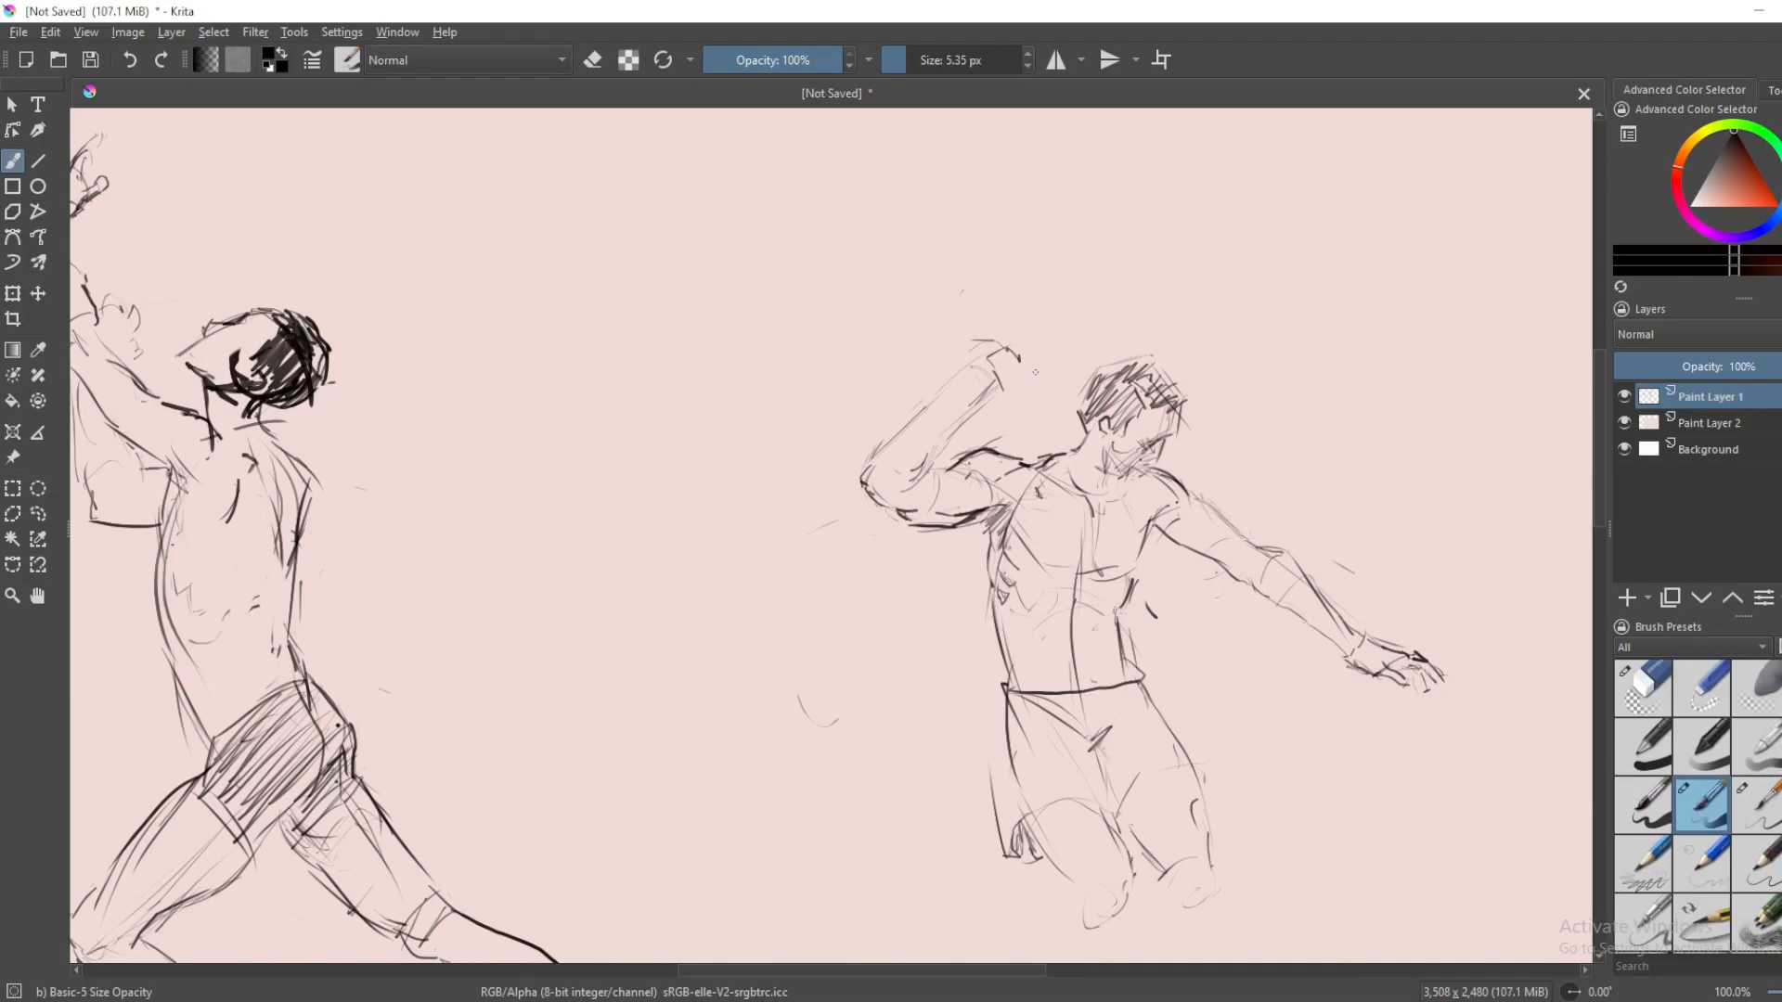
{"action": "mouse_move", "coordinate": [1036, 378]}
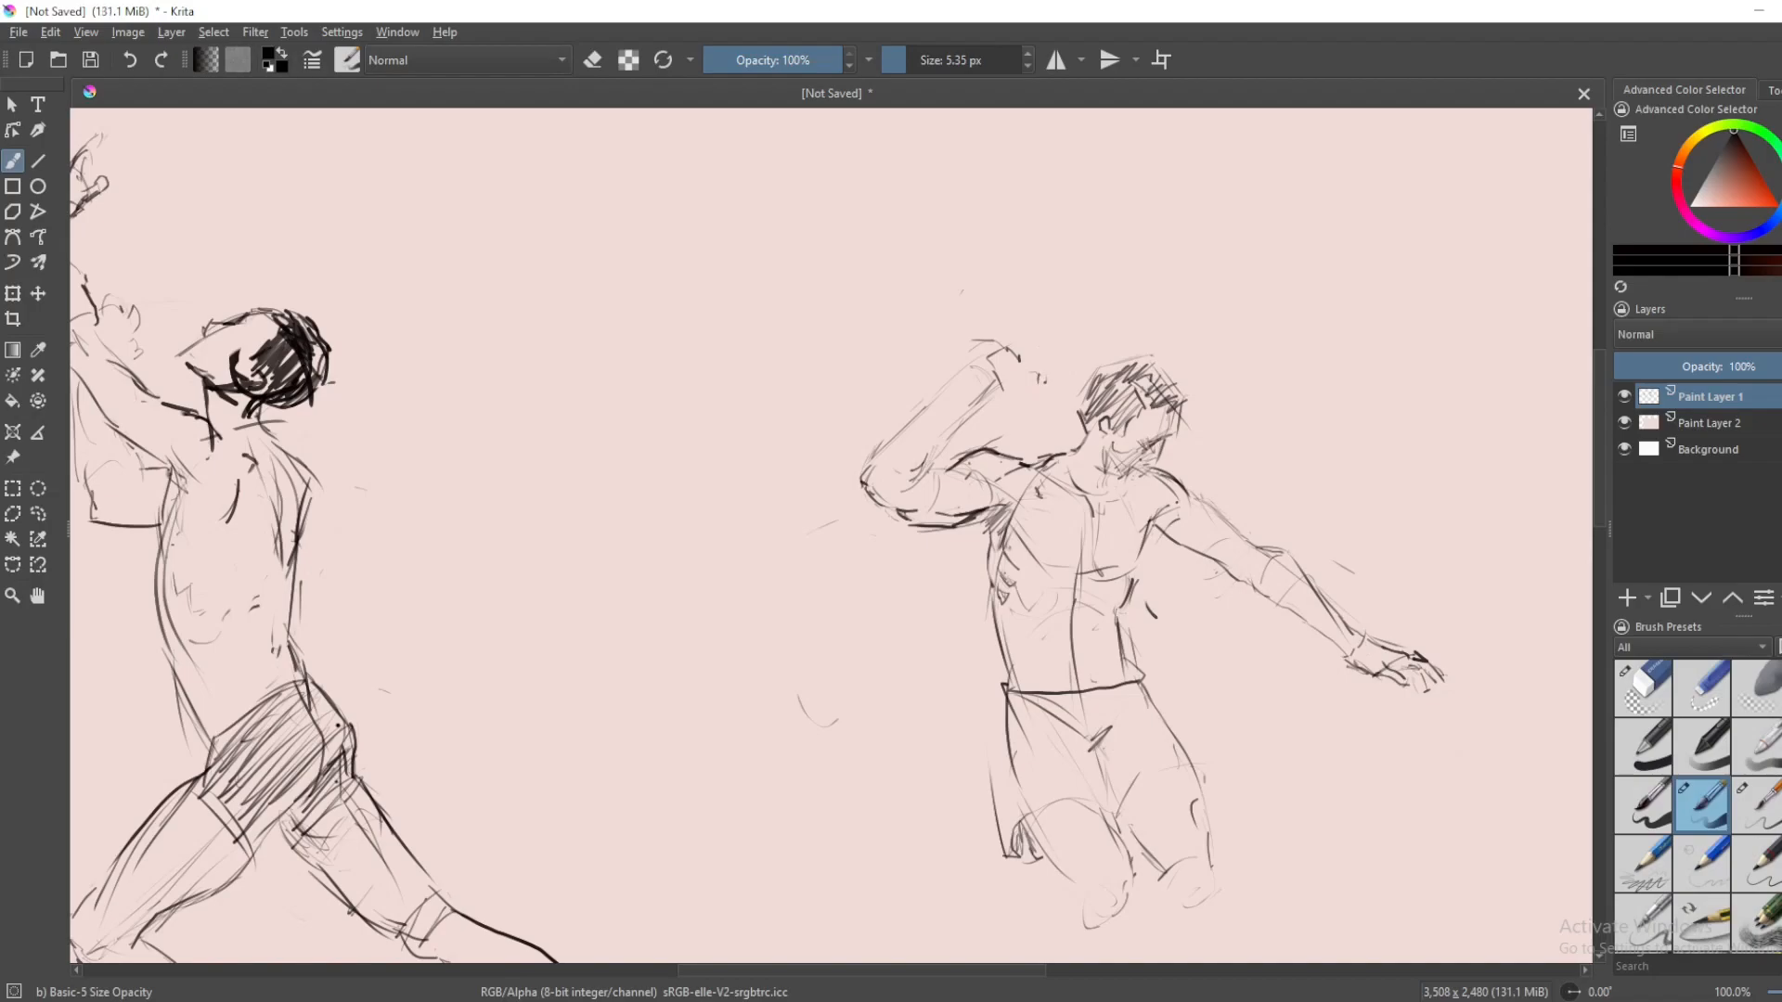
- Refine the raised hand shape and clean up lines around the raised arm and shoulder
{"action": "left_click", "coordinate": [1641, 688]}
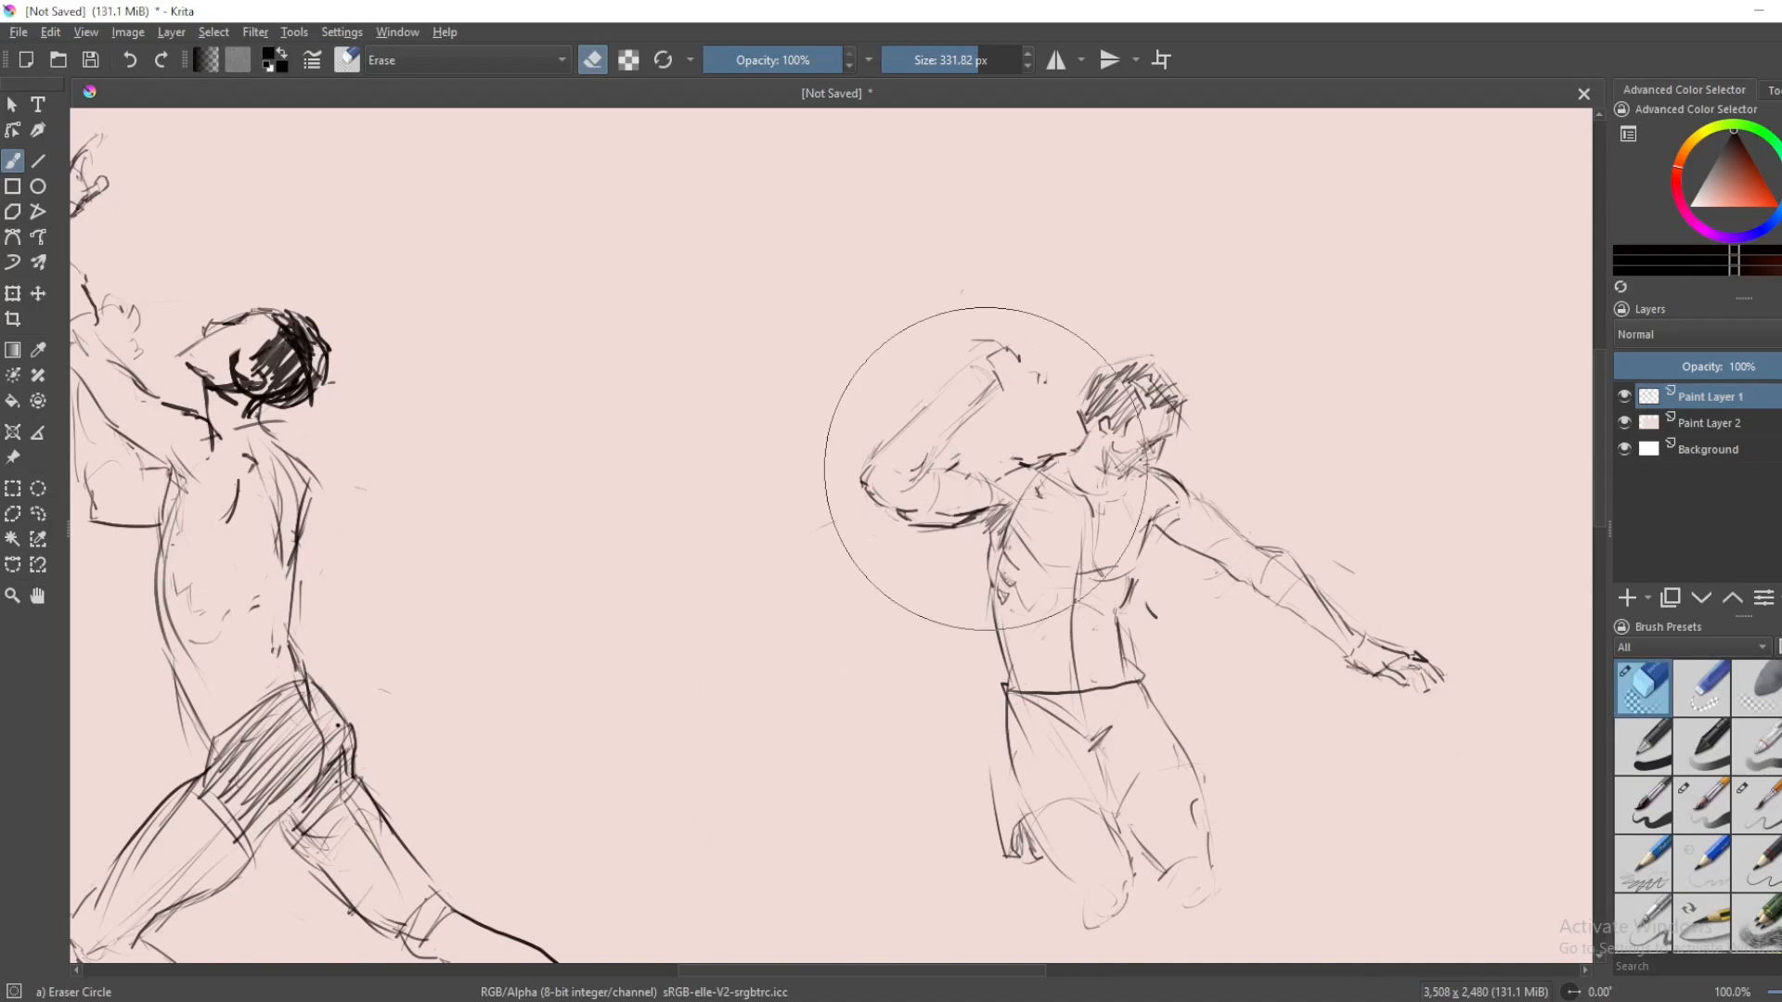
{"action": "left_click", "coordinate": [1701, 805]}
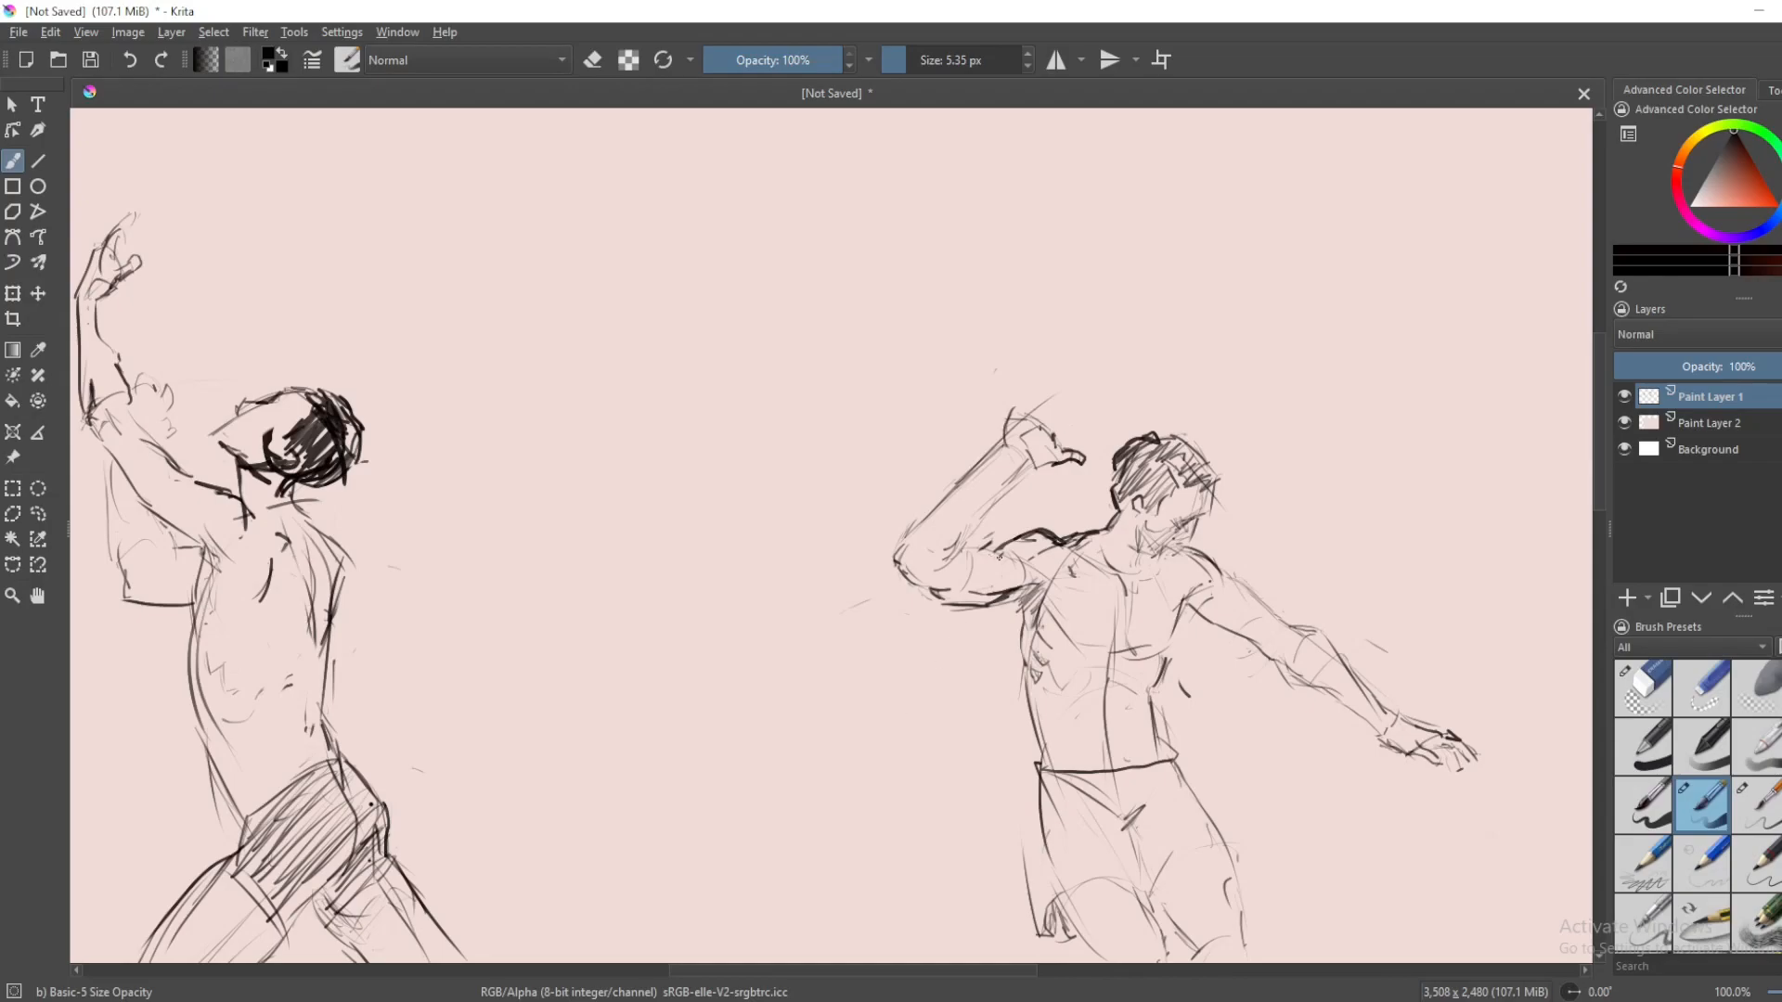
- Erase rough chest strokes and redraw firmer pectoral and abdomen lines on the right figure
{"action": "left_click", "coordinate": [987, 548]}
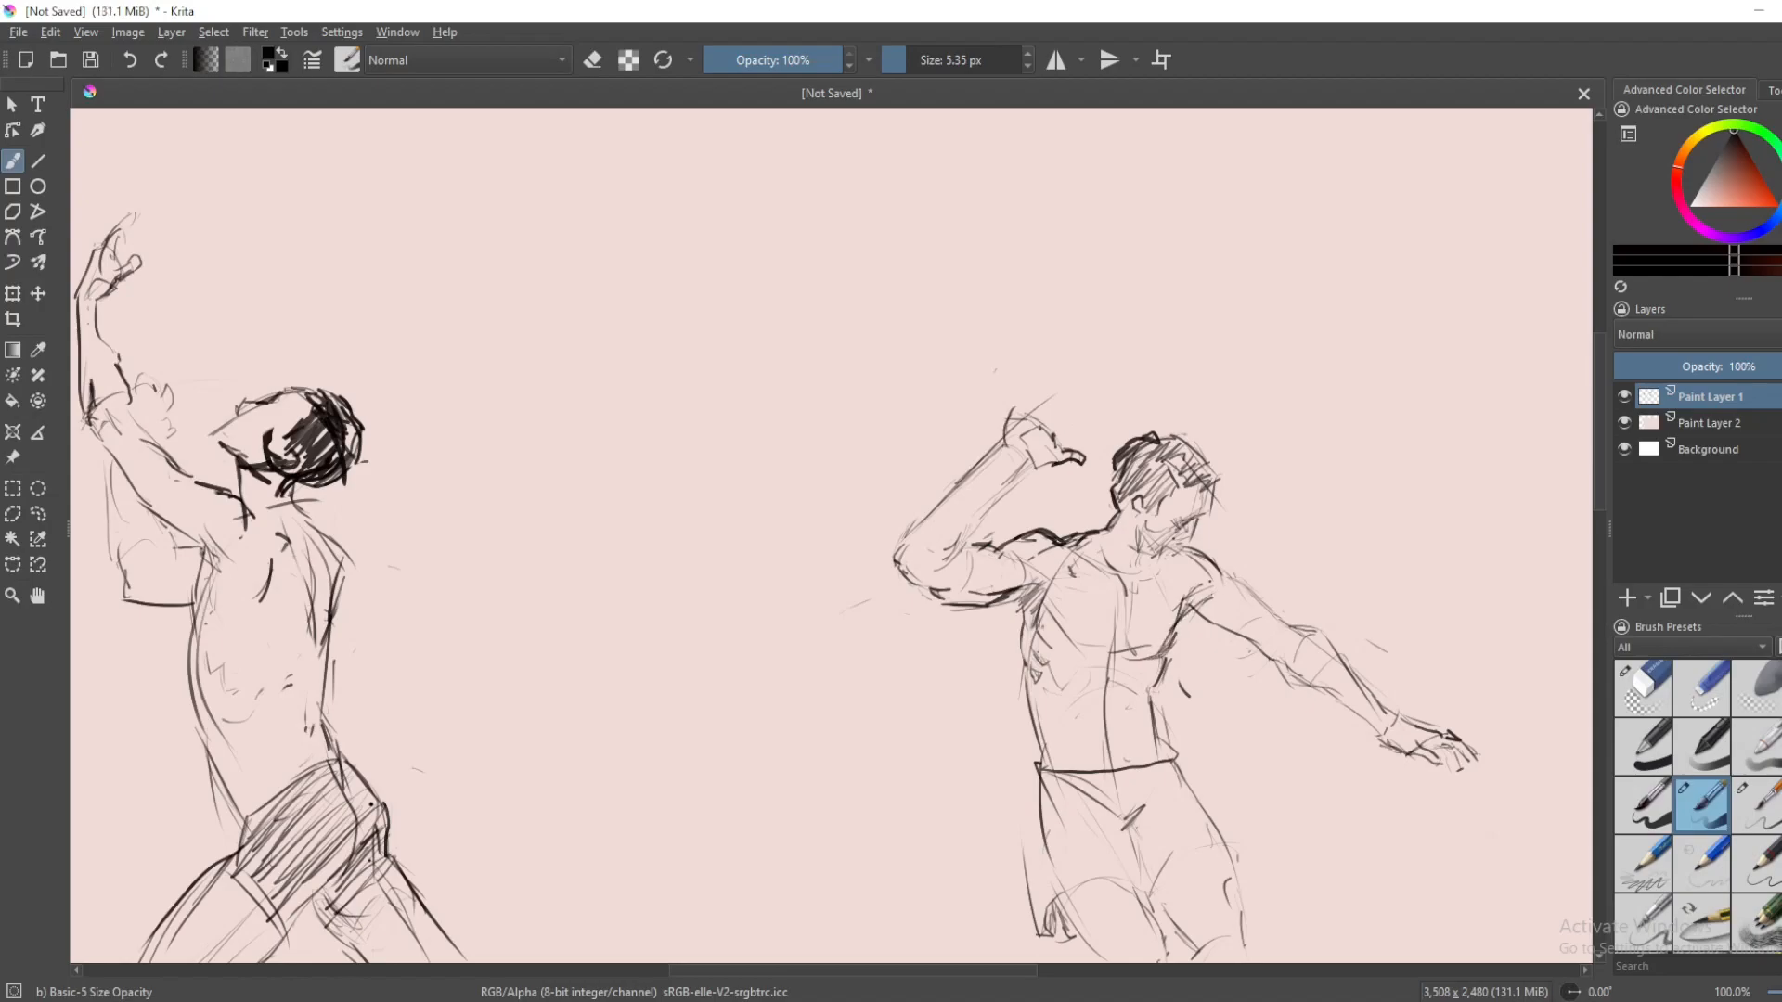
{"action": "left_click", "coordinate": [1641, 688]}
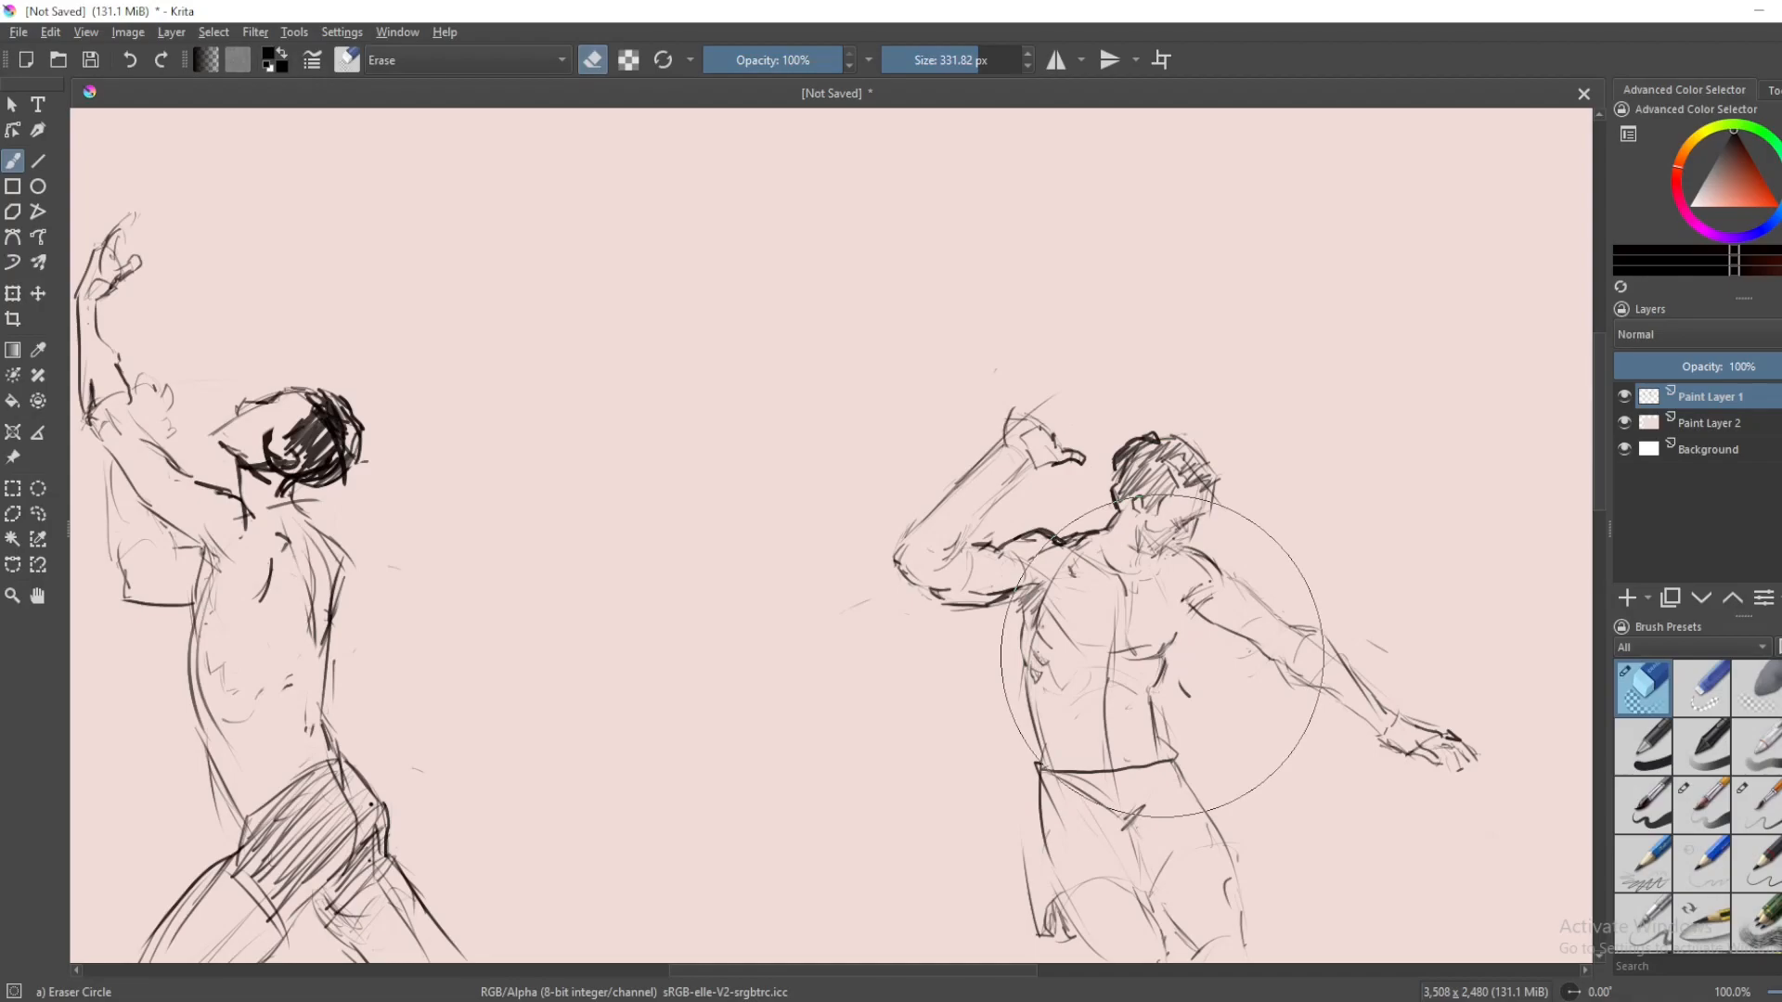
{"action": "left_click", "coordinate": [1701, 804]}
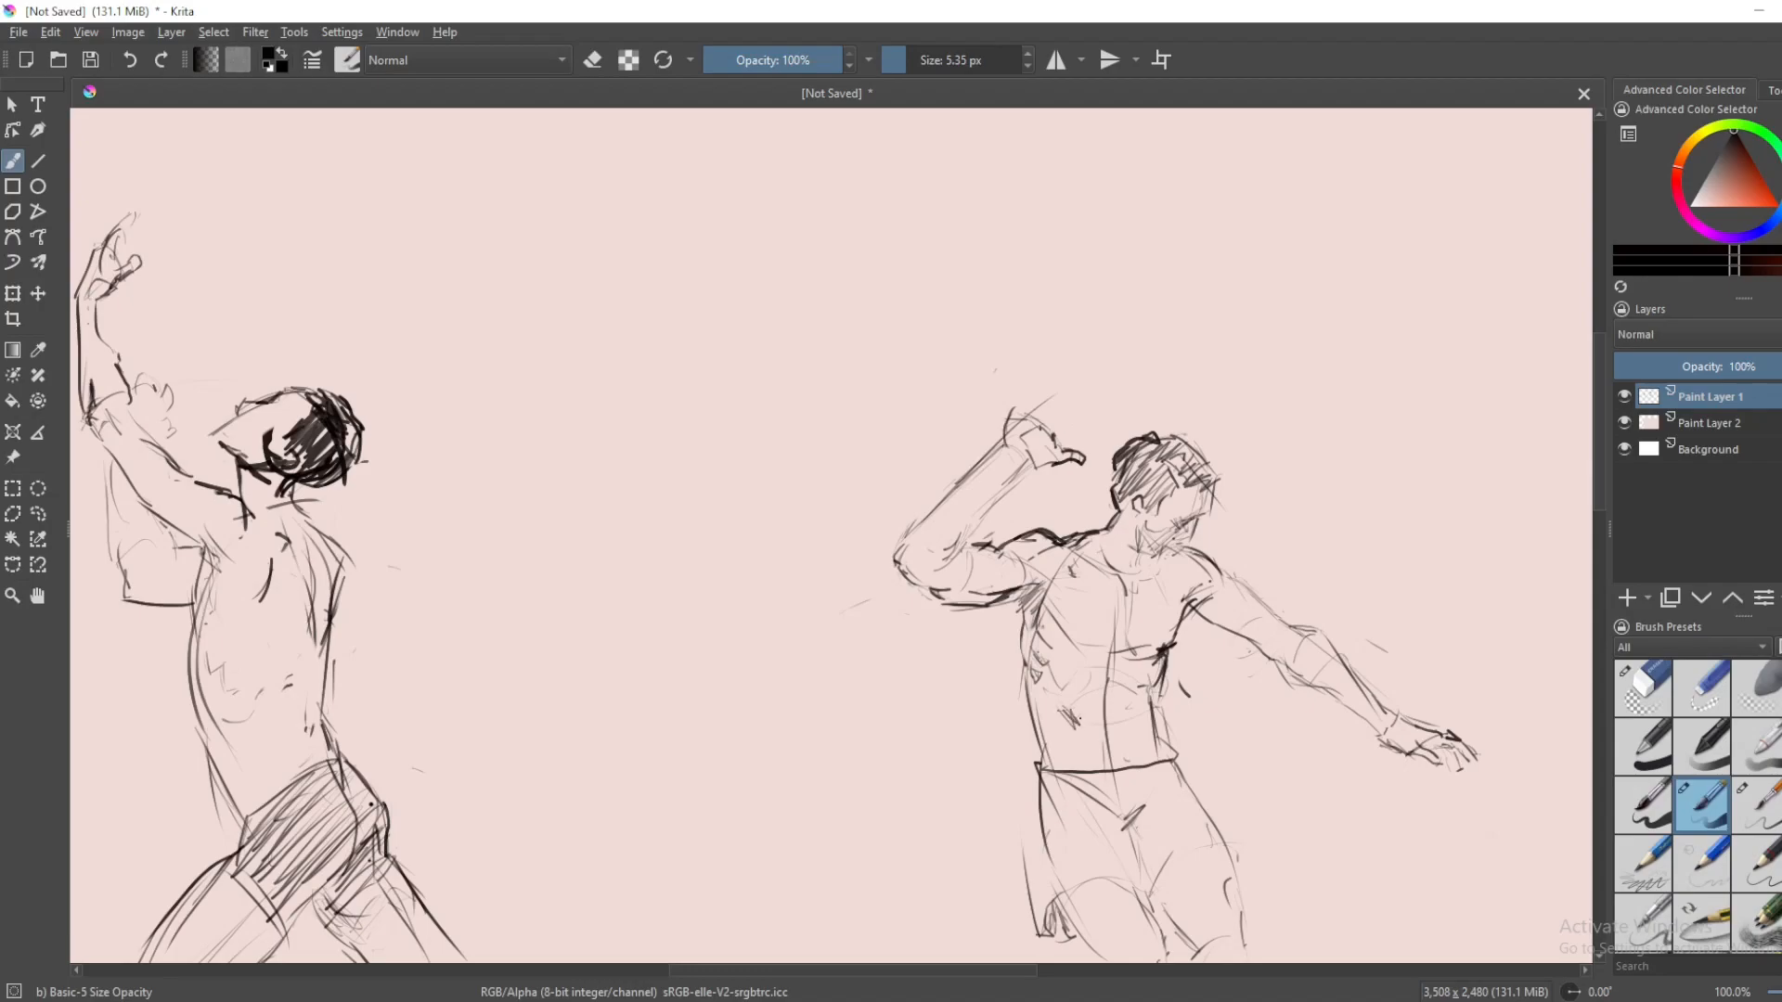
{"action": "left_click", "coordinate": [1074, 716]}
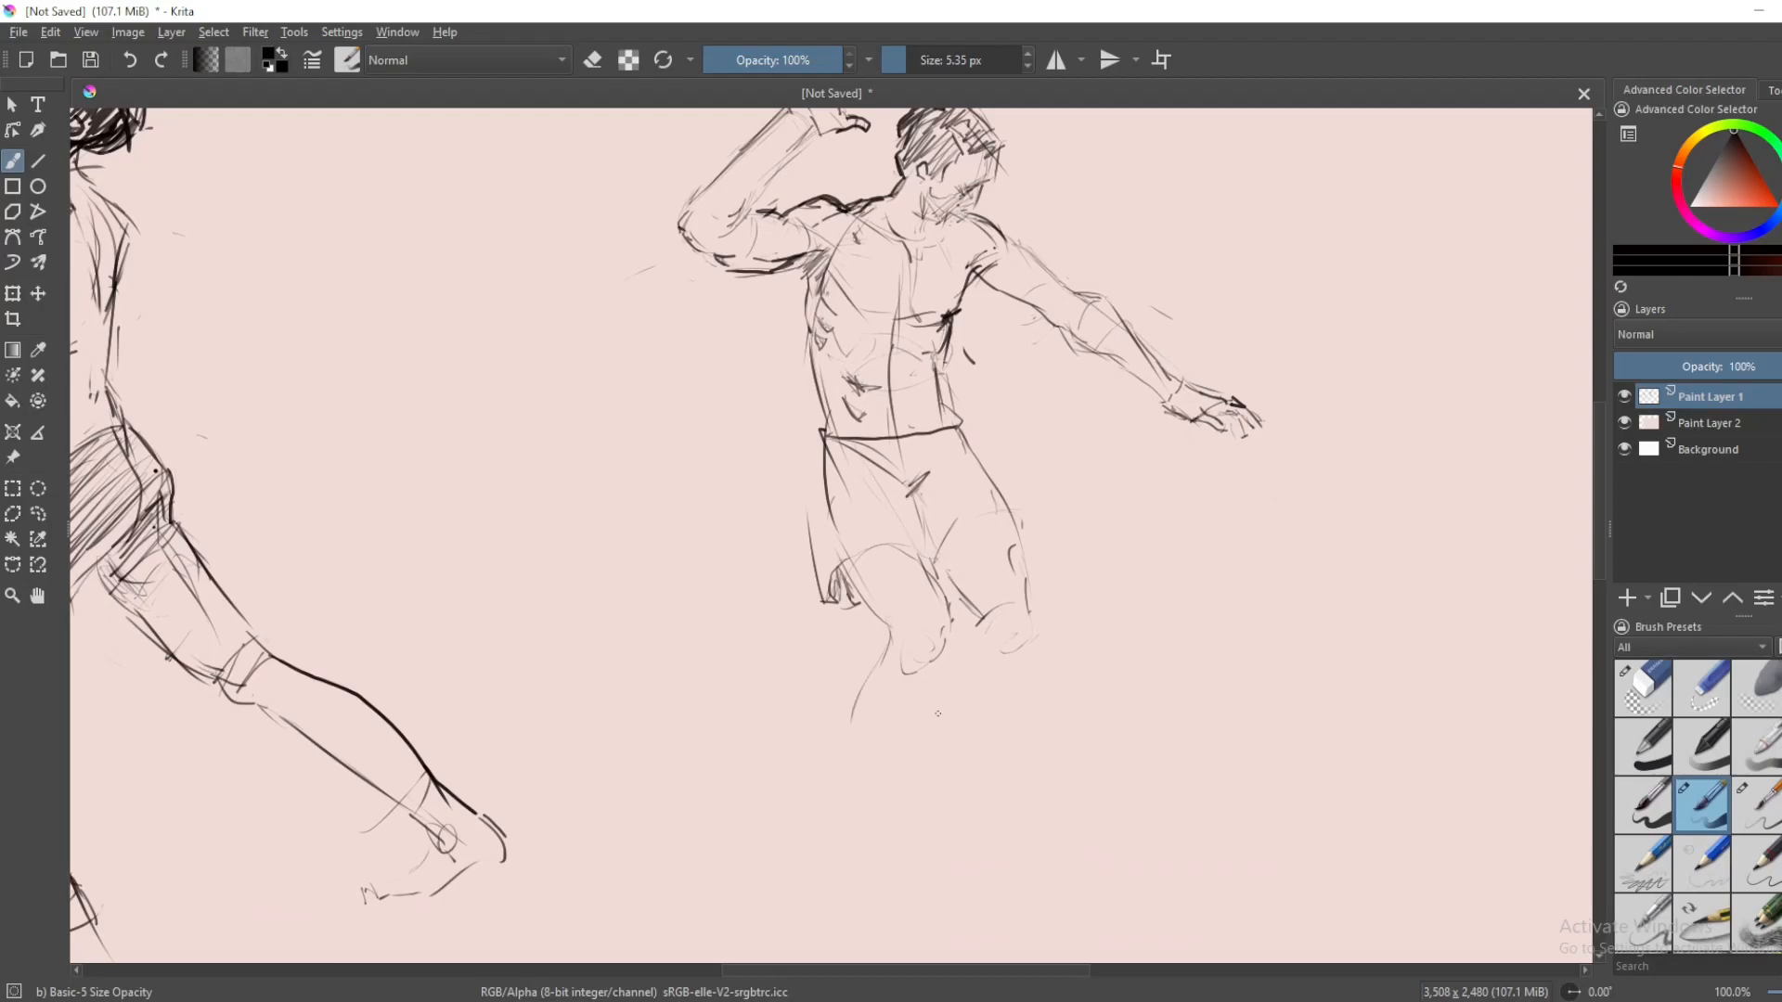
{"action": "scroll", "scroll_direction": "down", "scroll_amount": 3}
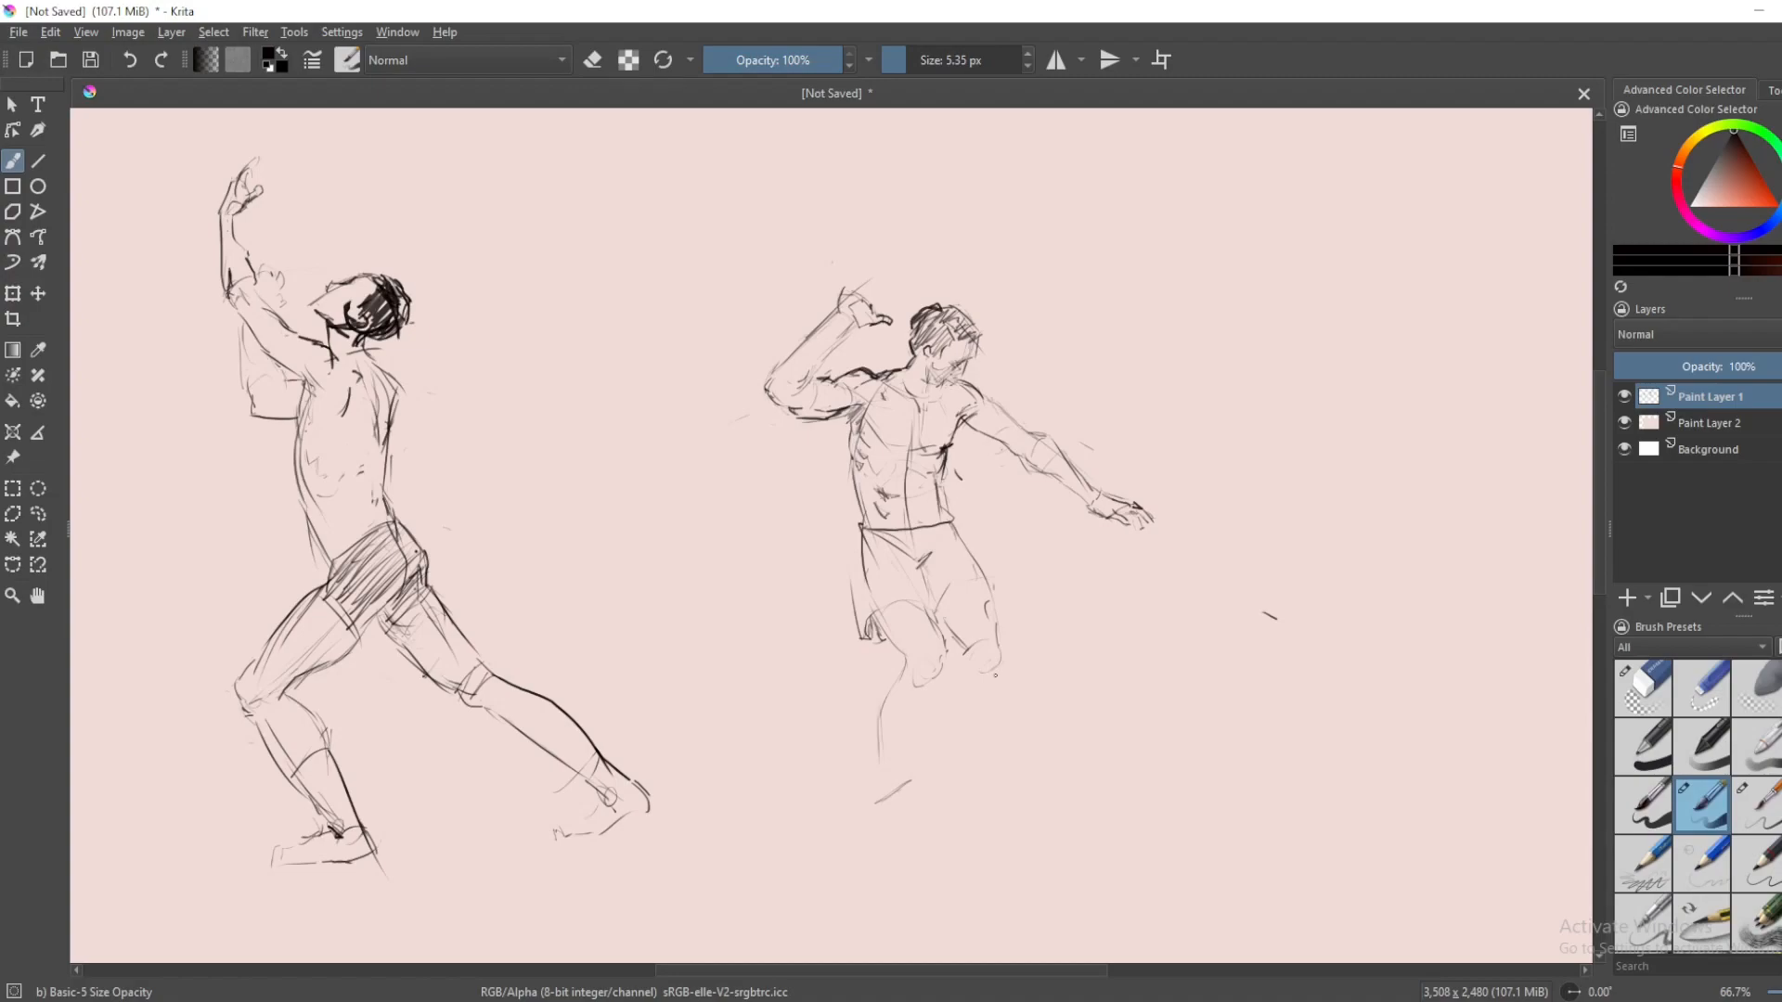
{"action": "mouse_move", "coordinate": [963, 698]}
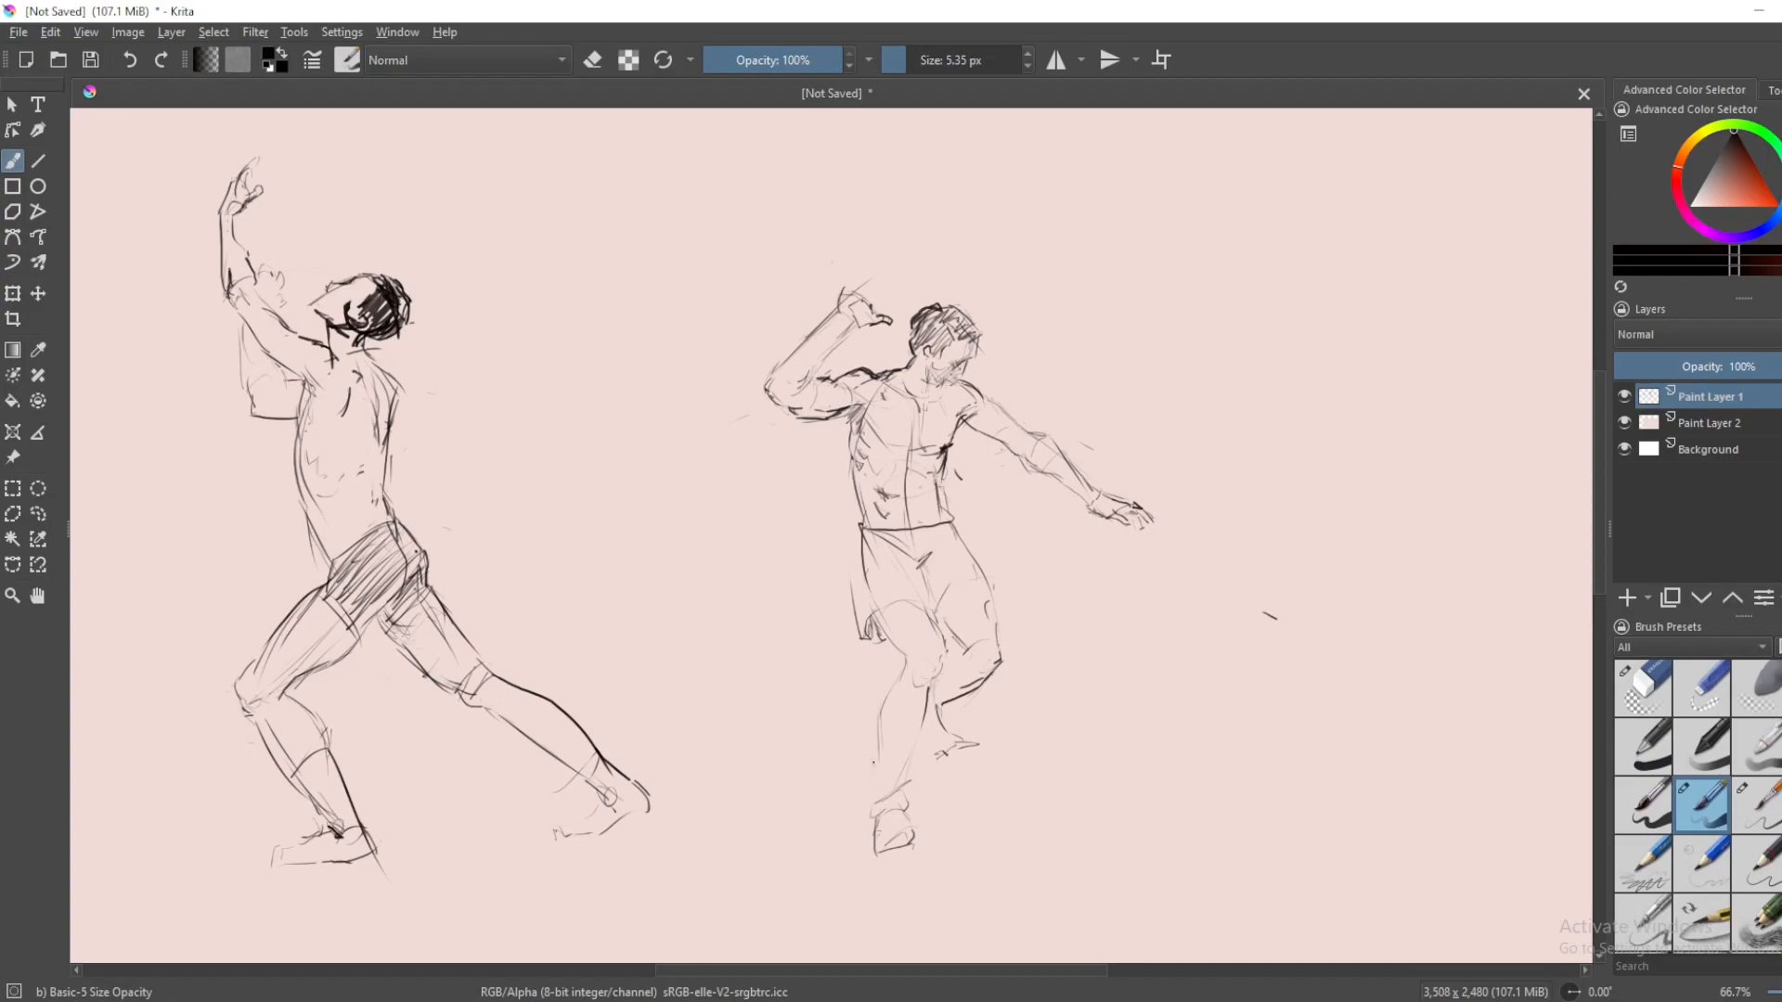
- Sketch the right figure's lower legs down to the feet, trimming stray marks around them
{"action": "left_click", "coordinate": [881, 779]}
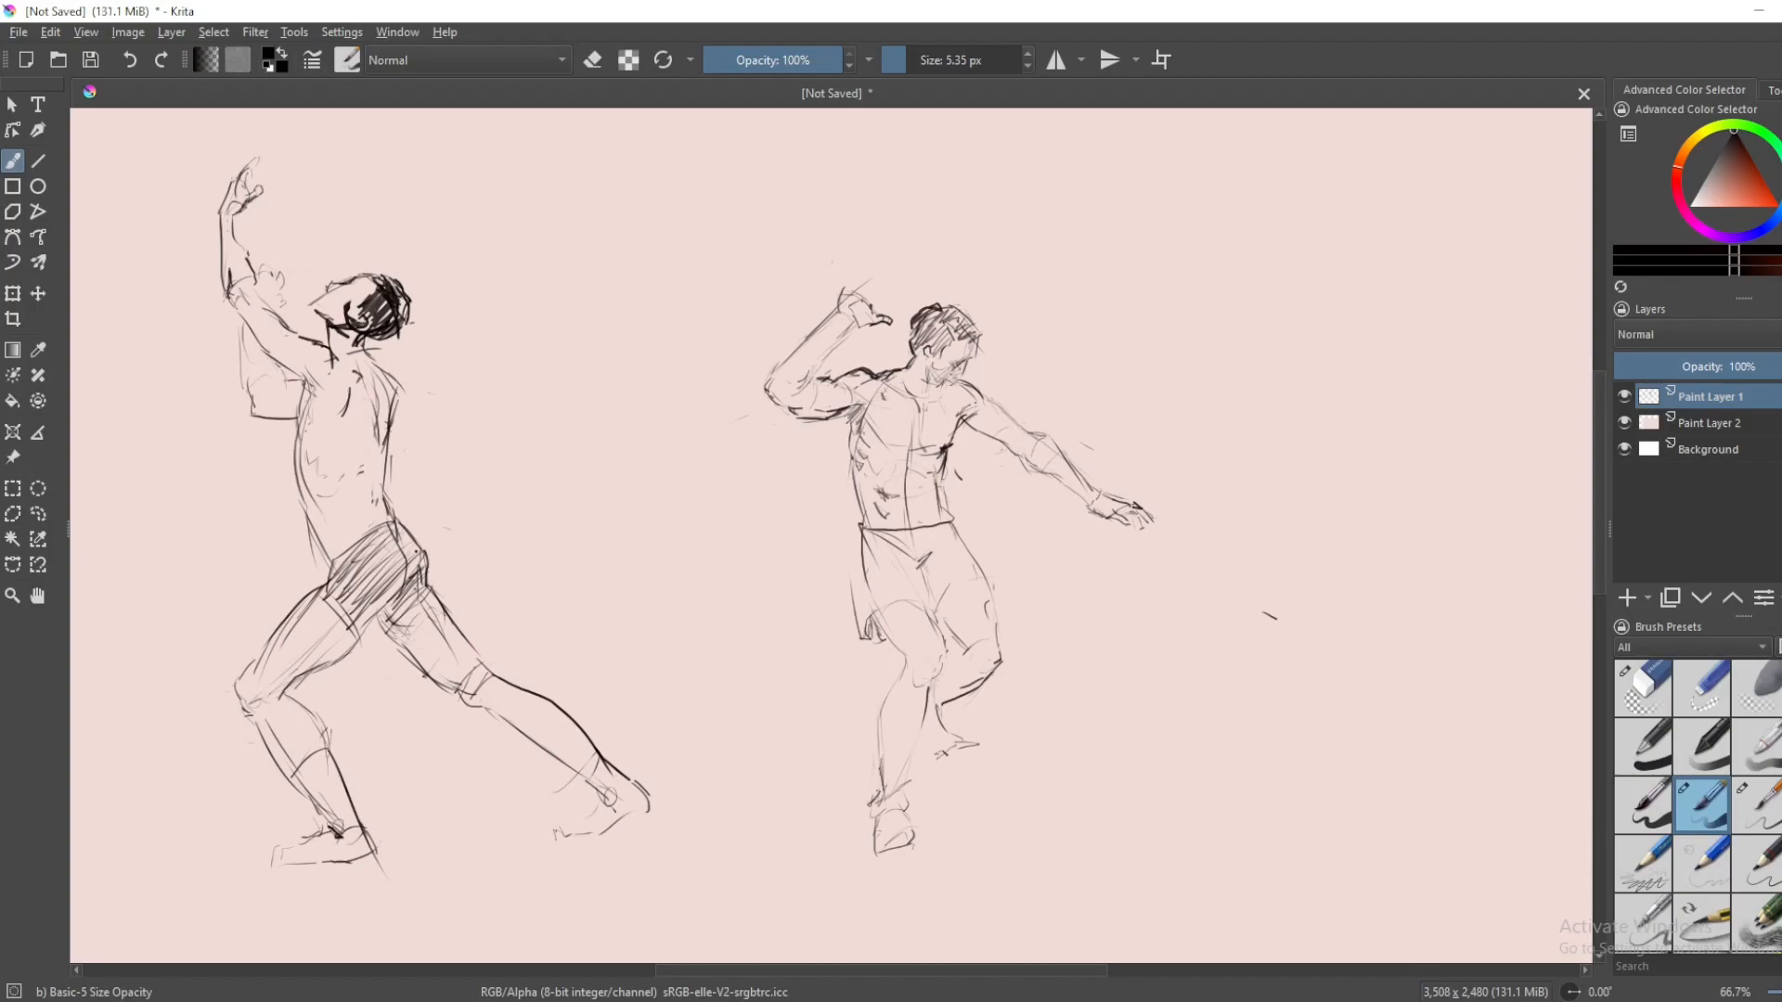
{"action": "left_click", "coordinate": [1640, 687]}
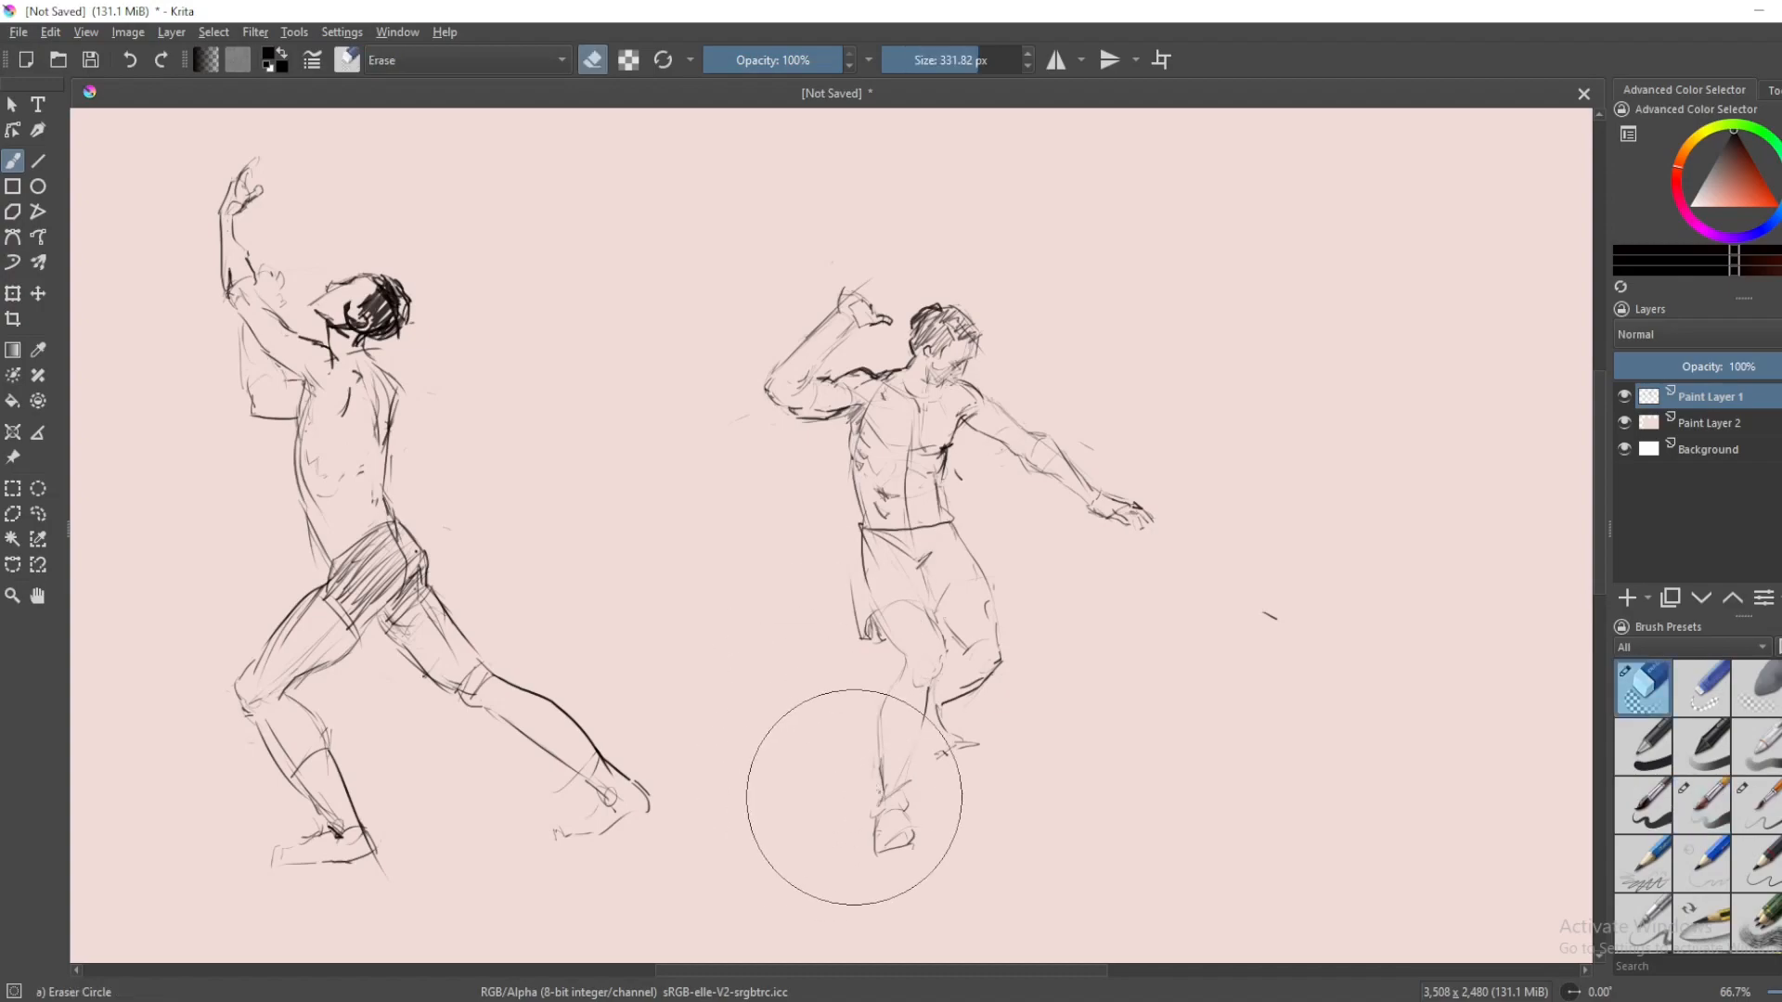
{"action": "left_click", "coordinate": [1702, 805]}
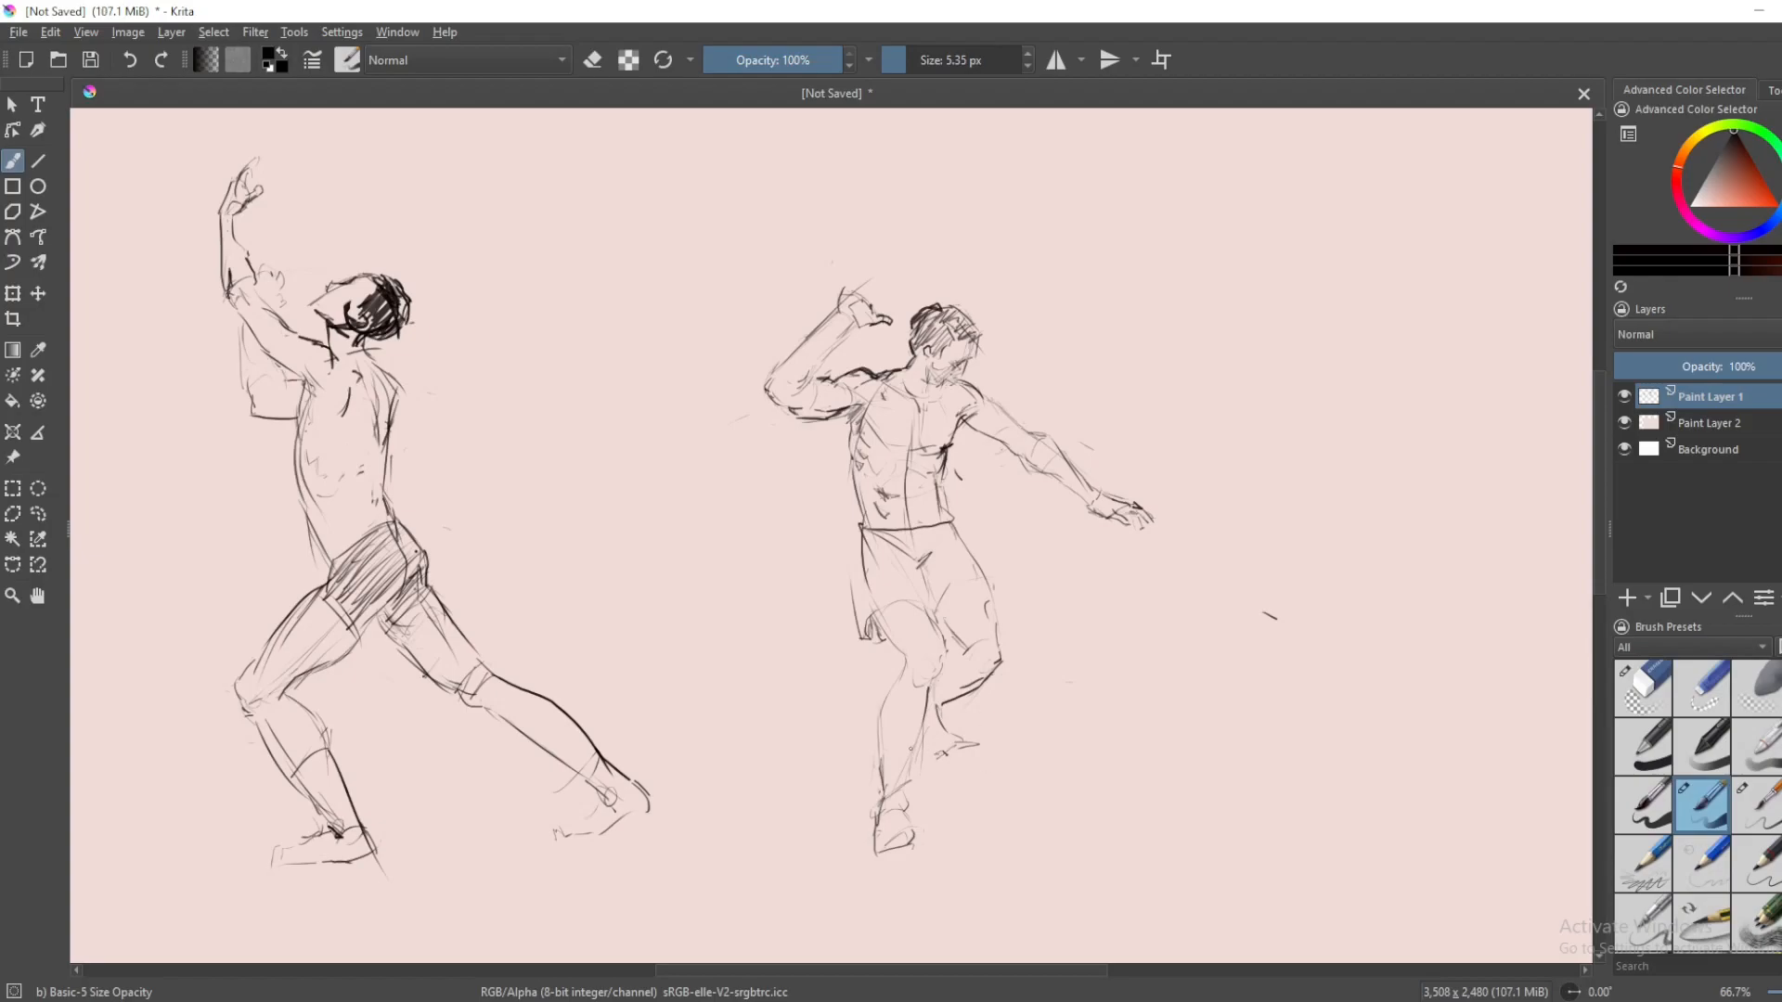
{"action": "left_click", "coordinate": [922, 736]}
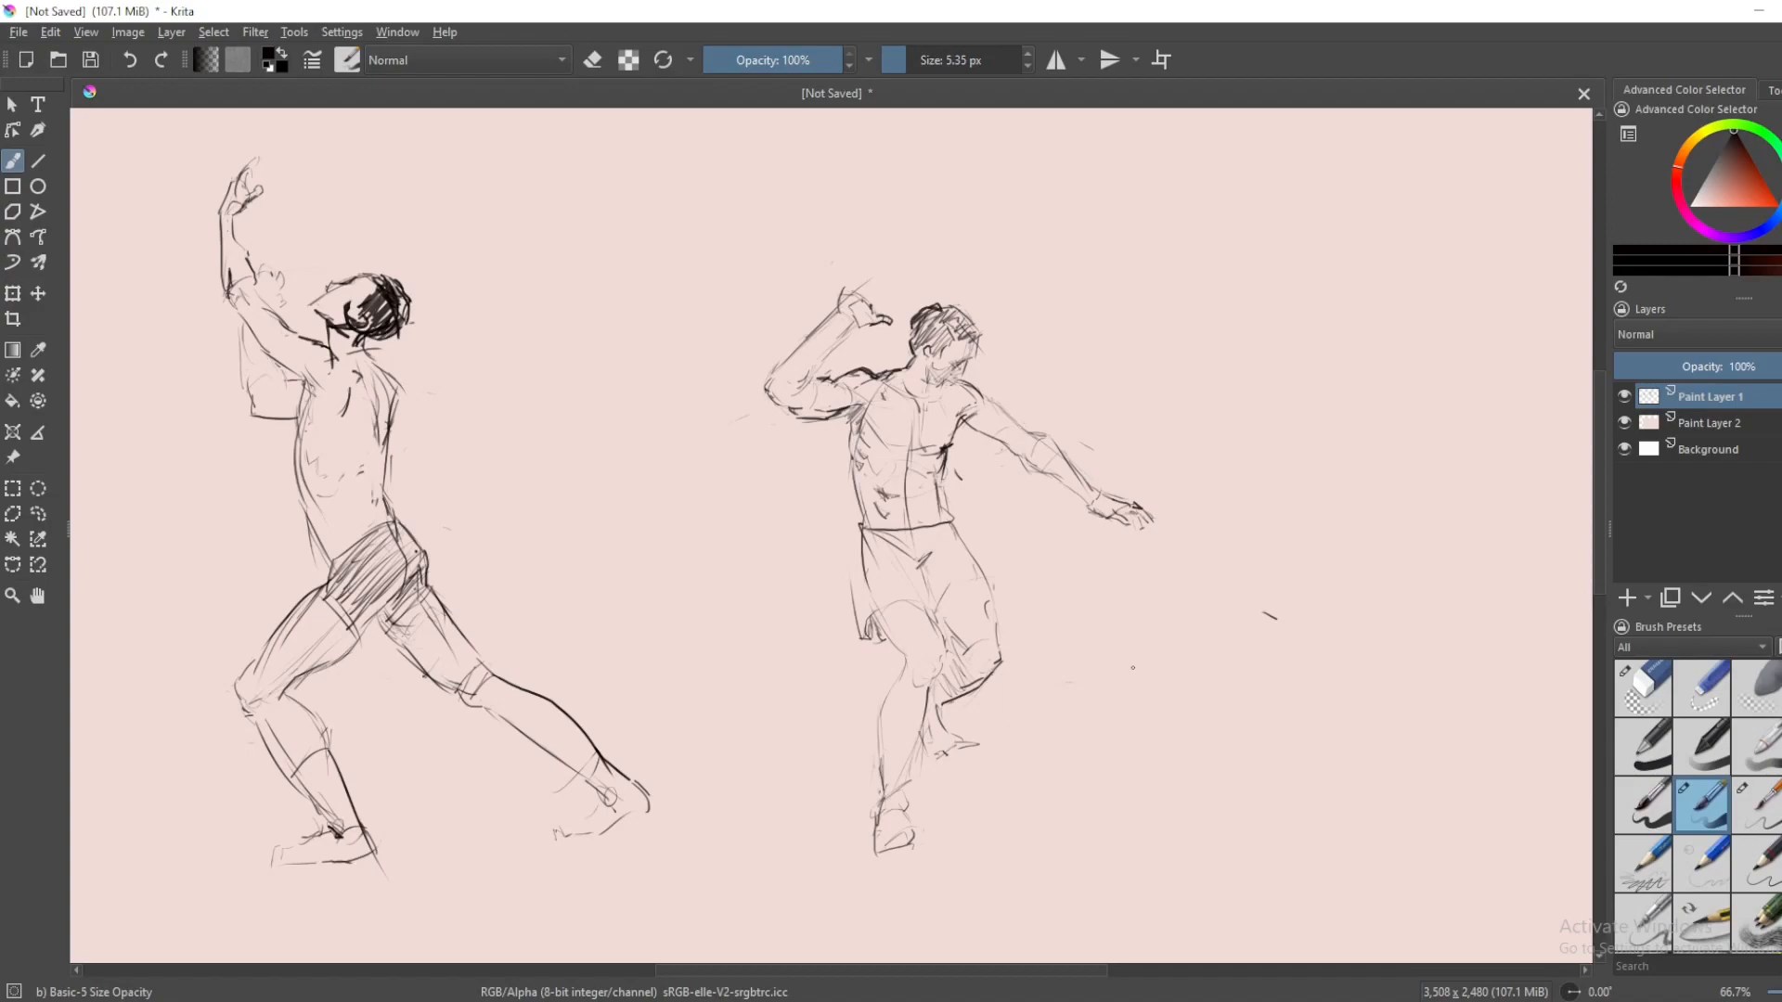
{"action": "mouse_move", "coordinate": [1205, 624]}
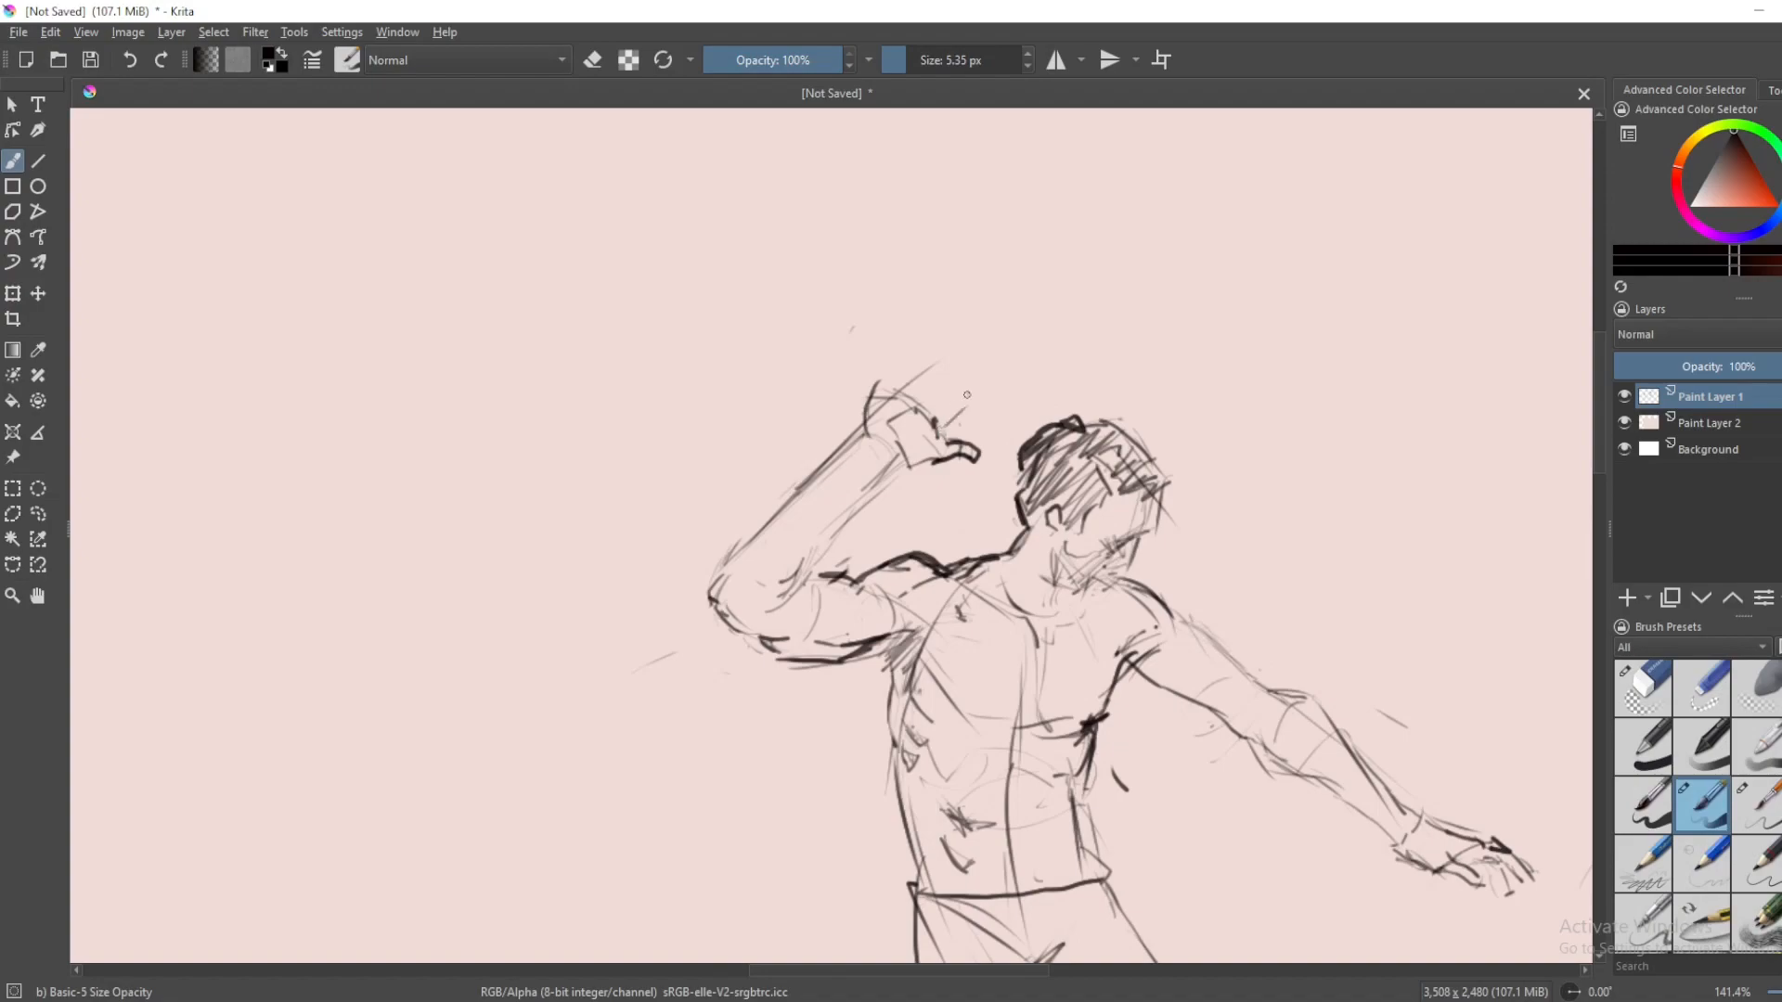
{"action": "mouse_move", "coordinate": [946, 400]}
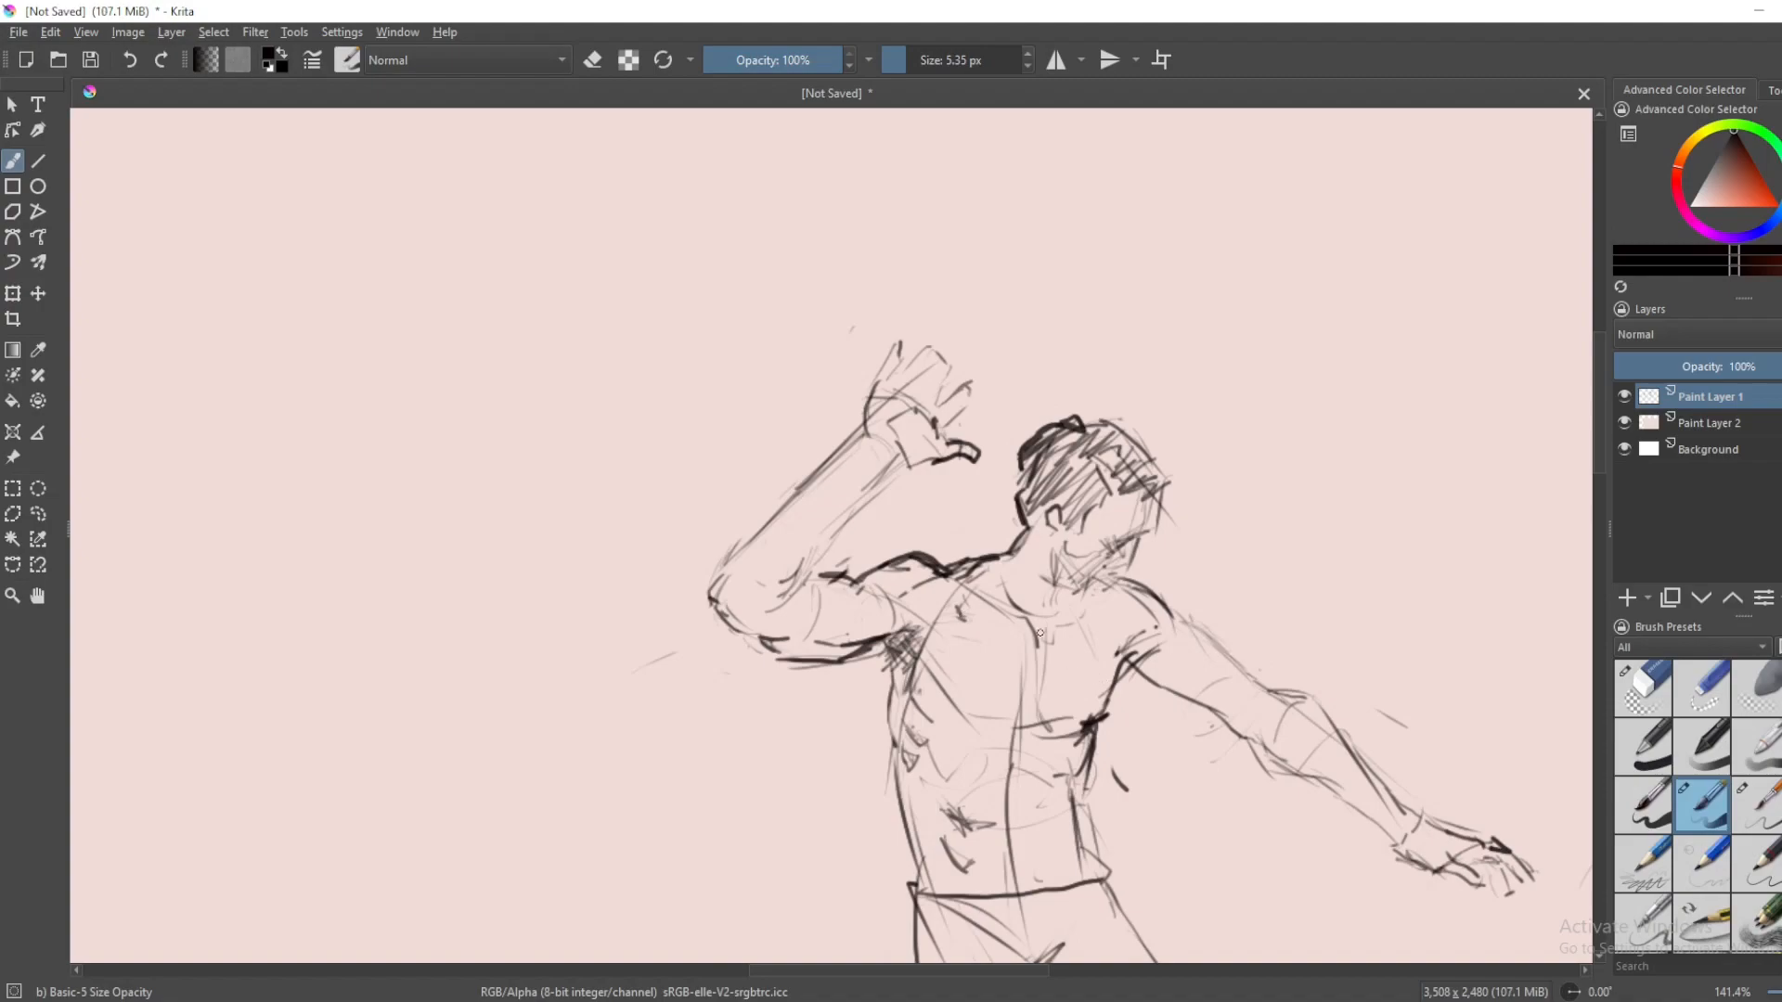
- Erase stray strokes and firm up the shorts, knee and lower-leg contours
{"action": "left_click", "coordinate": [1641, 688]}
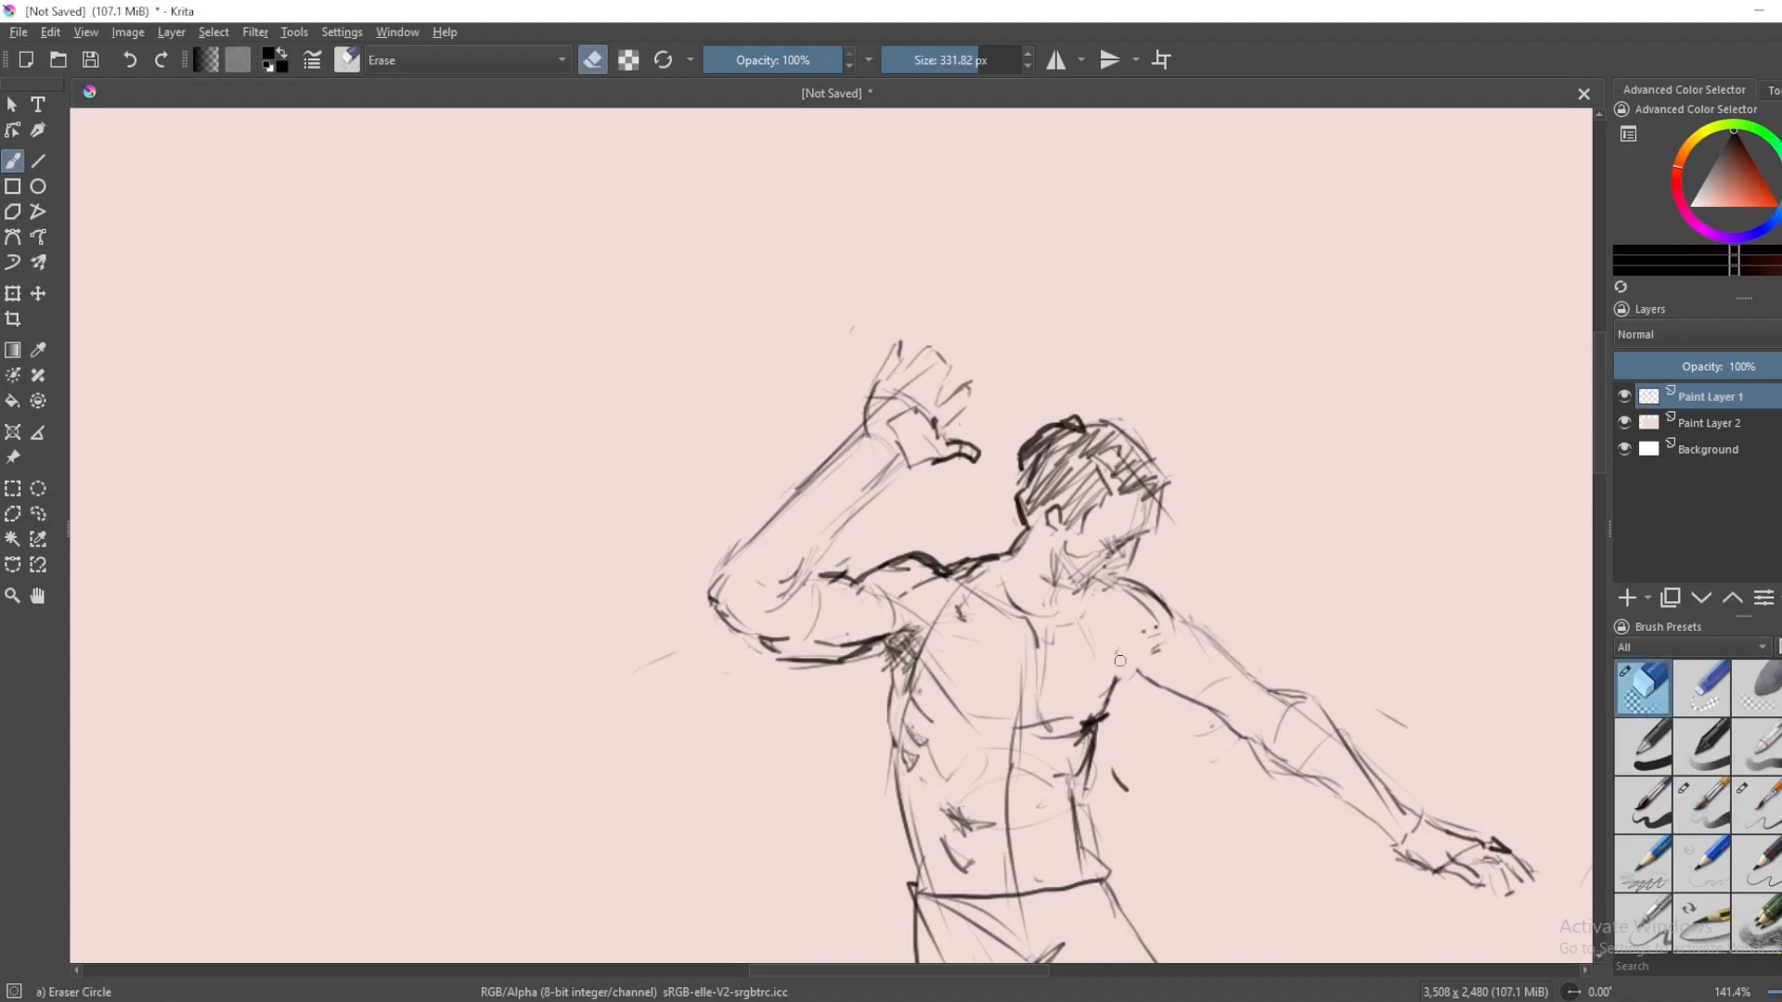
{"action": "left_click", "coordinate": [1702, 804]}
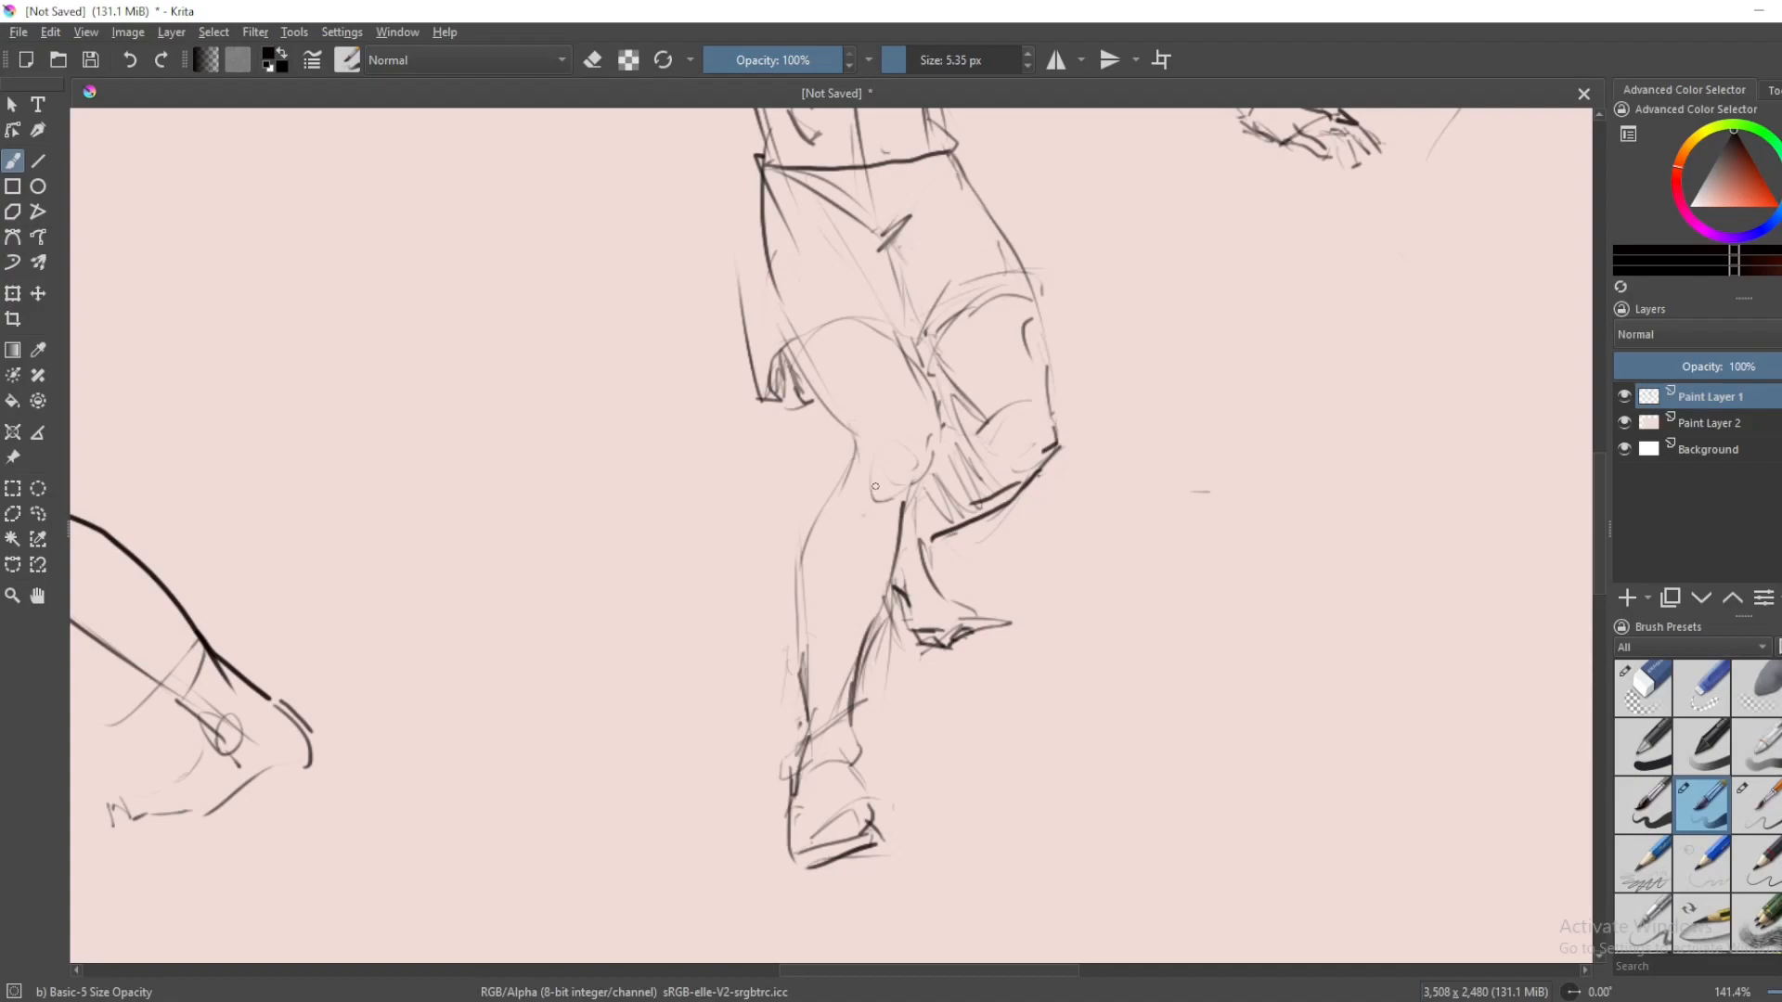
{"action": "mouse_move", "coordinate": [861, 497]}
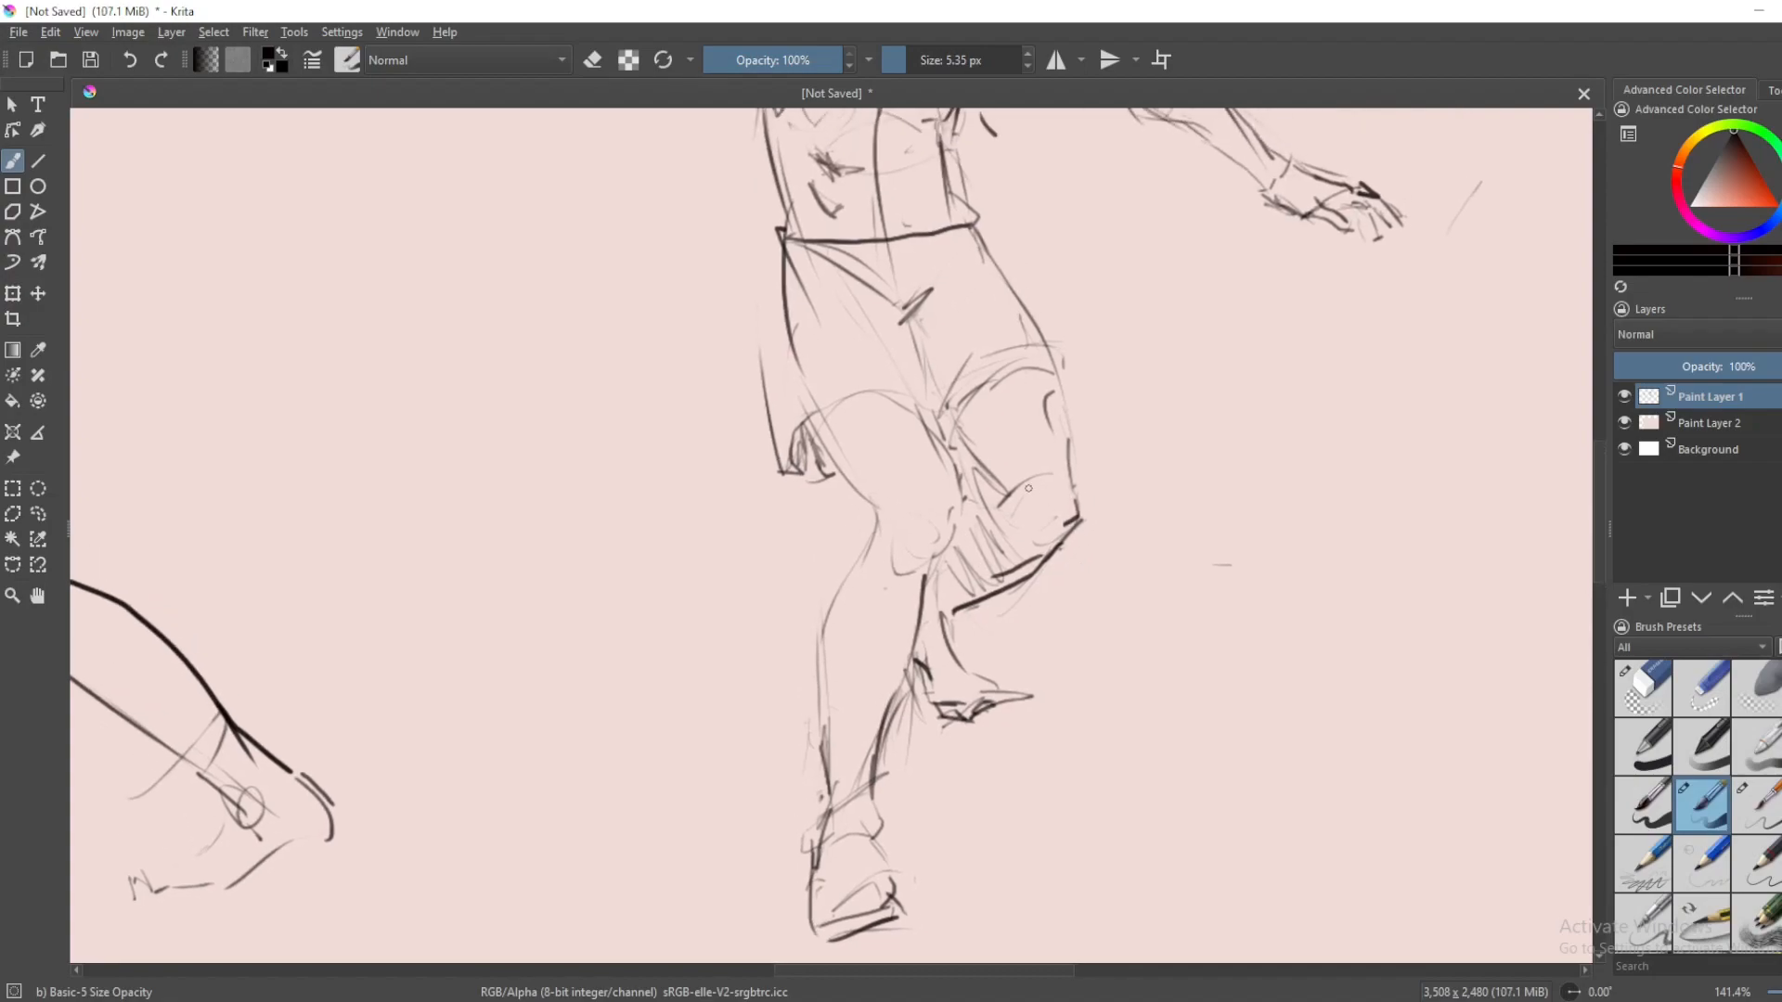
- Add hatching strokes to shade the right figure's forward knee and firm the calf contour
{"action": "left_click", "coordinate": [1028, 489]}
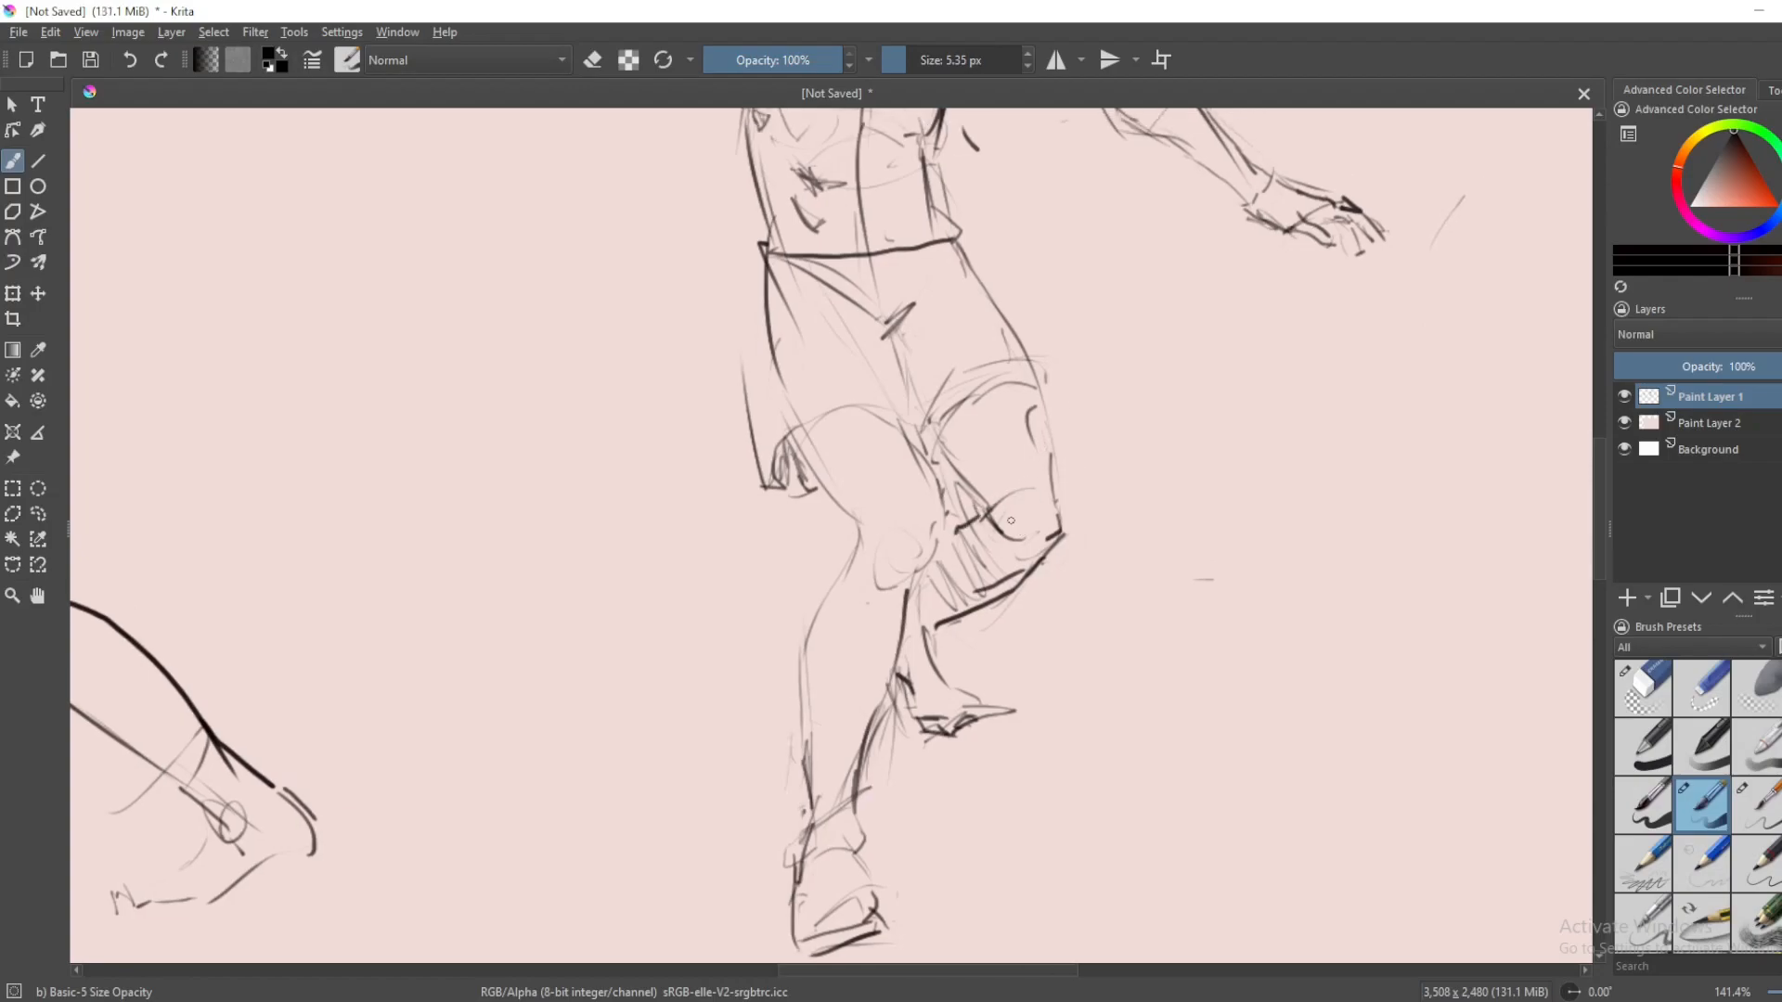
{"action": "scroll", "scroll_direction": "down", "scroll_amount": 3}
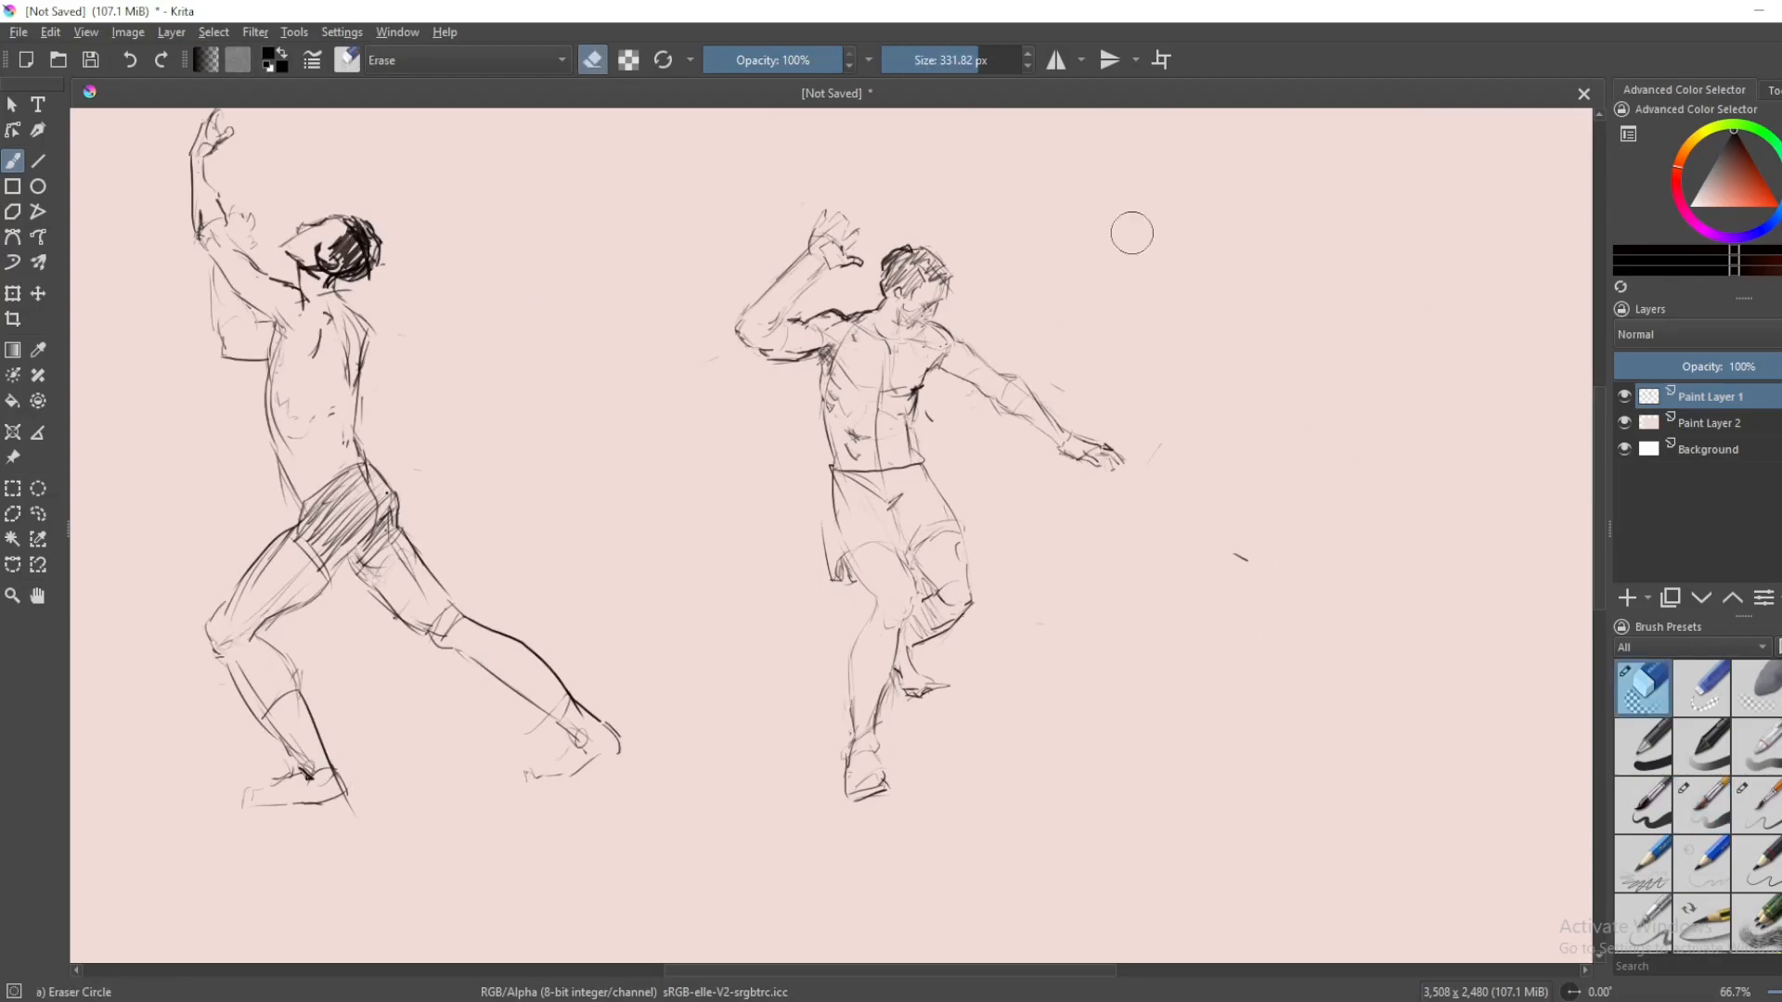
{"action": "mouse_move", "coordinate": [1256, 586]}
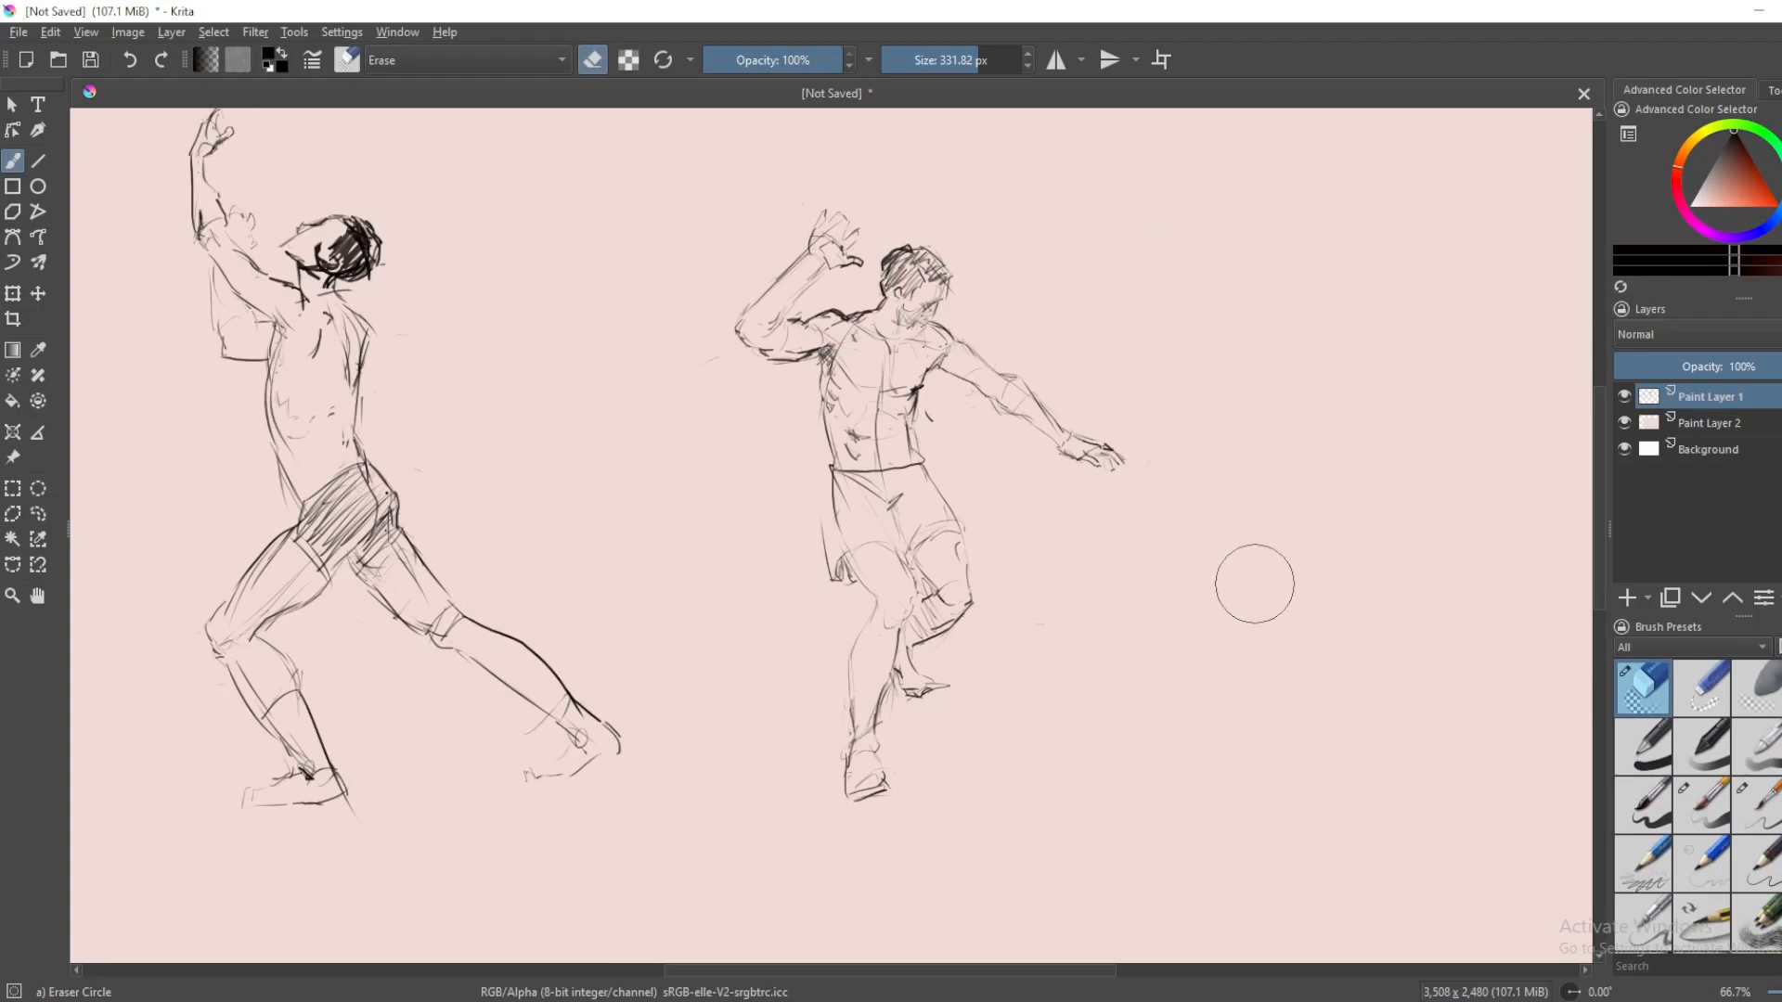
{"action": "mouse_move", "coordinate": [1239, 727]}
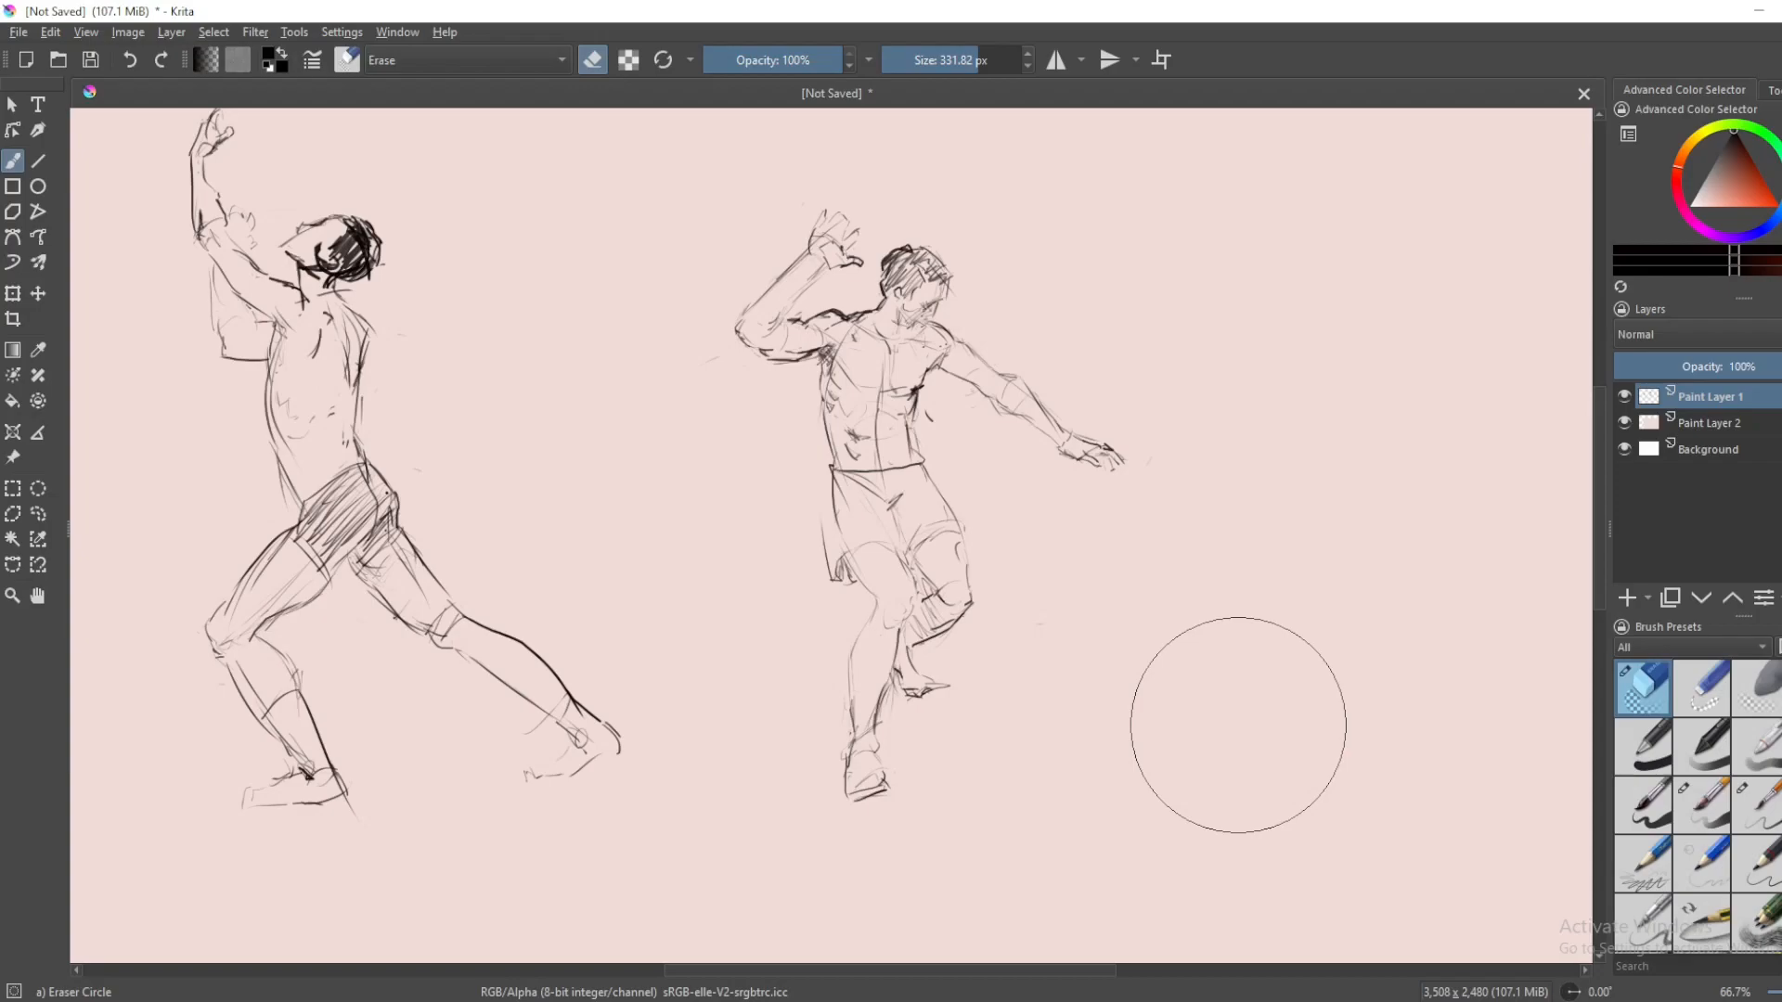
{"action": "left_click", "coordinate": [1702, 805]}
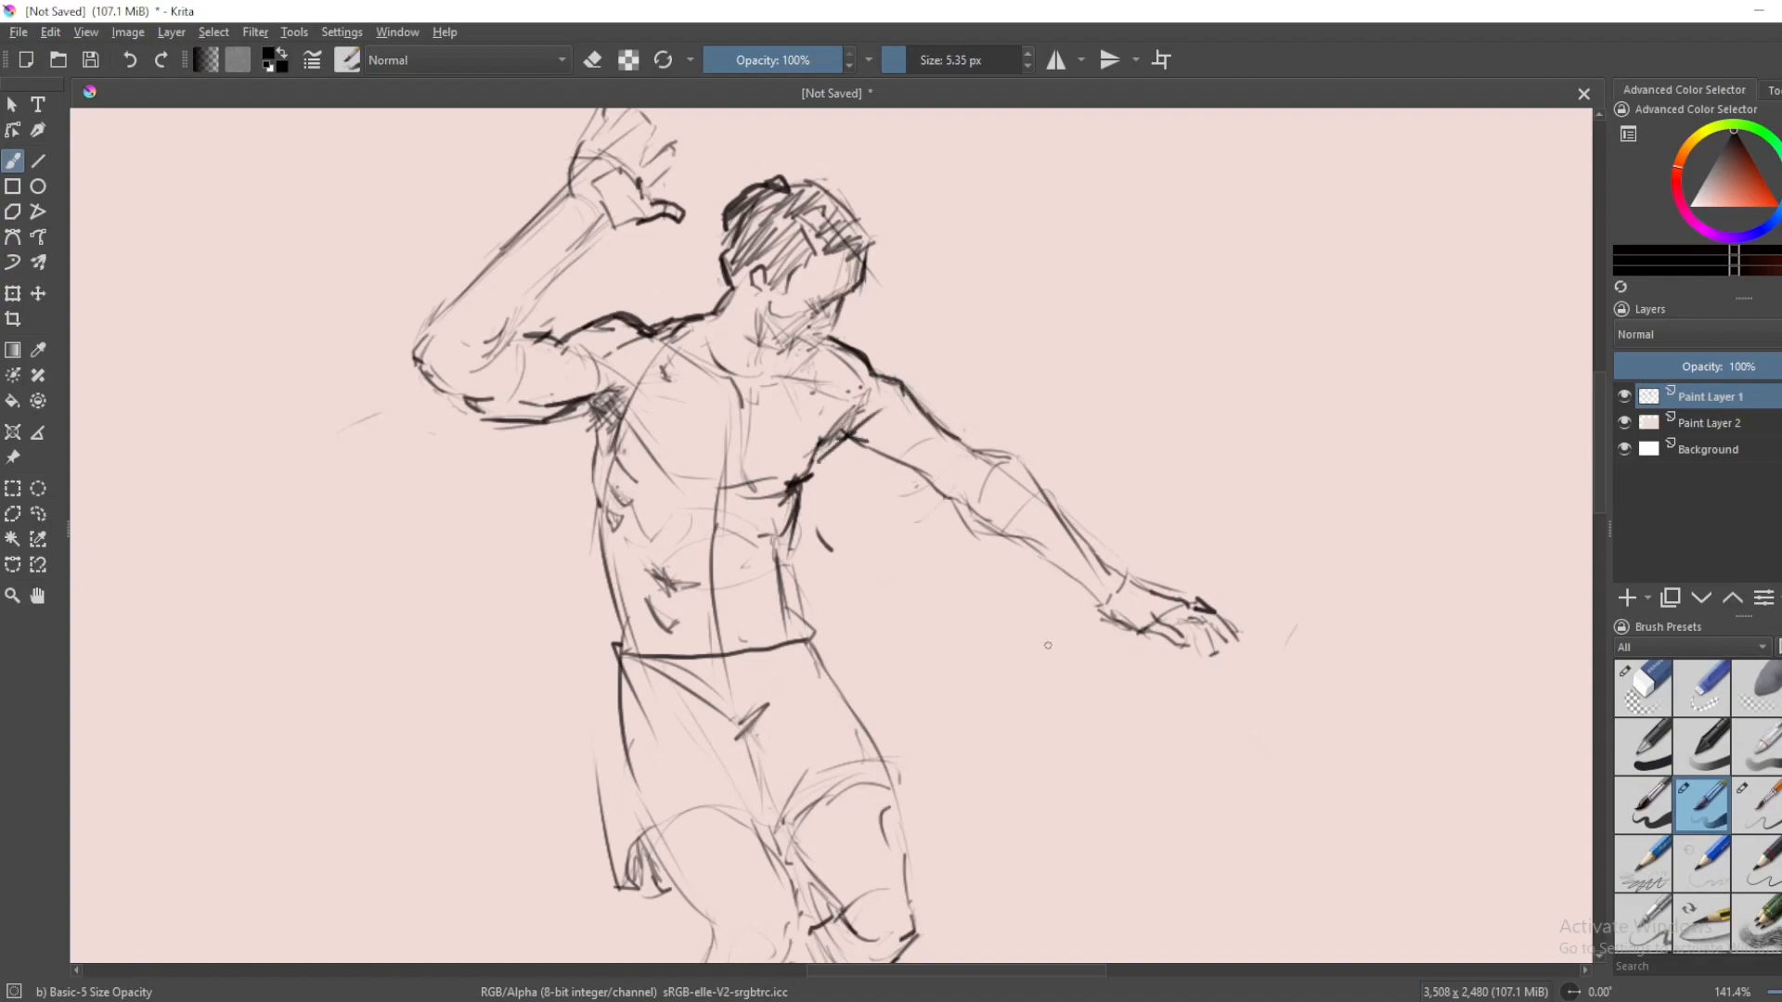
{"action": "mouse_move", "coordinate": [1295, 756]}
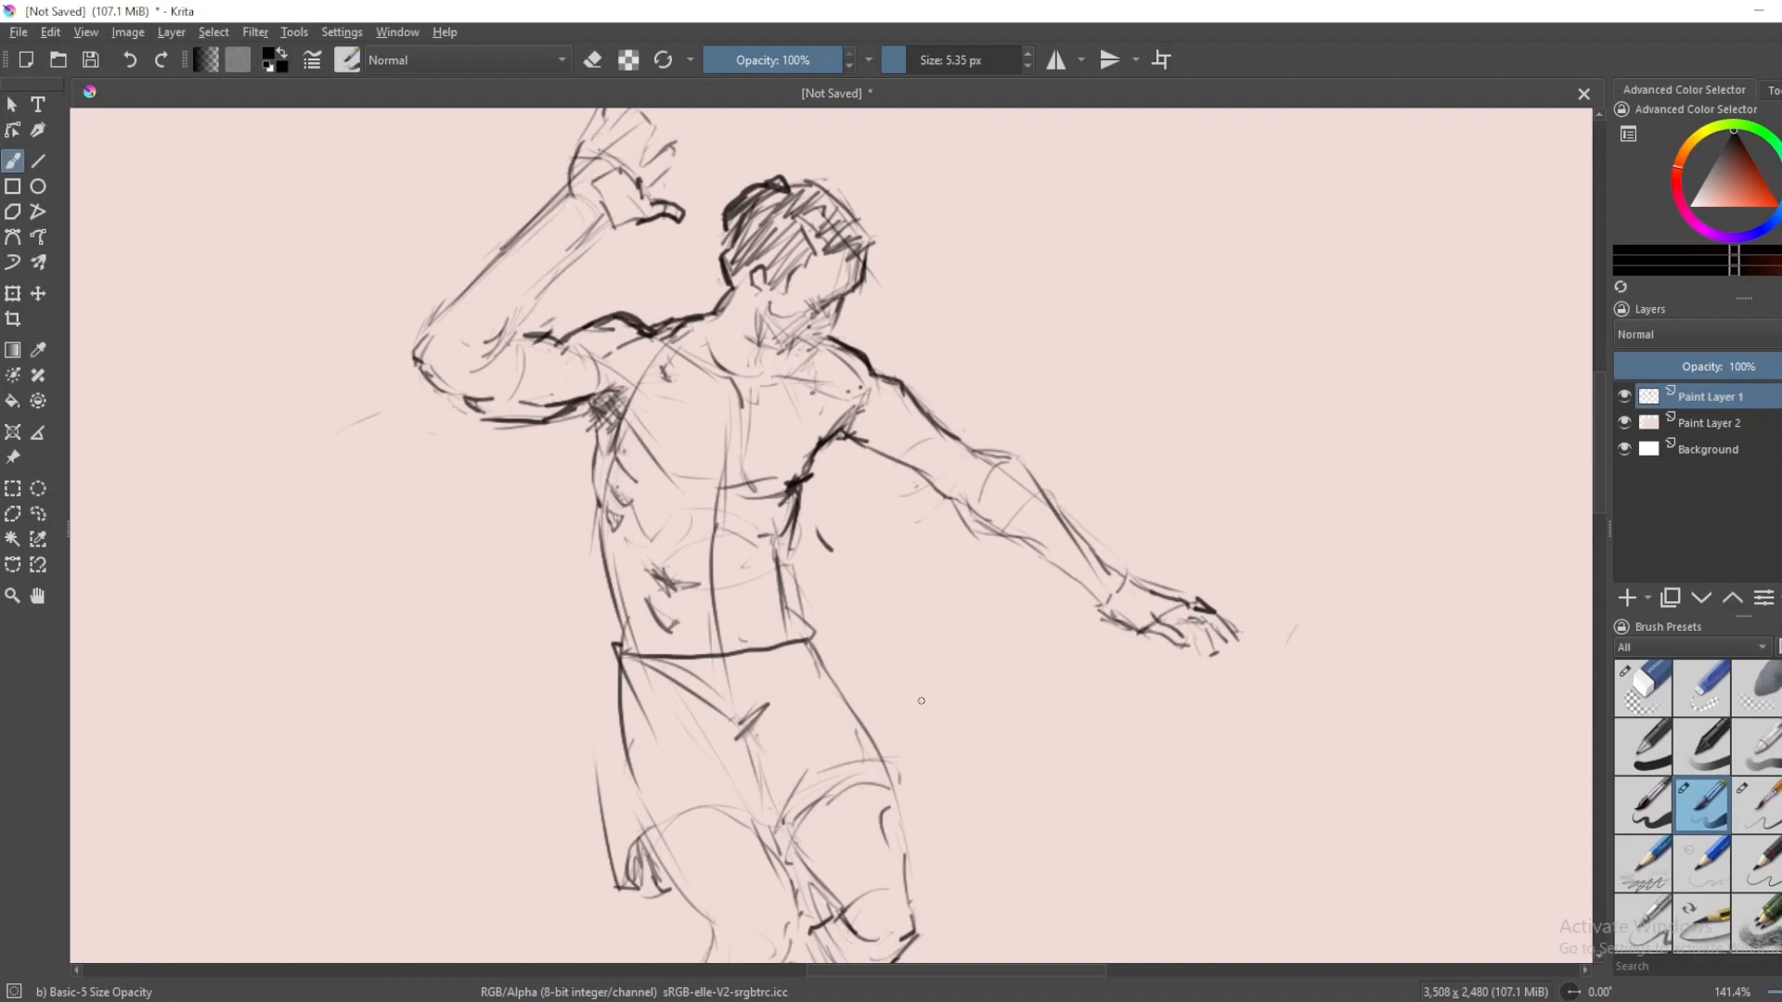
{"action": "left_click", "coordinate": [1640, 688]}
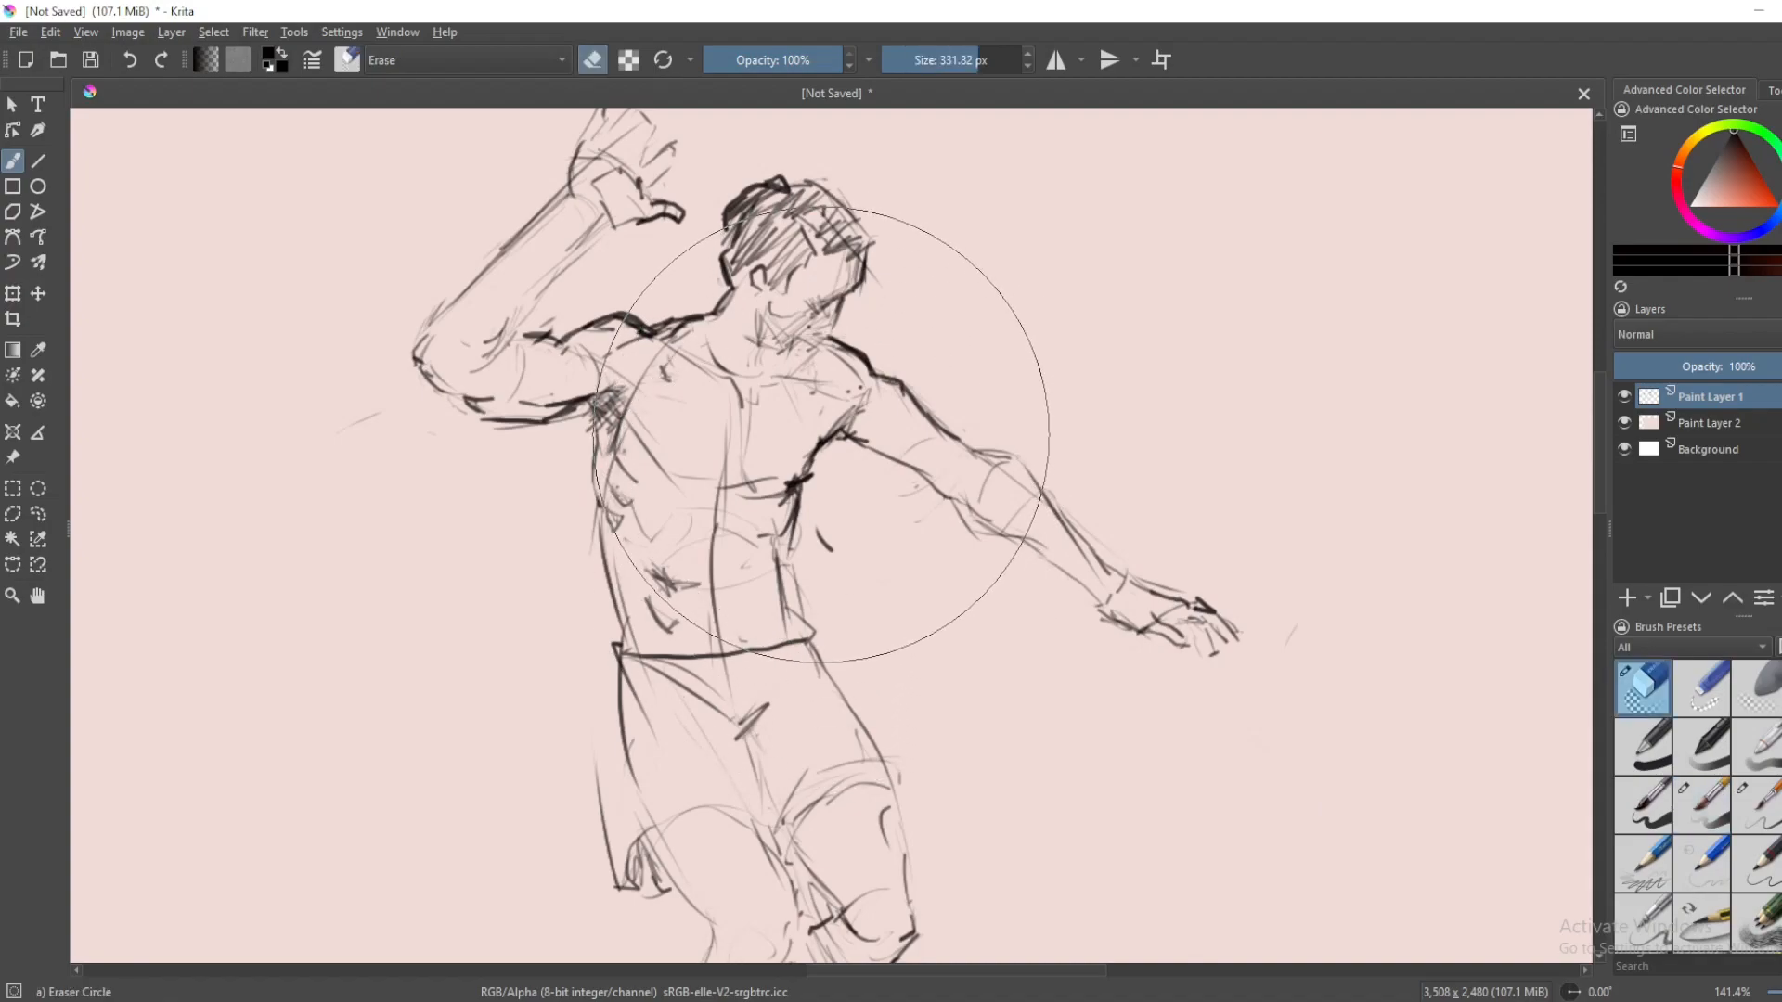
{"action": "left_click", "coordinate": [1701, 805]}
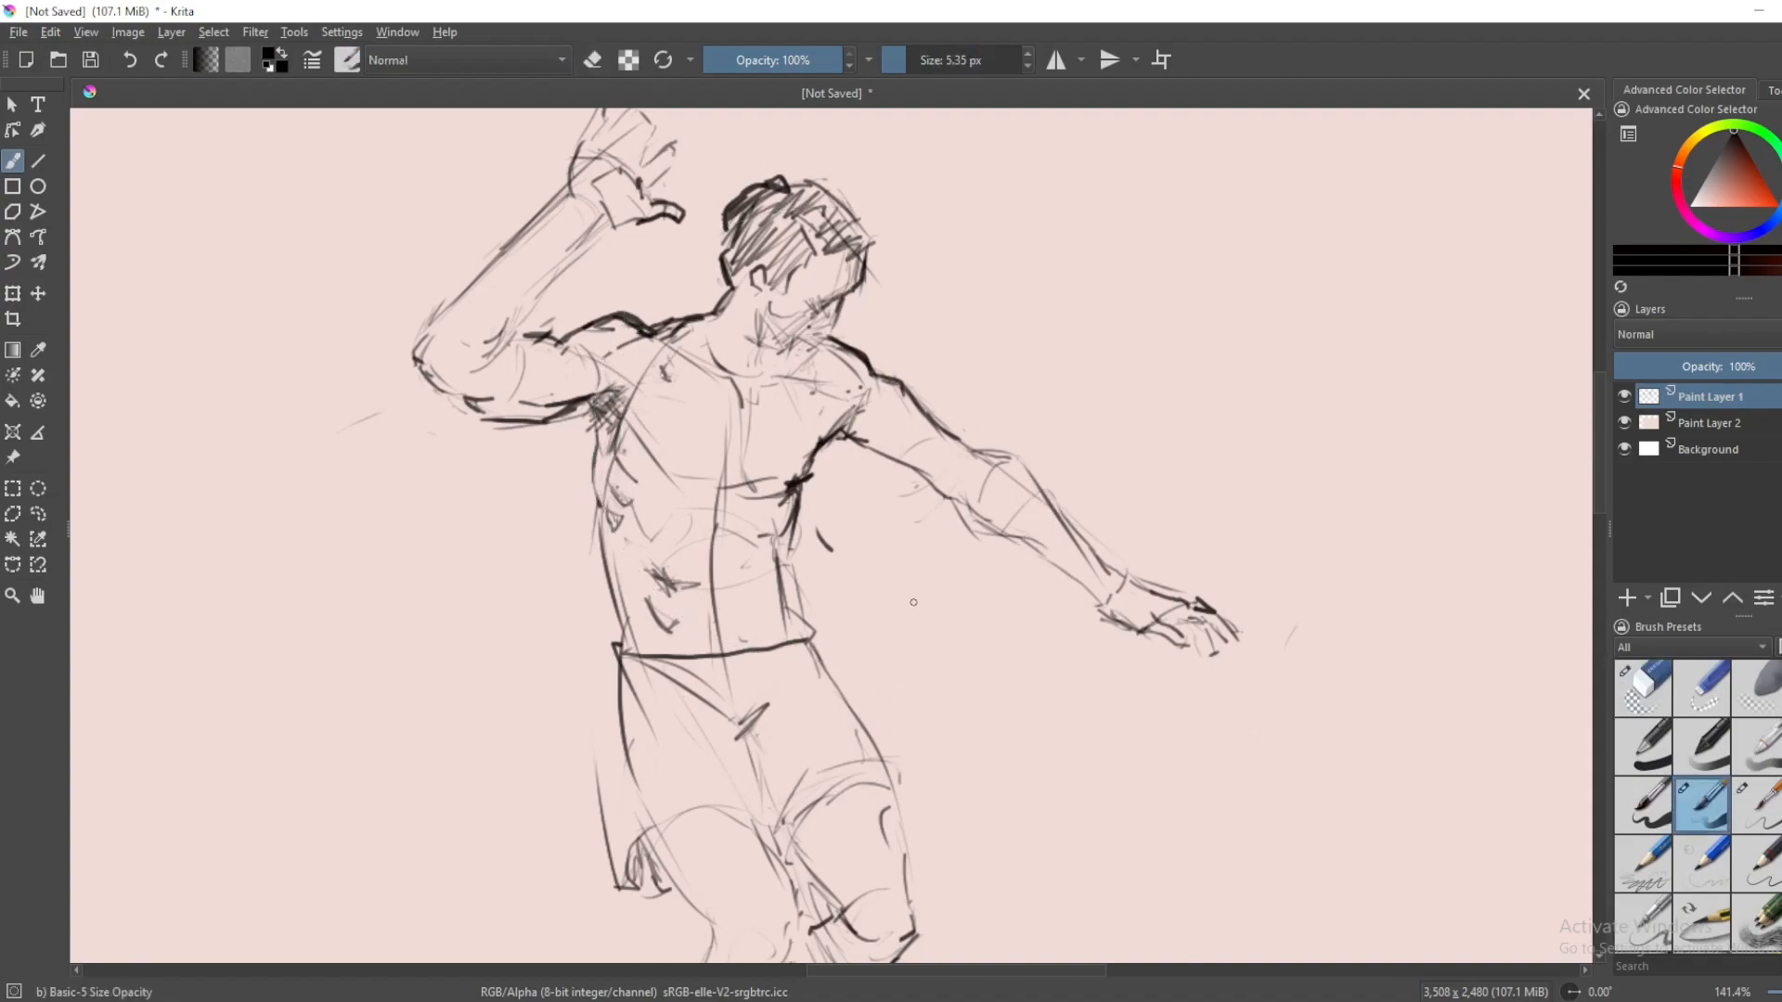
{"action": "left_click", "coordinate": [1641, 688]}
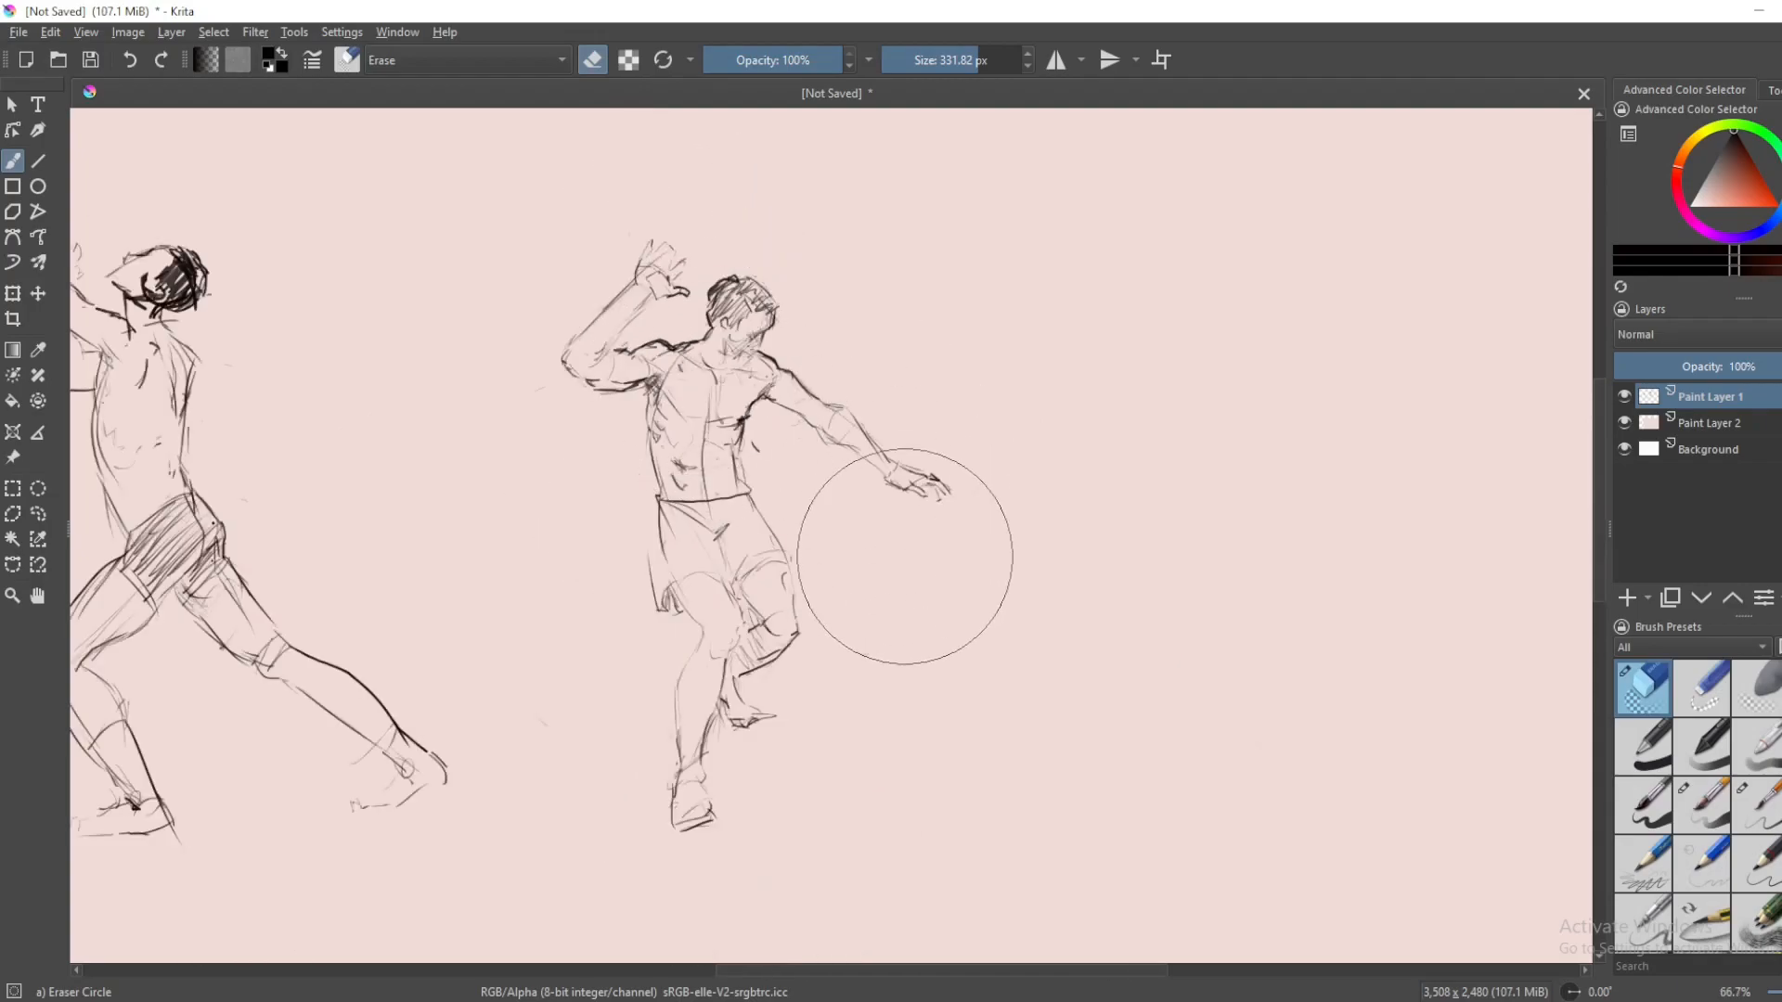
- Redraw the right figure's waistband and sketch a short ground line beside its feet
{"action": "left_click", "coordinate": [1703, 804]}
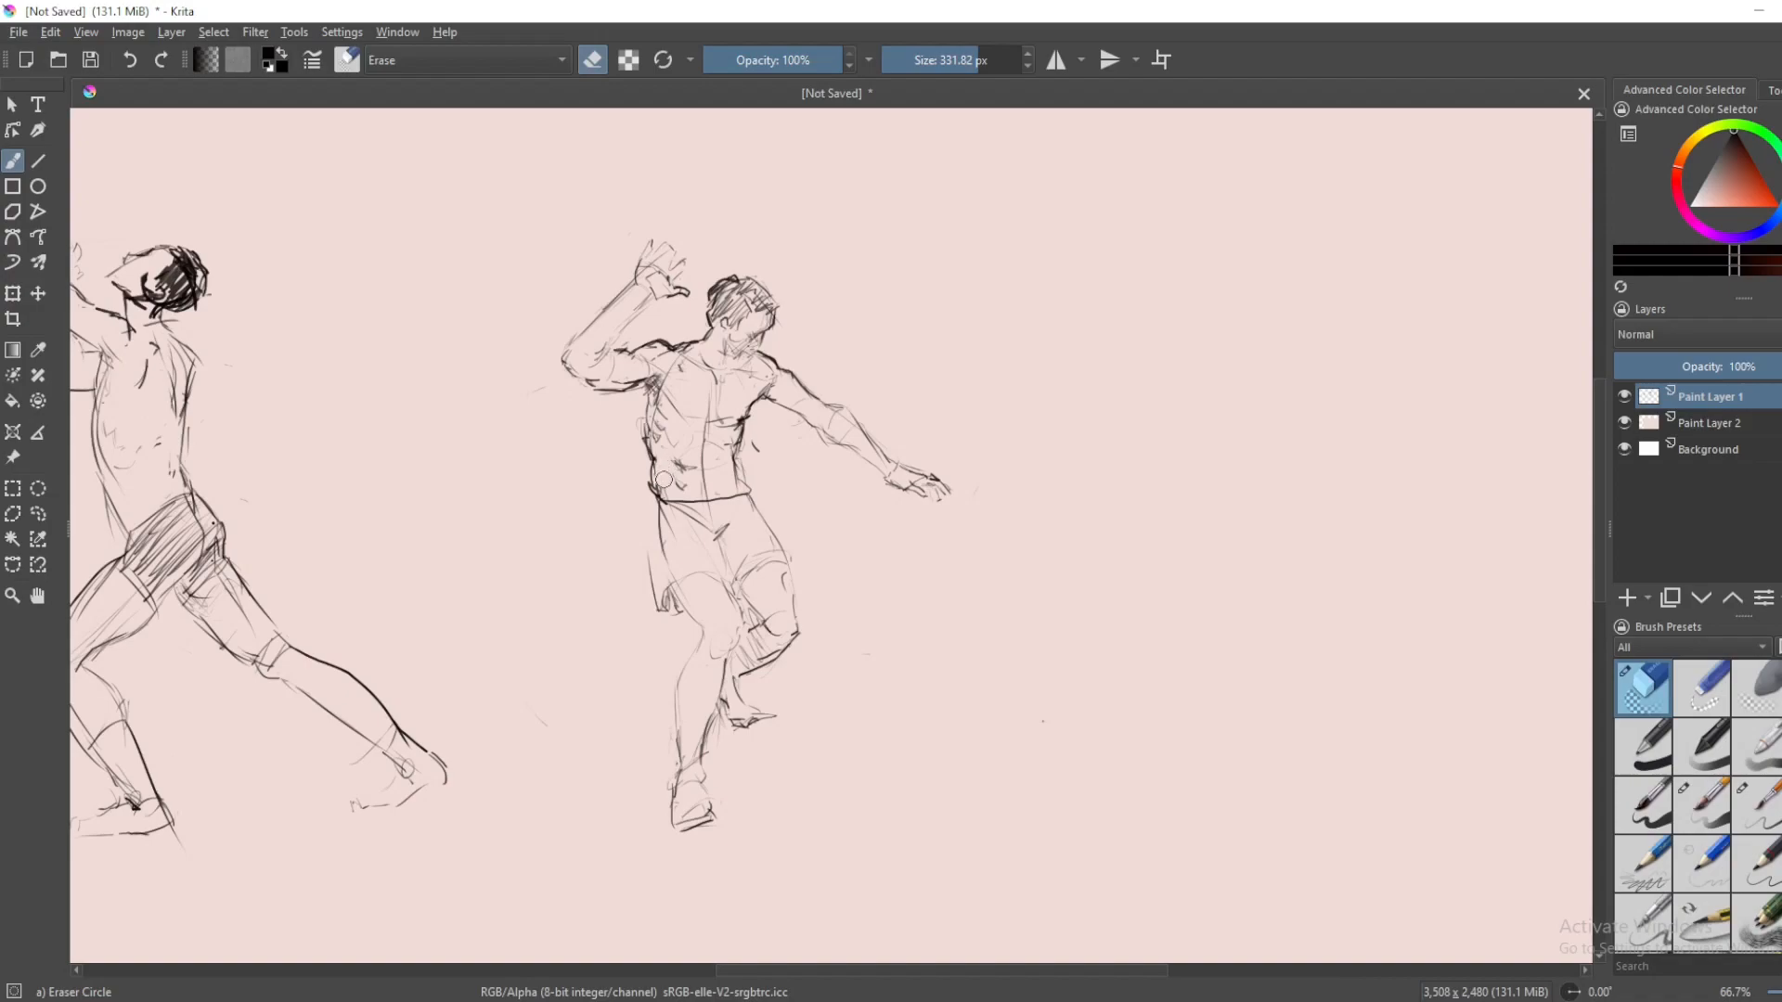
{"action": "mouse_move", "coordinate": [555, 705]}
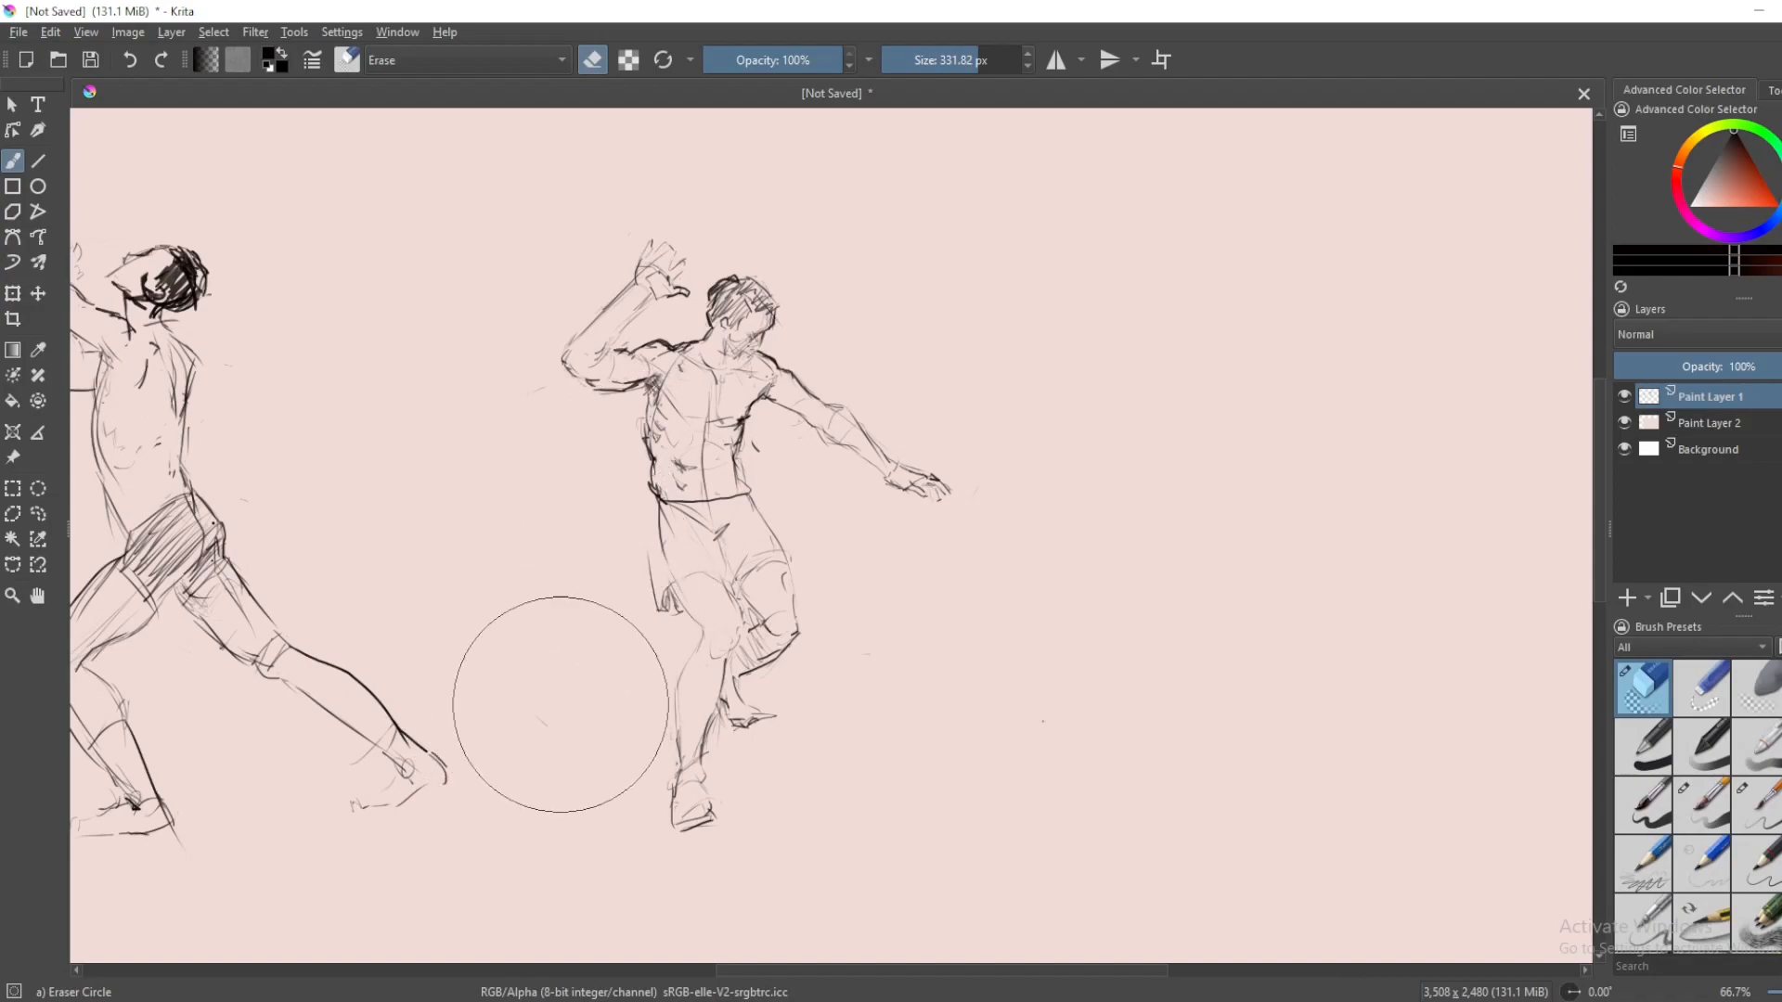
{"action": "left_click", "coordinate": [1701, 805]}
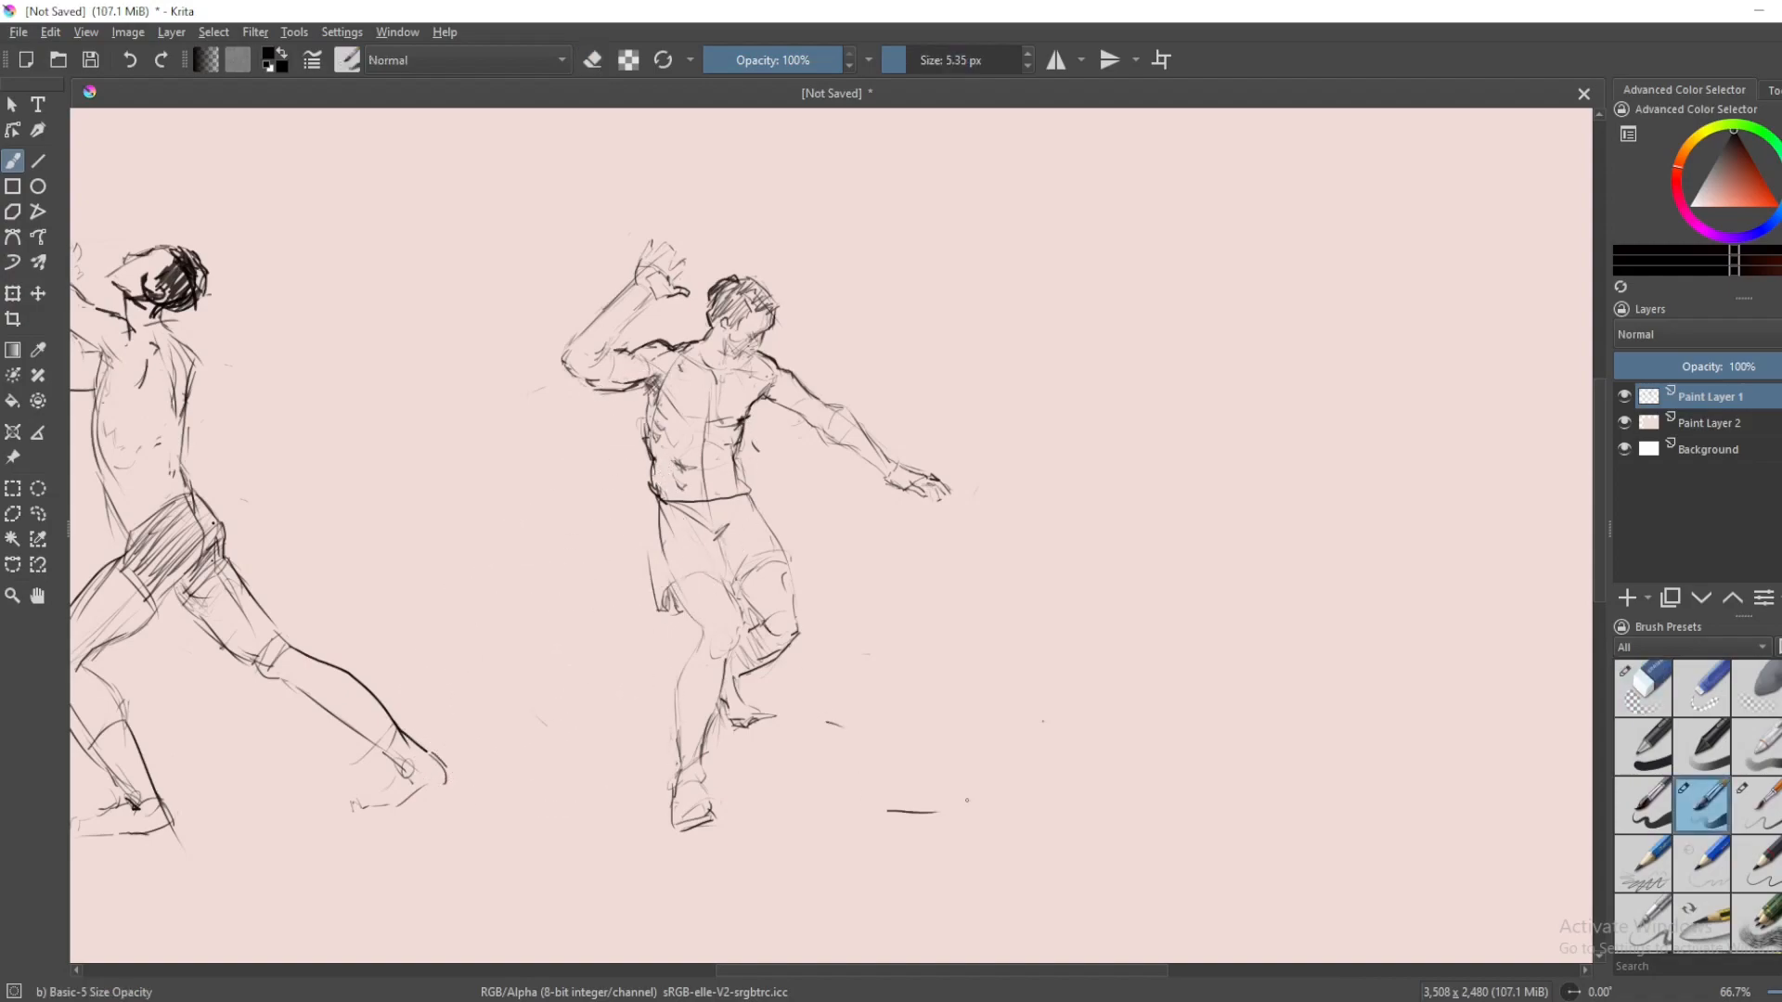